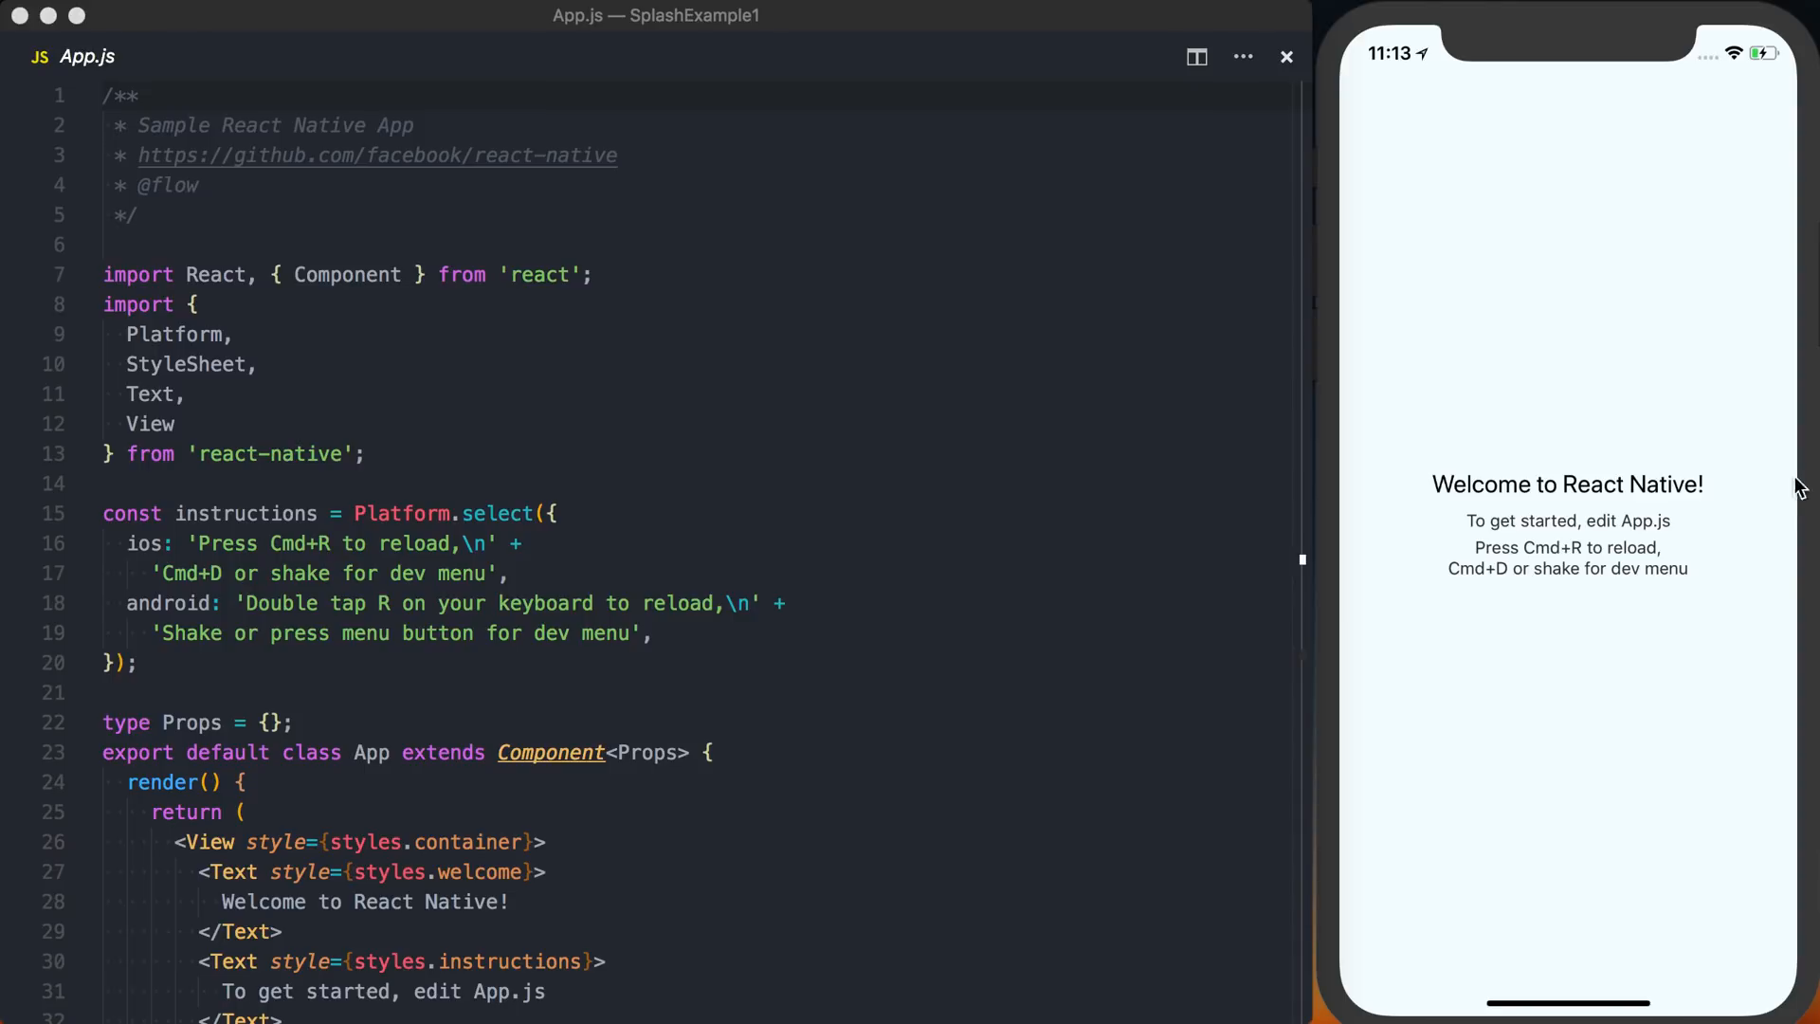
mouse_move(409, 728)
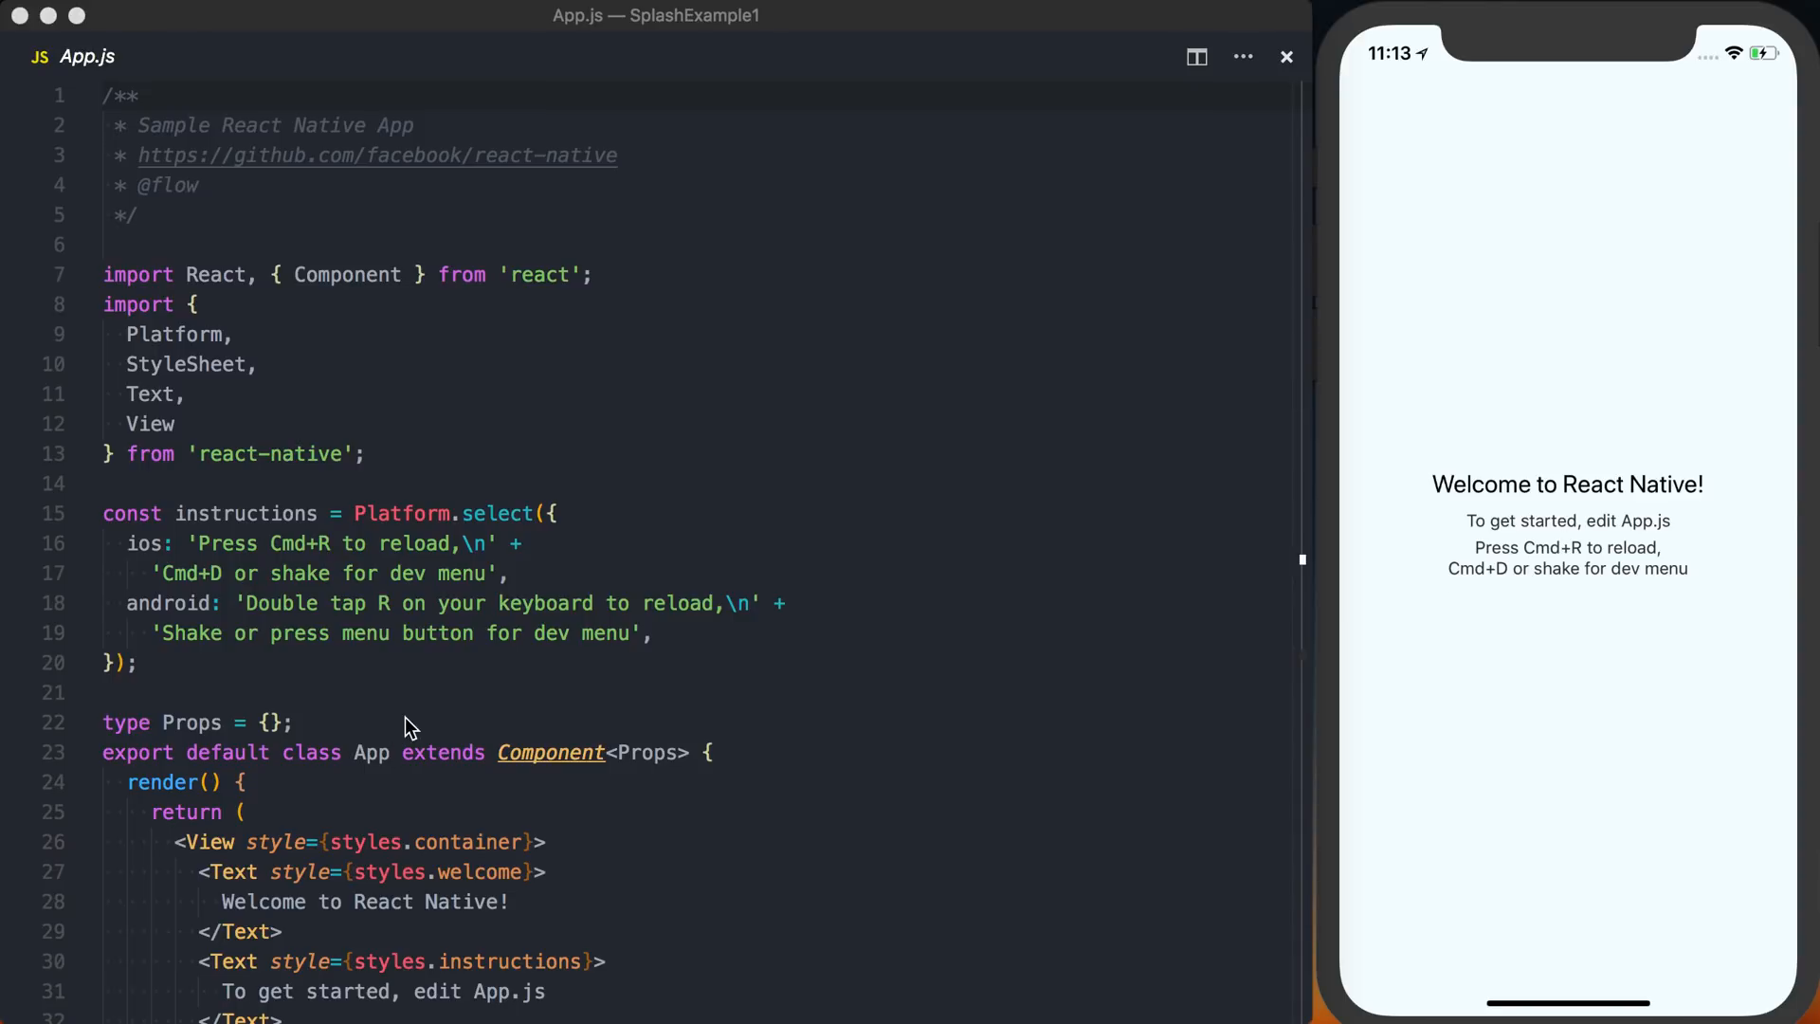
mouse_move(472, 500)
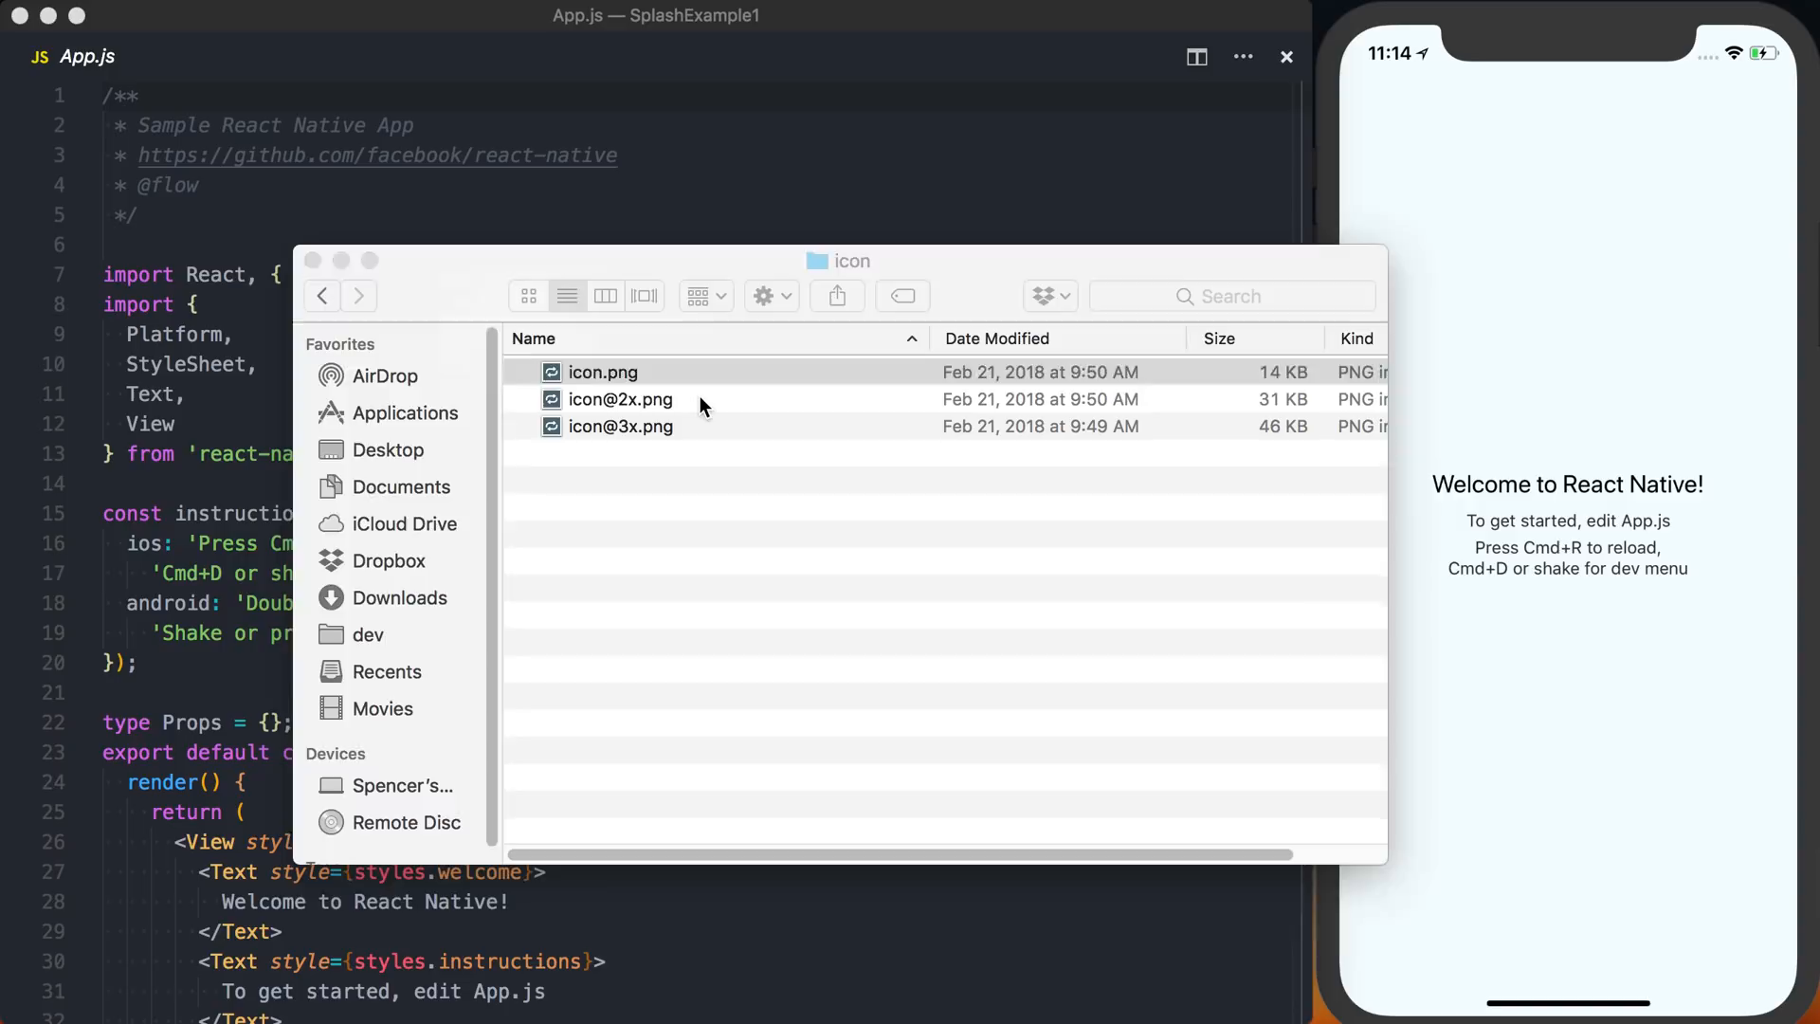
- Set container backgroundColor to '#4f6d7a' and instructions color to '#f5f...' in App.js styles
click(620, 426)
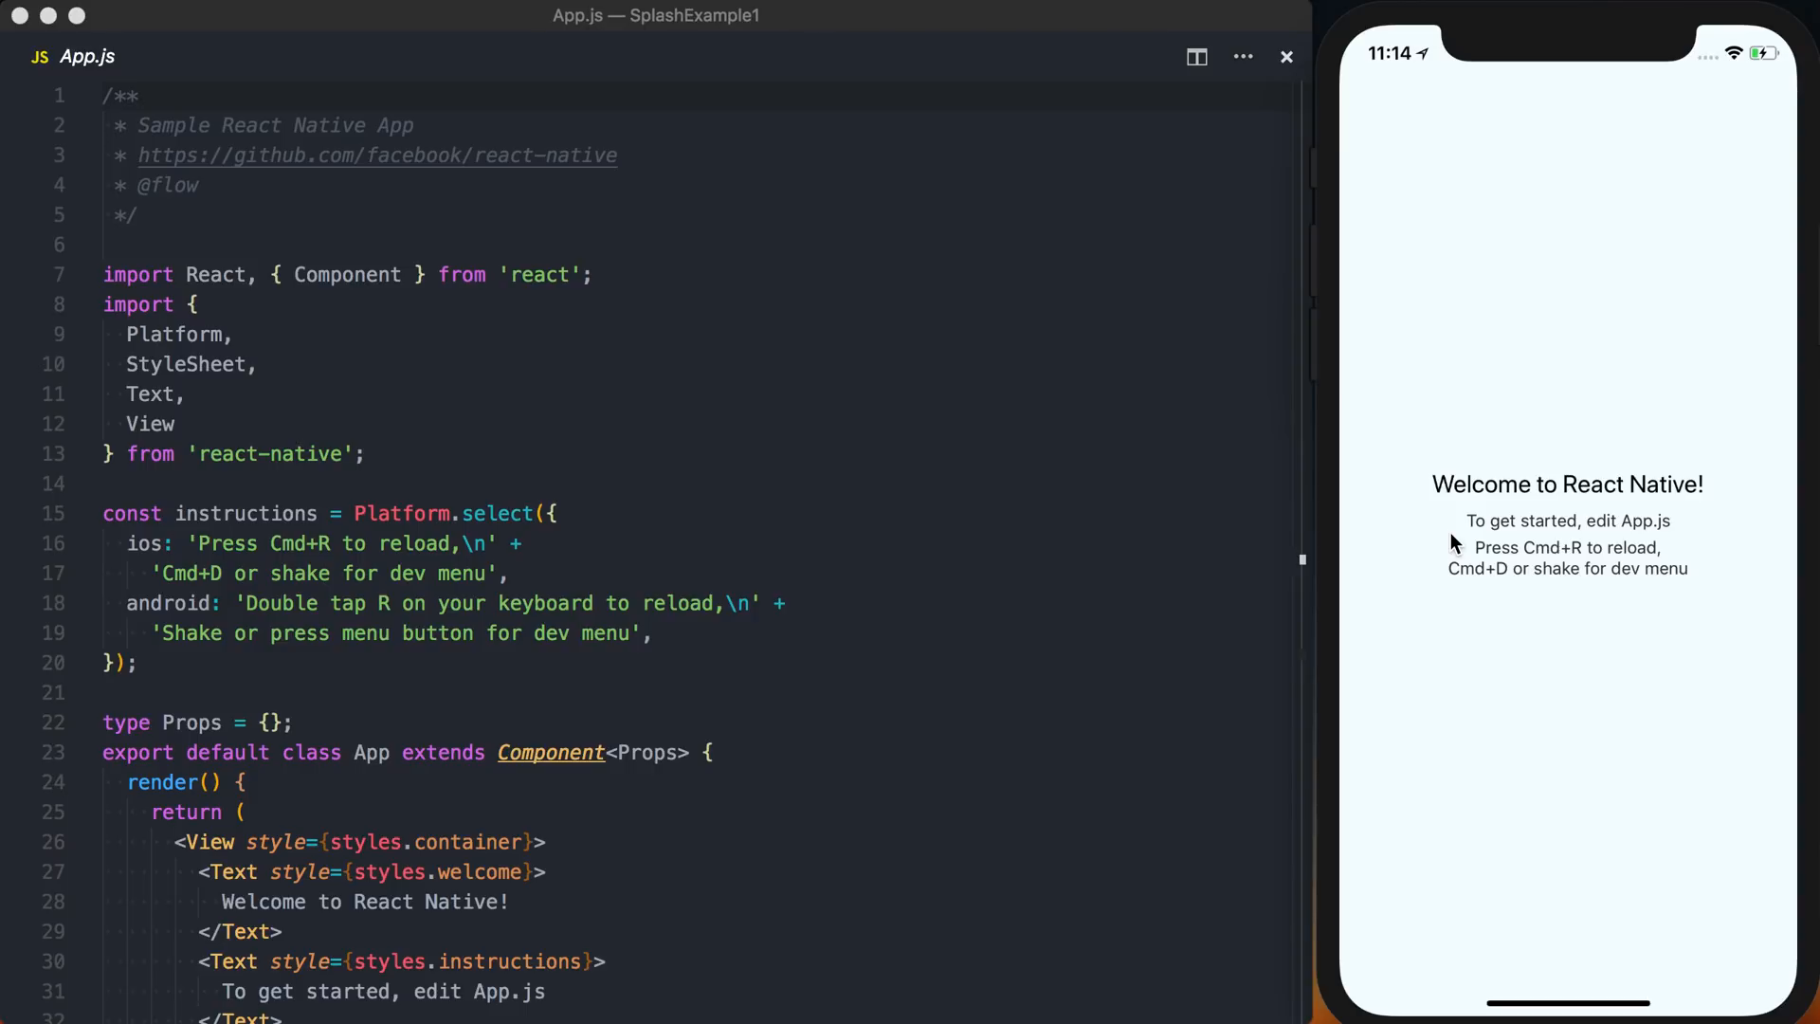
mouse_move(1496, 499)
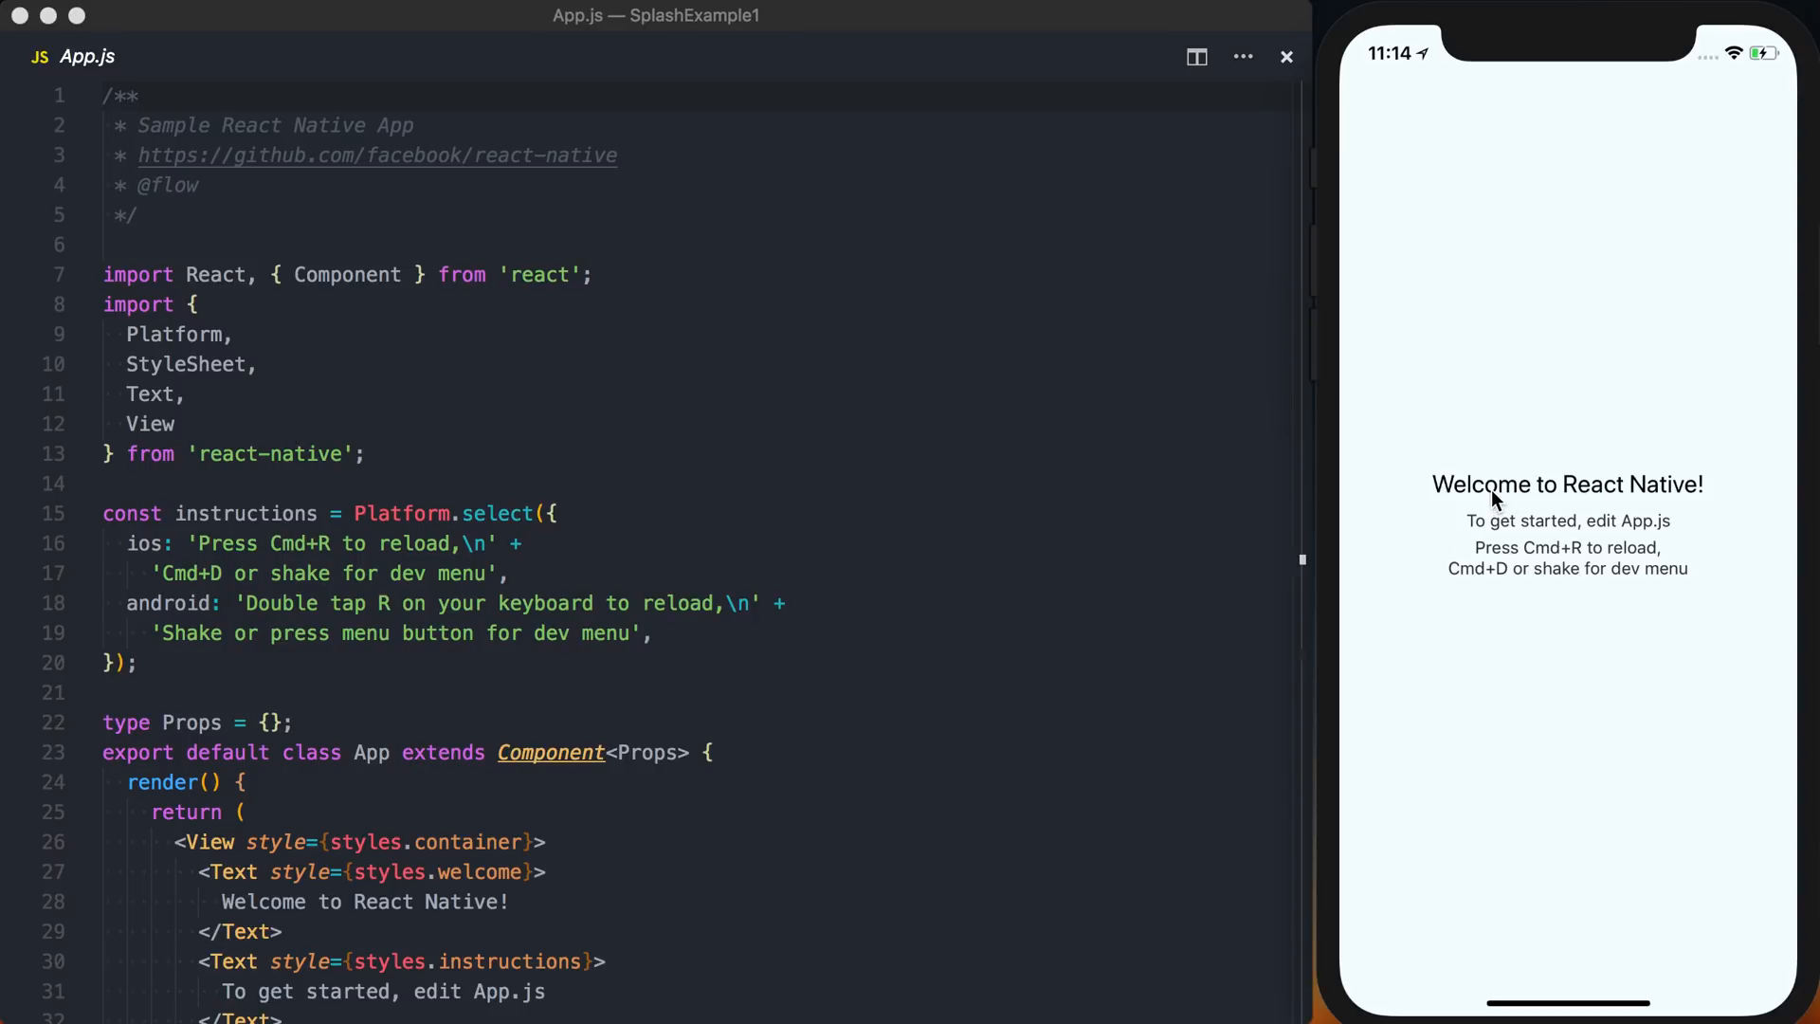
mouse_move(1493, 501)
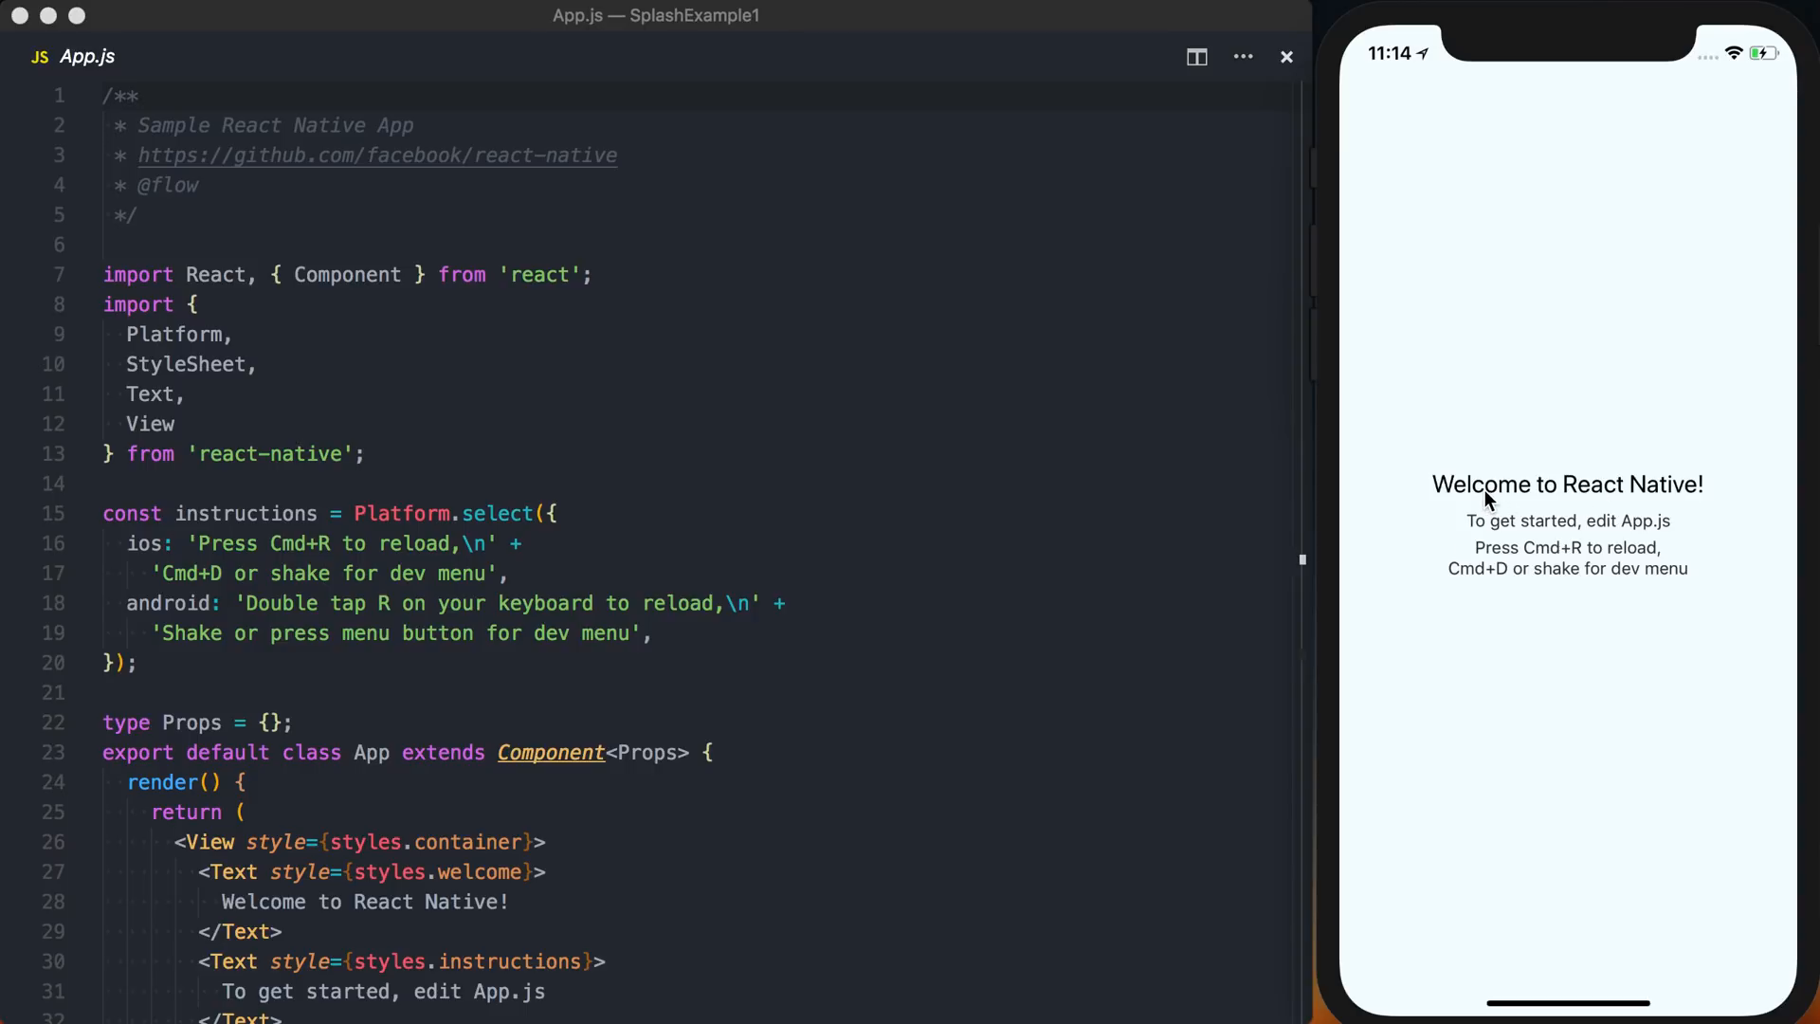
mouse_move(1364, 505)
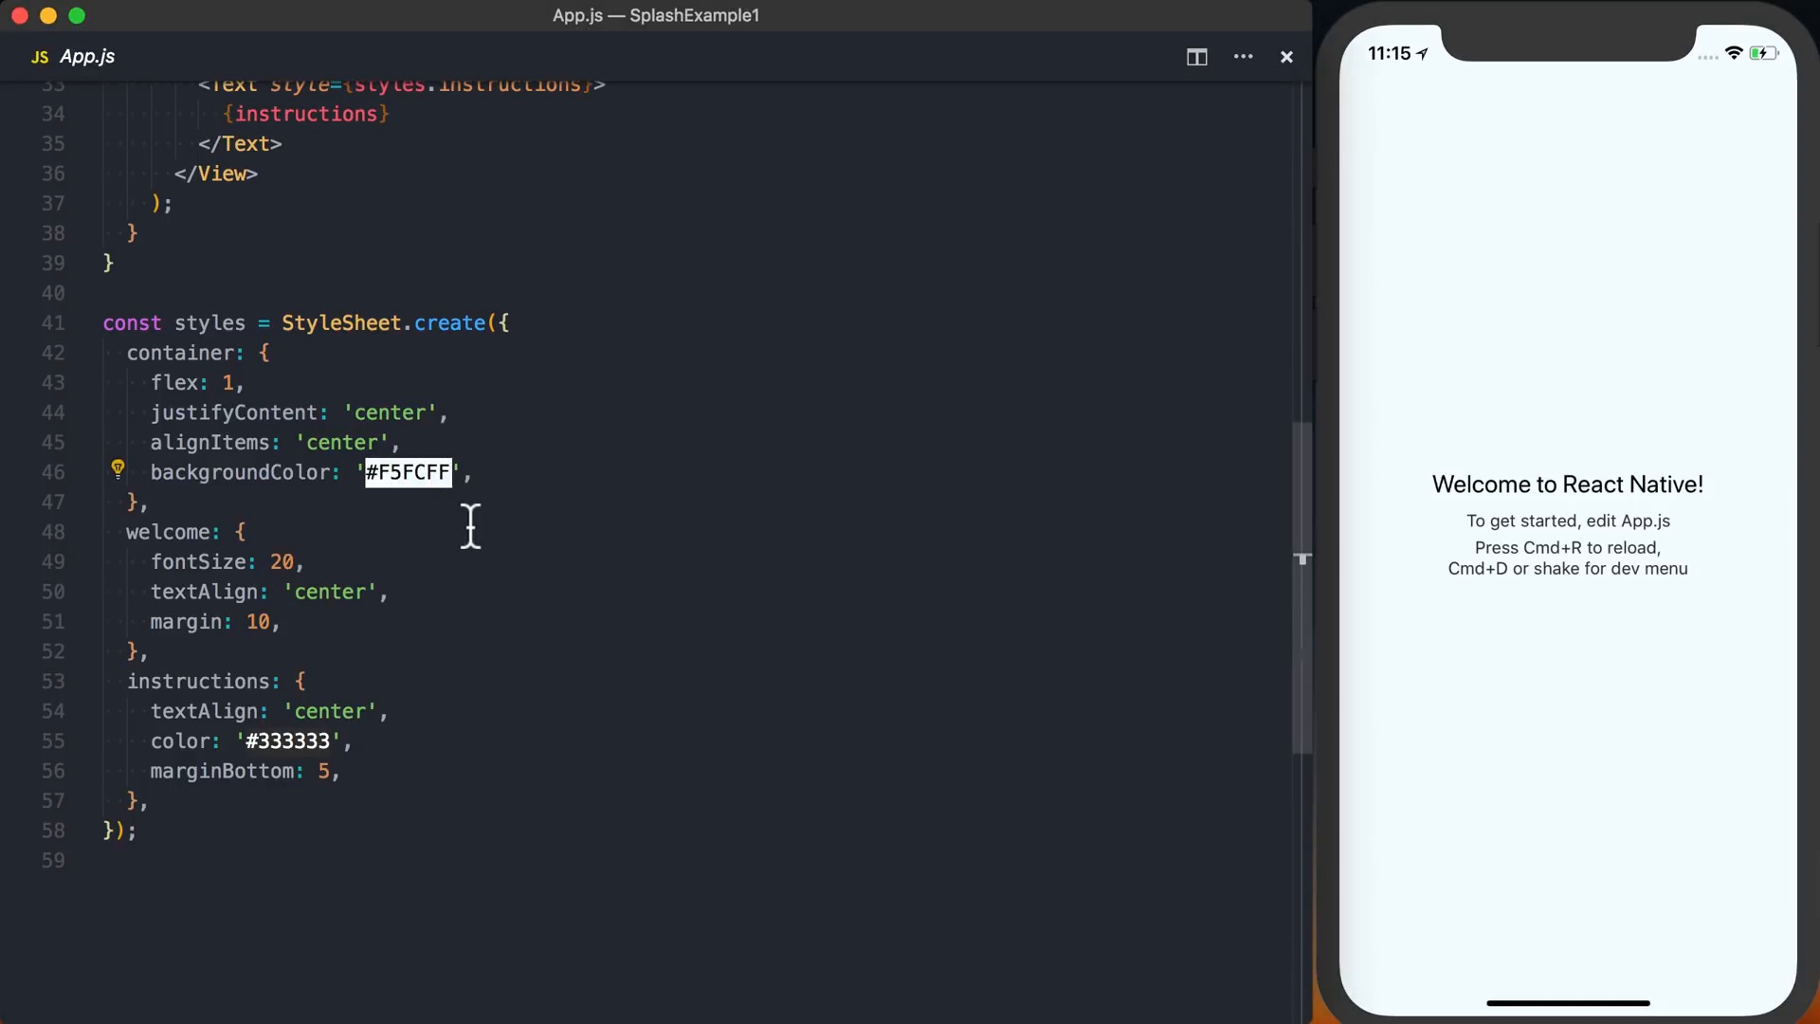
text(##f)
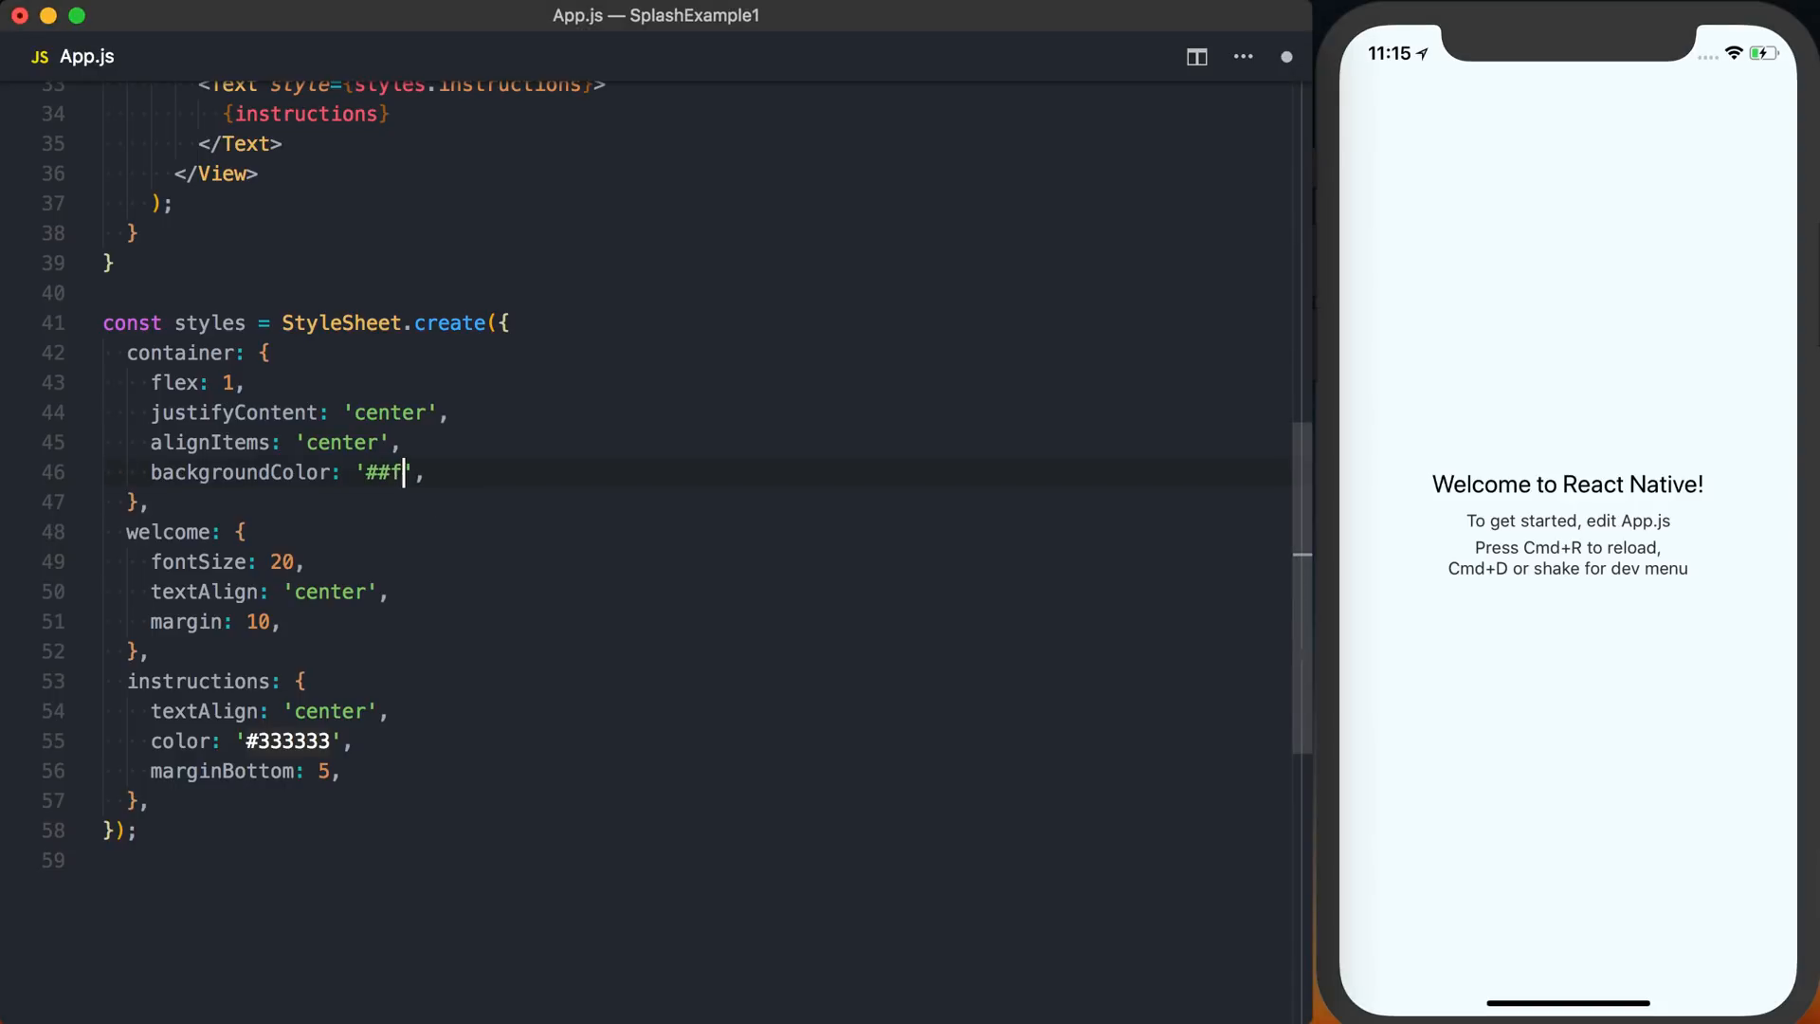
text(4f6d7a)
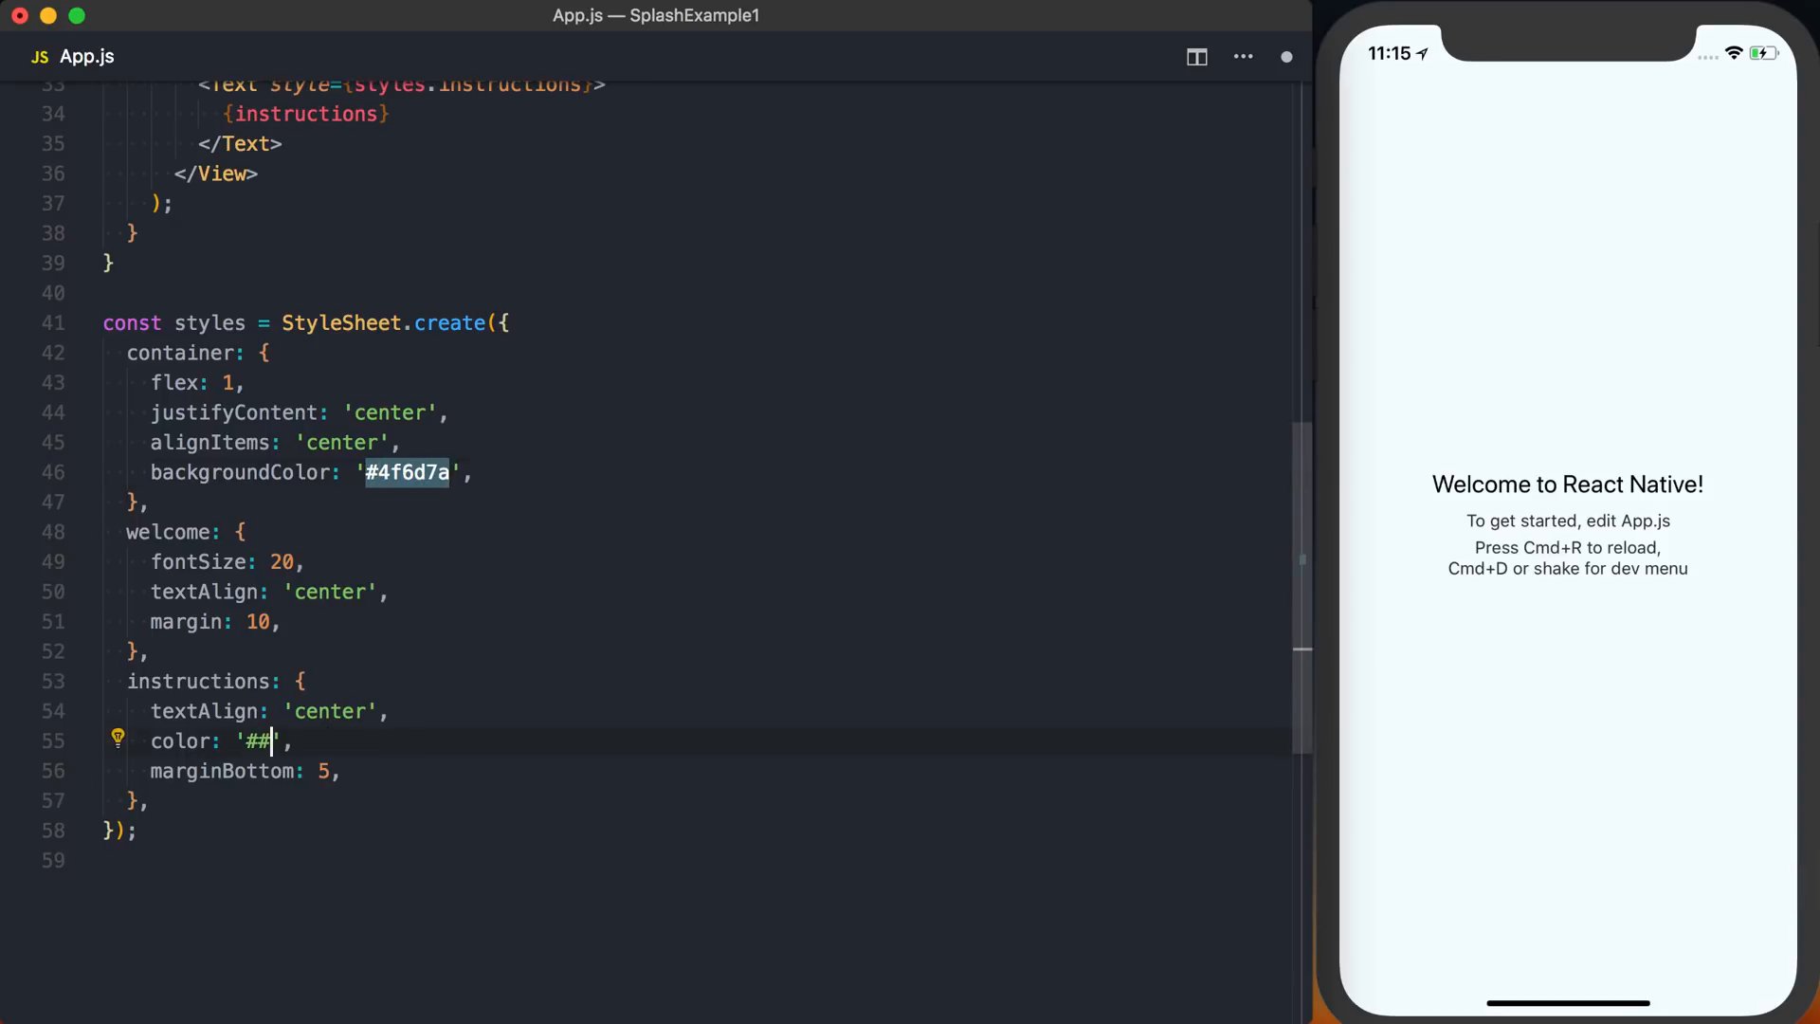
text(f5f)
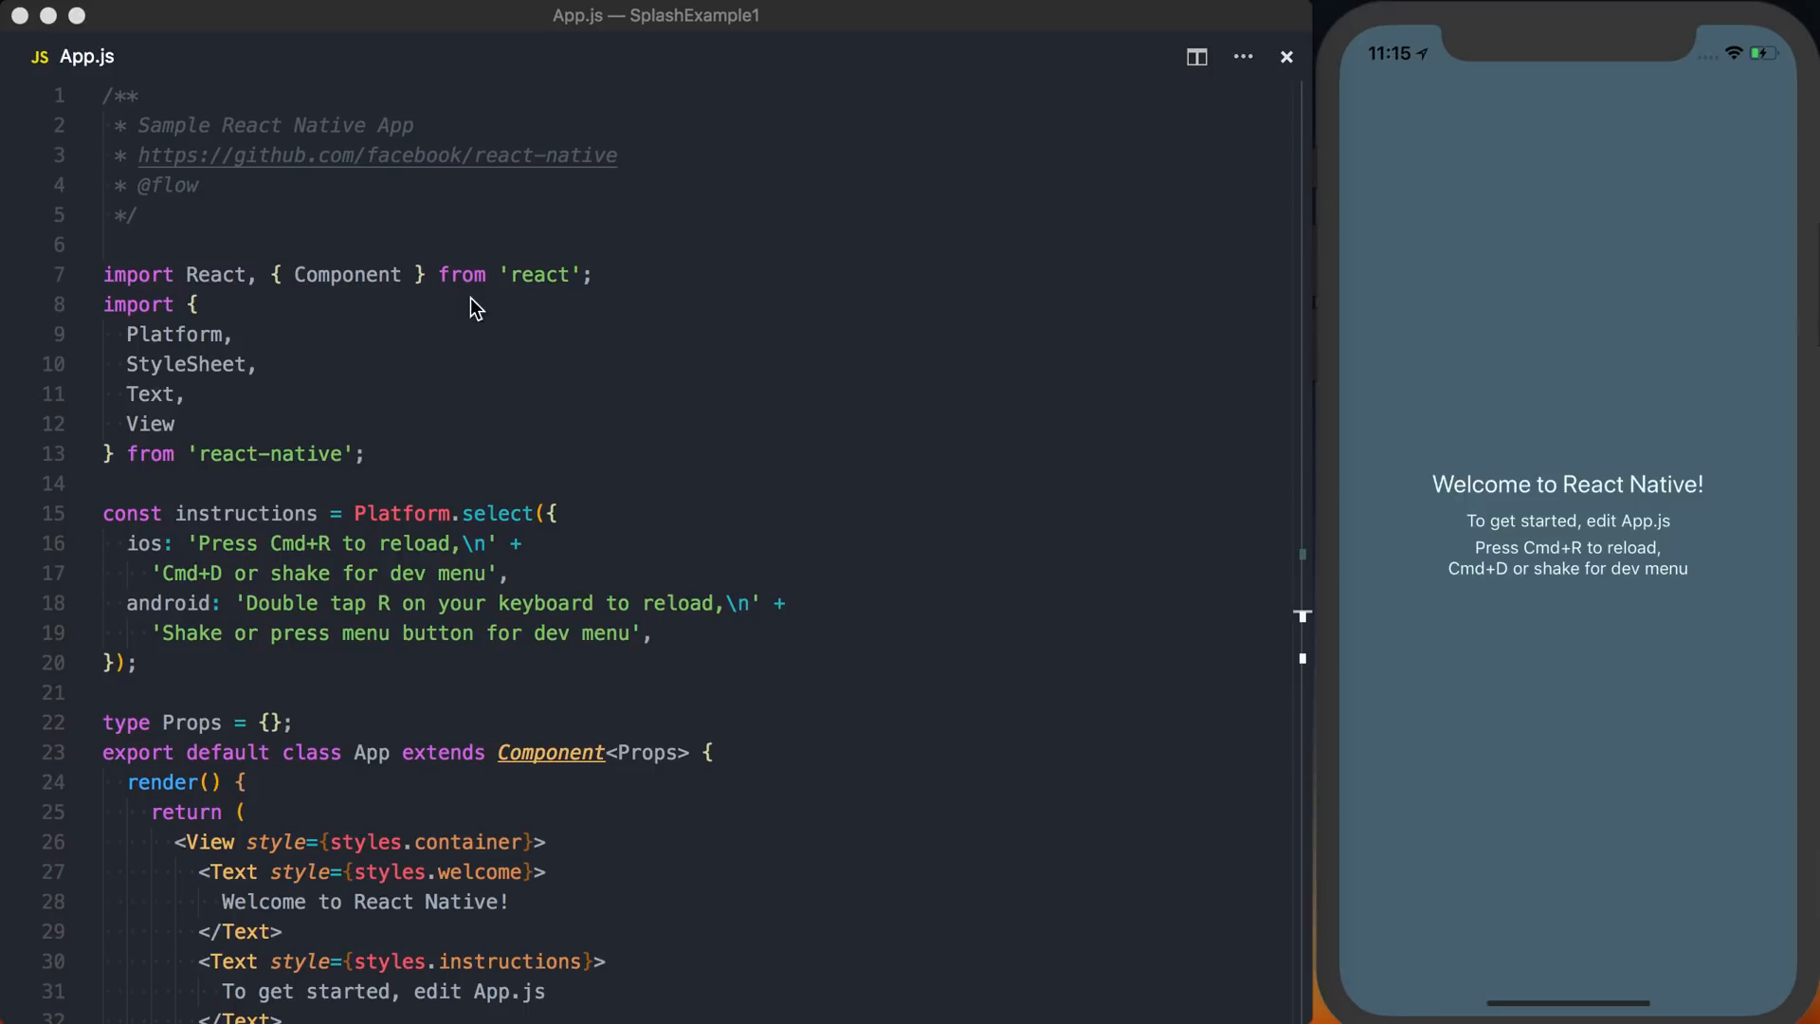
- Add a <StatusBar barStyle="light-content" backgroundColor="#4f6d7a" /> inside the container View
text(Sta)
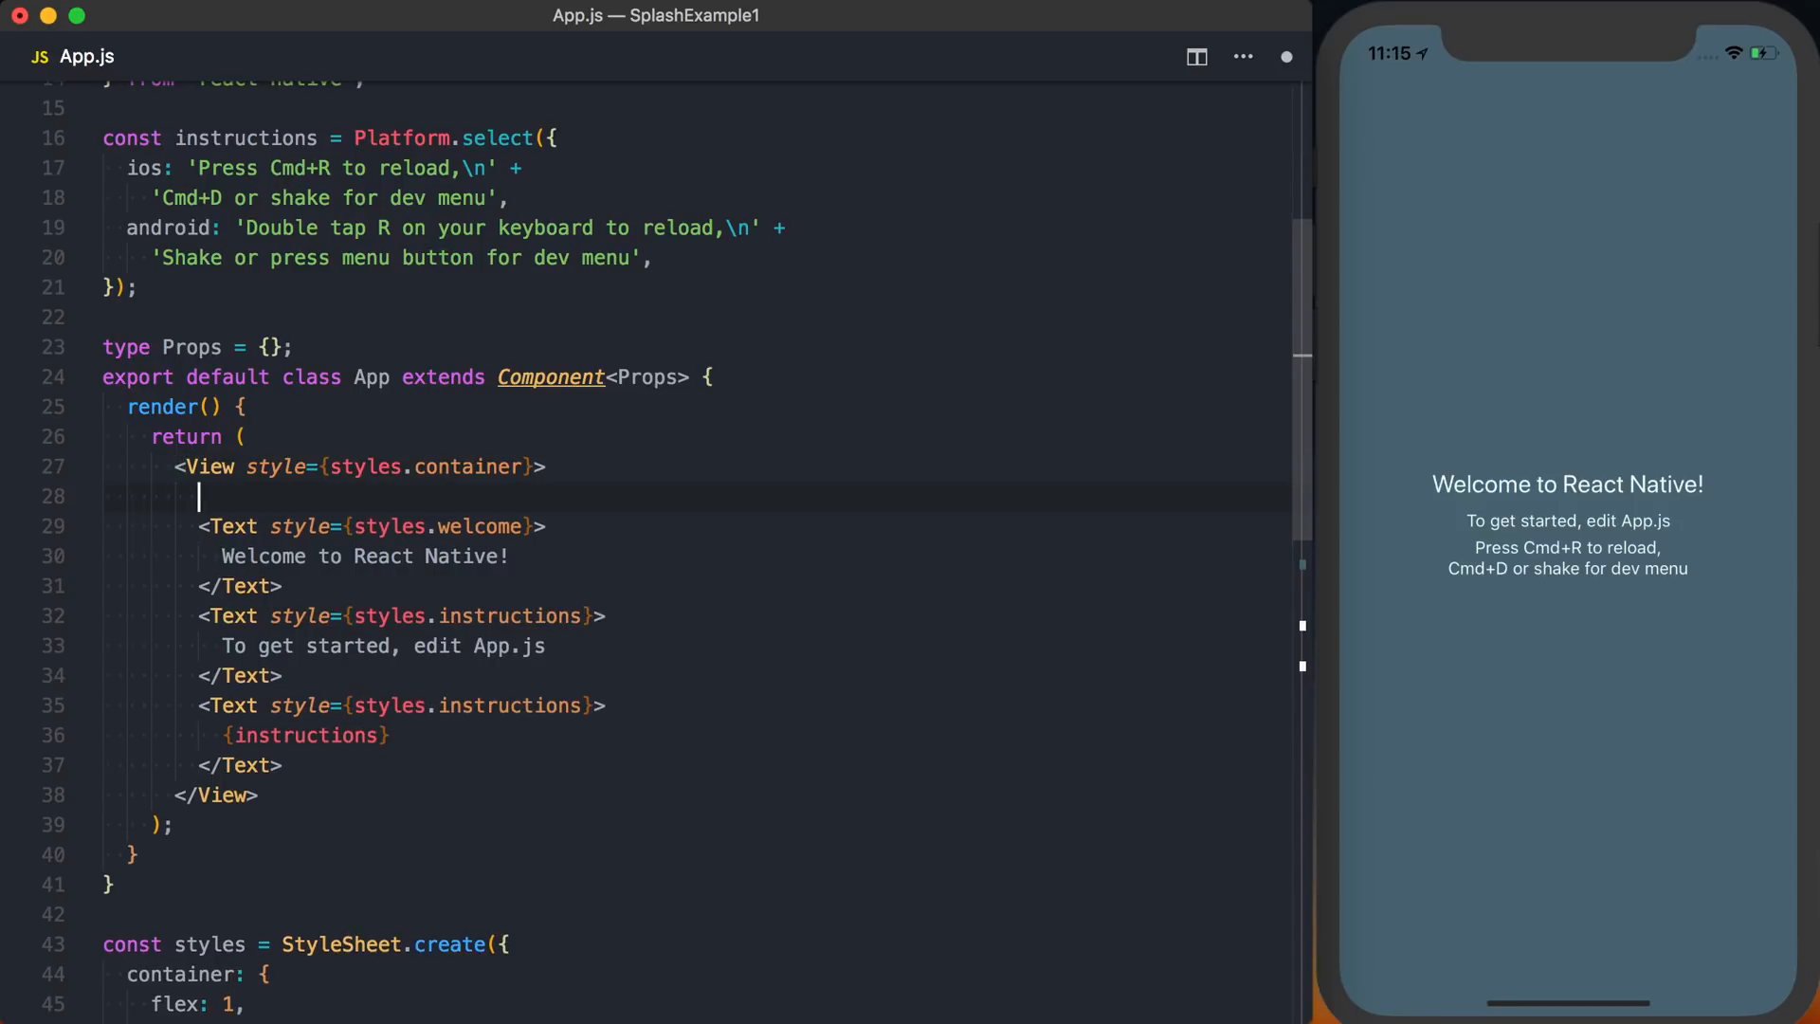
text(<StatusBar)
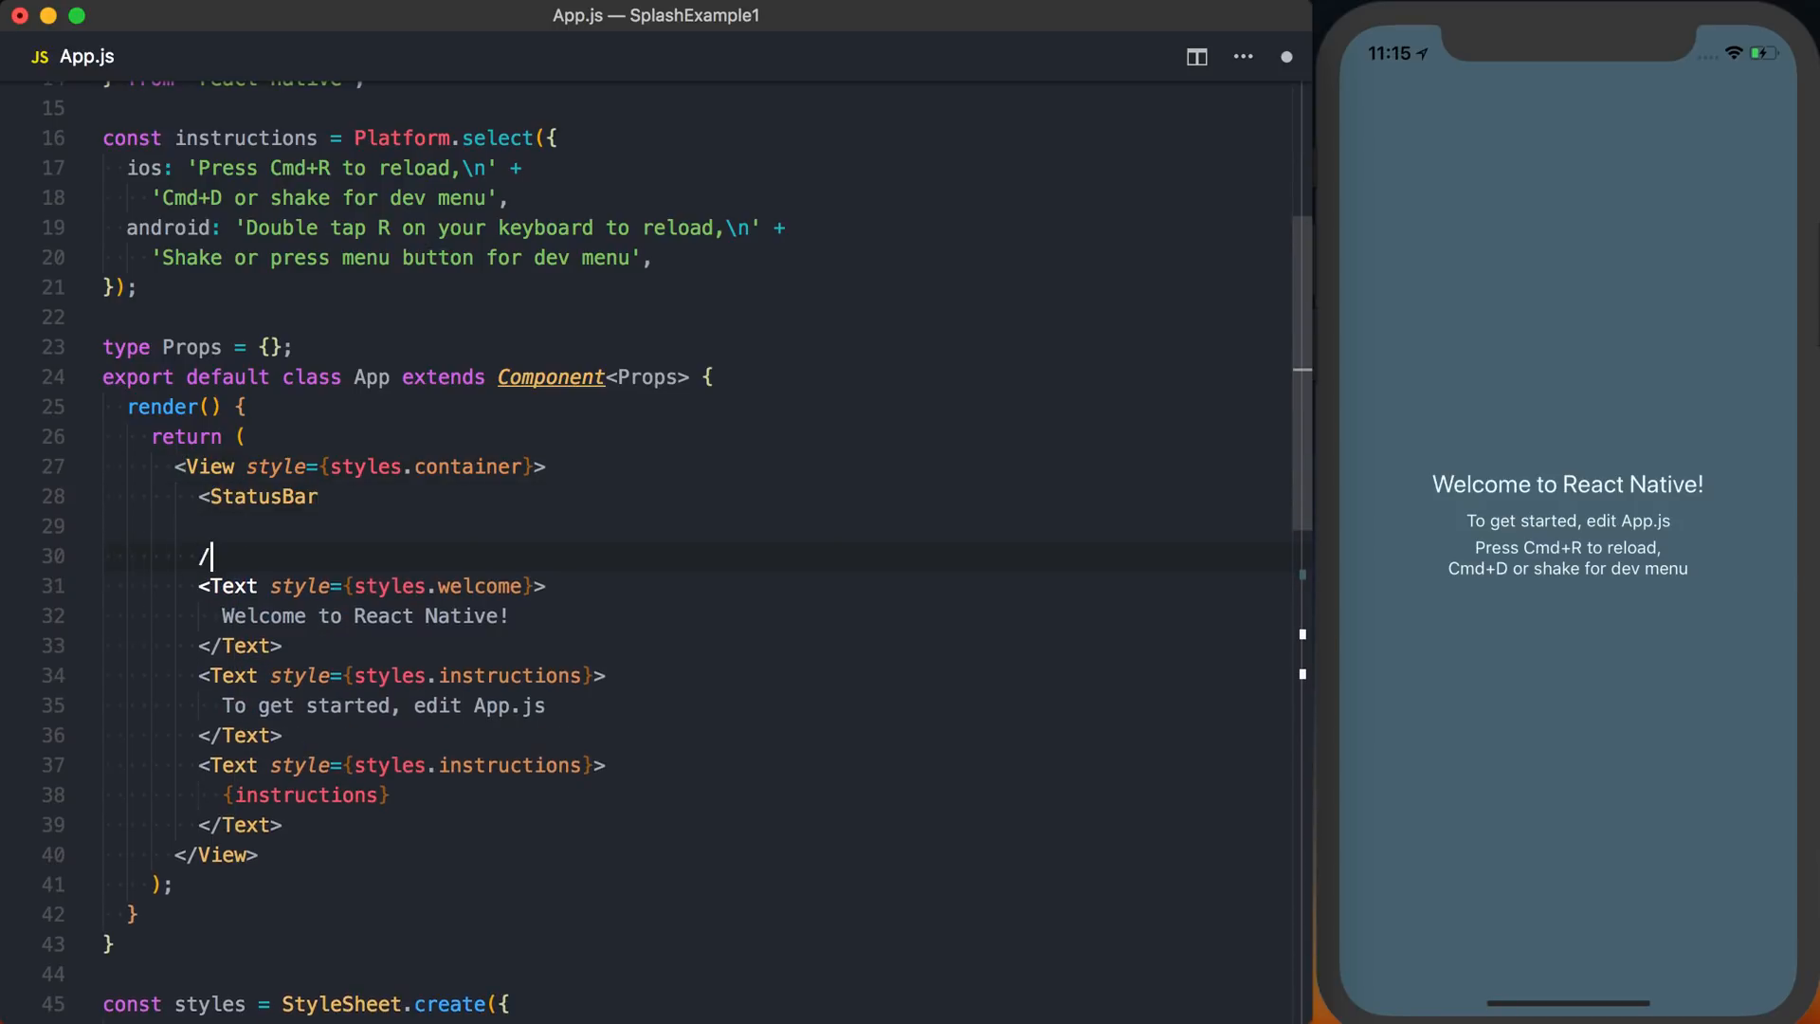
key(Enter)
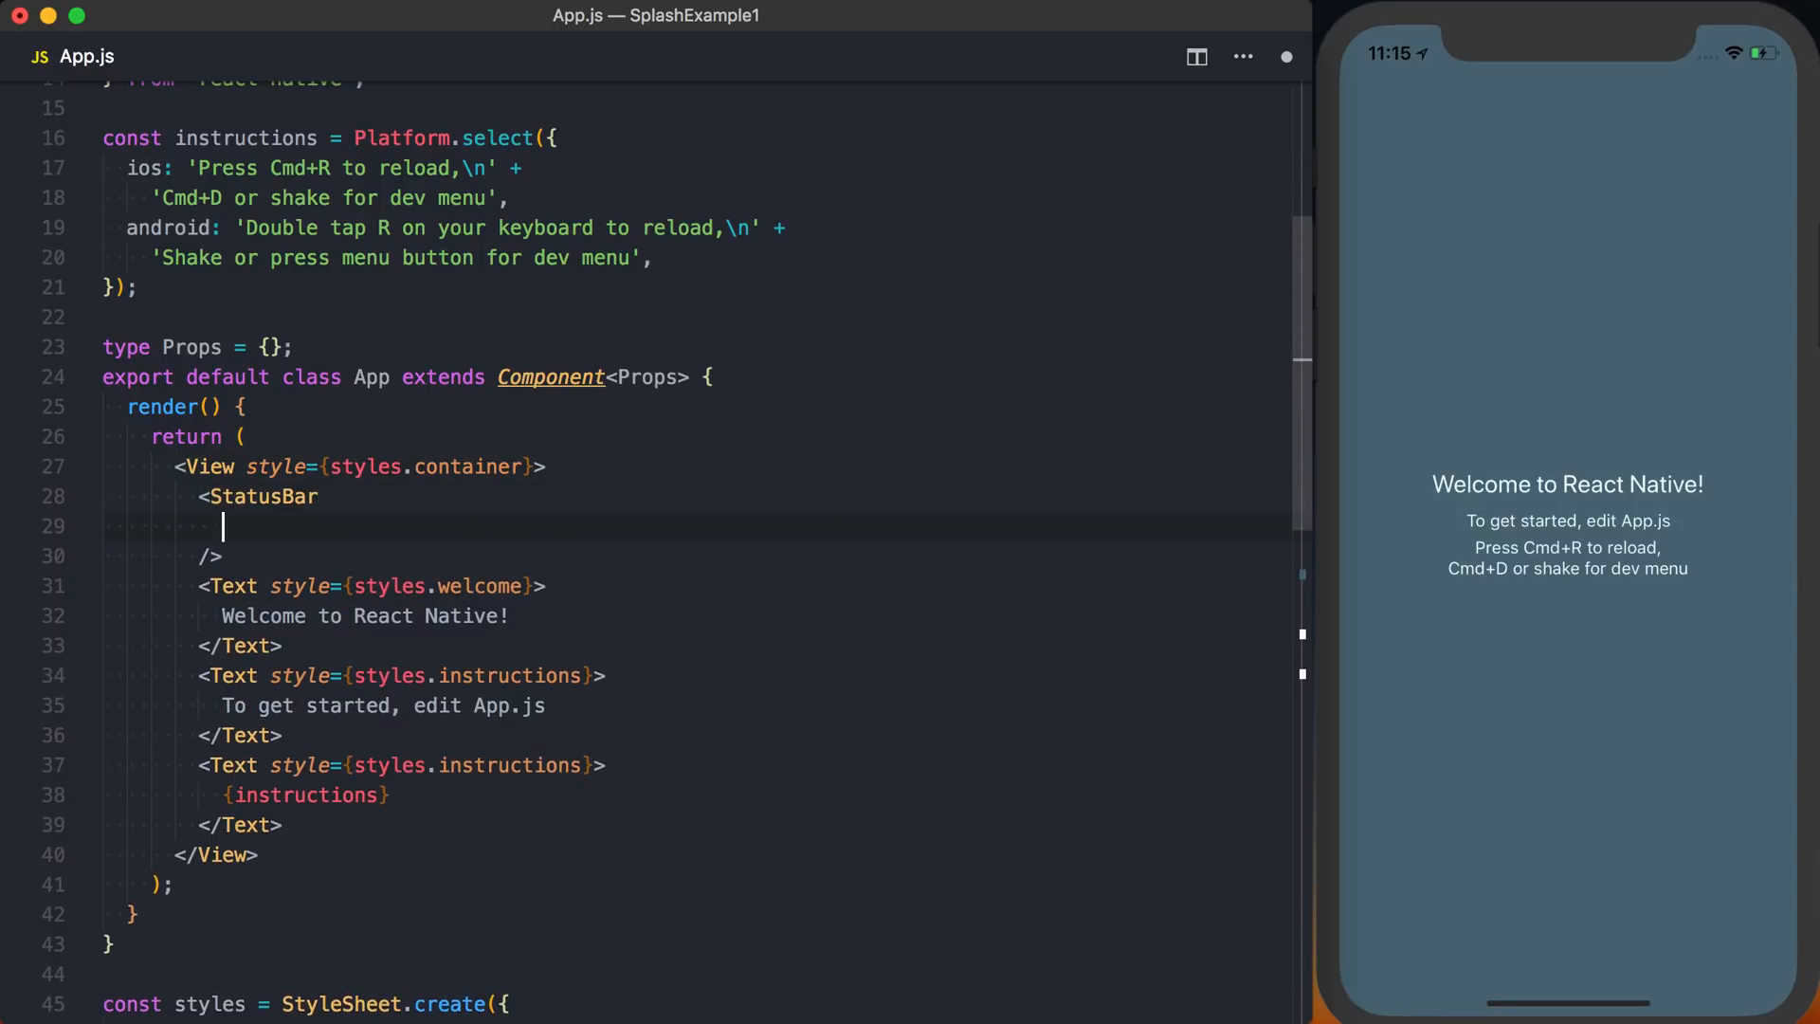
text(barStyle)
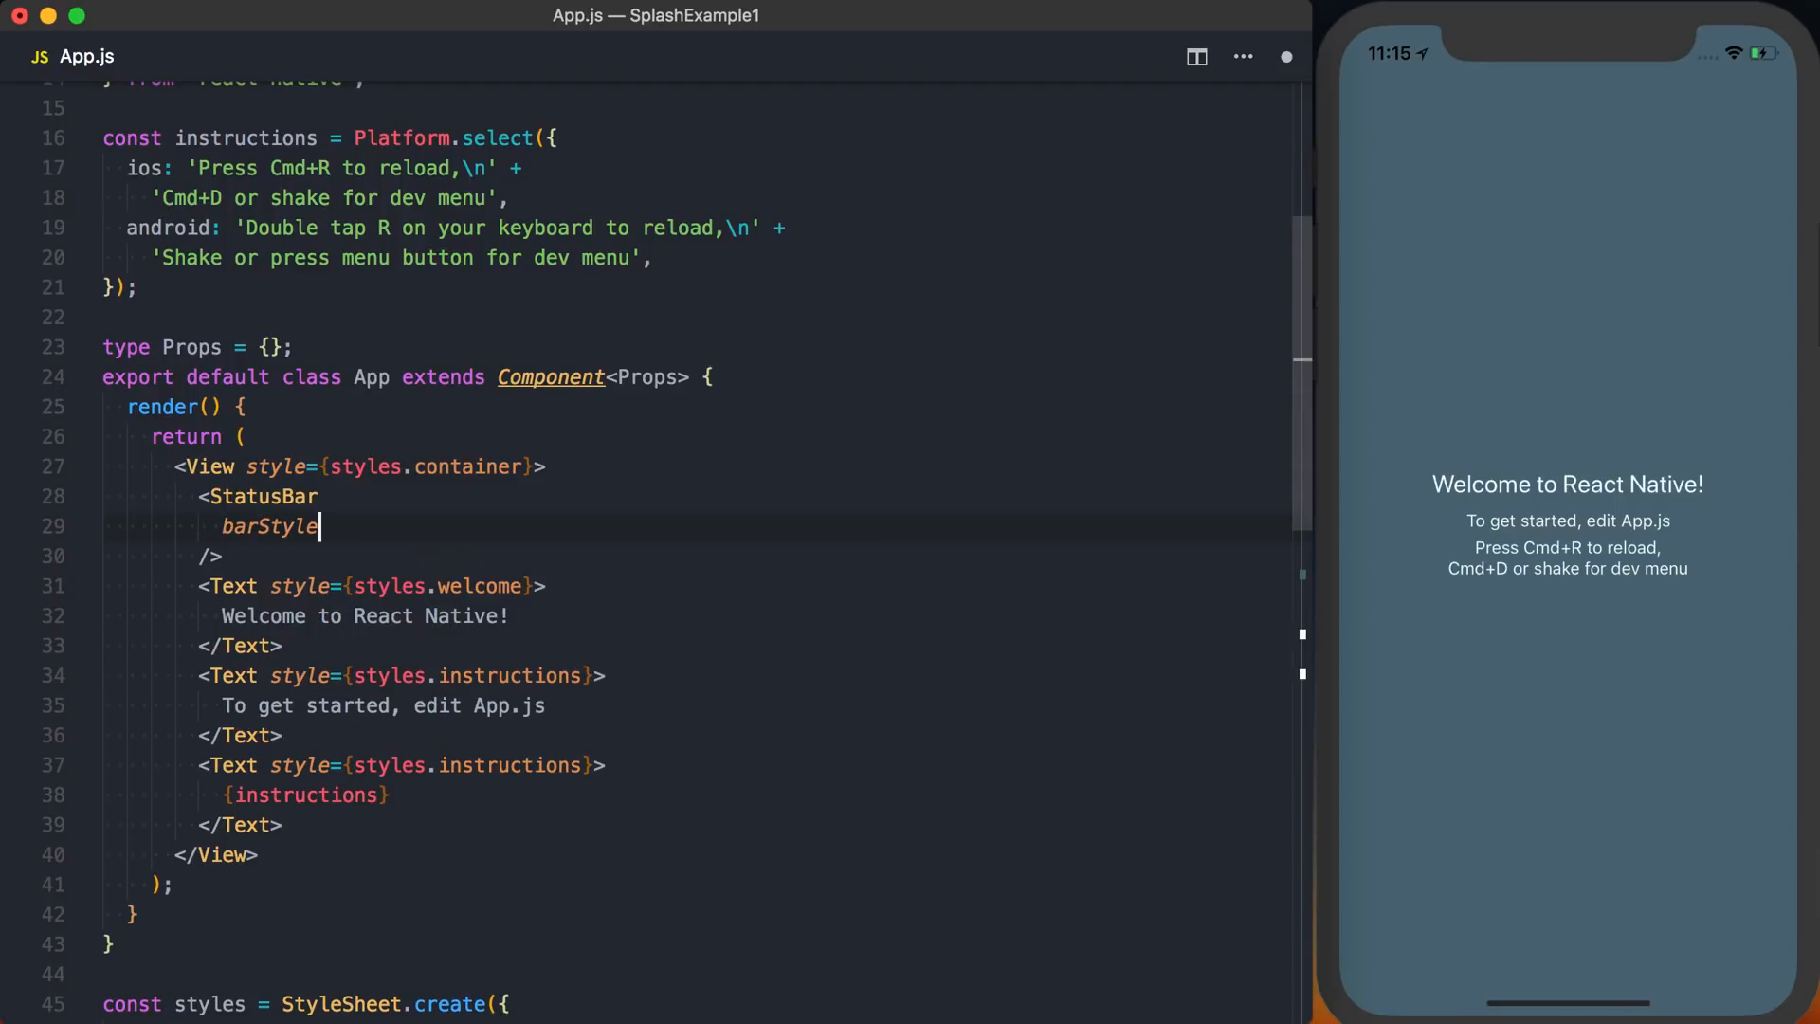
text(="light-content)
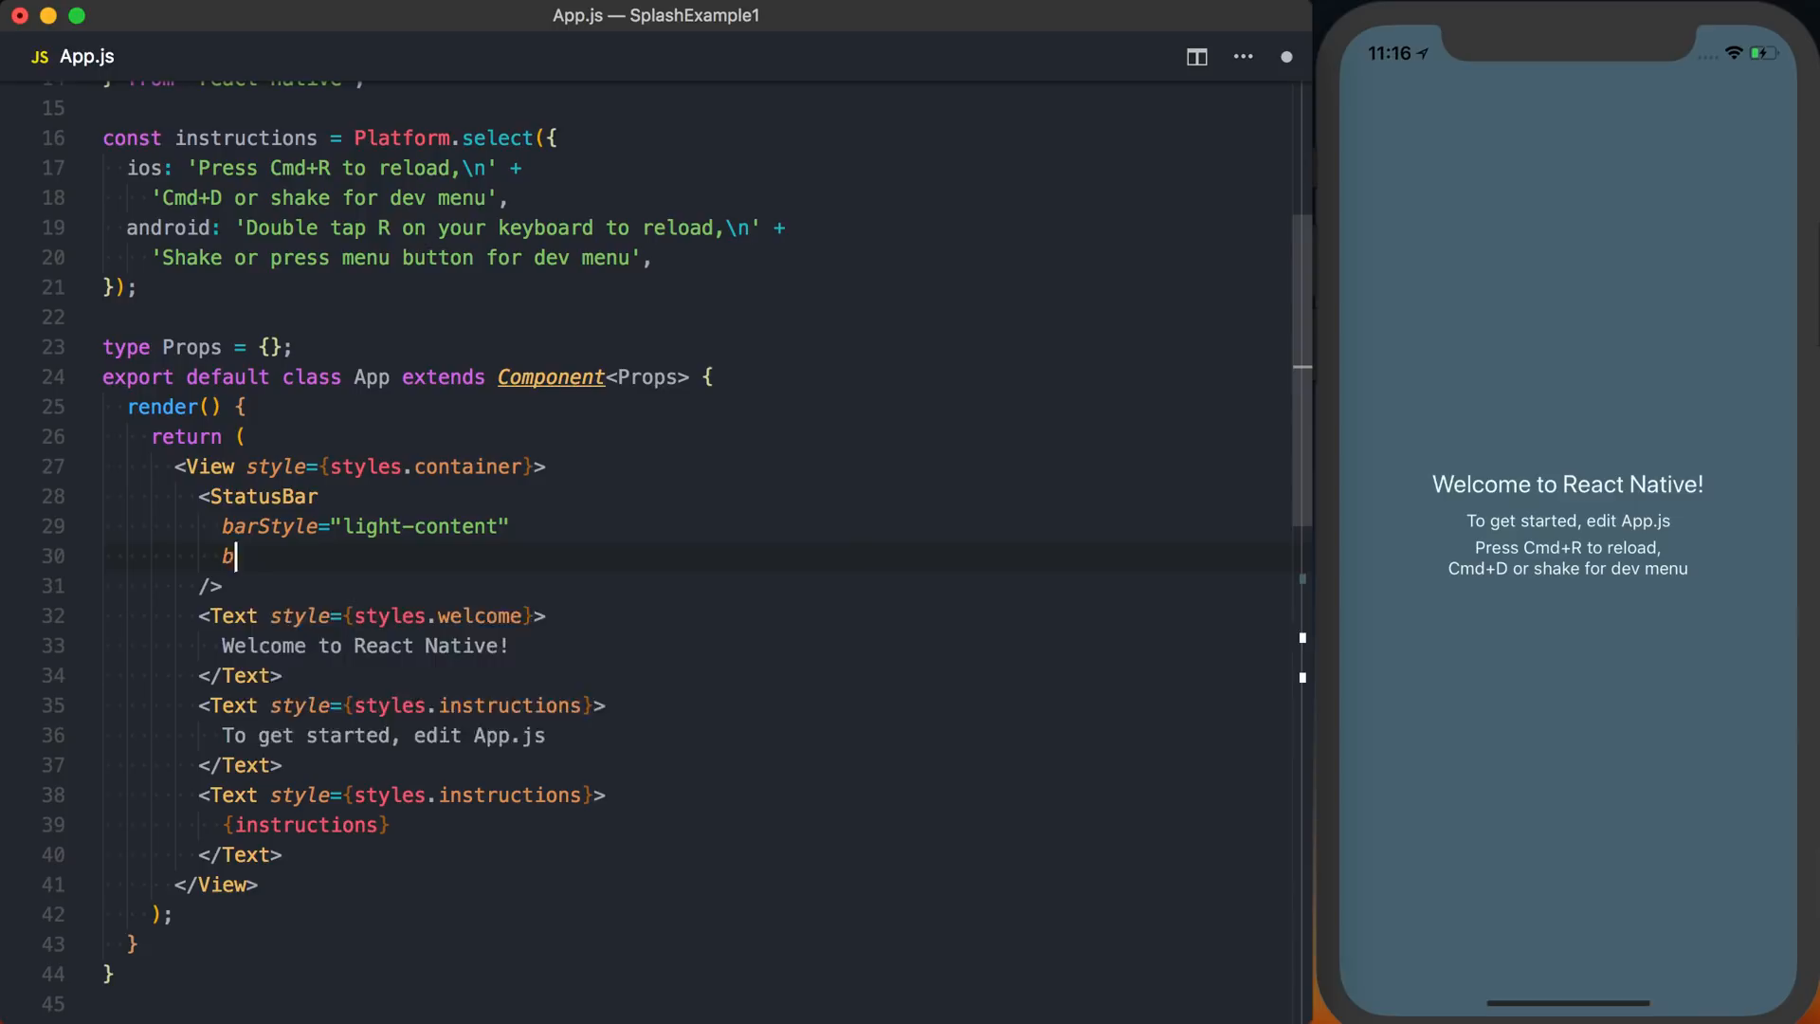
text(ackgroundColor="")
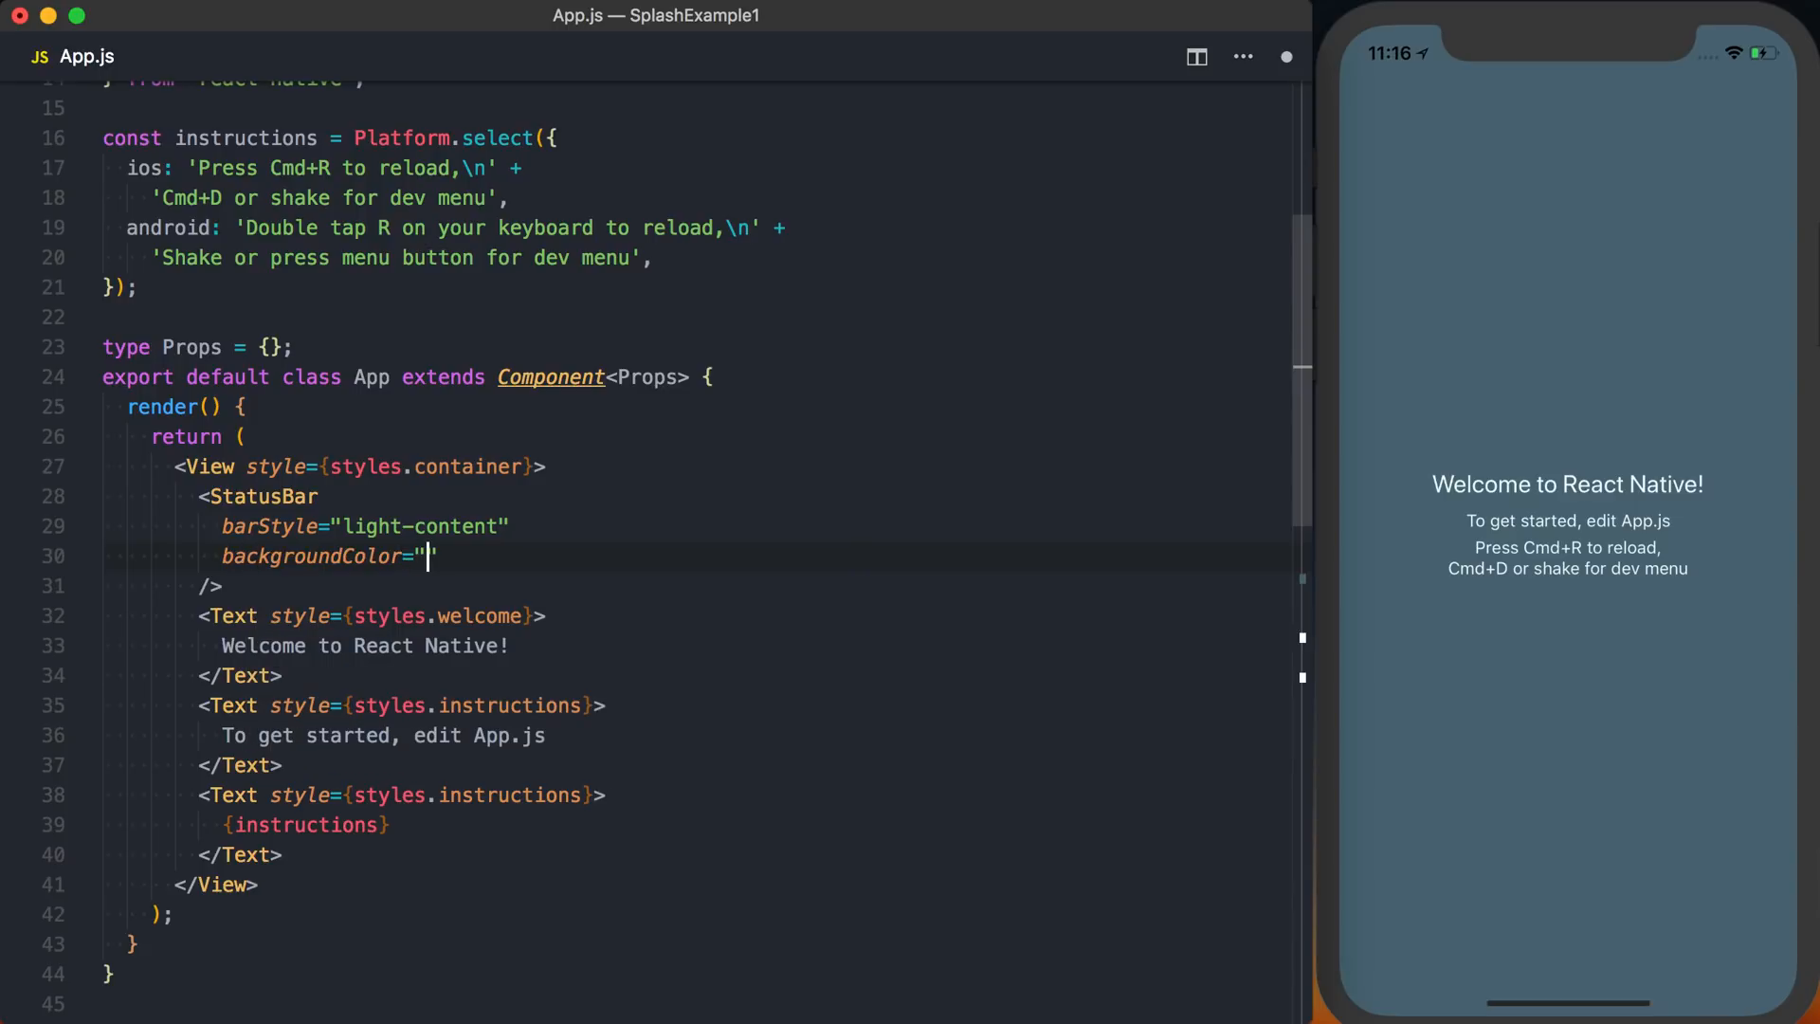
text(#4f6d7a)
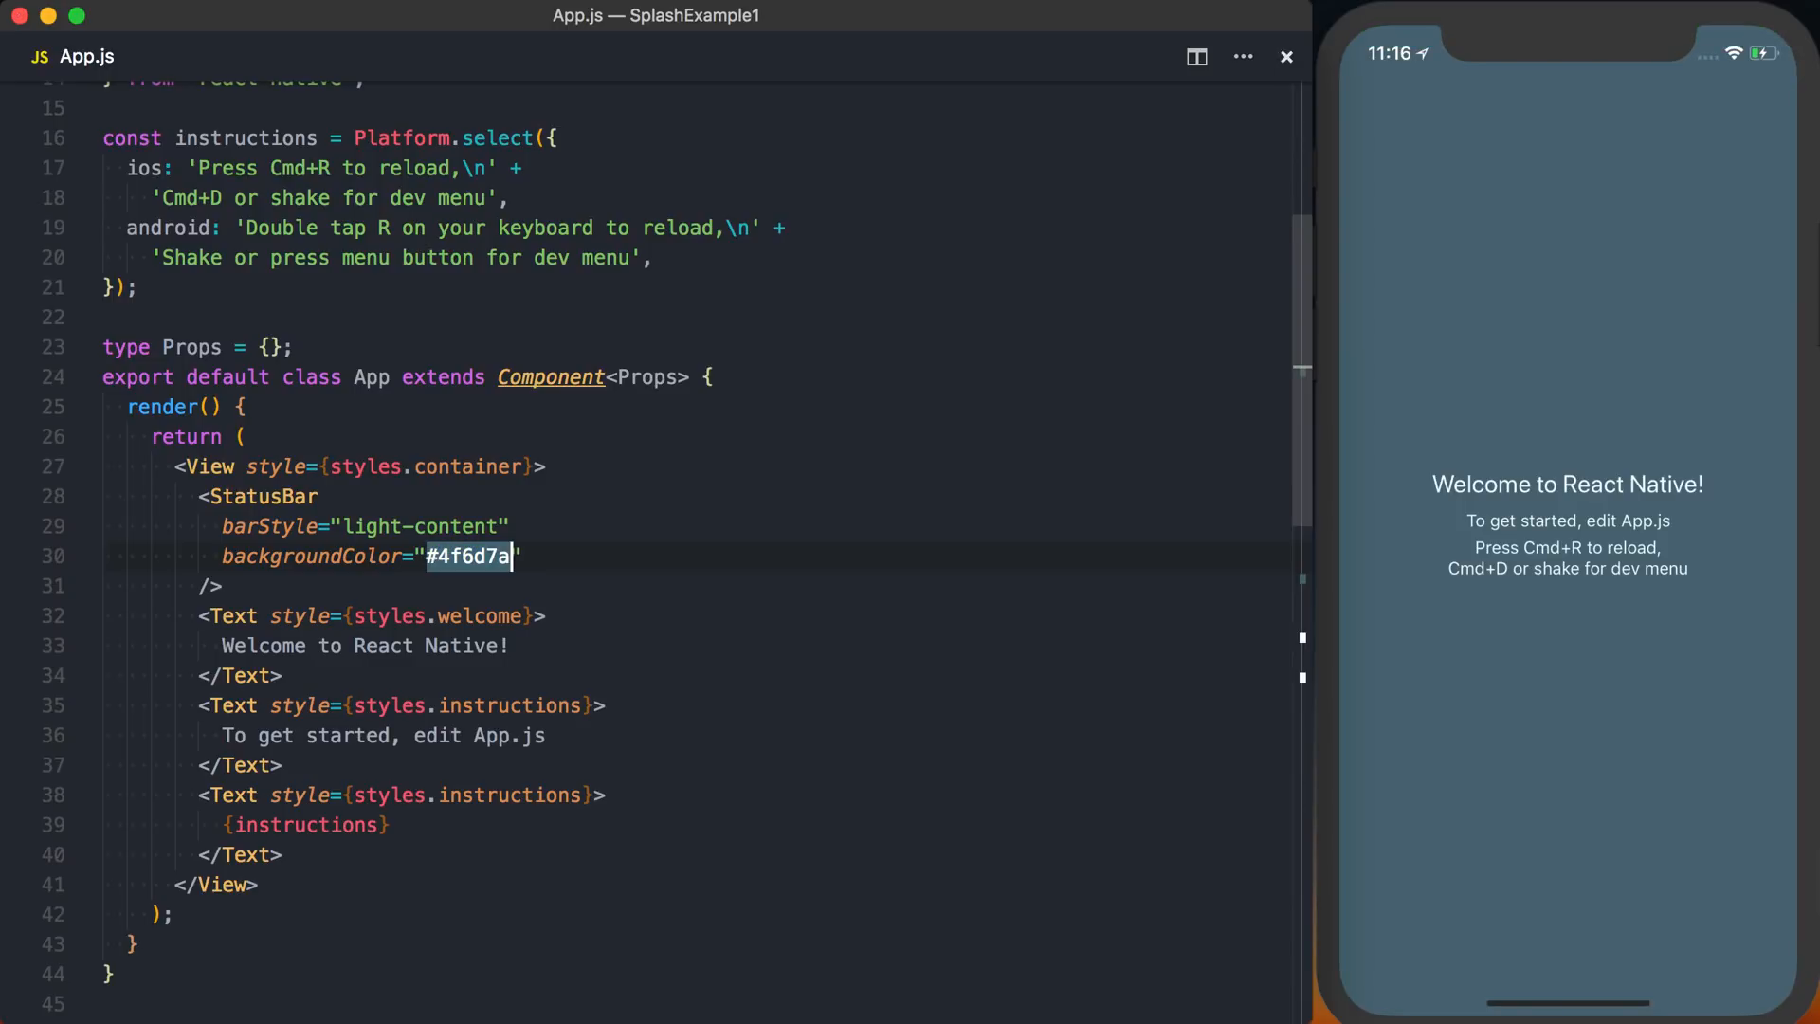
mouse_move(650, 538)
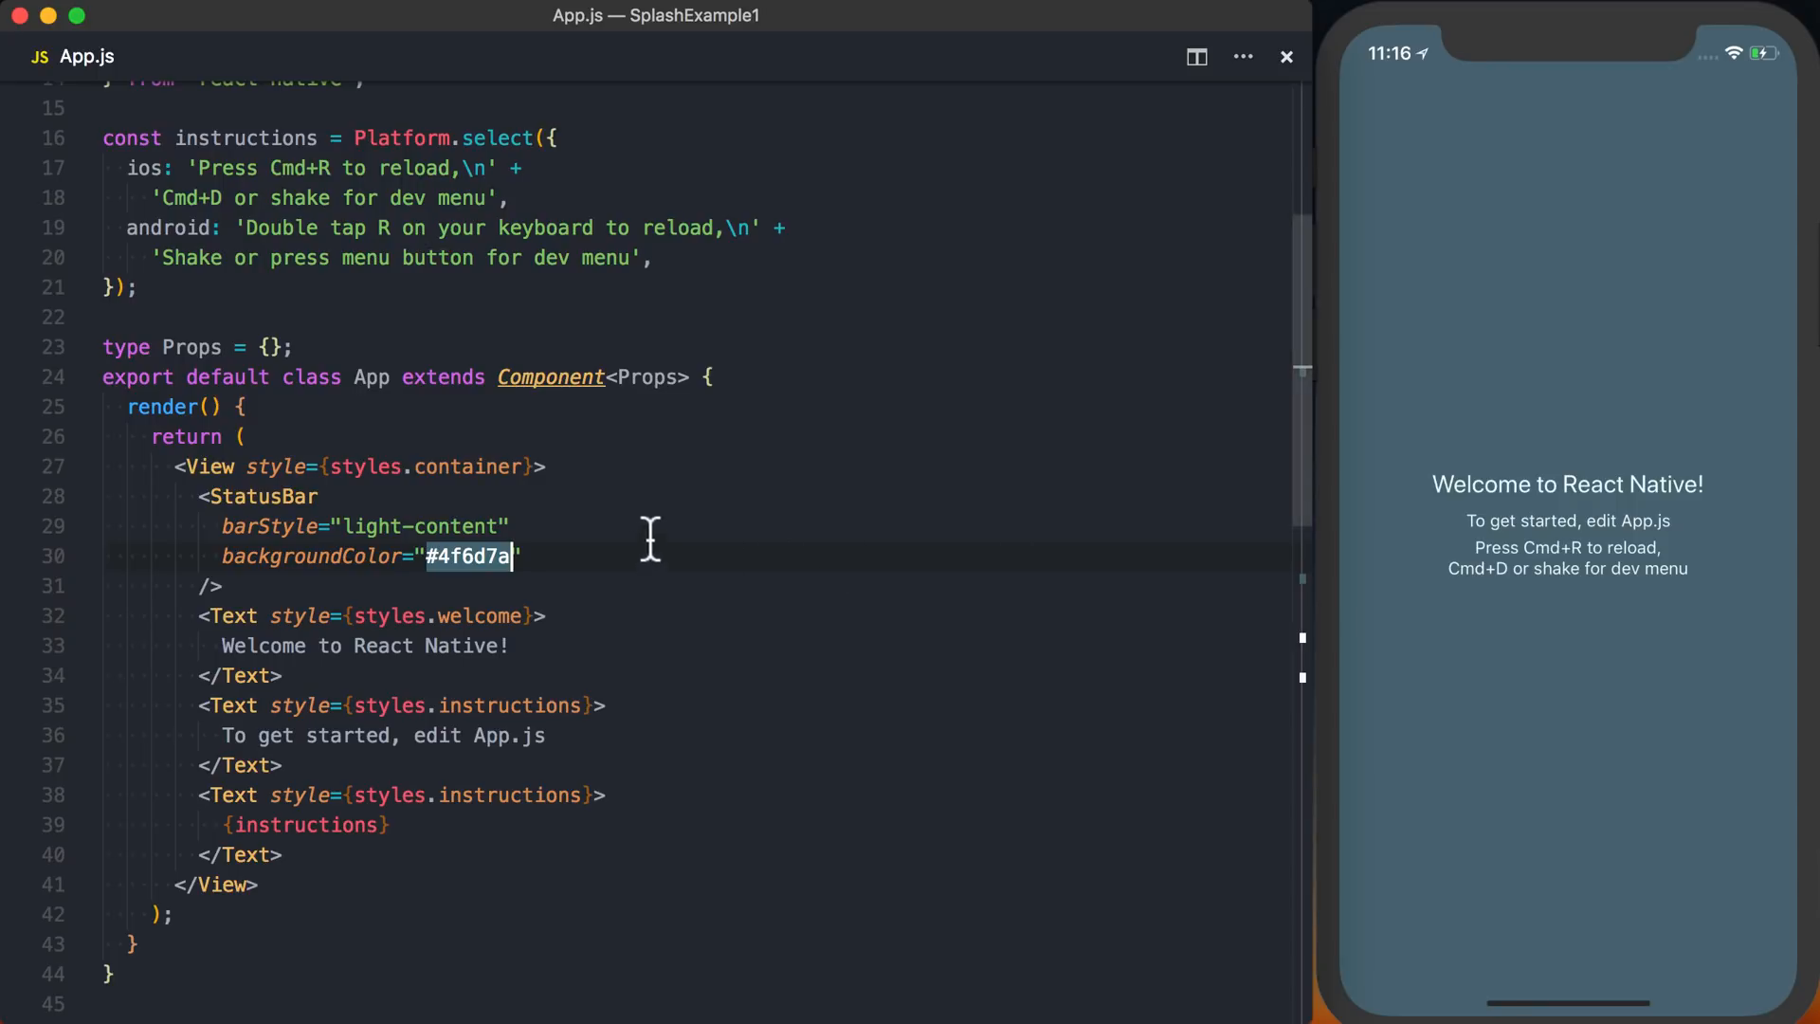
mouse_move(1166, 702)
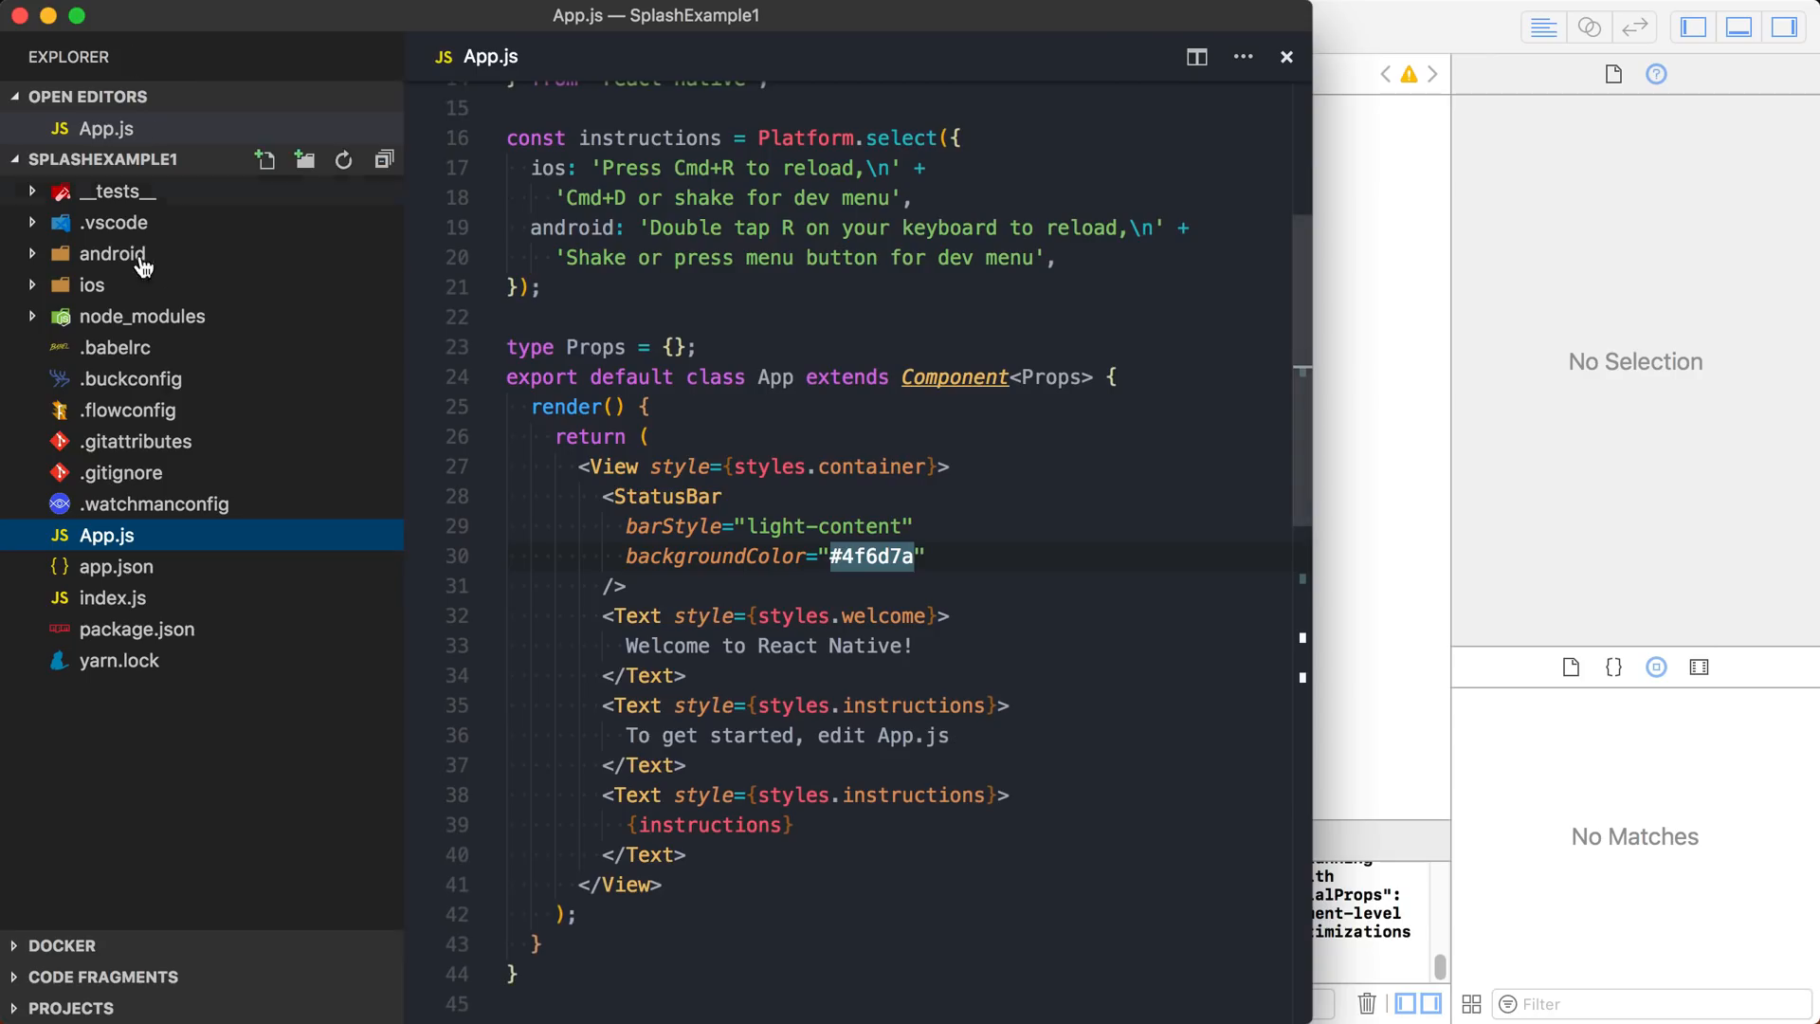
- Expand the ios folder, select SplashExample1.xcodeproj and bring the Xcode project frontmost
click(91, 285)
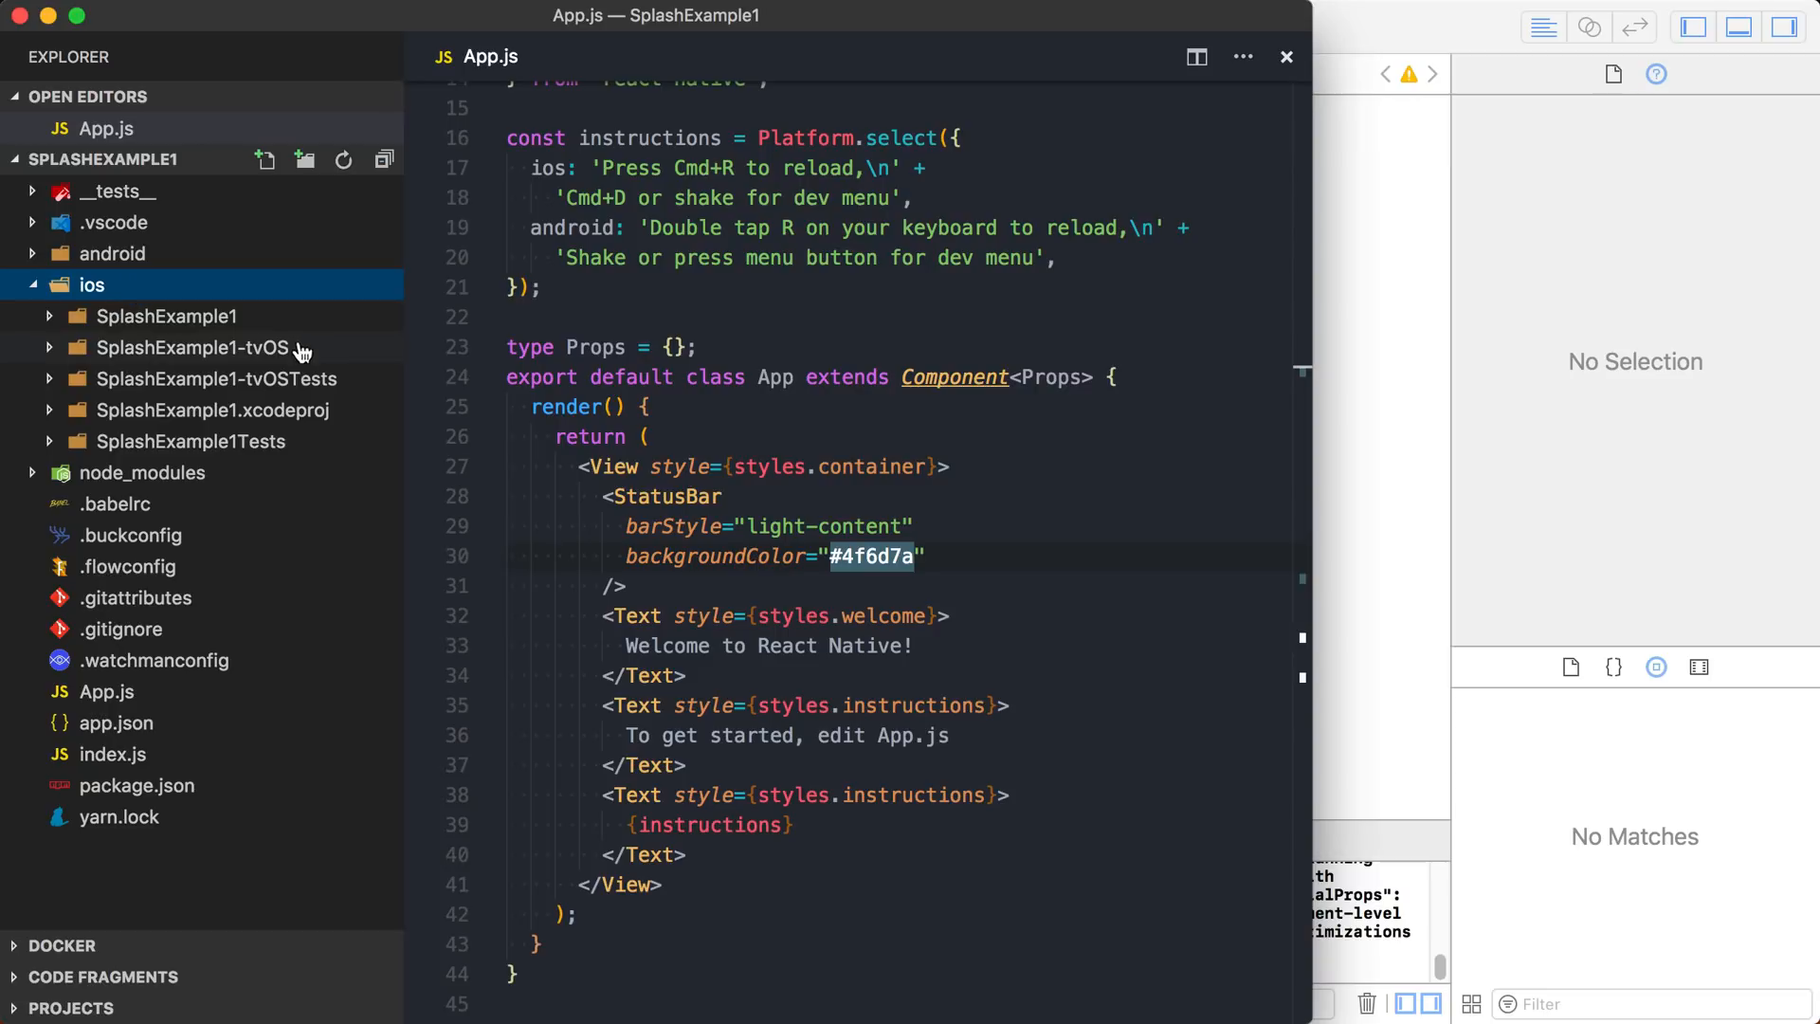
mouse_move(245, 432)
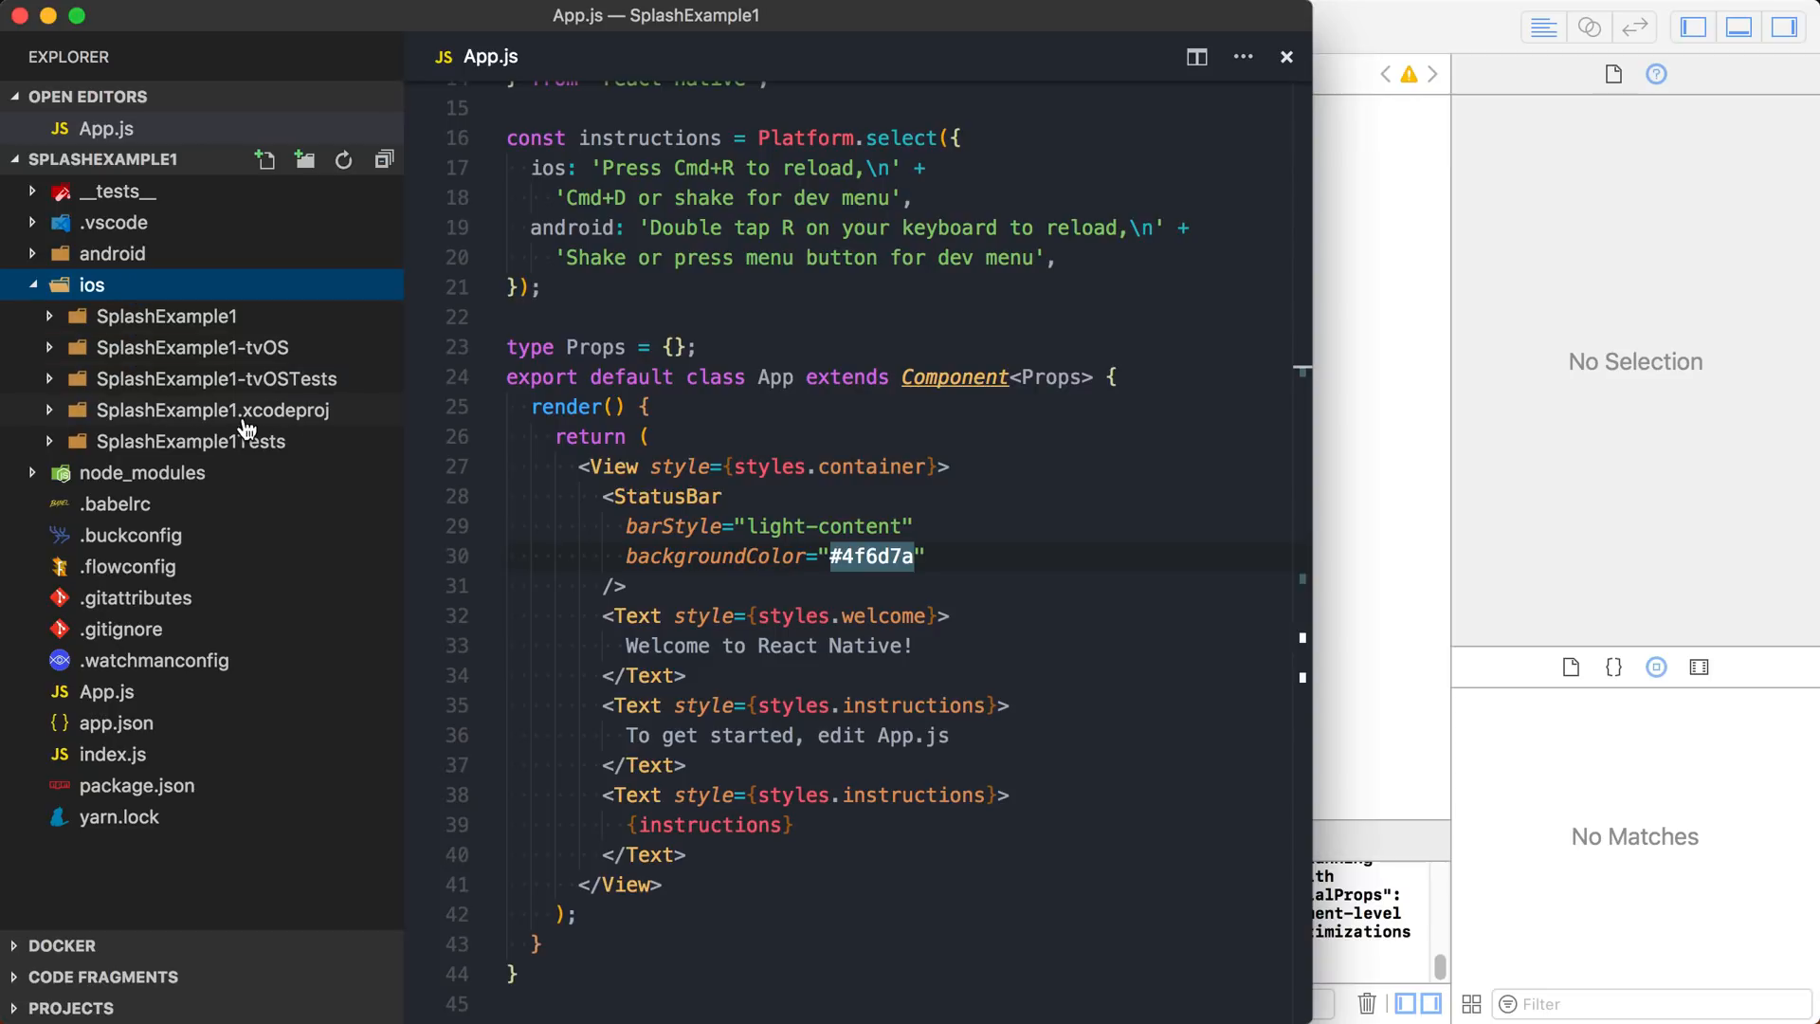
click(214, 410)
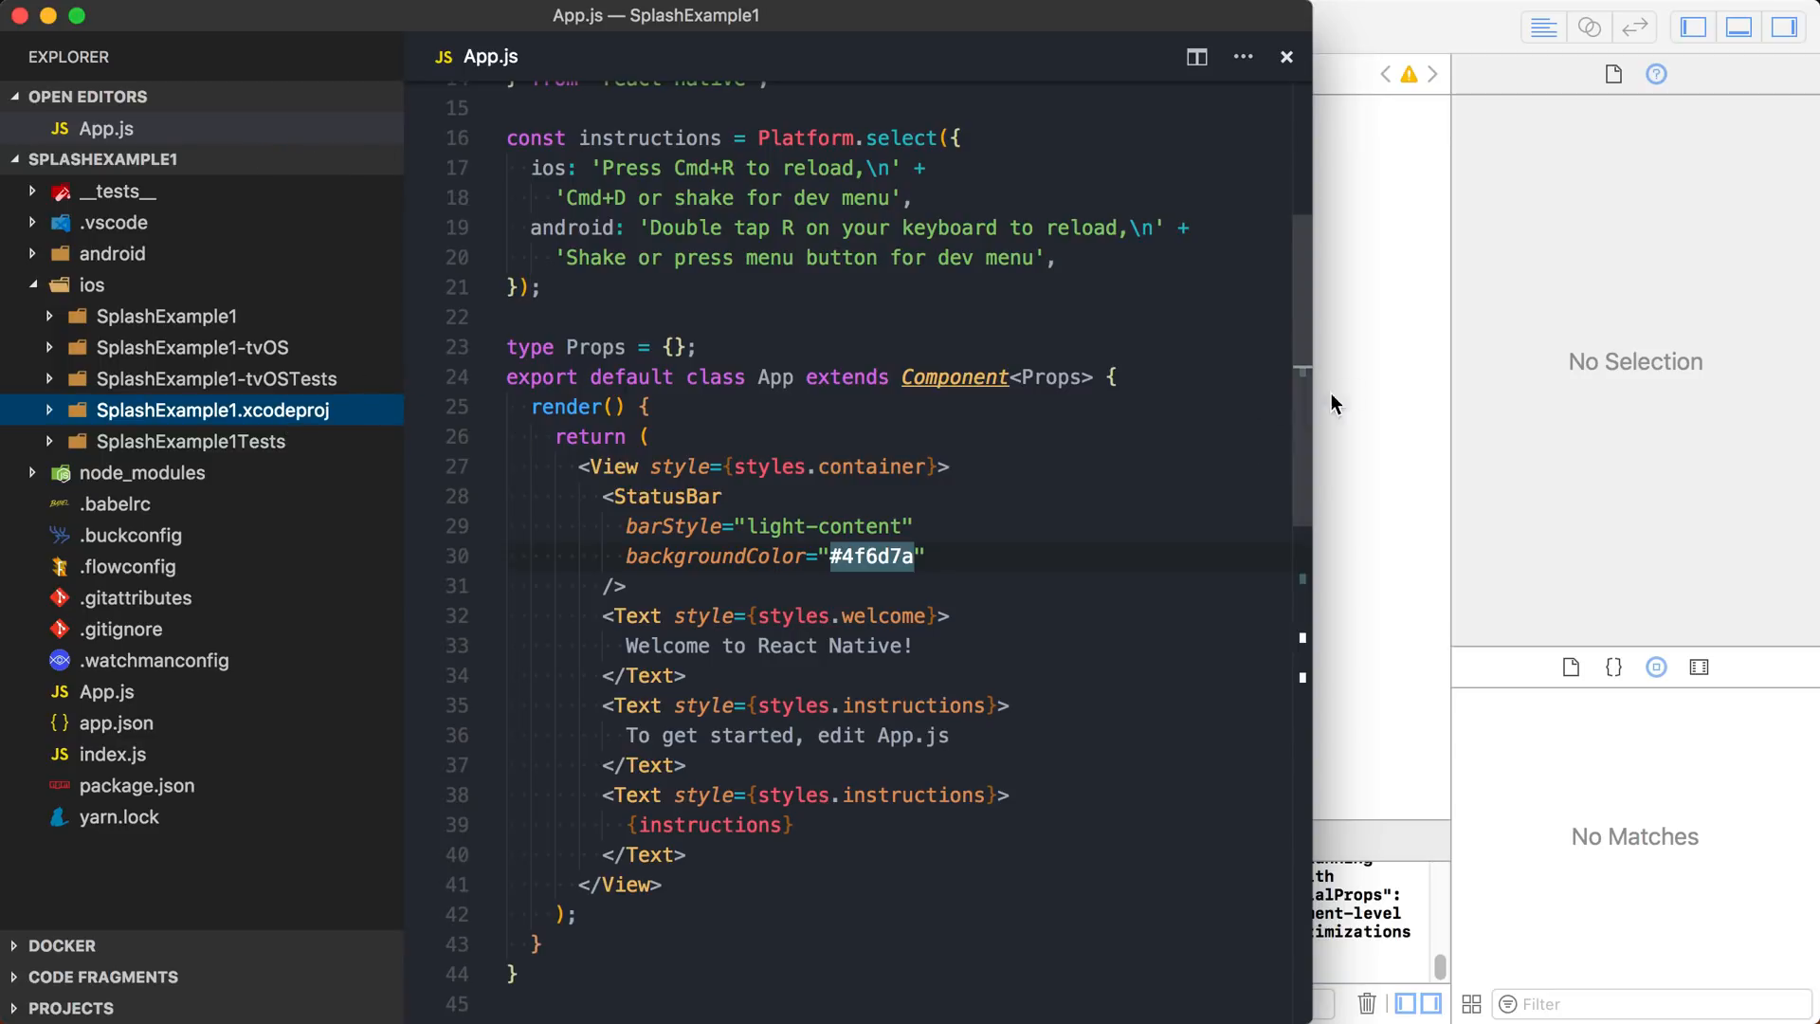
click(137, 27)
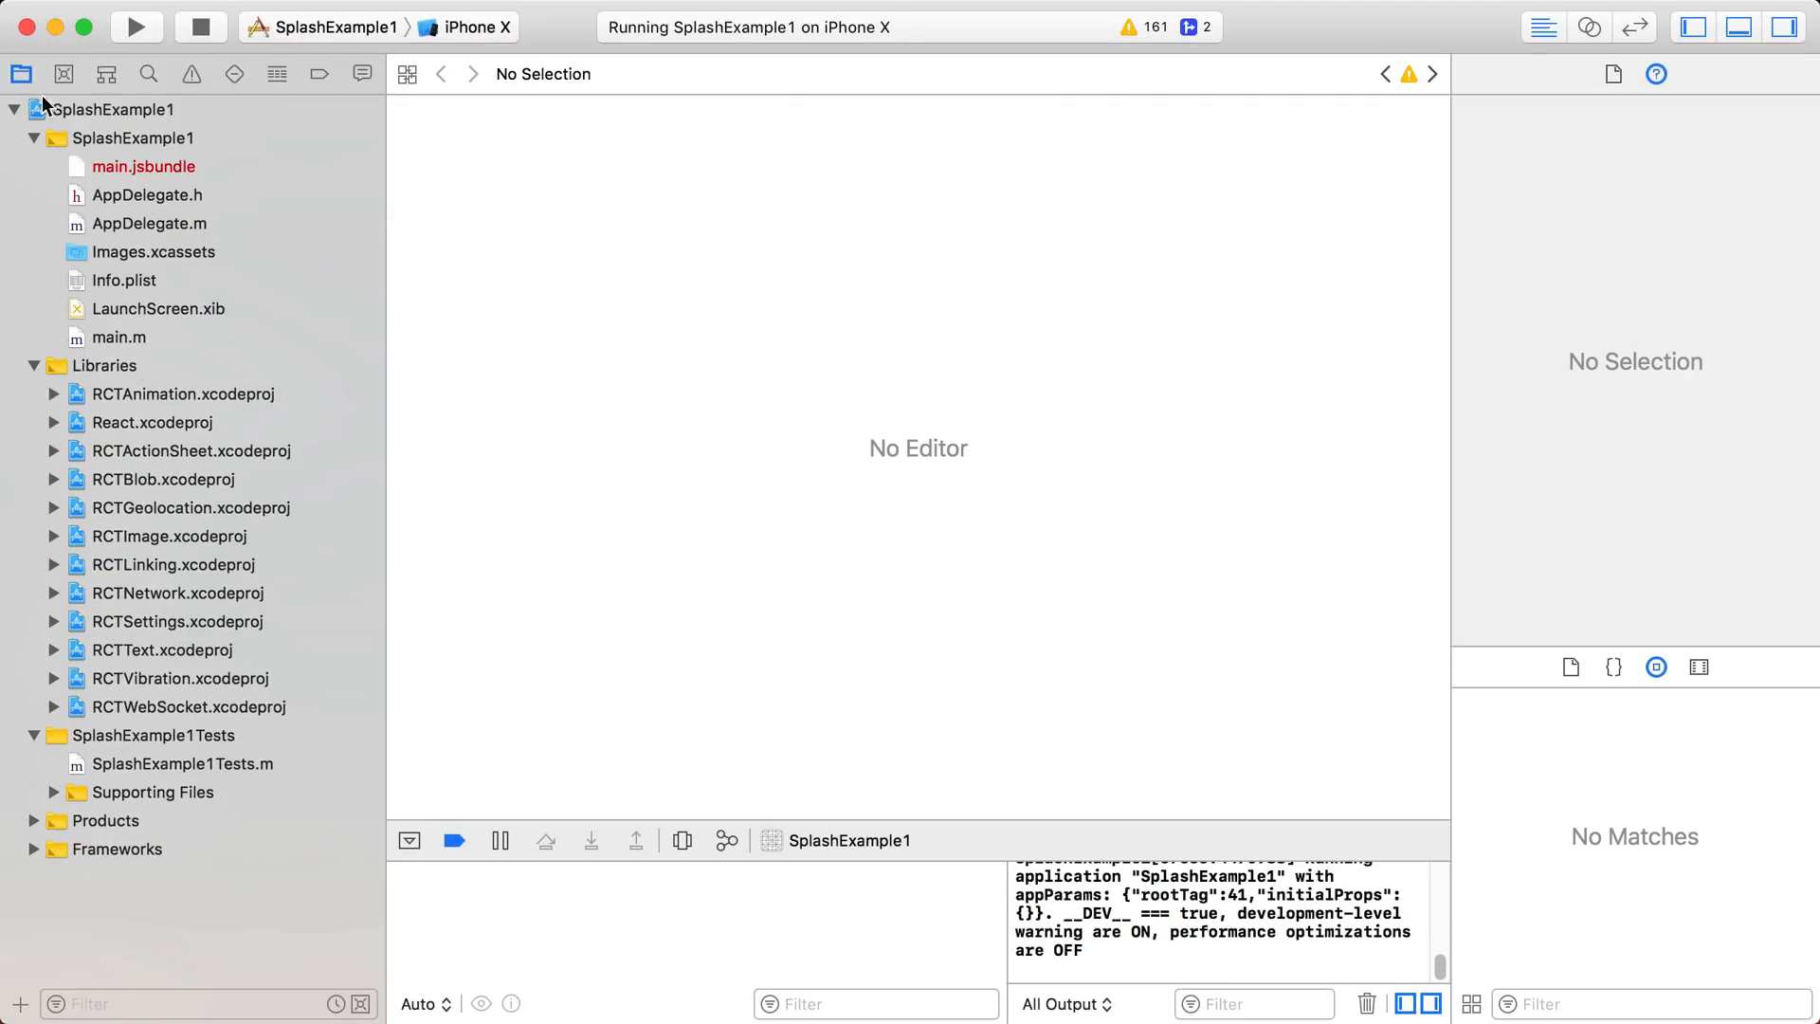
- Add a new SplashIcon image set to the Images.xcassets asset catalog of SplashExample1
click(114, 110)
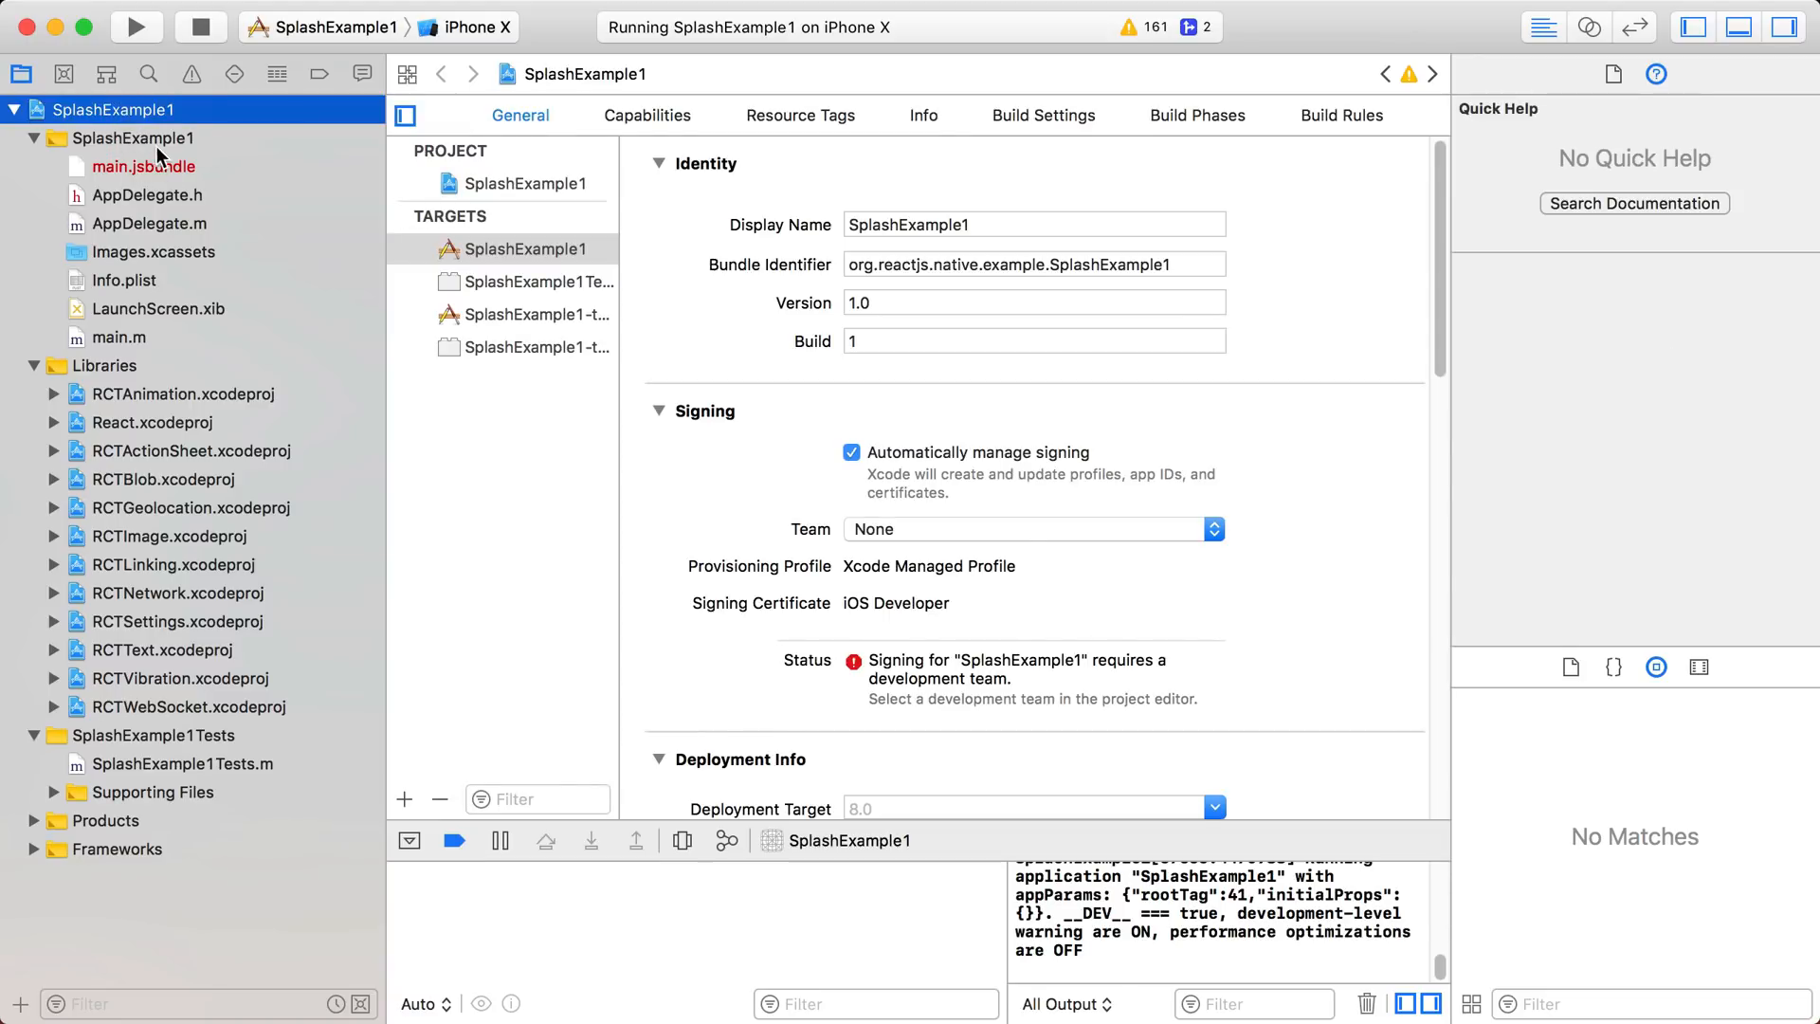
click(155, 252)
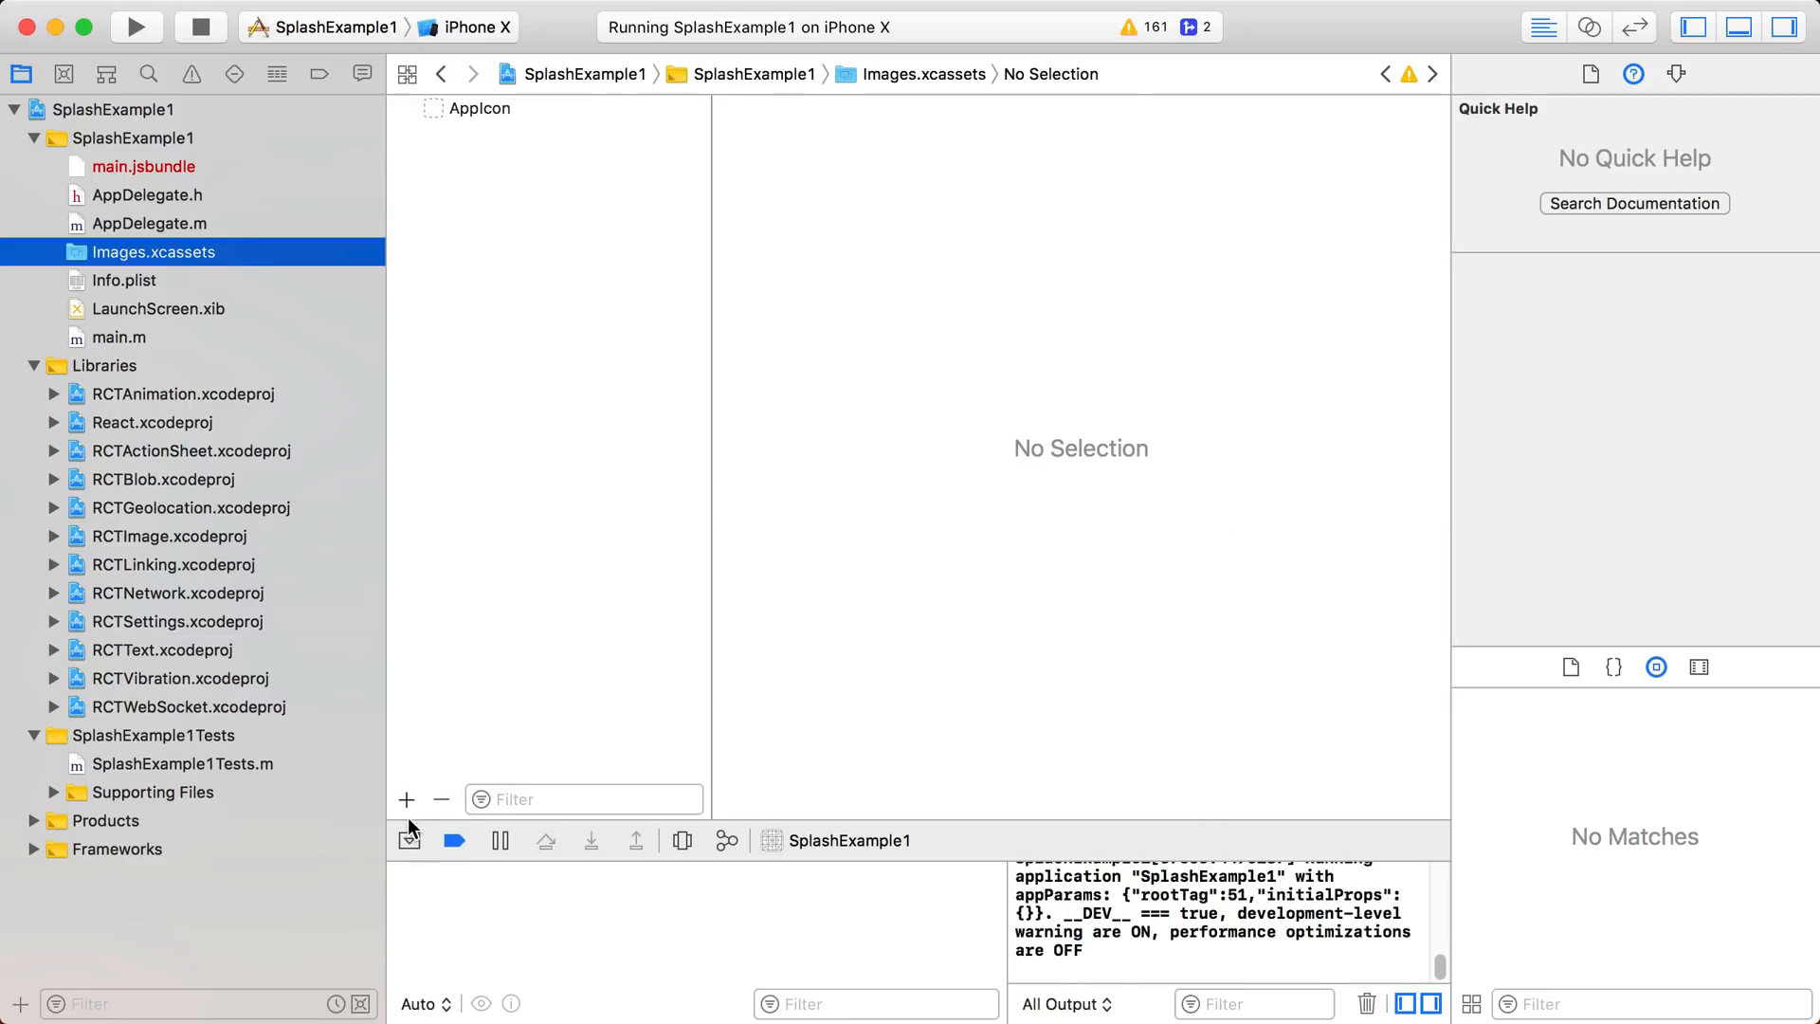
click(405, 798)
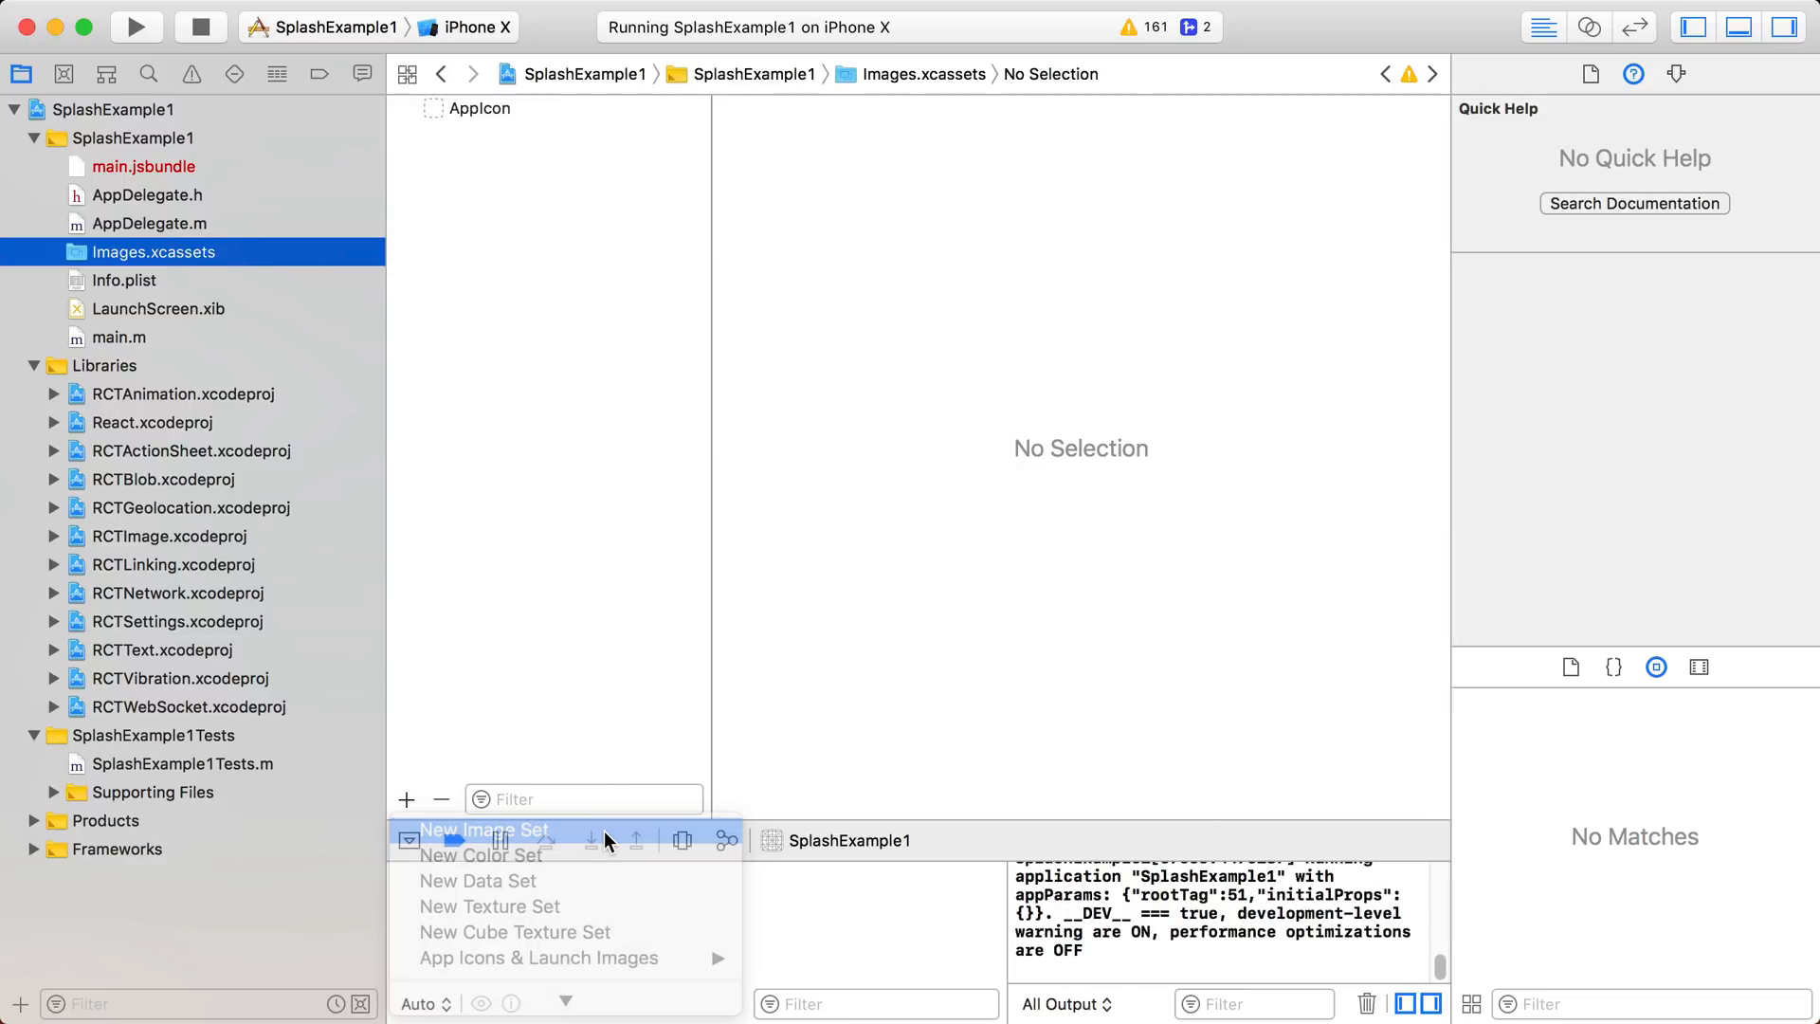
click(483, 830)
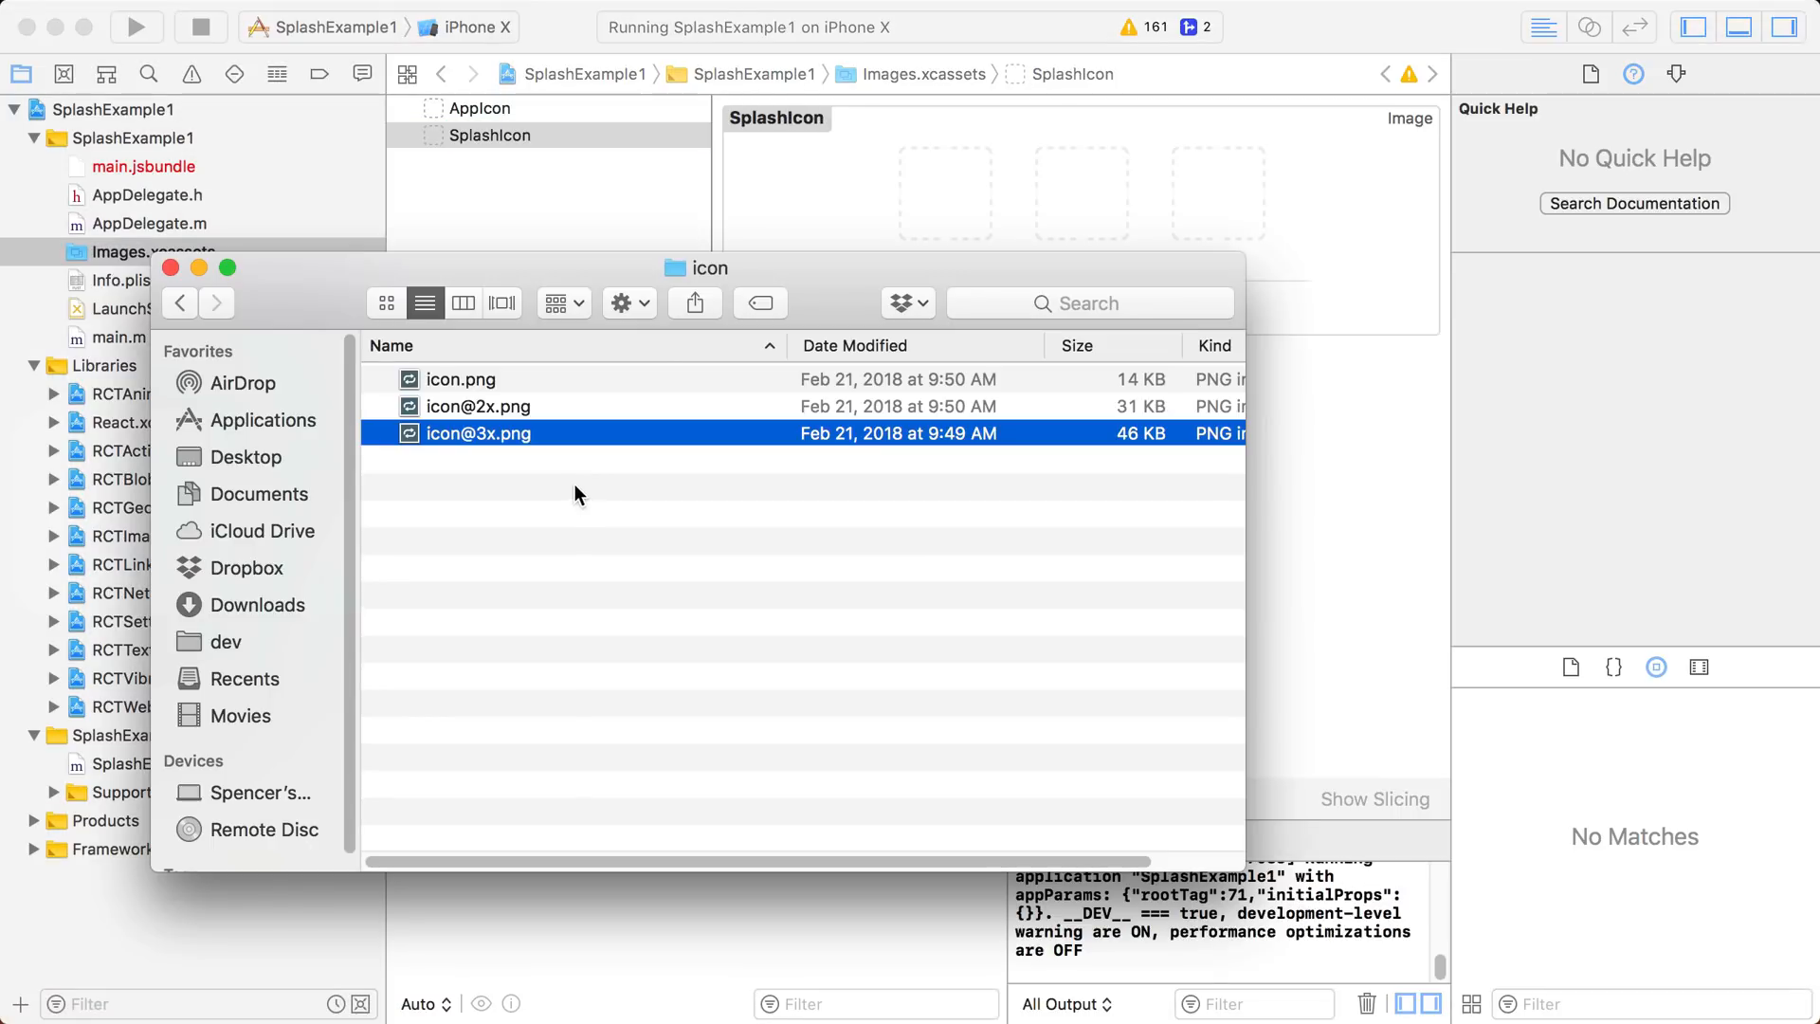
mouse_move(484, 385)
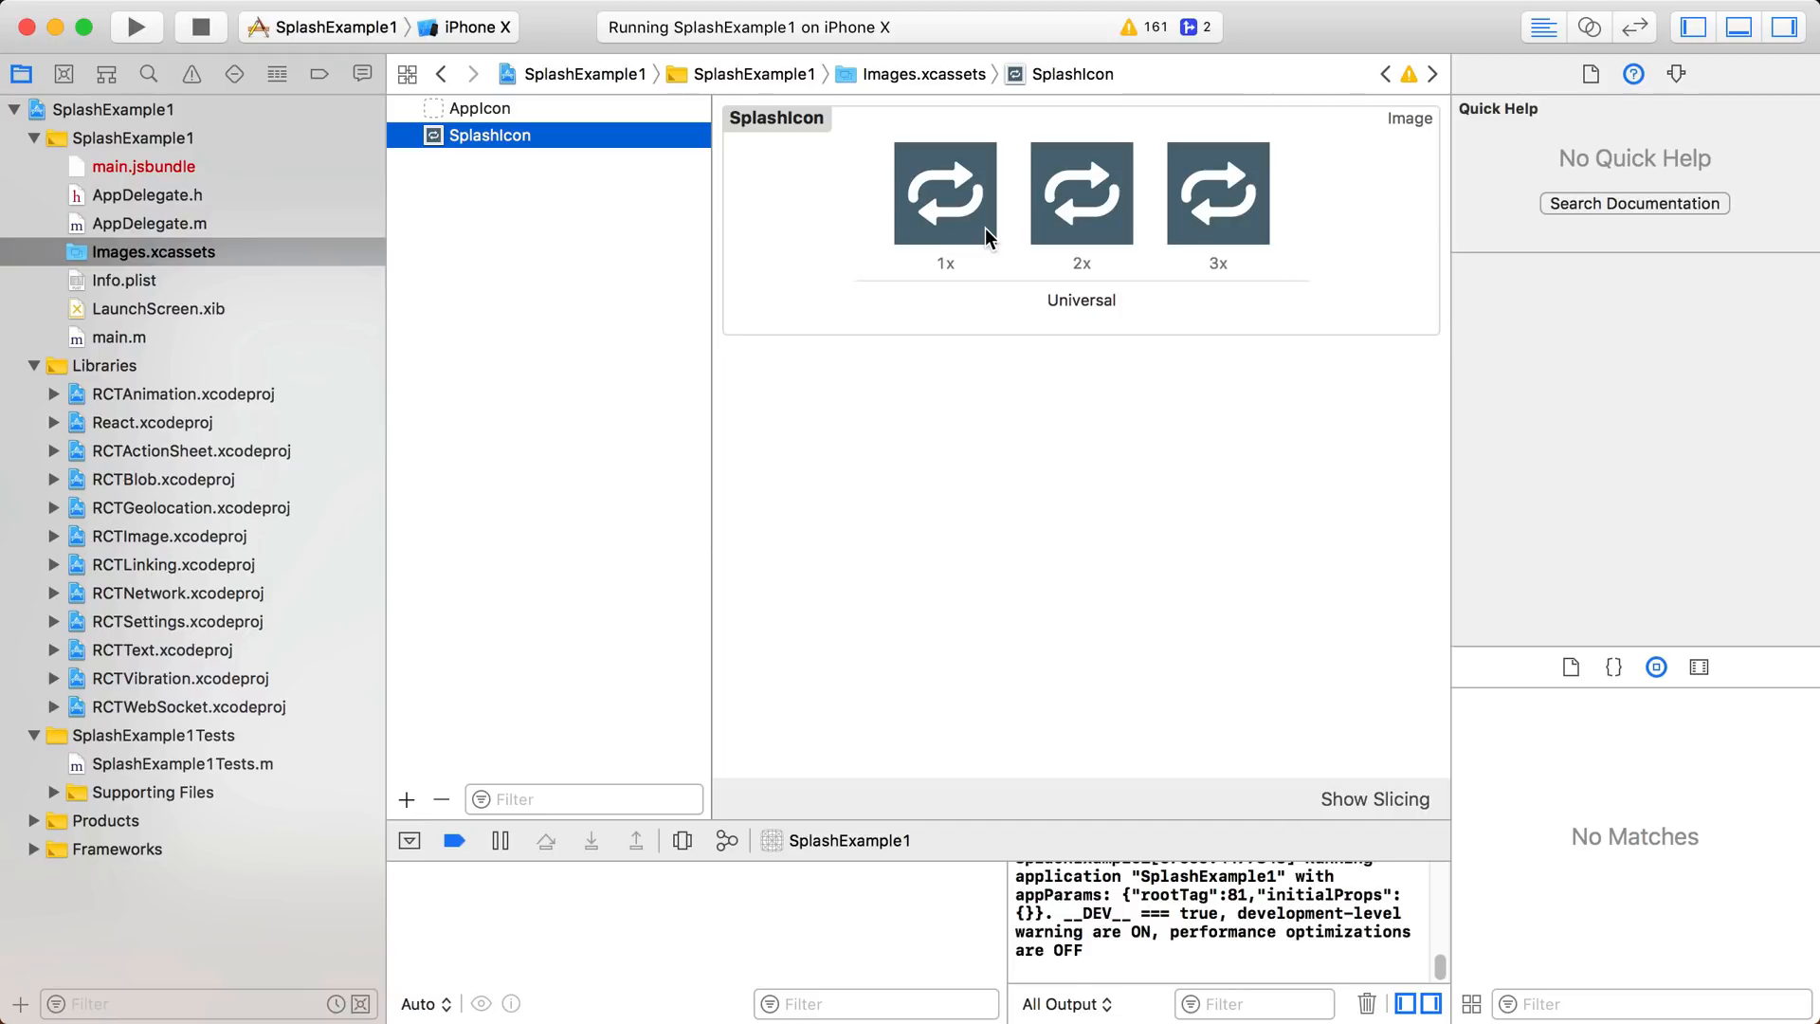
- Show LaunchScreen.xib in Interface Builder viewed as iPhone 8
click(154, 252)
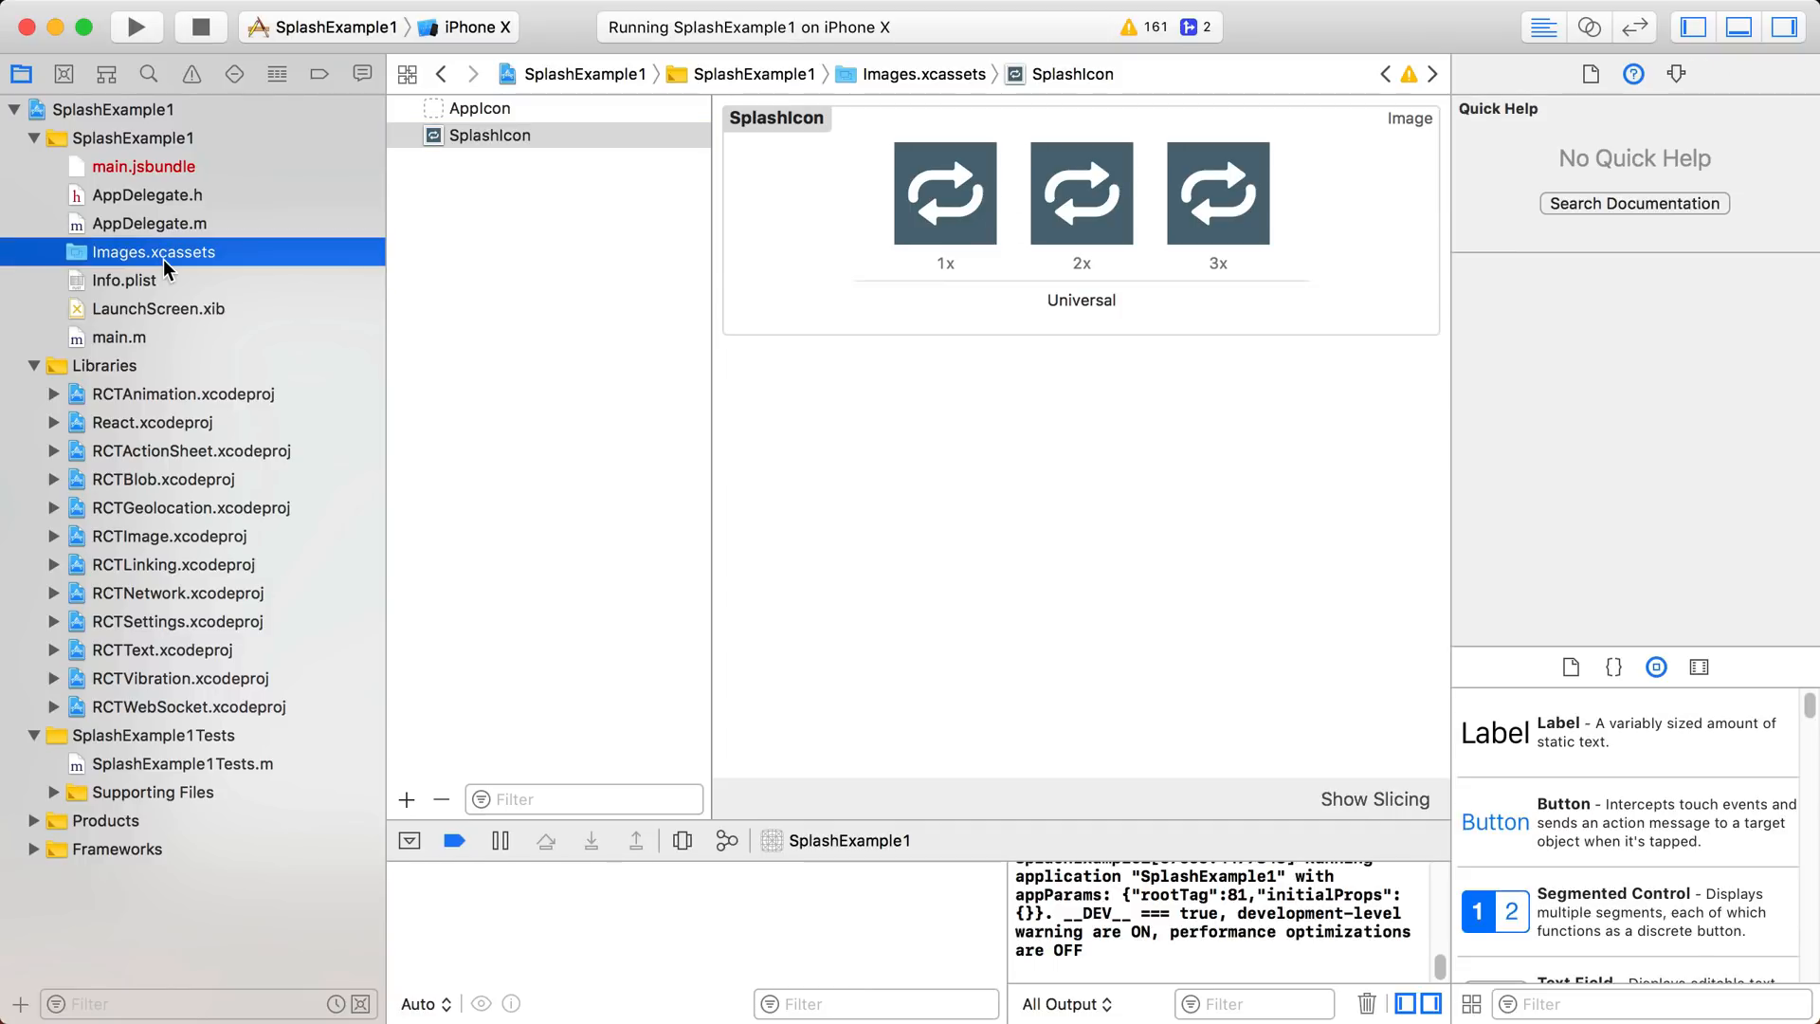
click(159, 307)
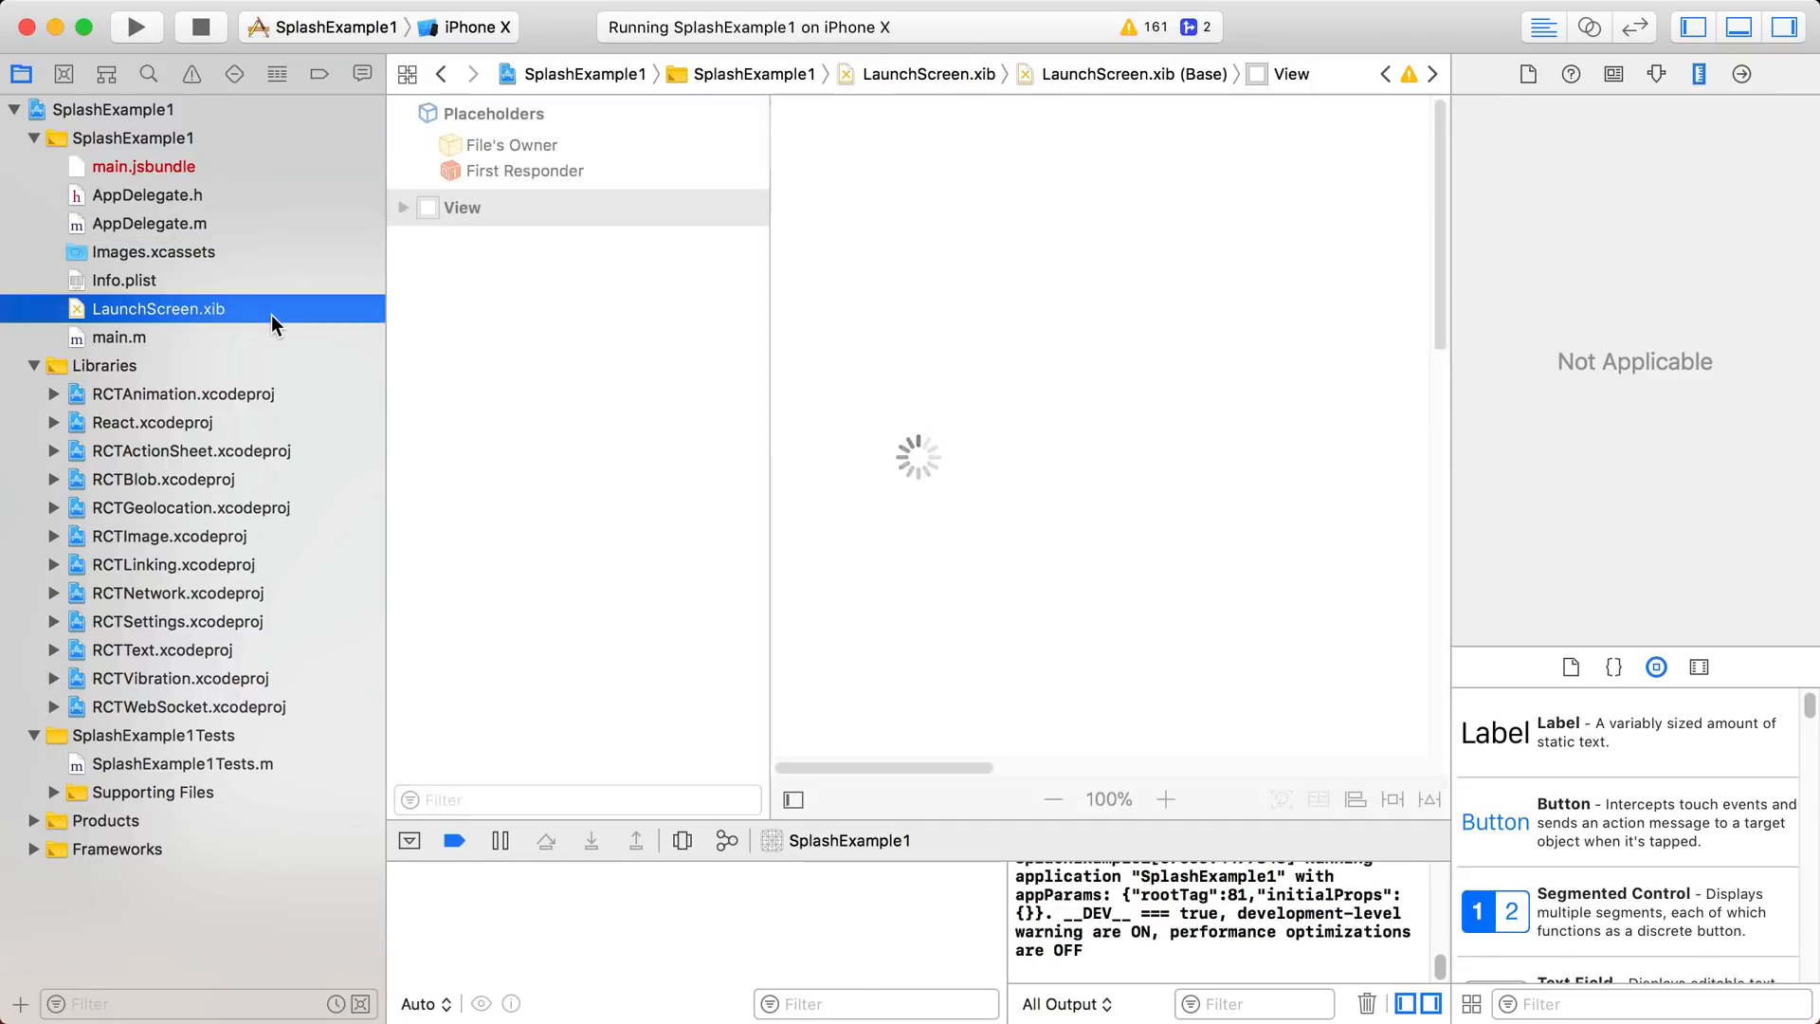
click(157, 307)
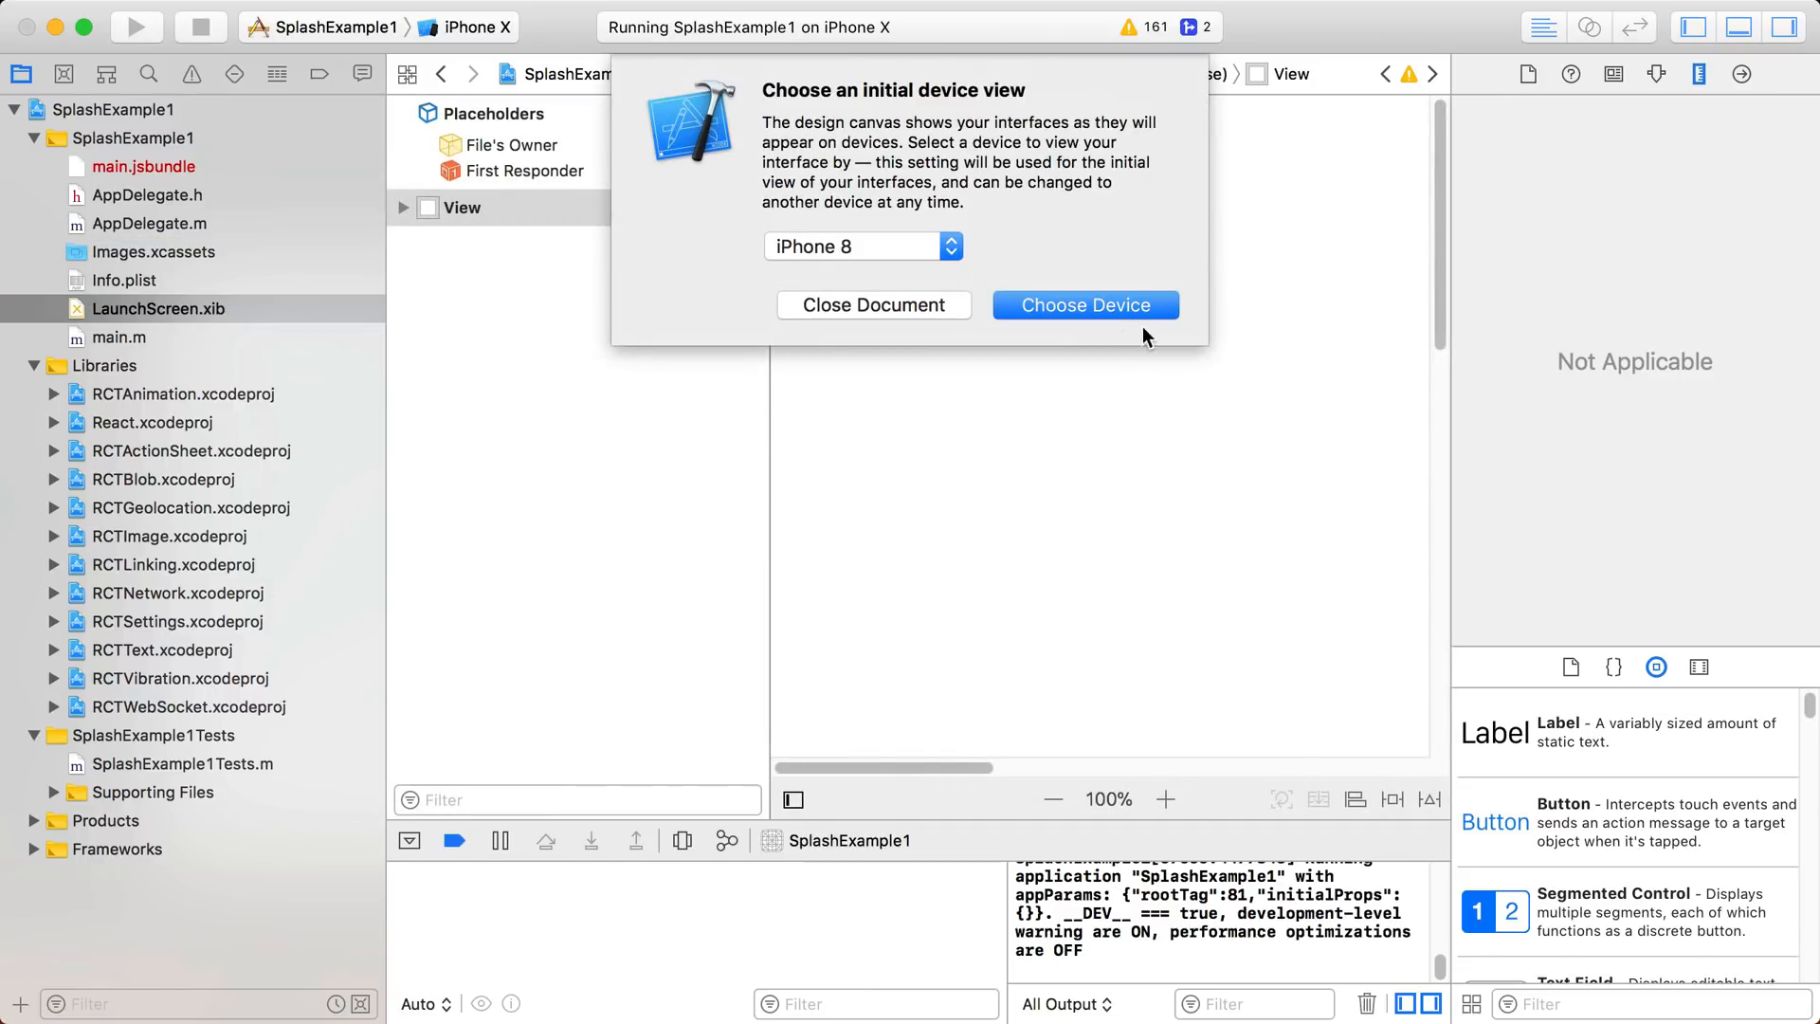
click(1082, 303)
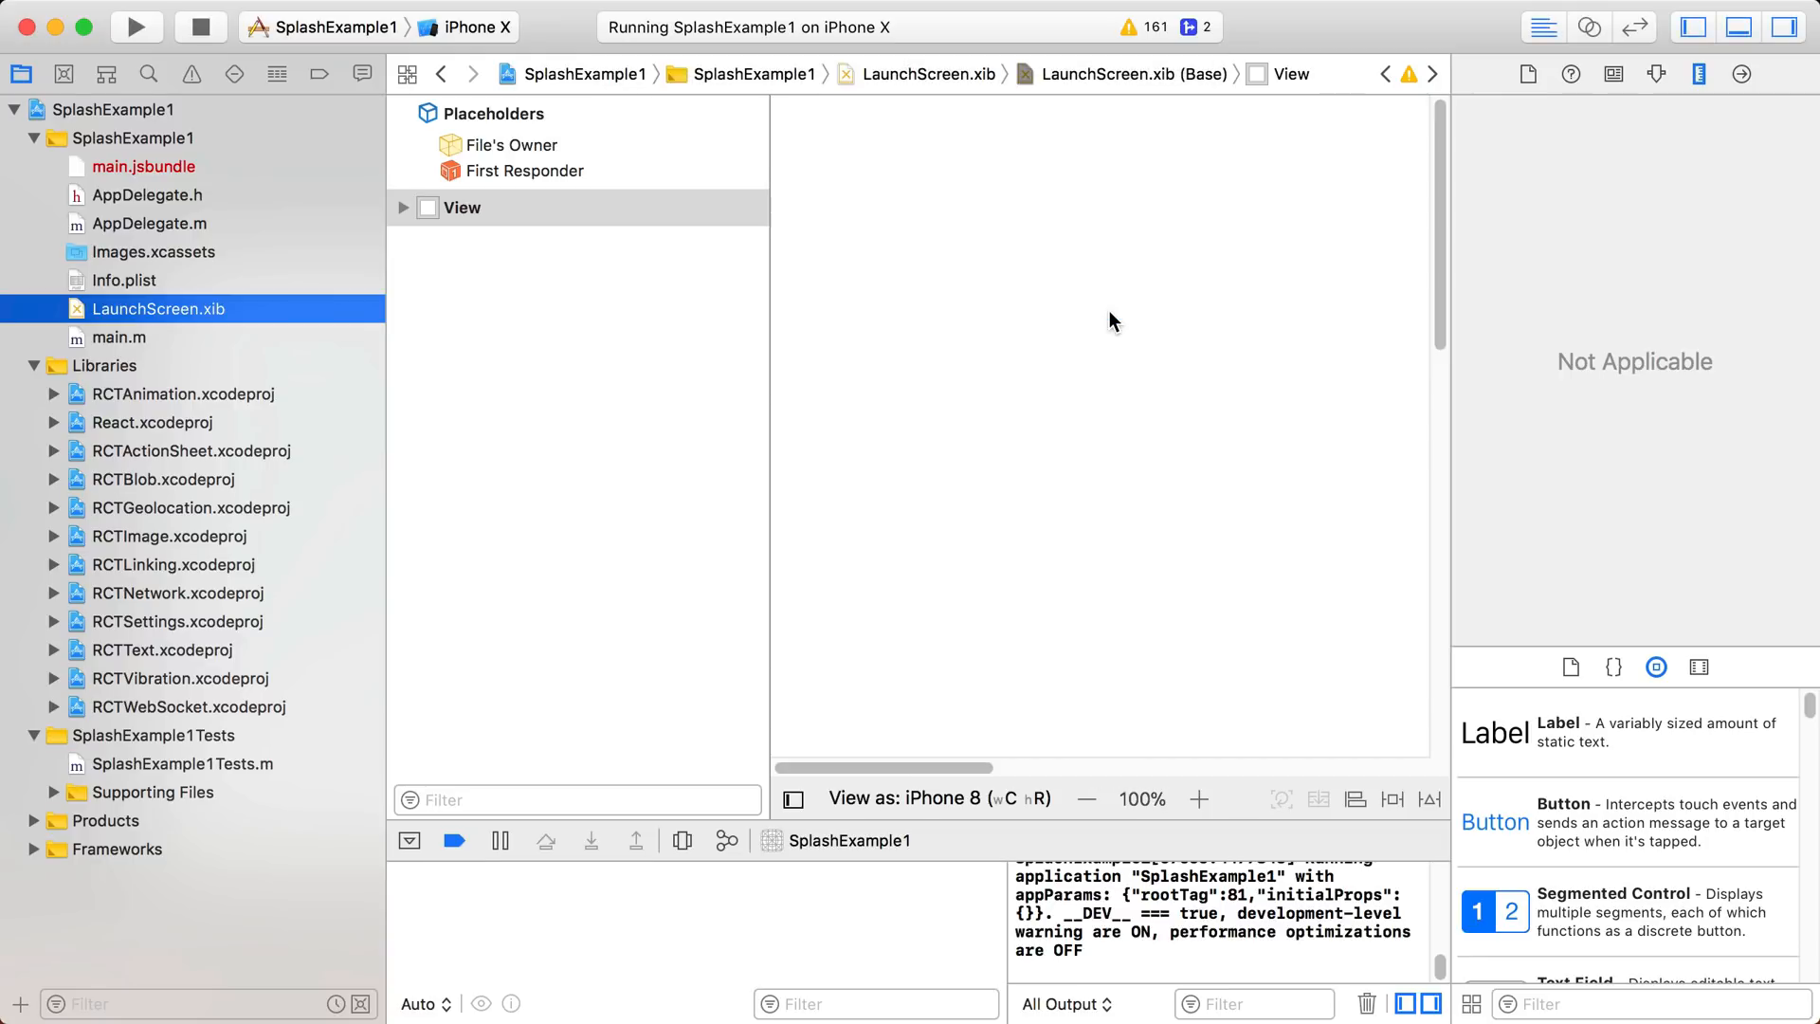
mouse_move(1331, 658)
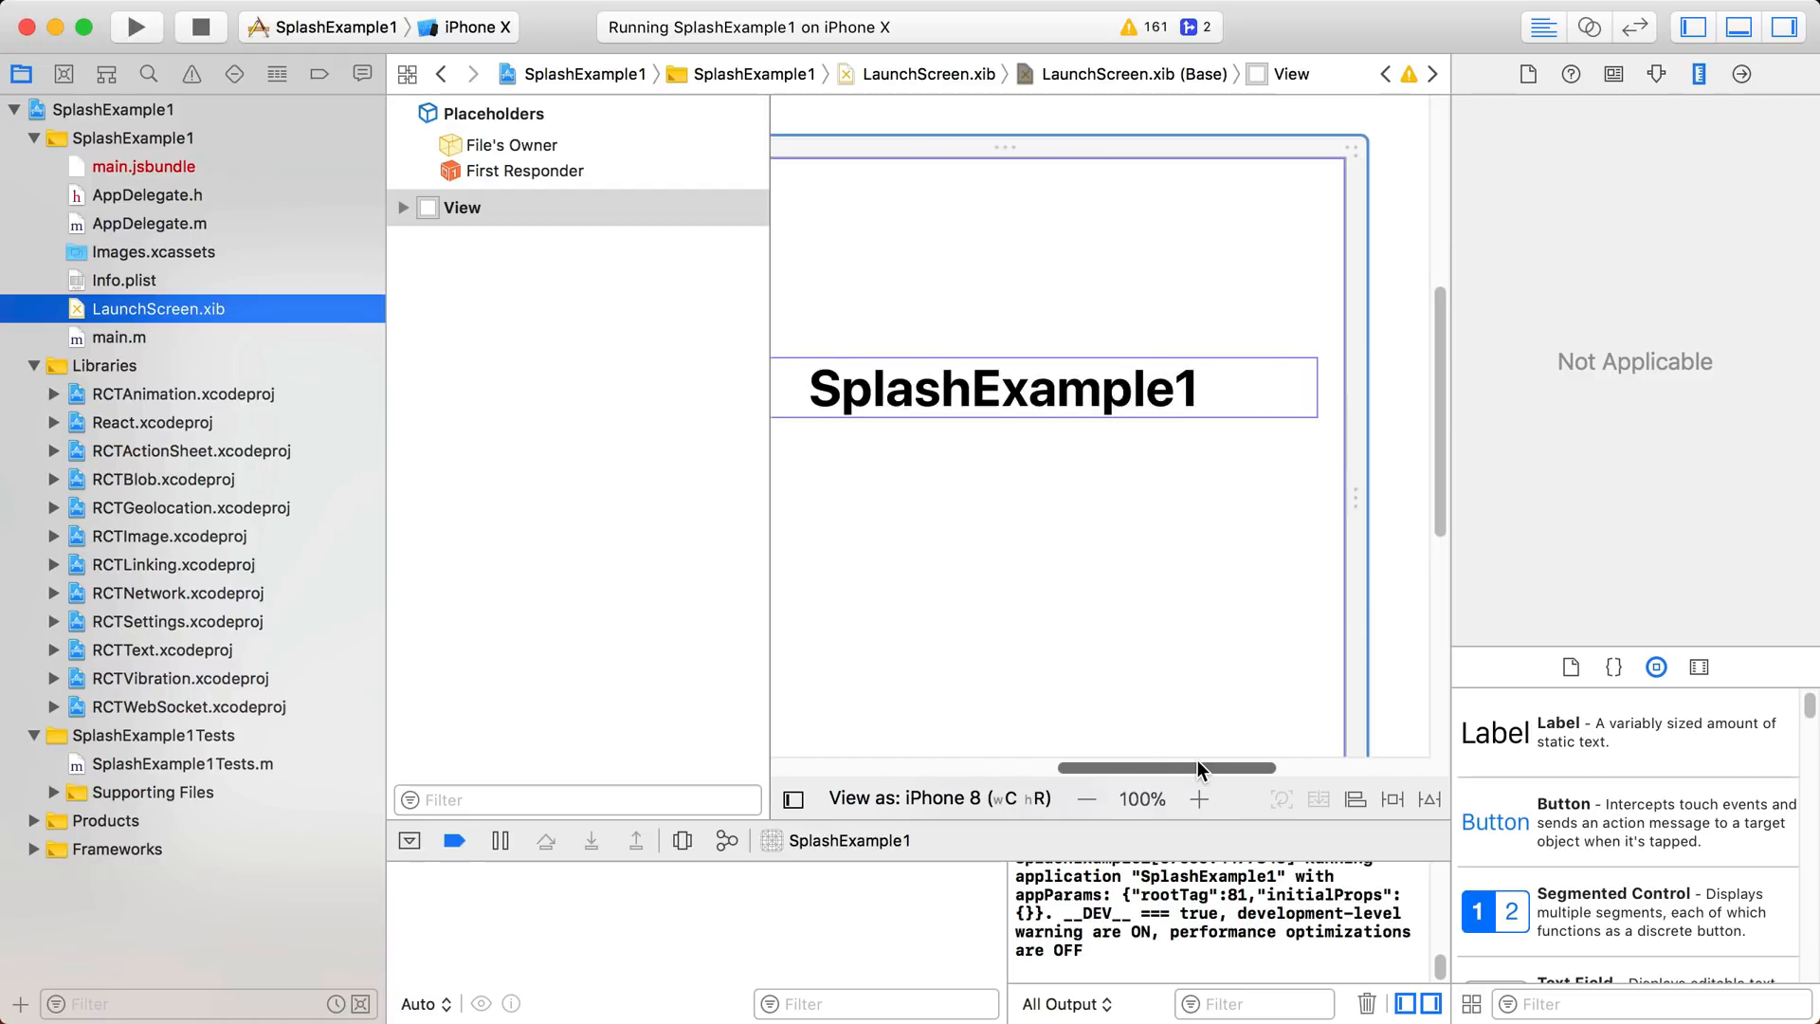
- Remove the SplashExample1 and Powered by React Native labels from the launch screen
click(1086, 798)
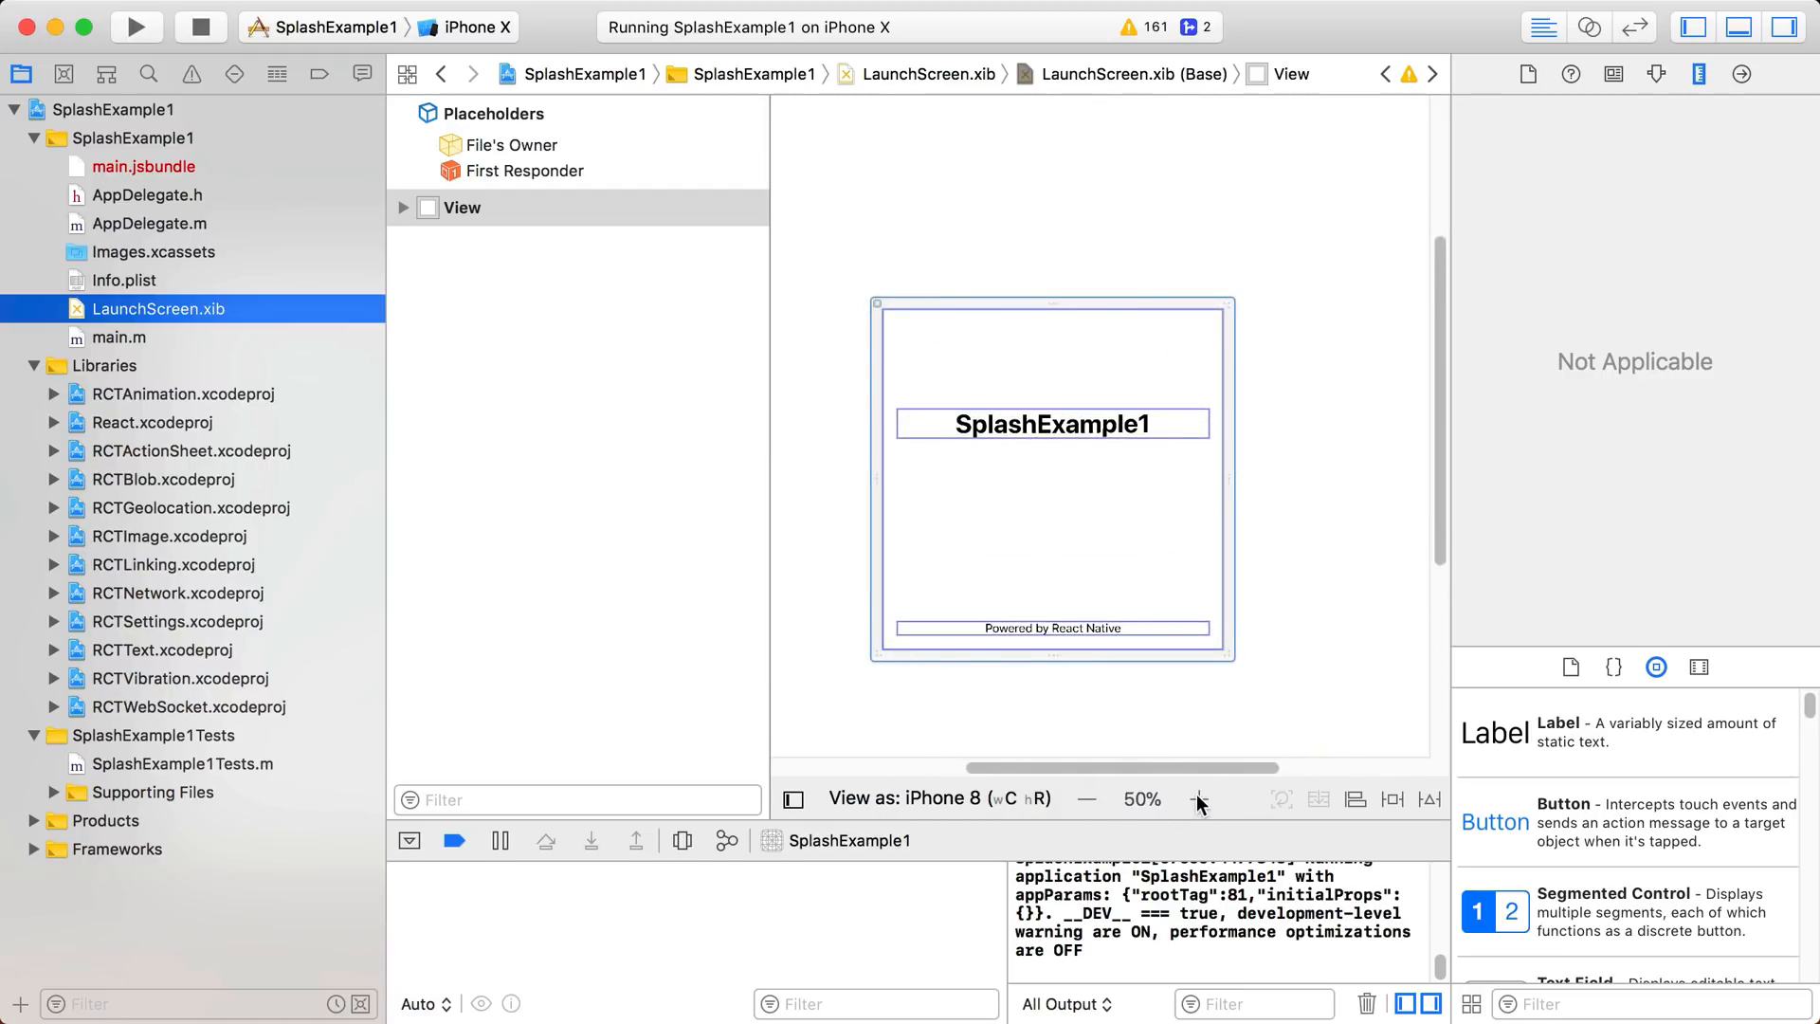
click(1198, 800)
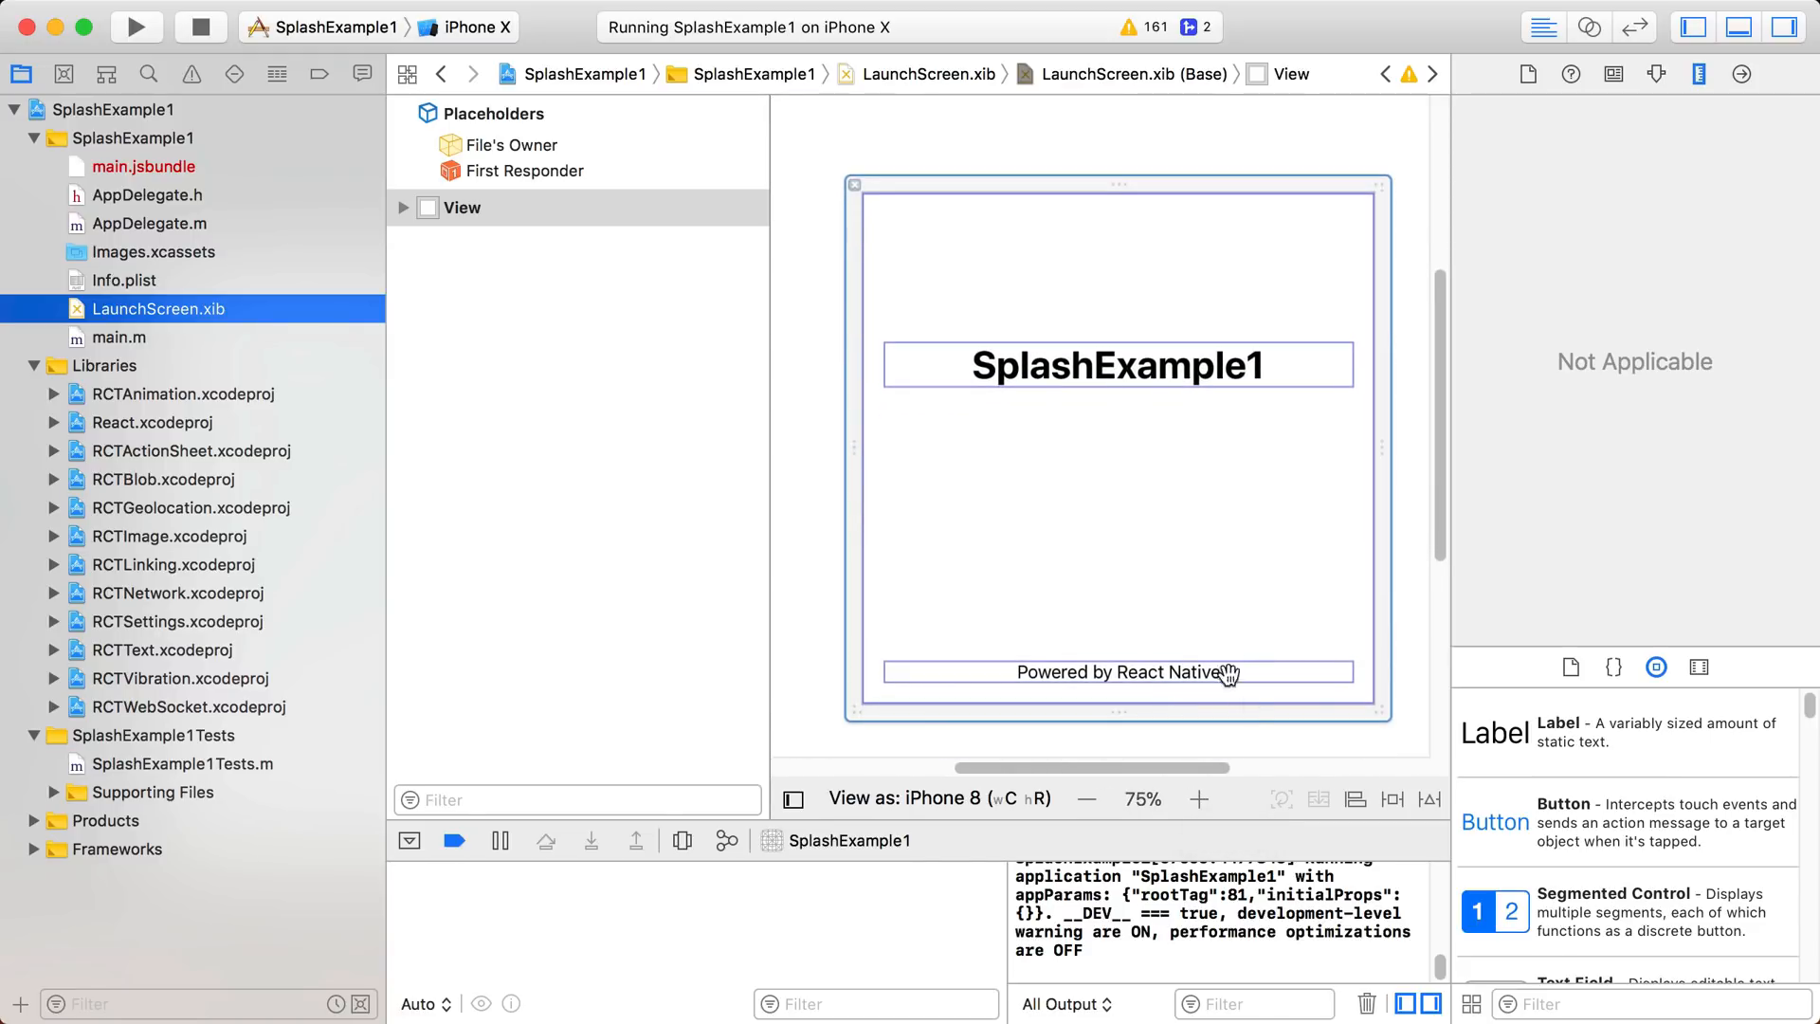
mouse_move(824, 368)
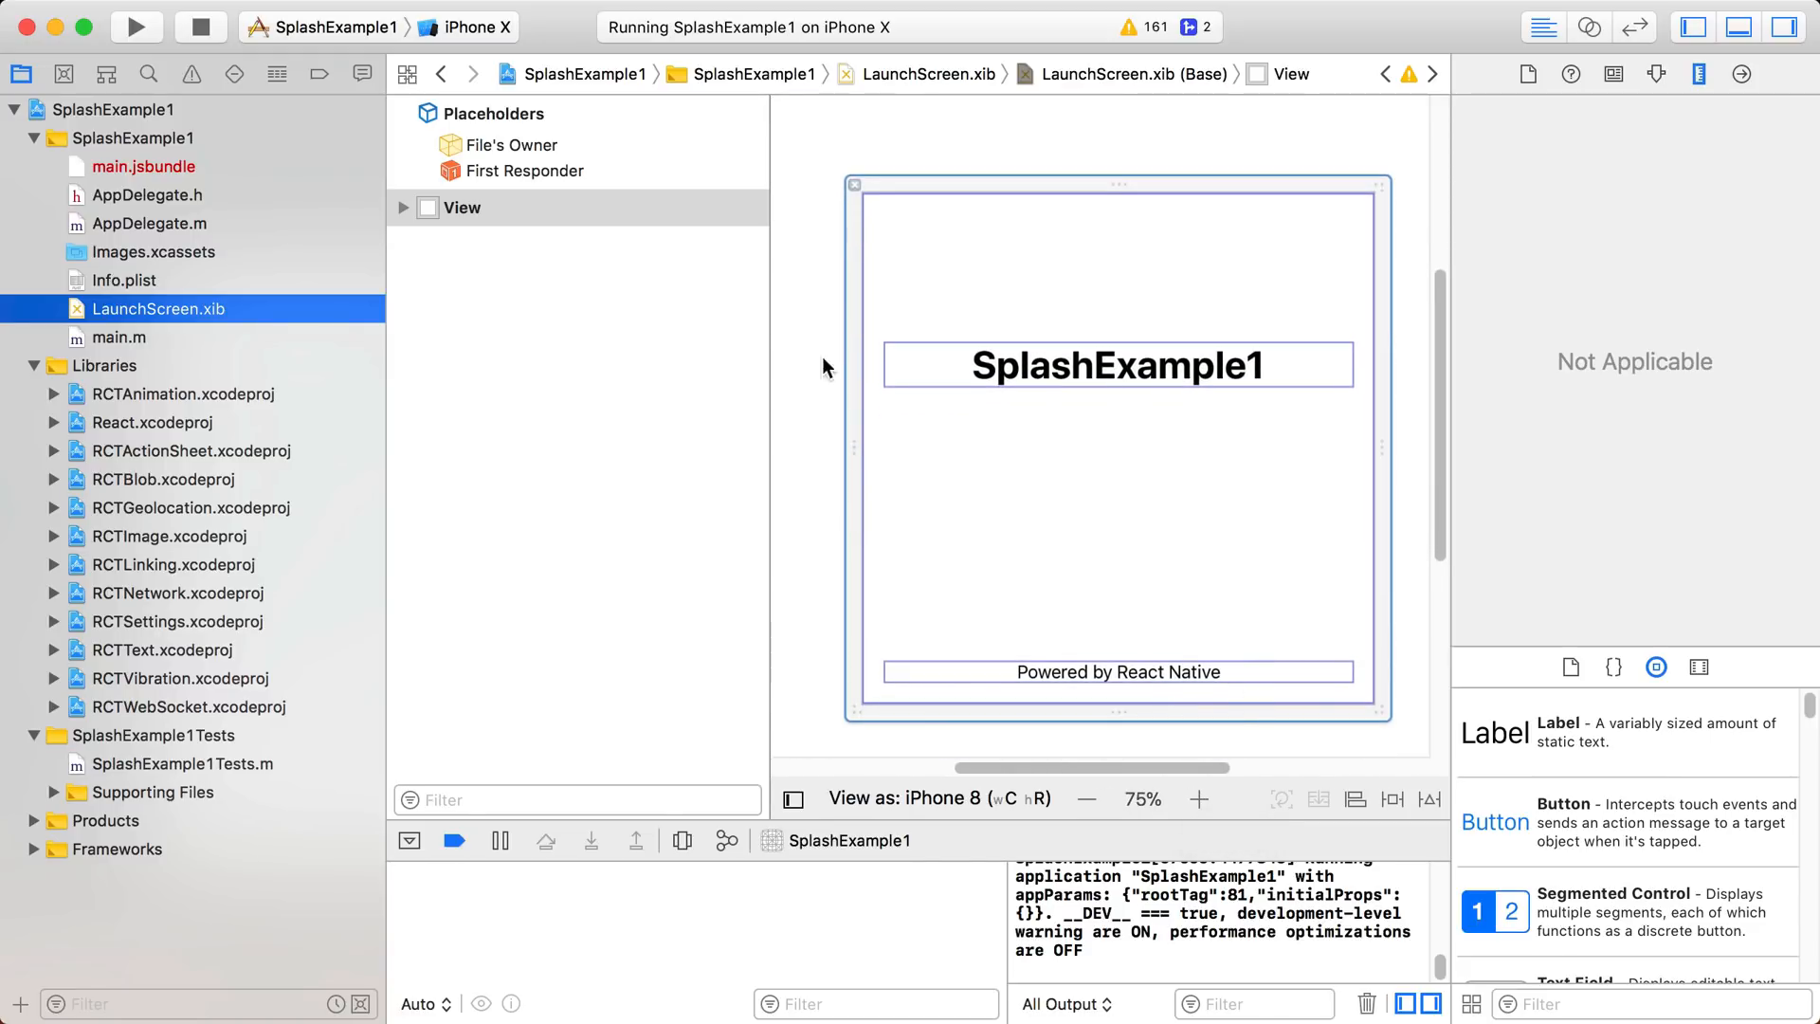
click(1115, 364)
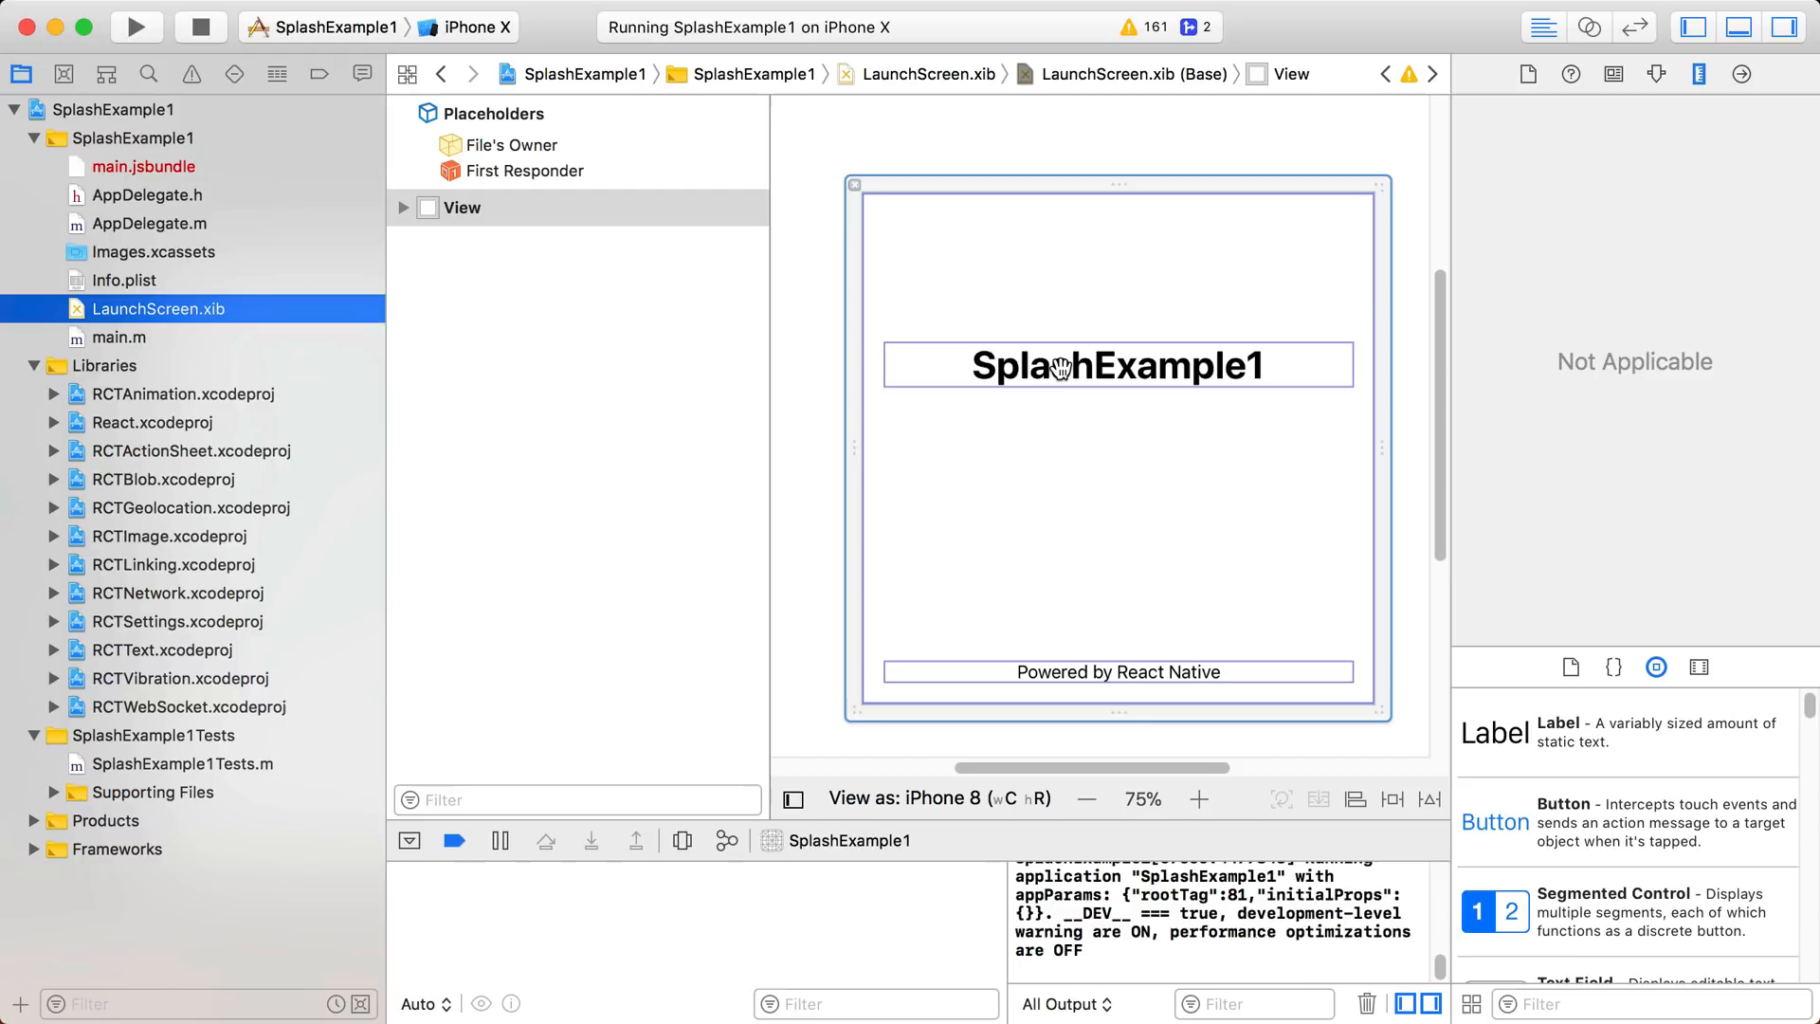
mouse_move(1052, 368)
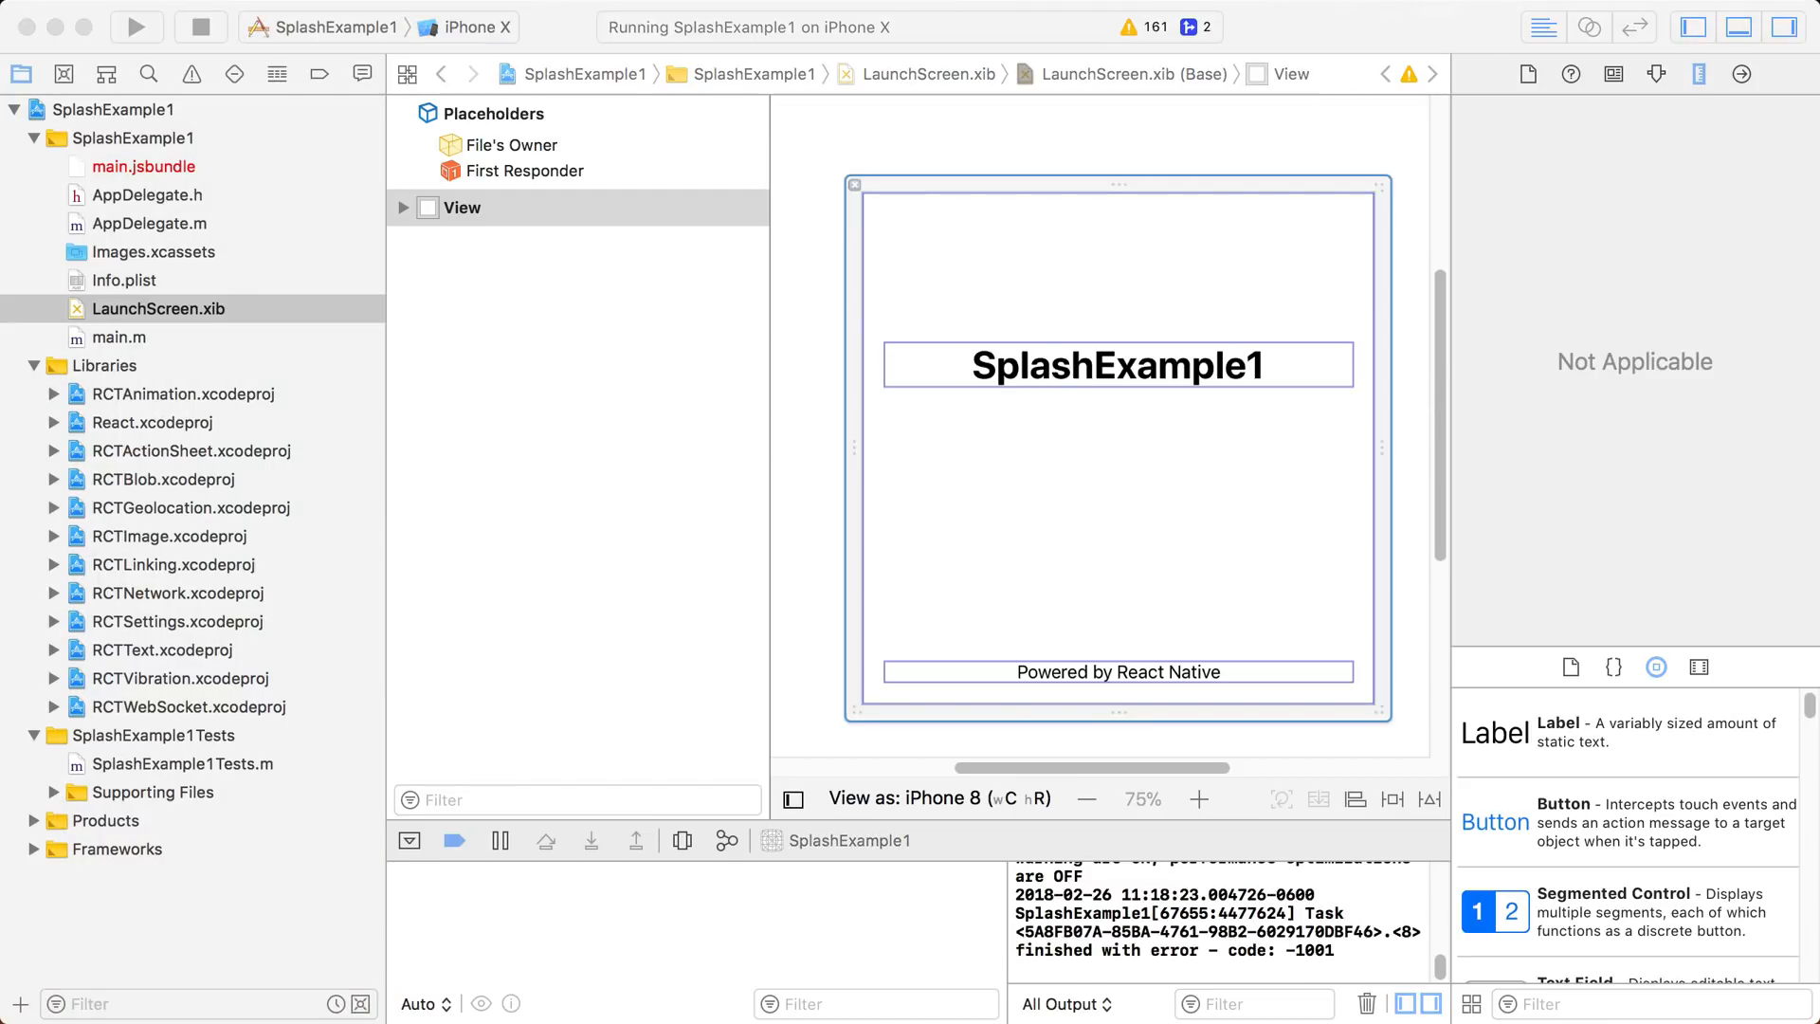
click(1115, 364)
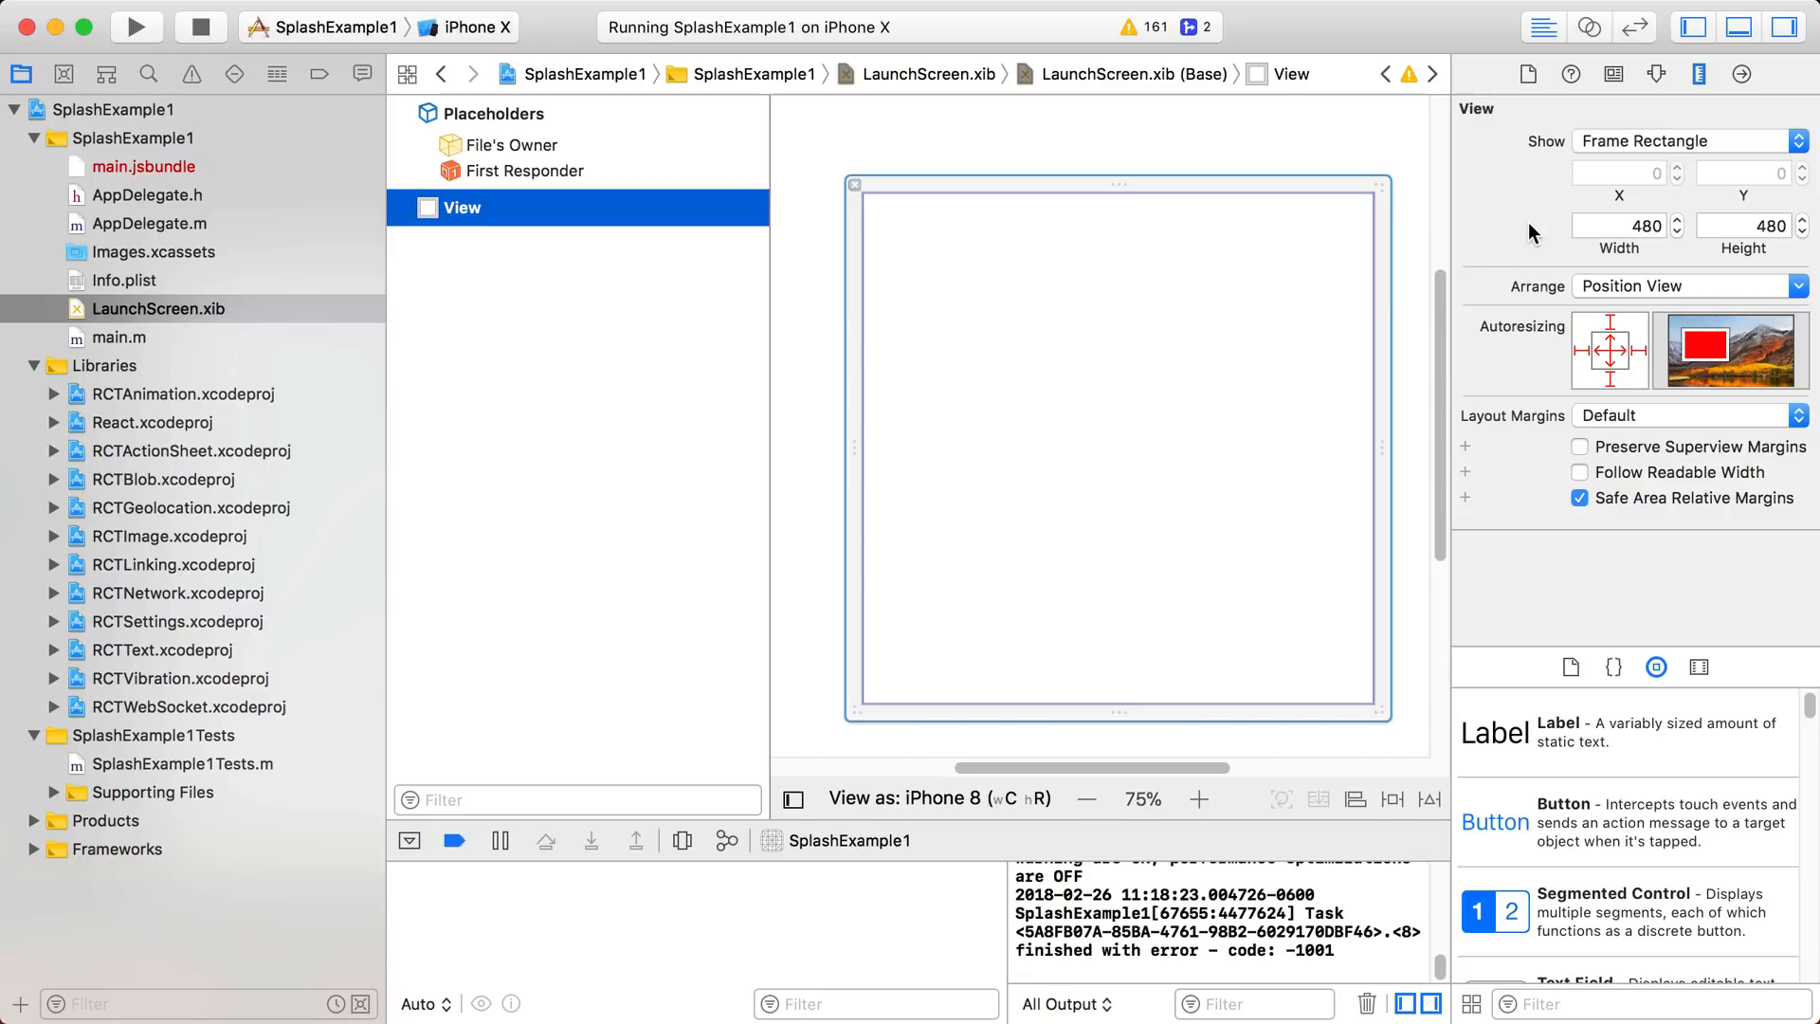
- Set the launch screen view's background to hex 4F6D7A via RGB Sliders in the Attributes inspector
click(1655, 74)
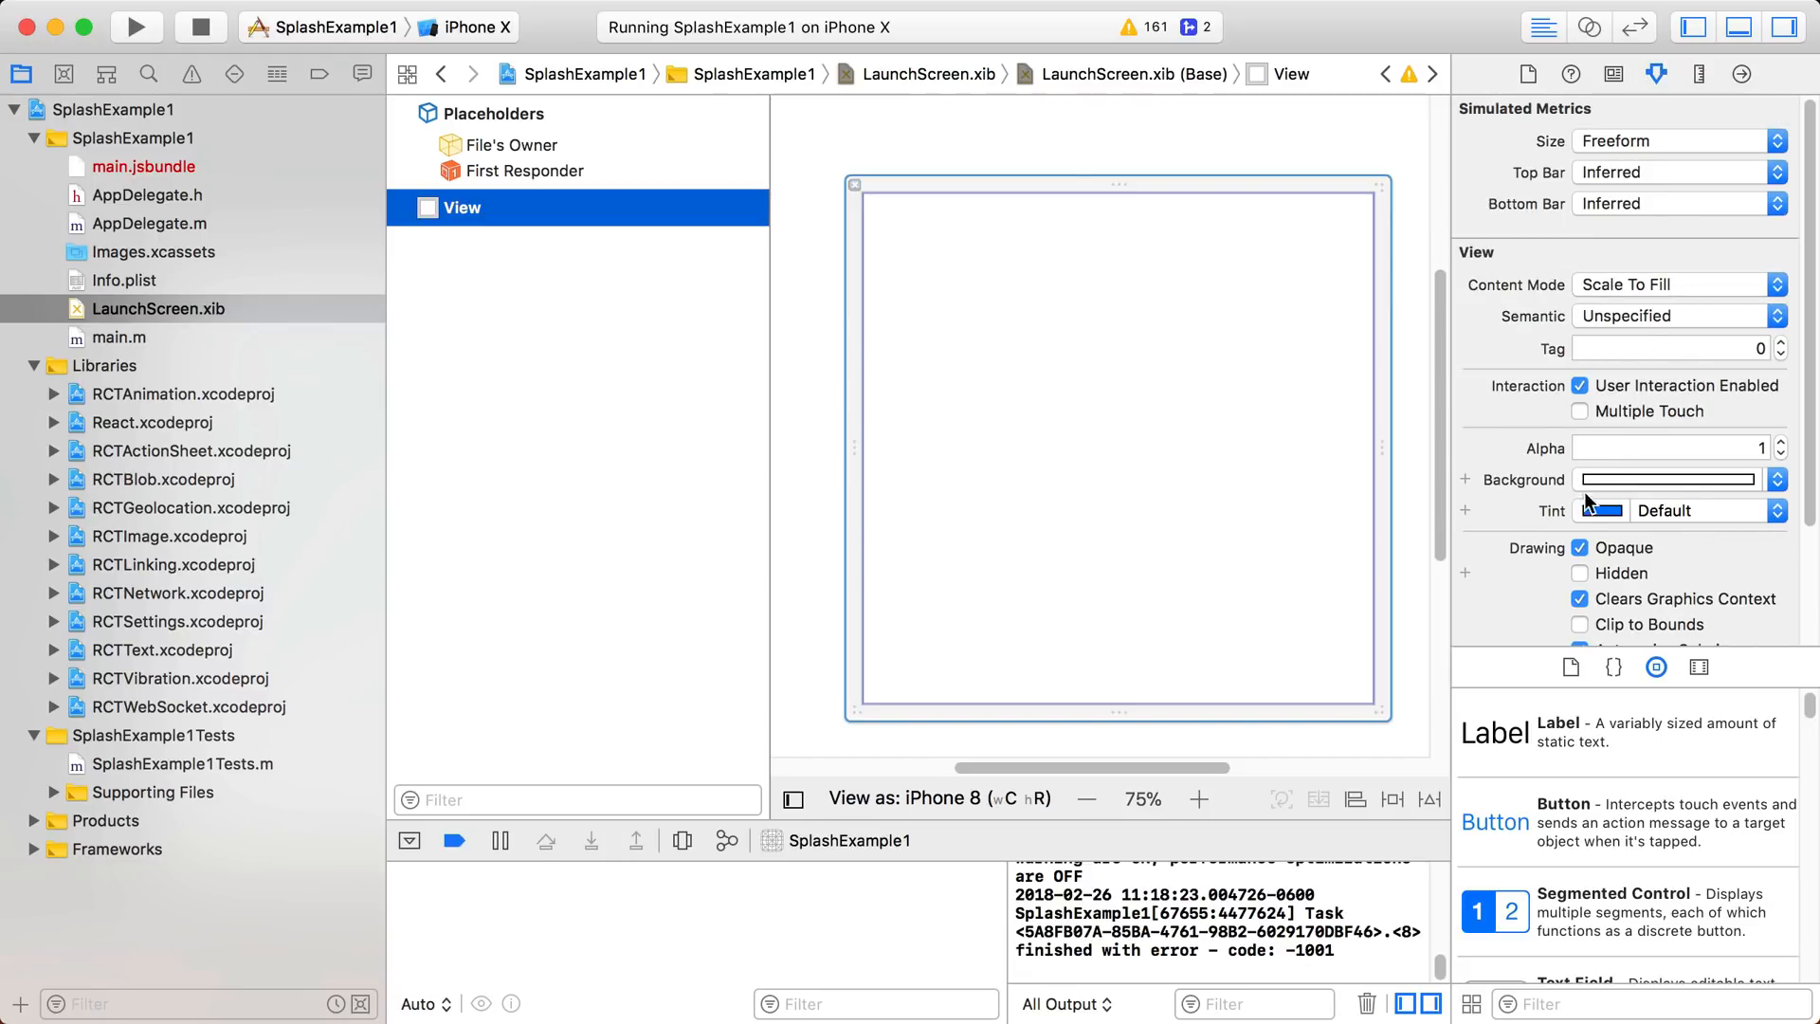
click(1666, 478)
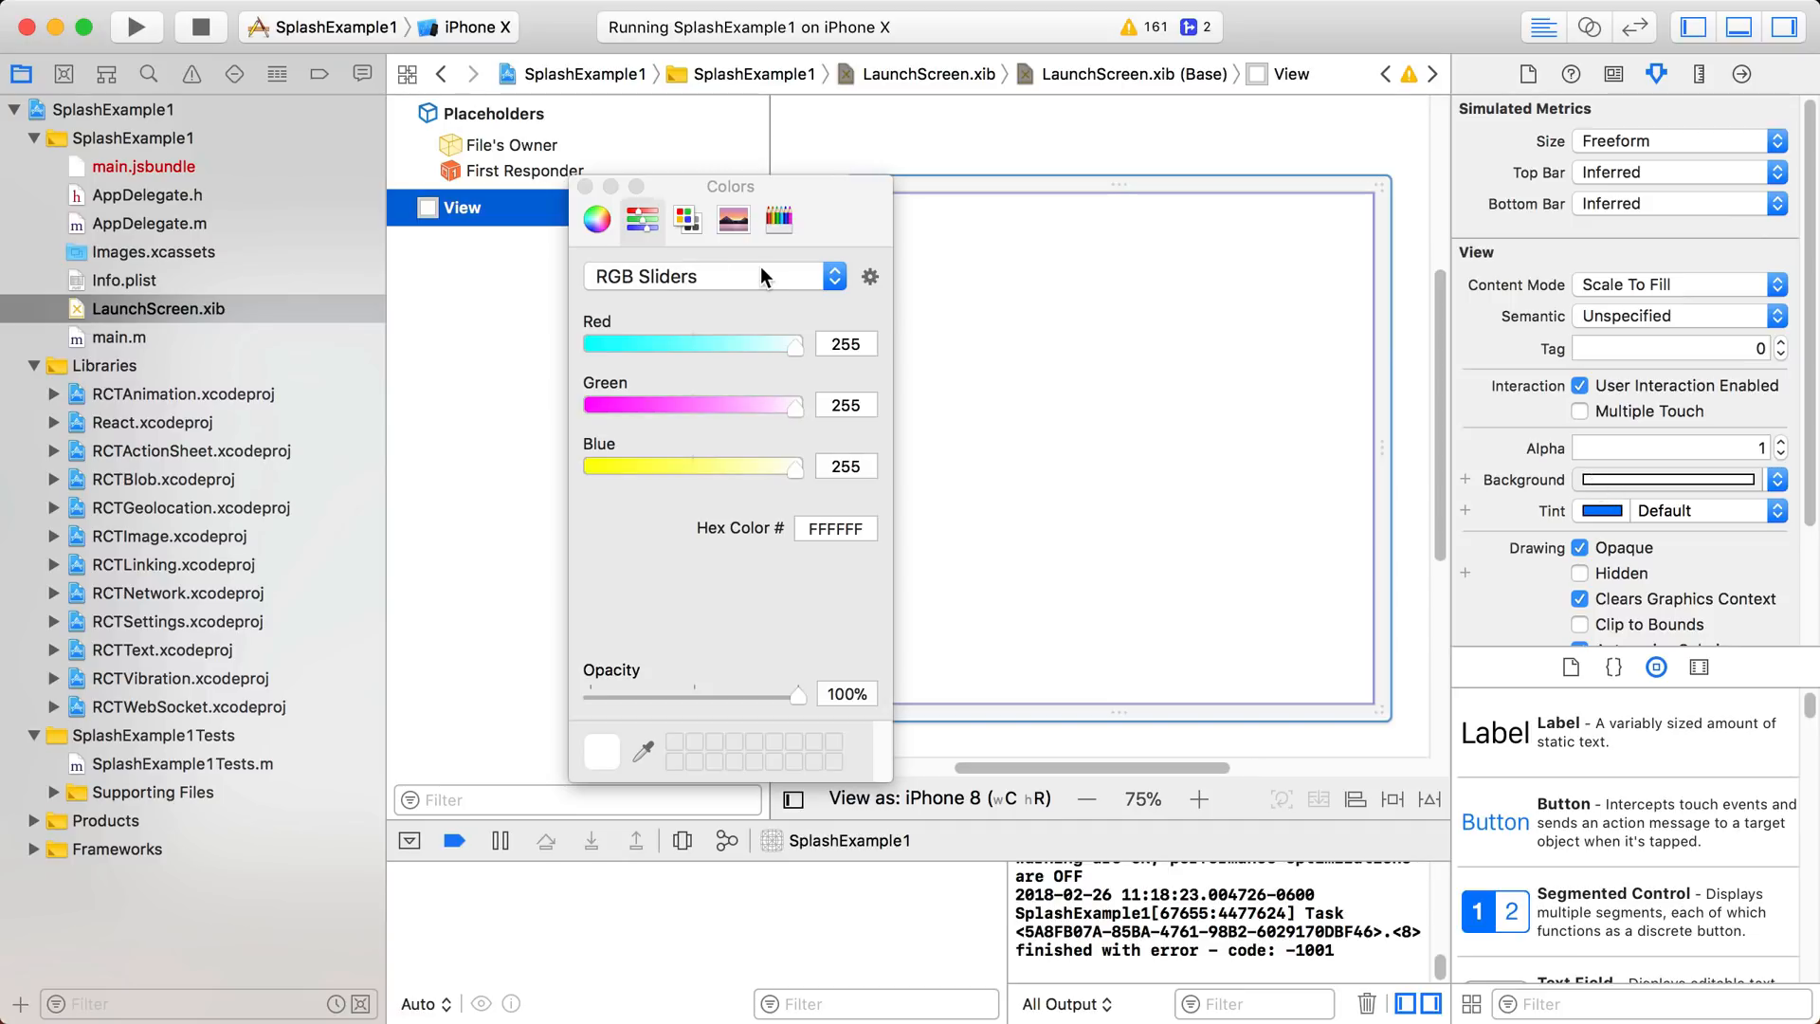
click(640, 220)
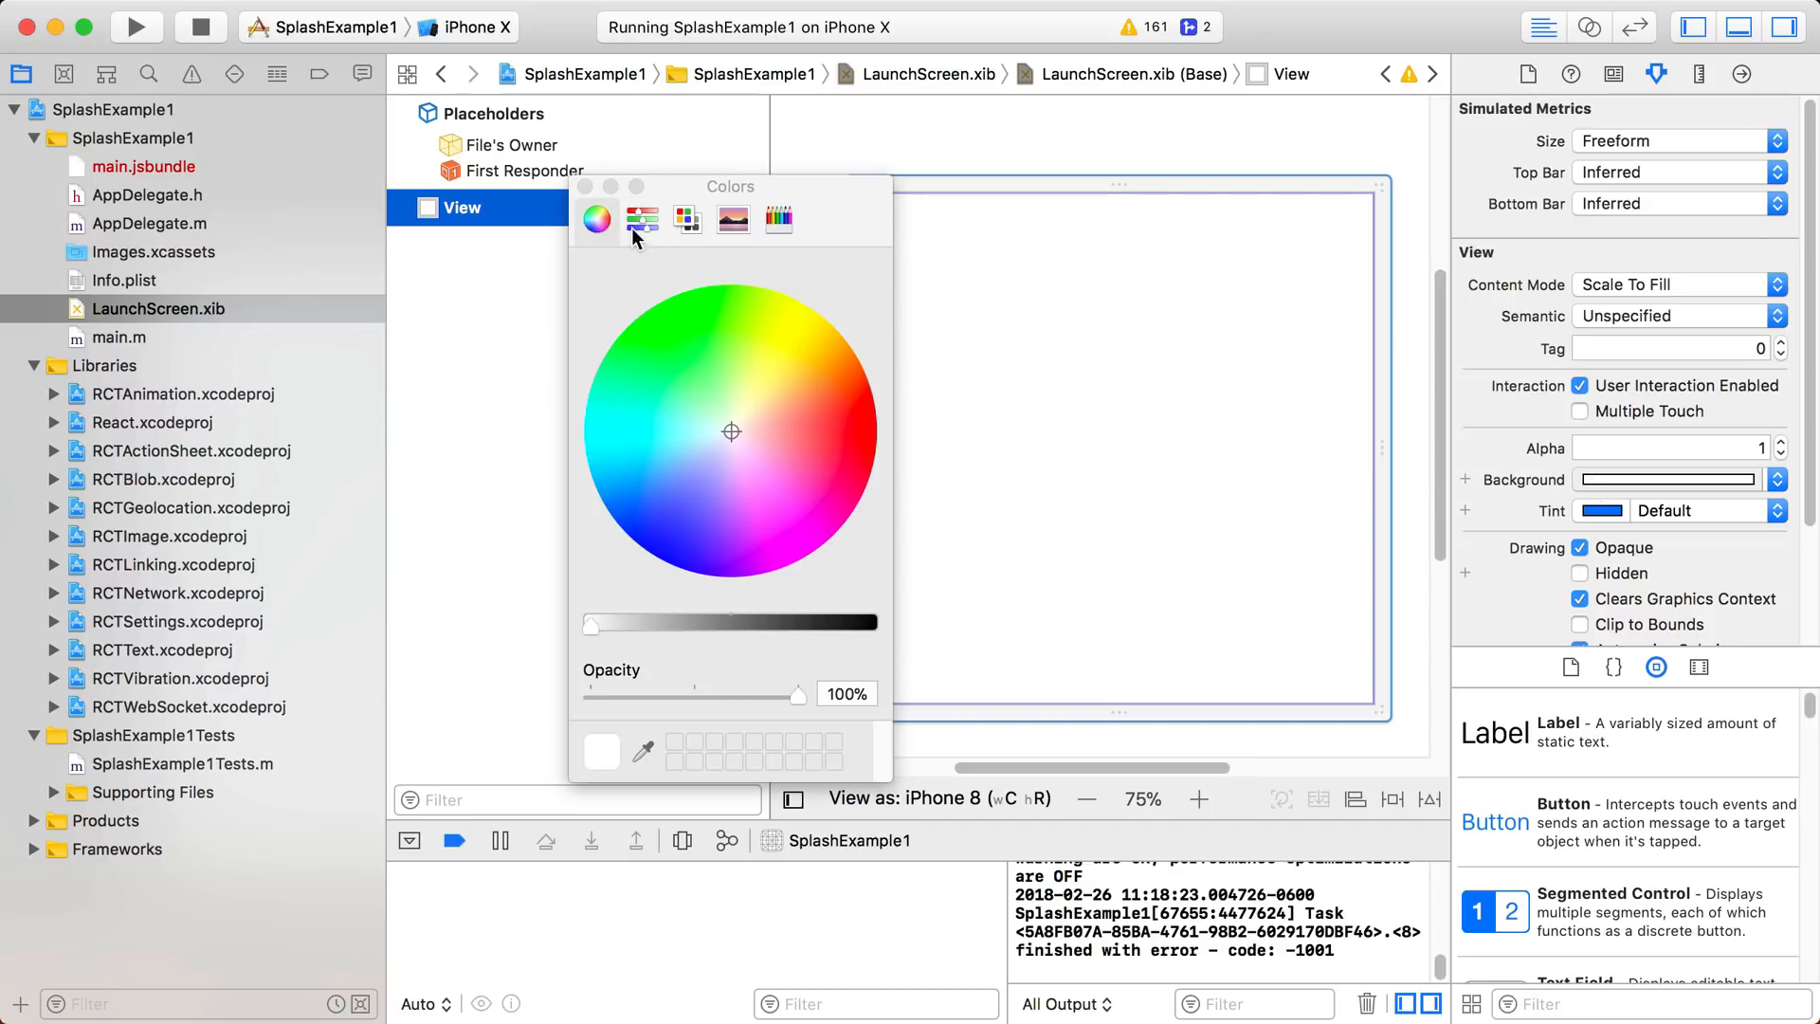
click(642, 218)
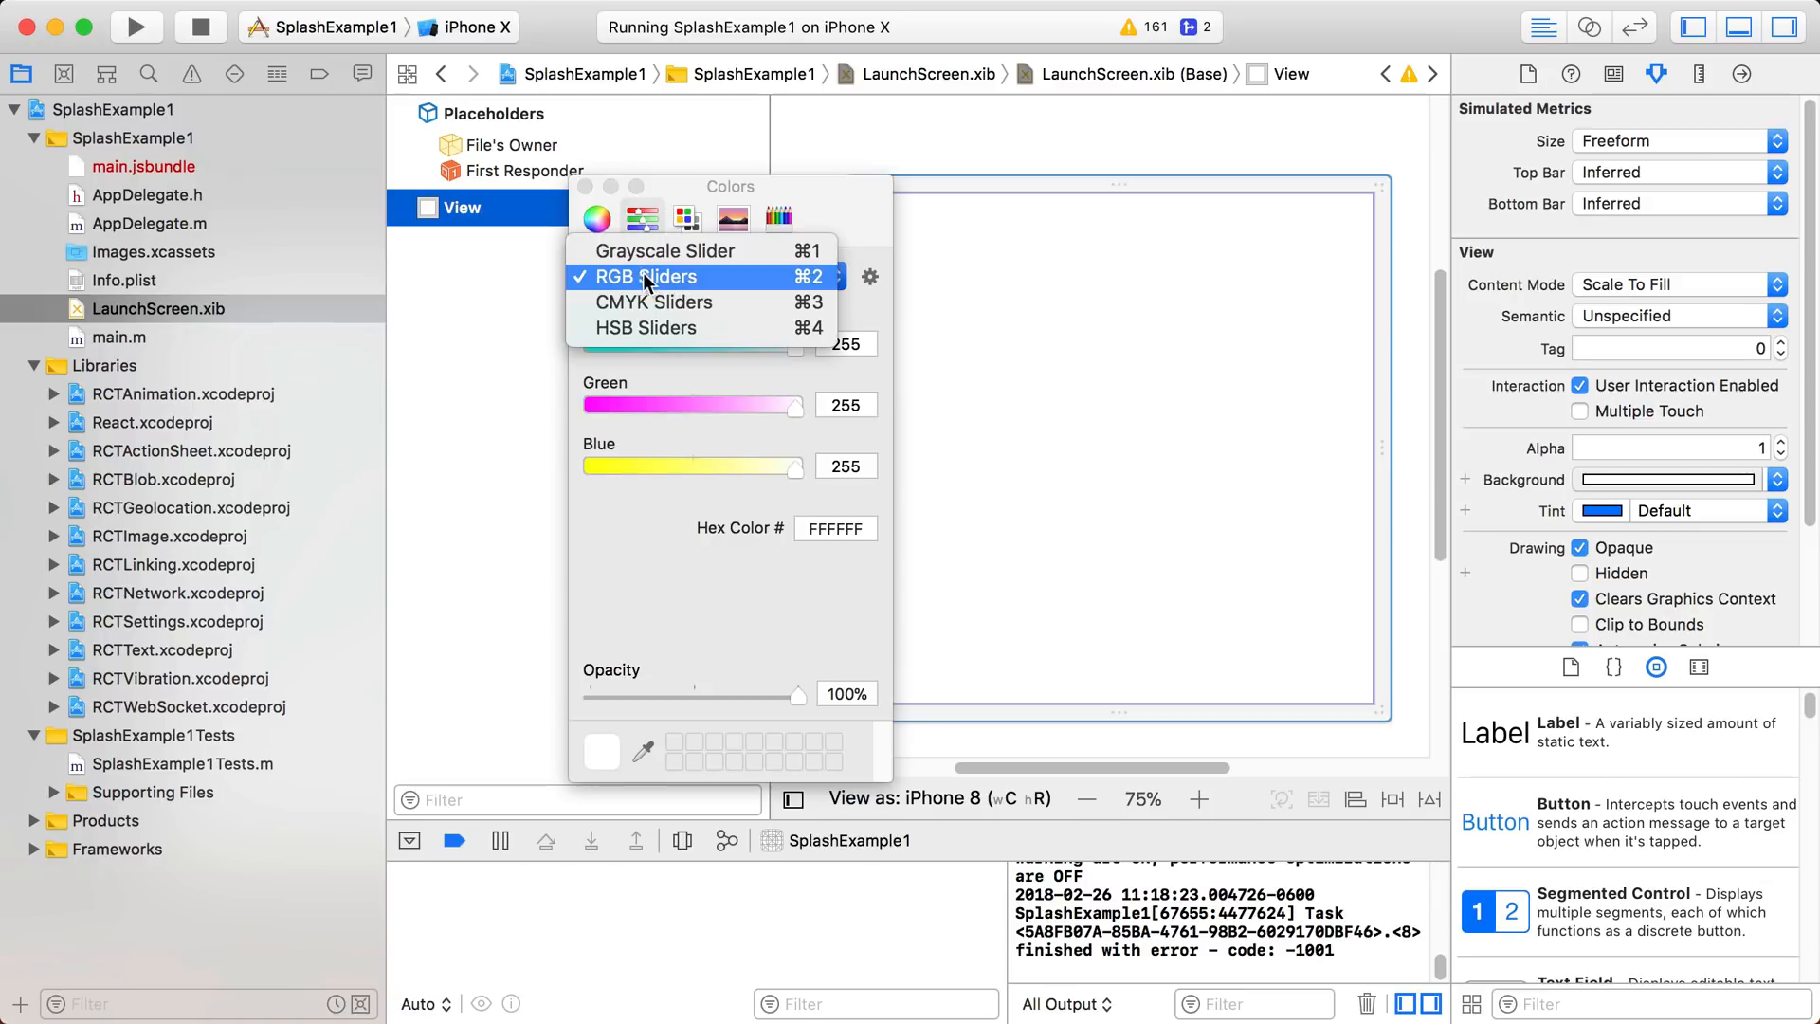
click(647, 277)
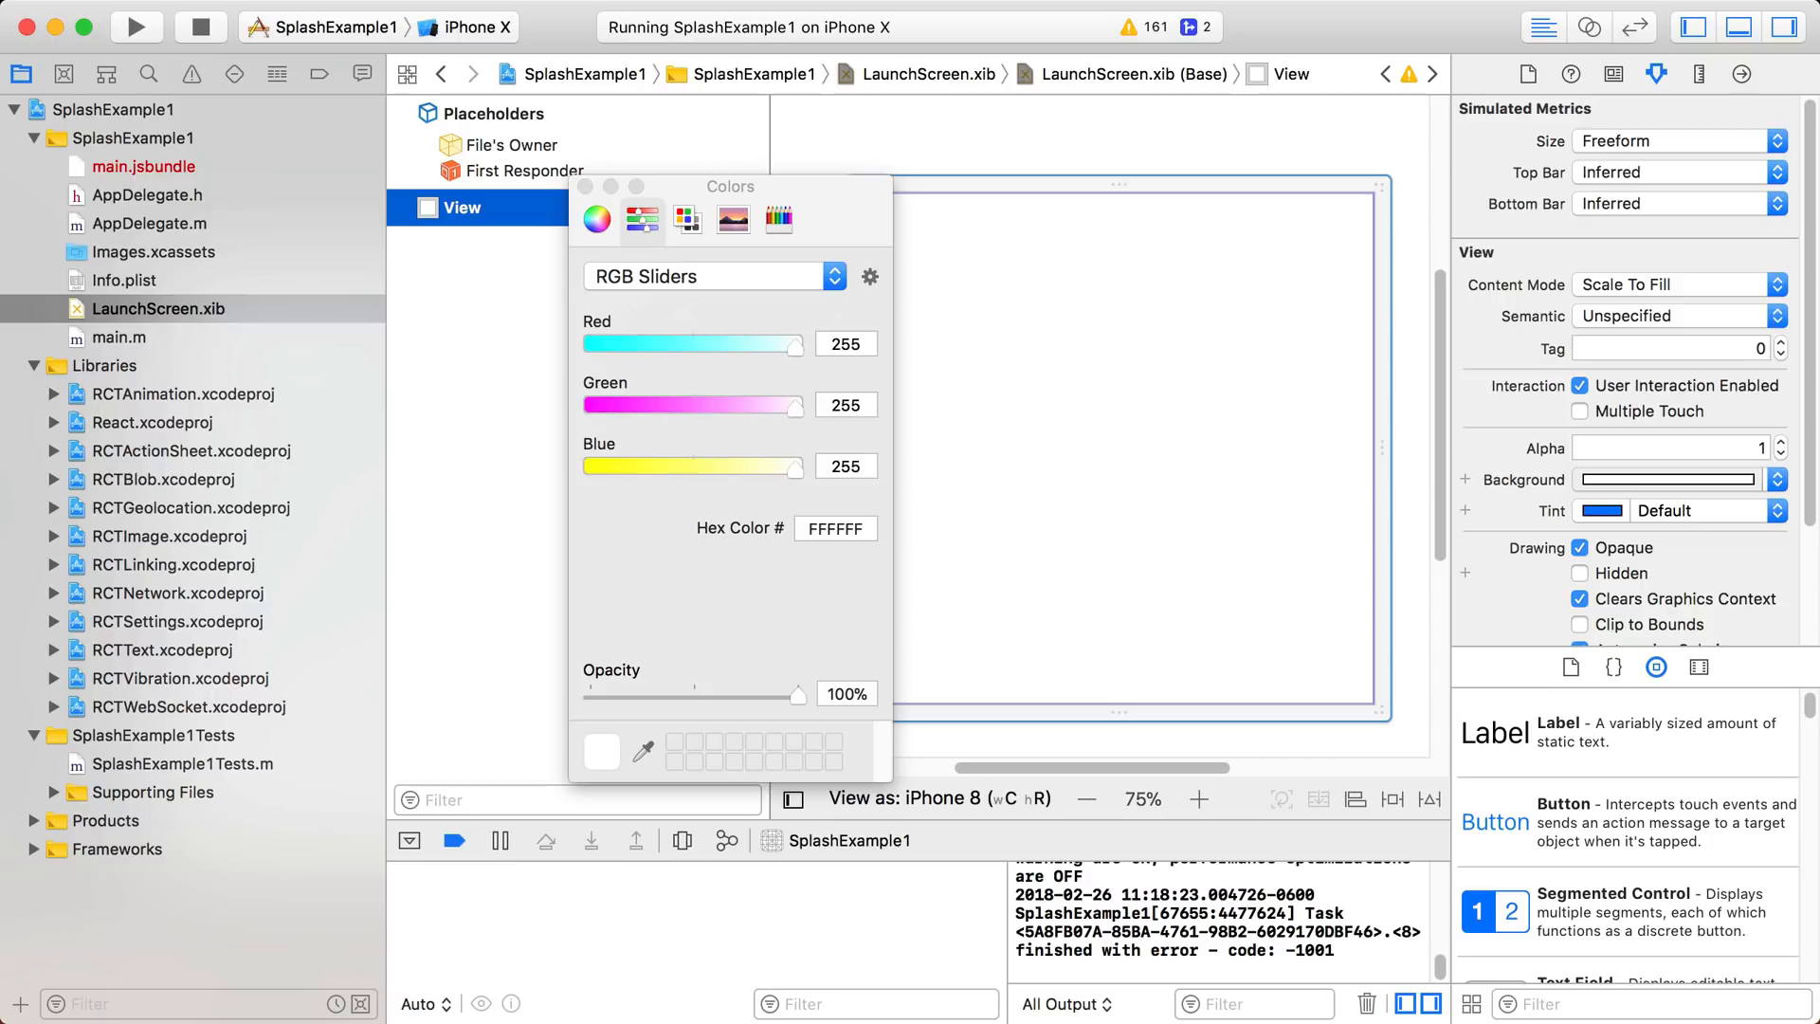
mouse_move(774, 522)
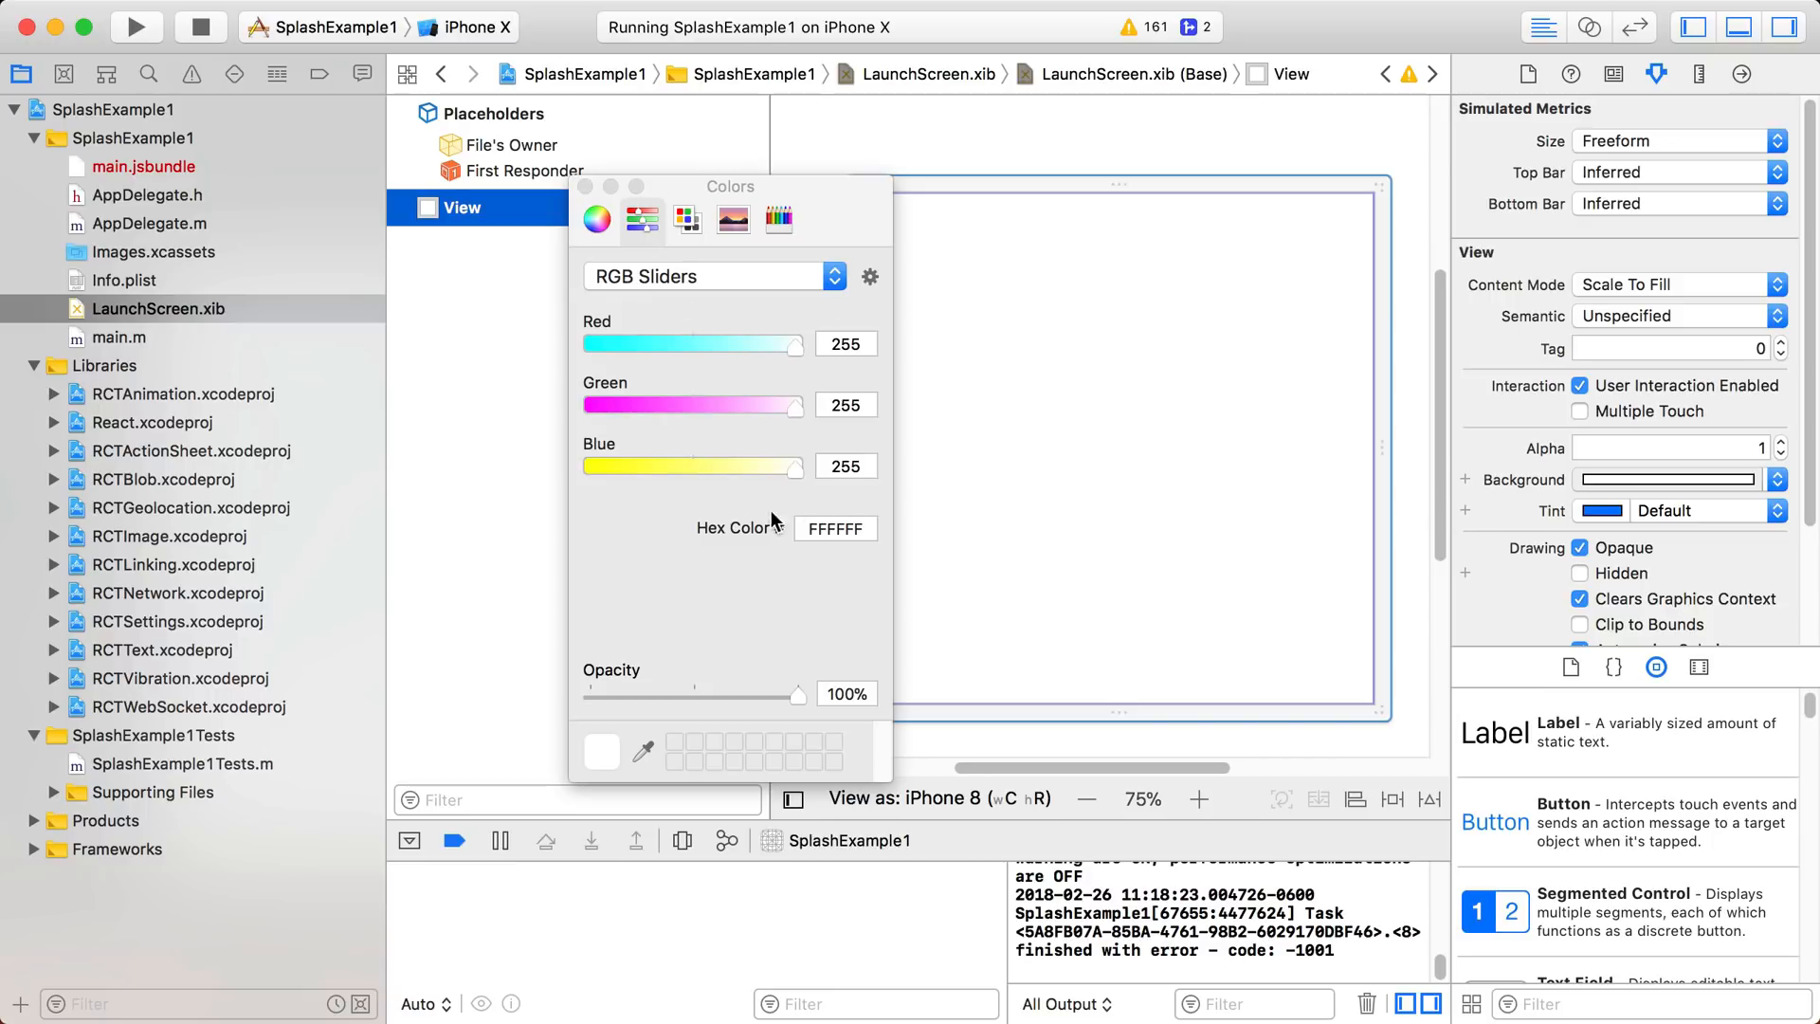
click(834, 529)
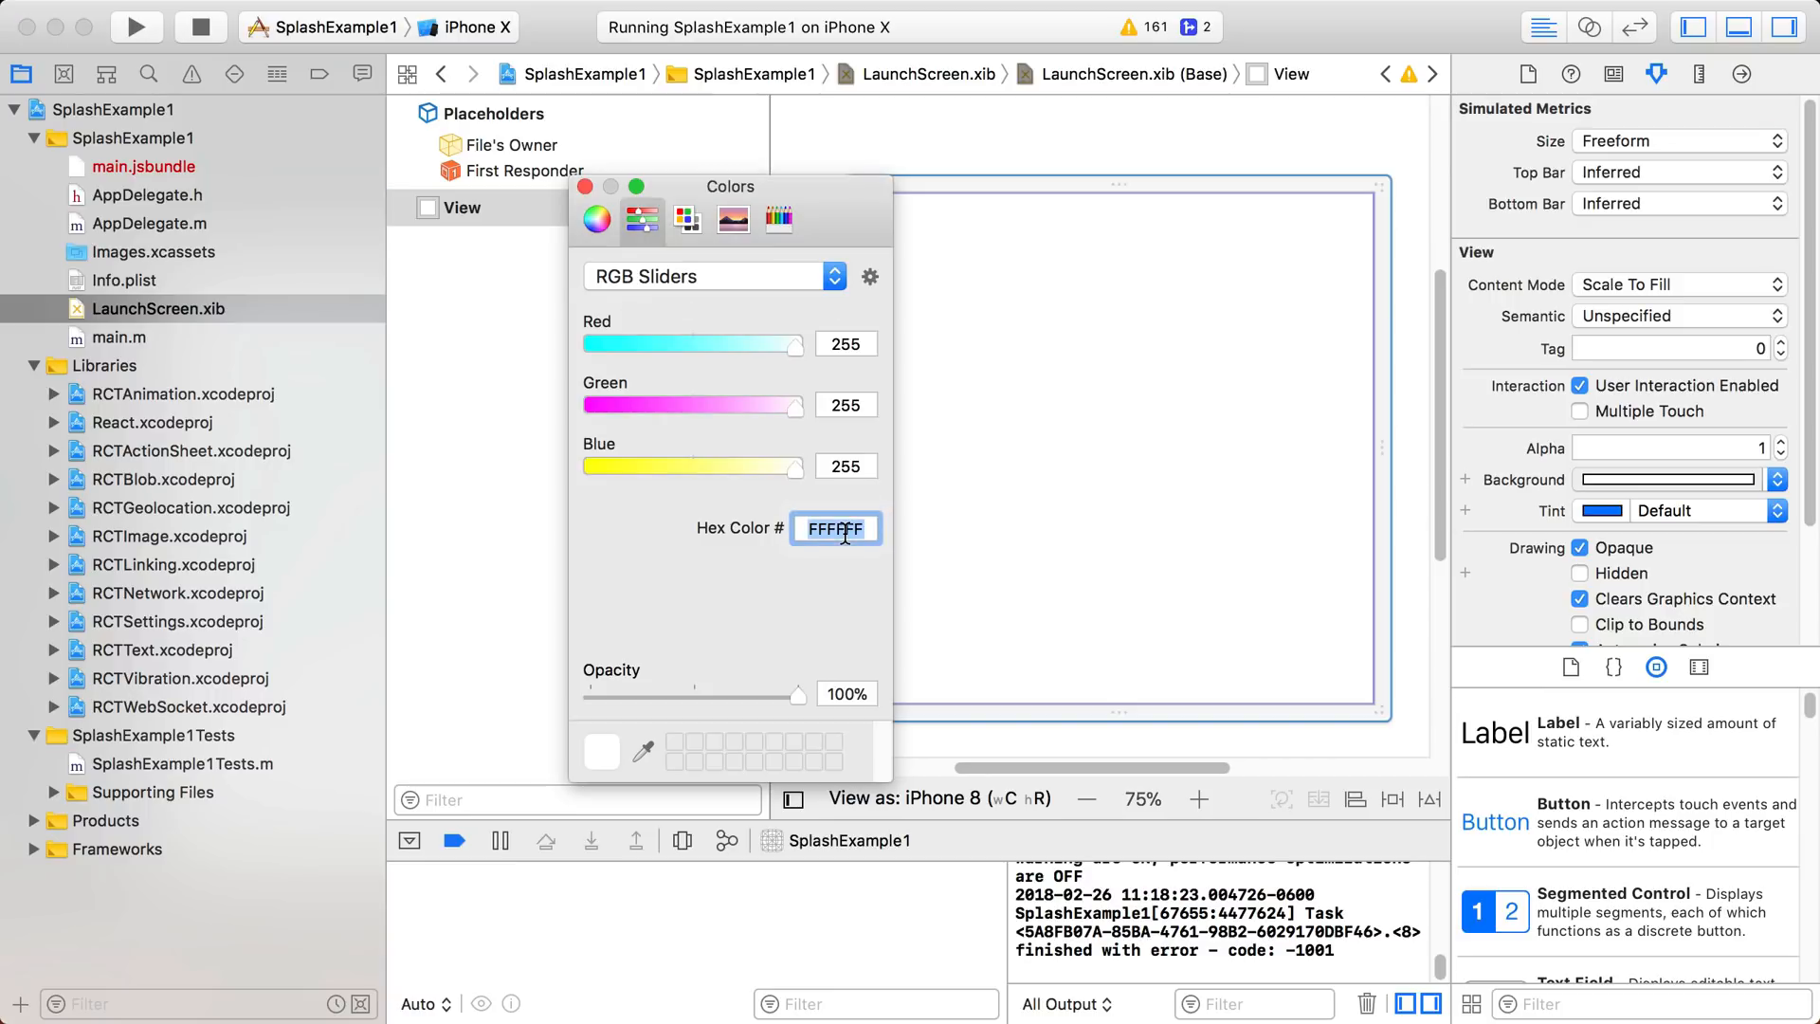
text(4f)
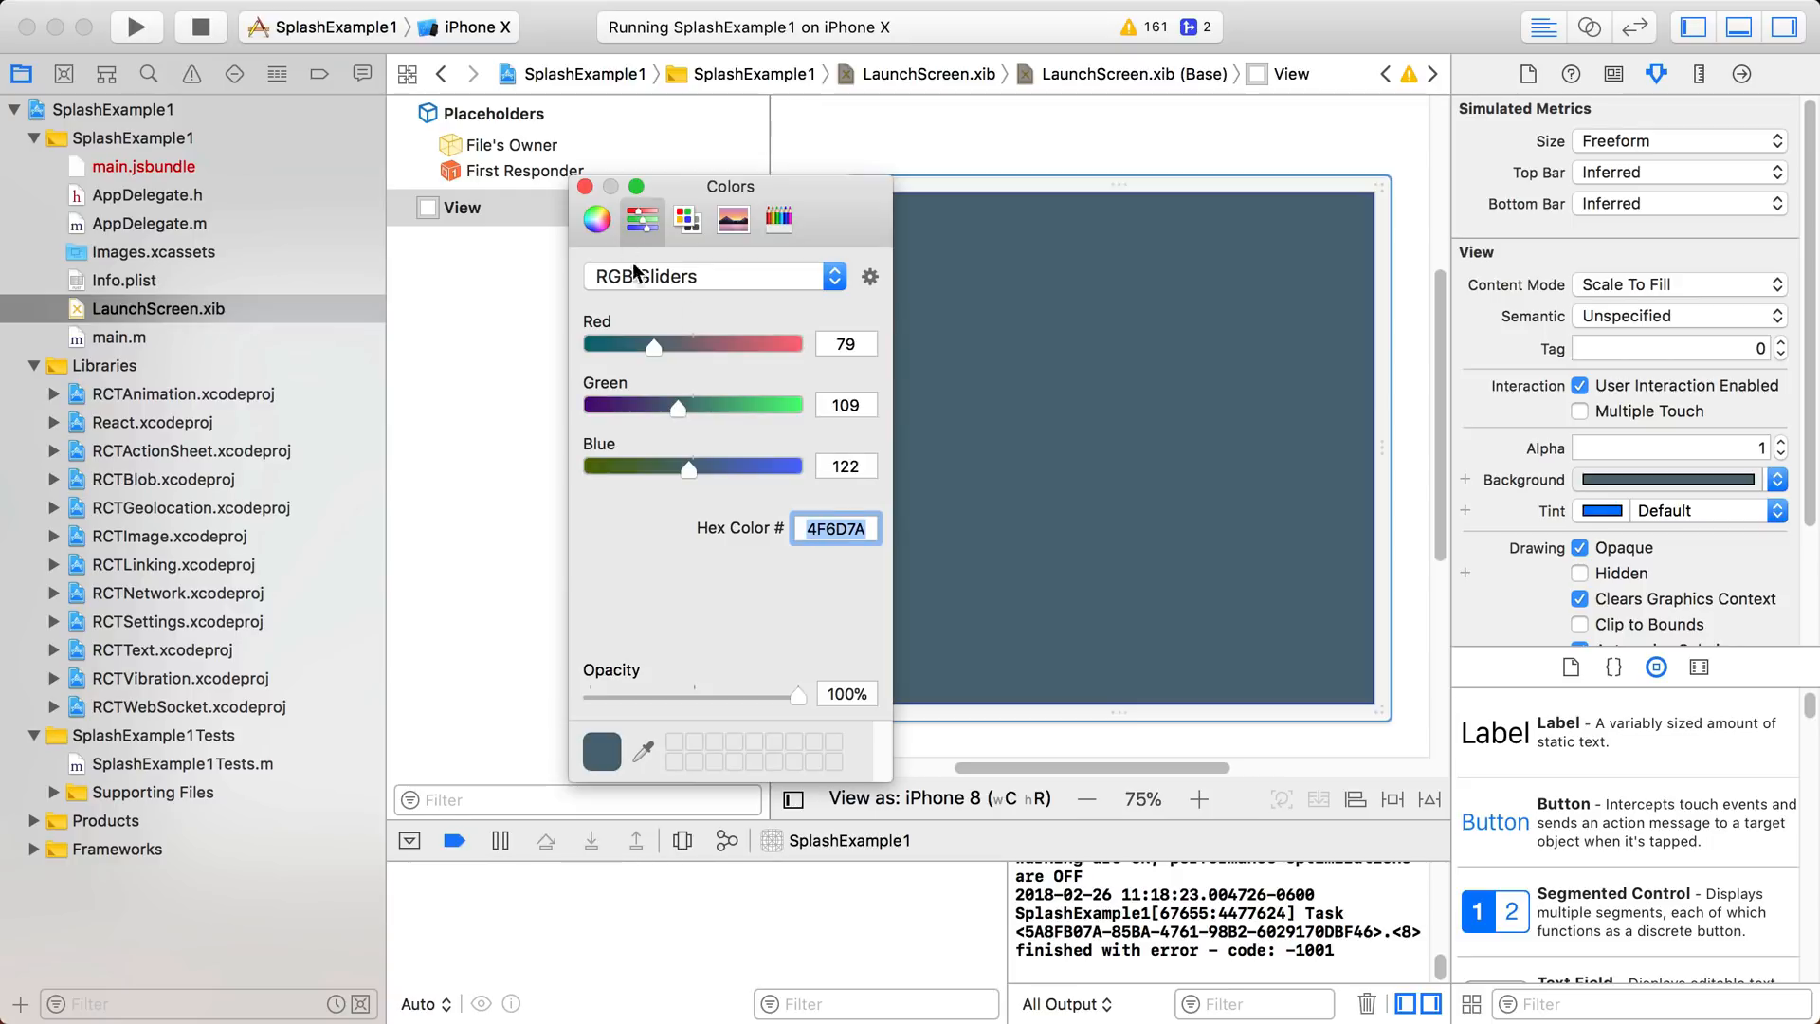
click(586, 188)
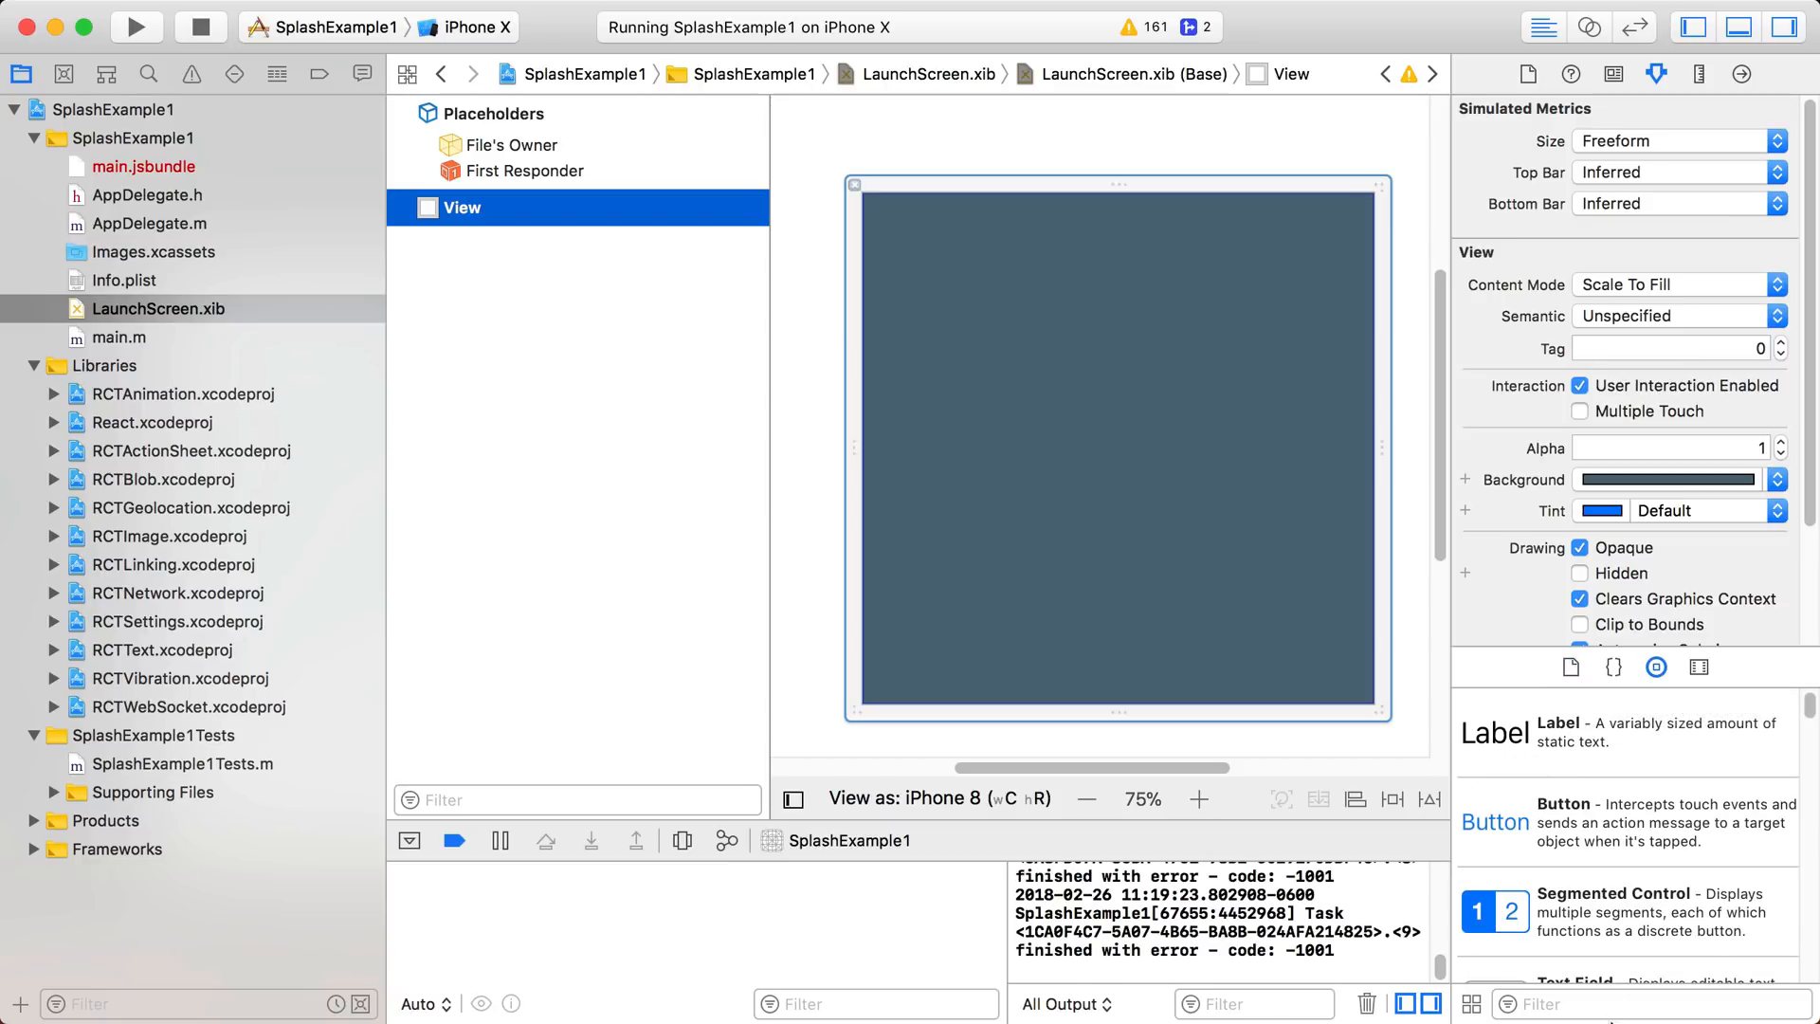
- Add an image view to the middle of the launch screen and select it
text(image)
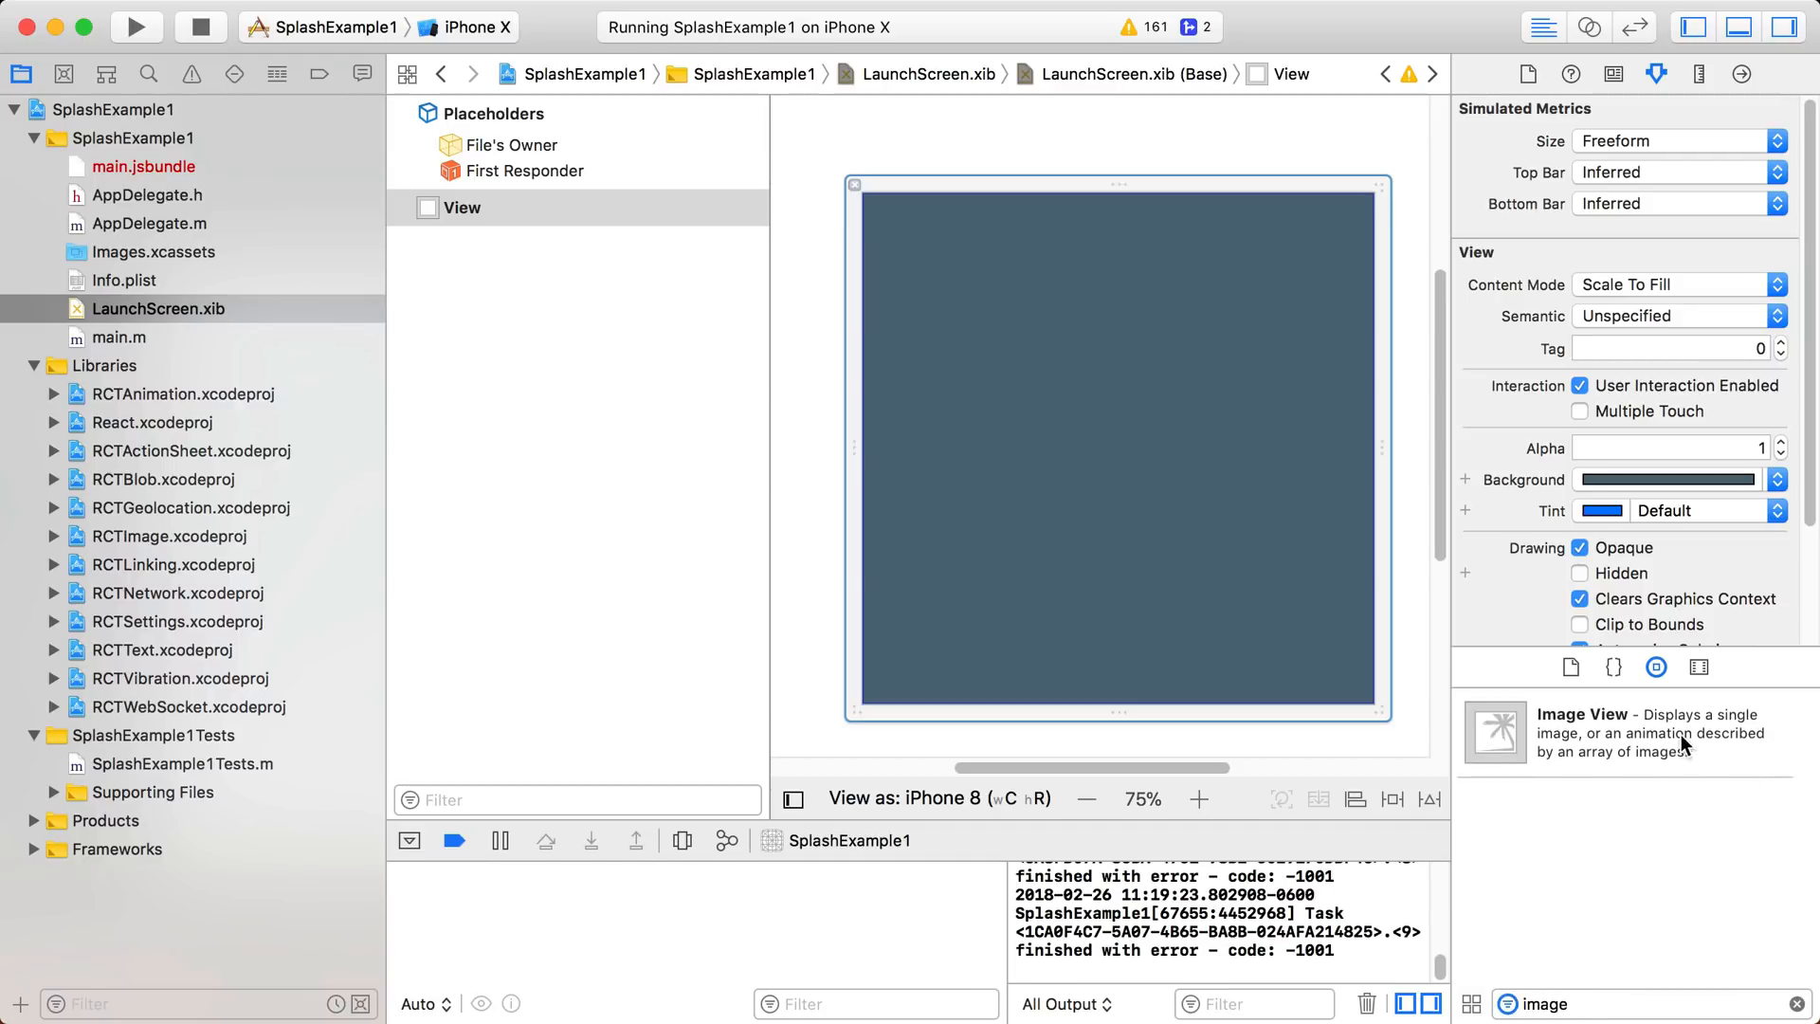
drag(1496, 732, 1120, 476)
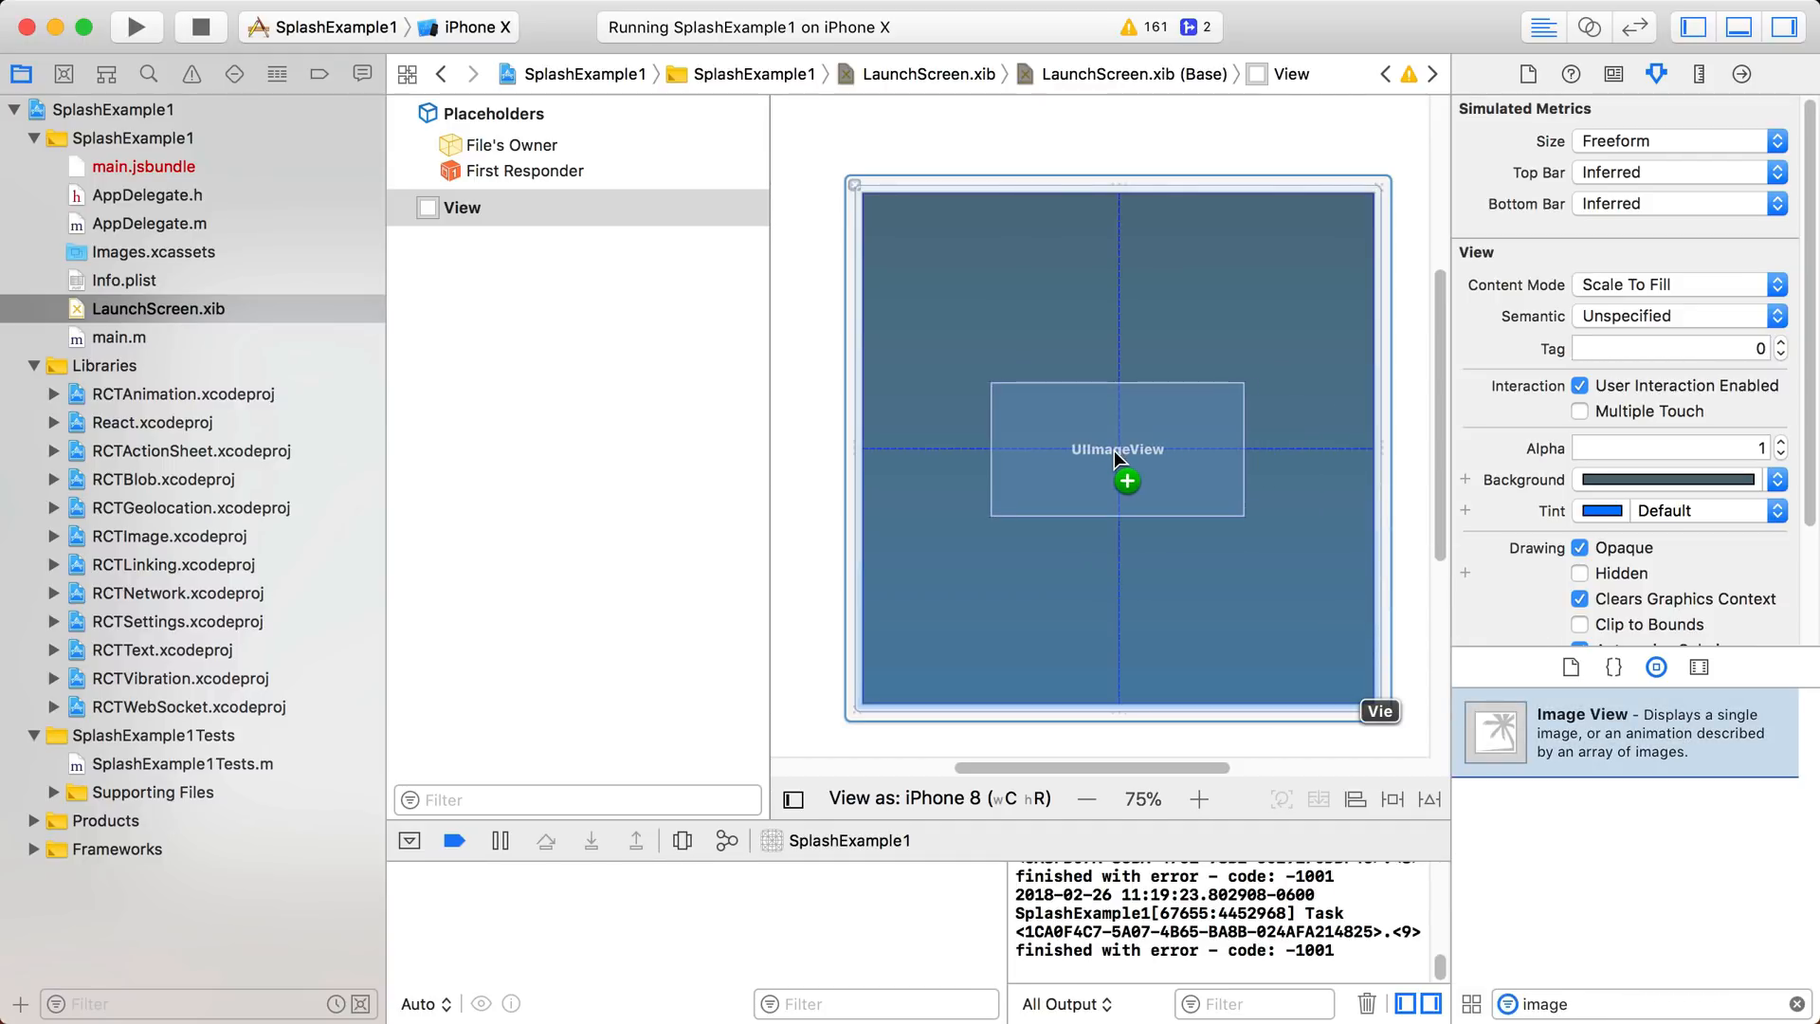
click(1116, 450)
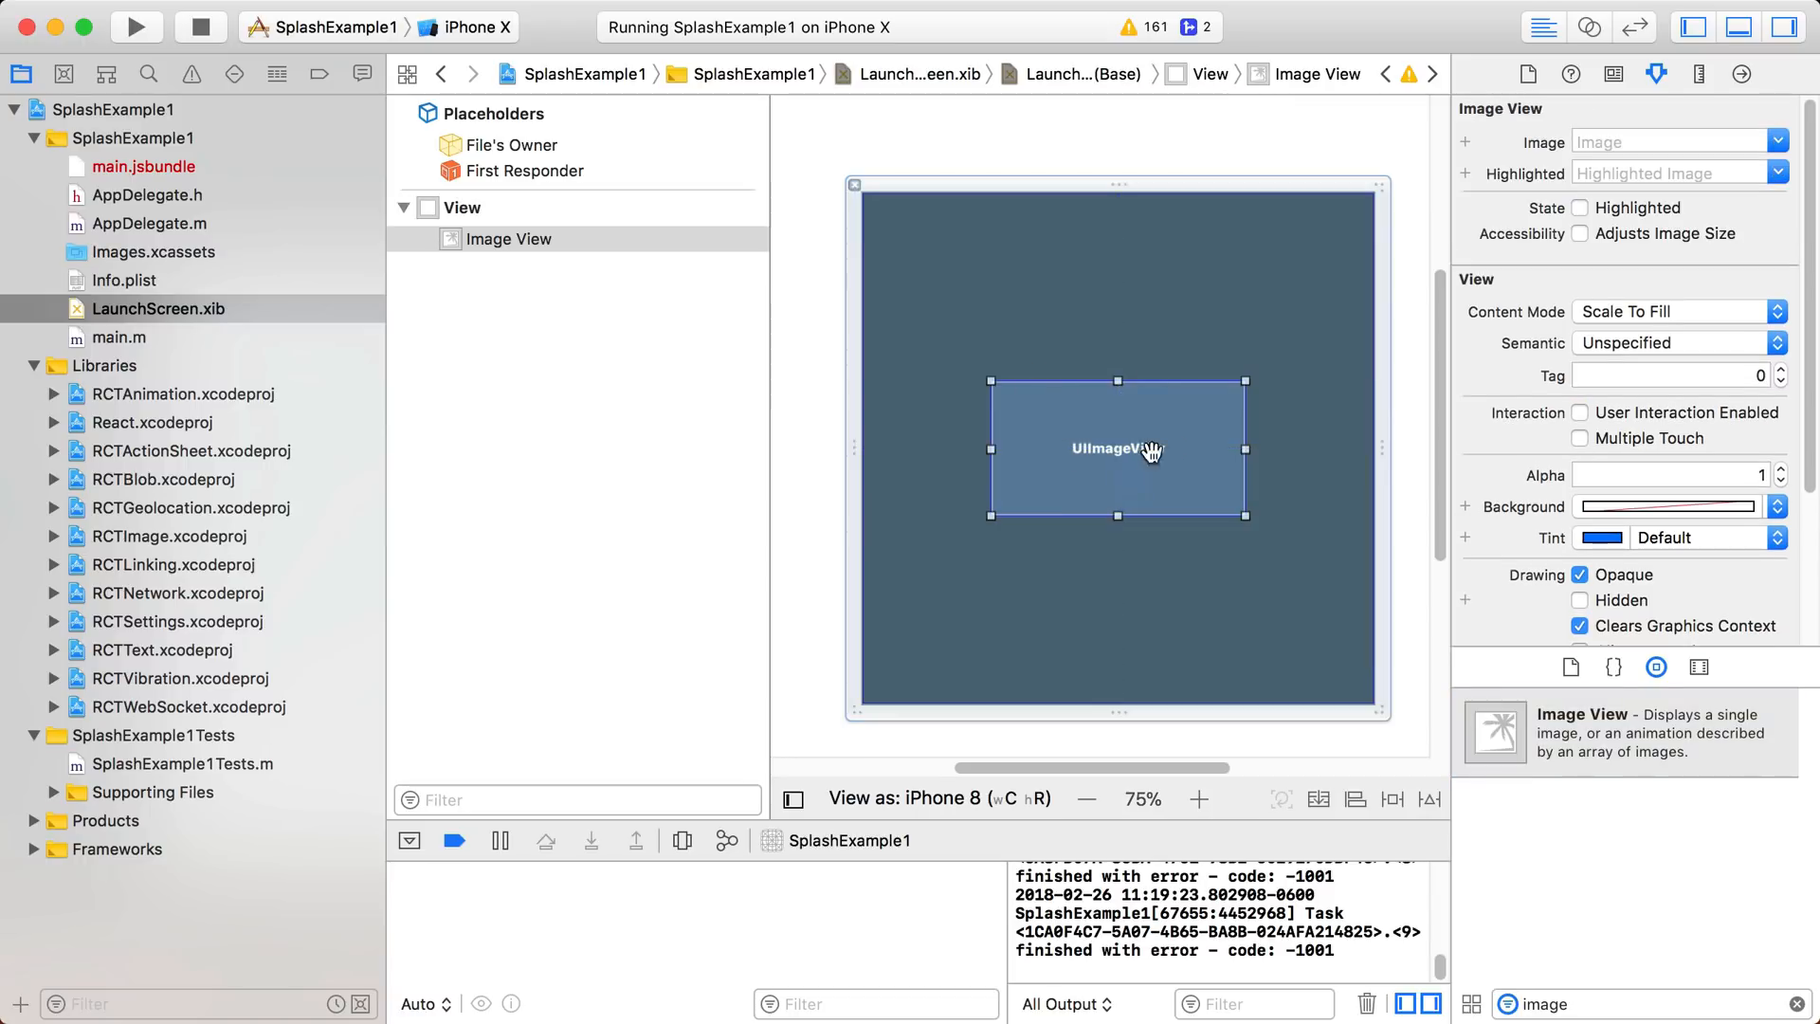
mouse_move(1079, 451)
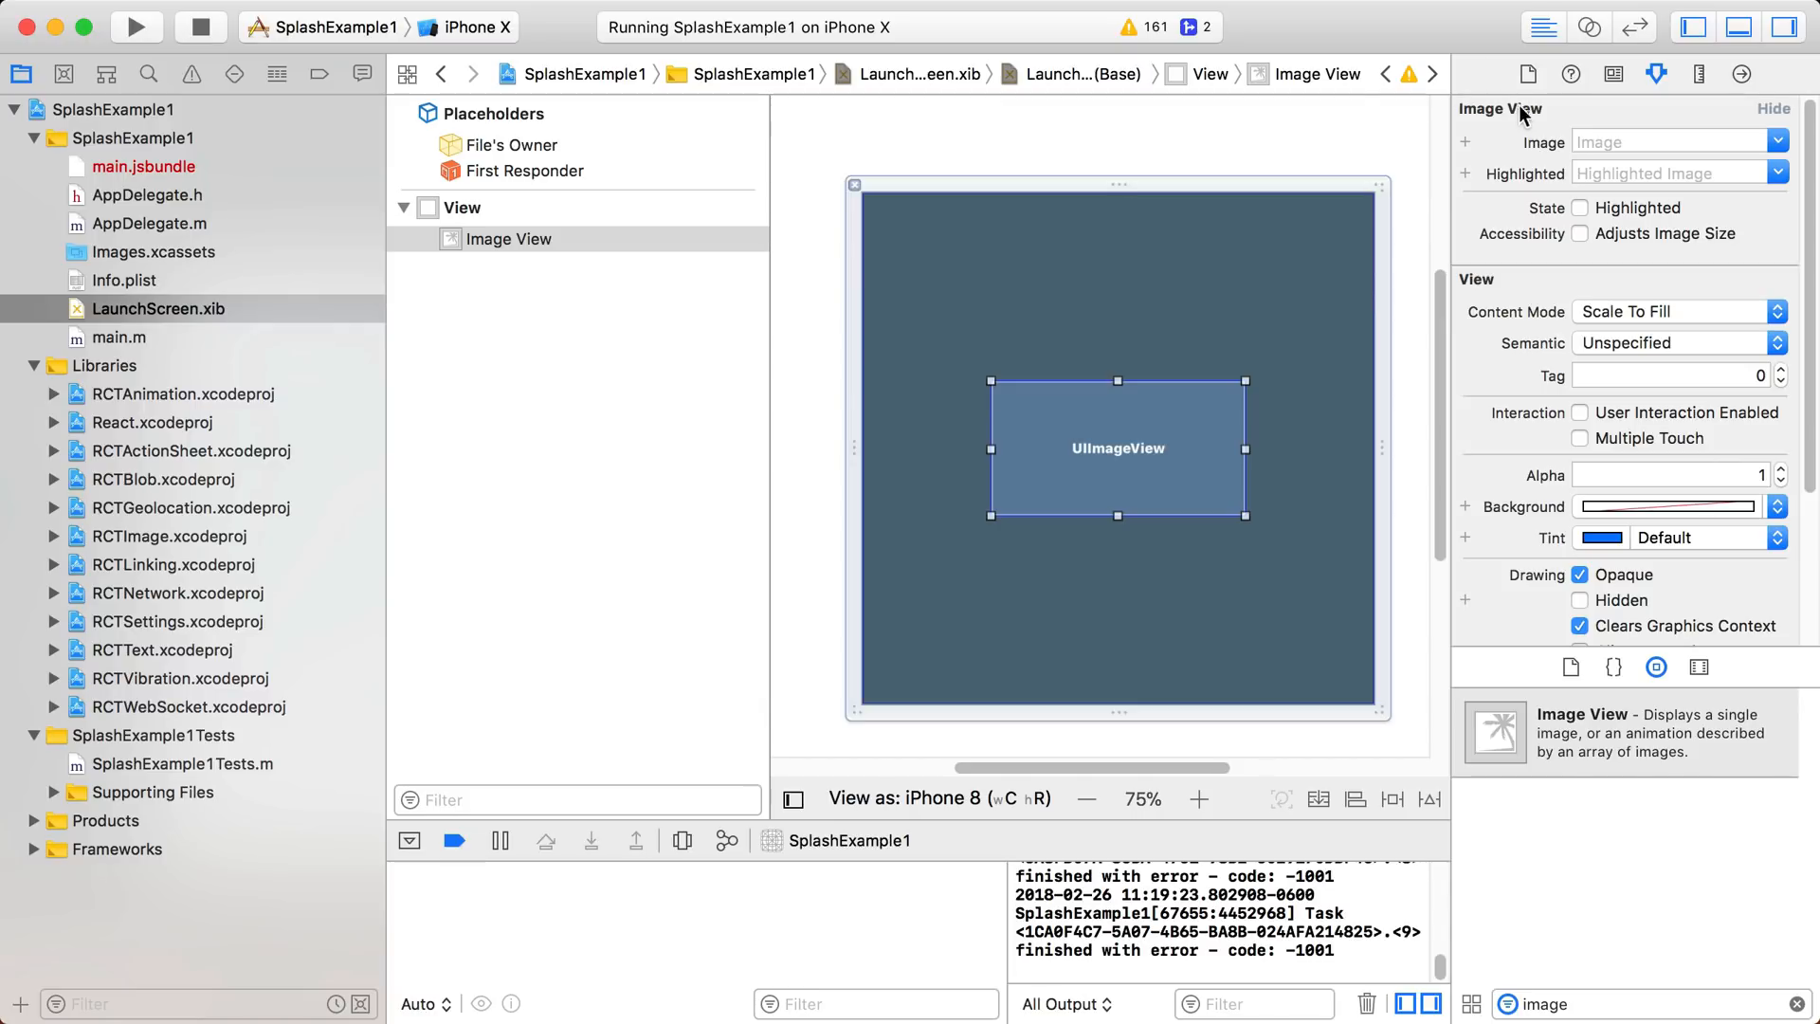
- Set the image view's Image to SplashIcon with Aspect Fit content mode
click(1785, 142)
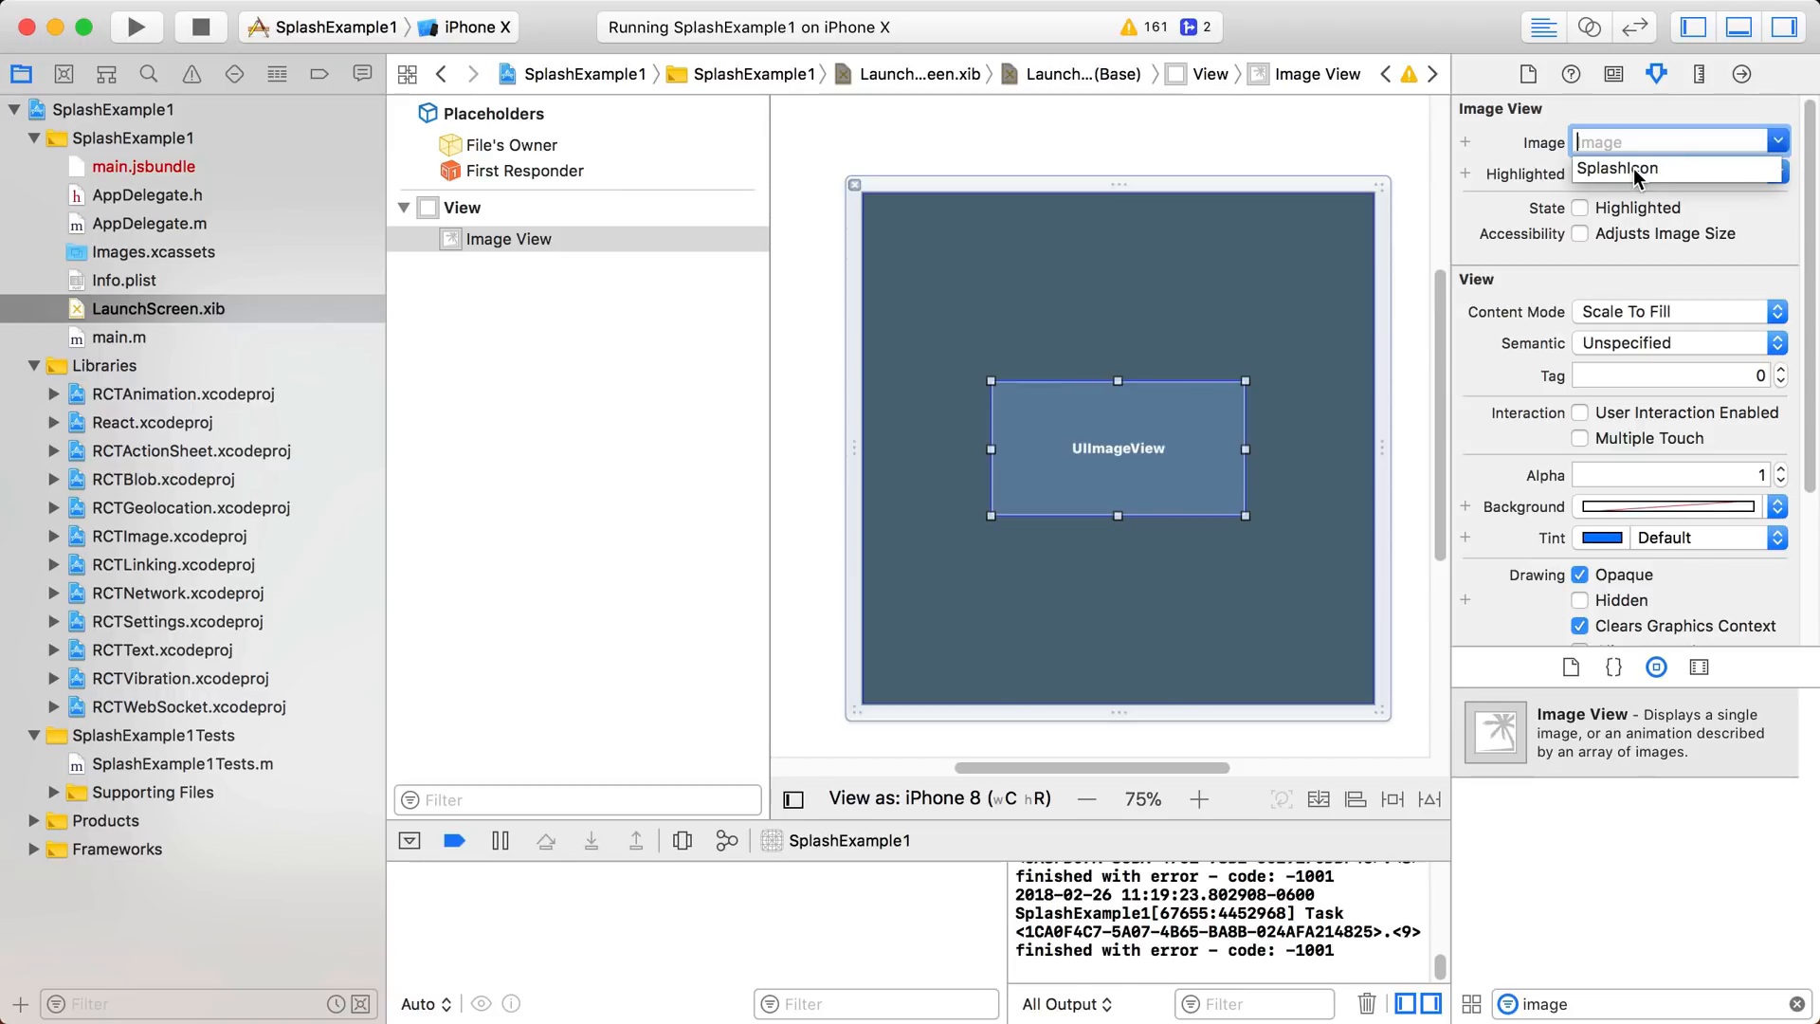
click(1612, 168)
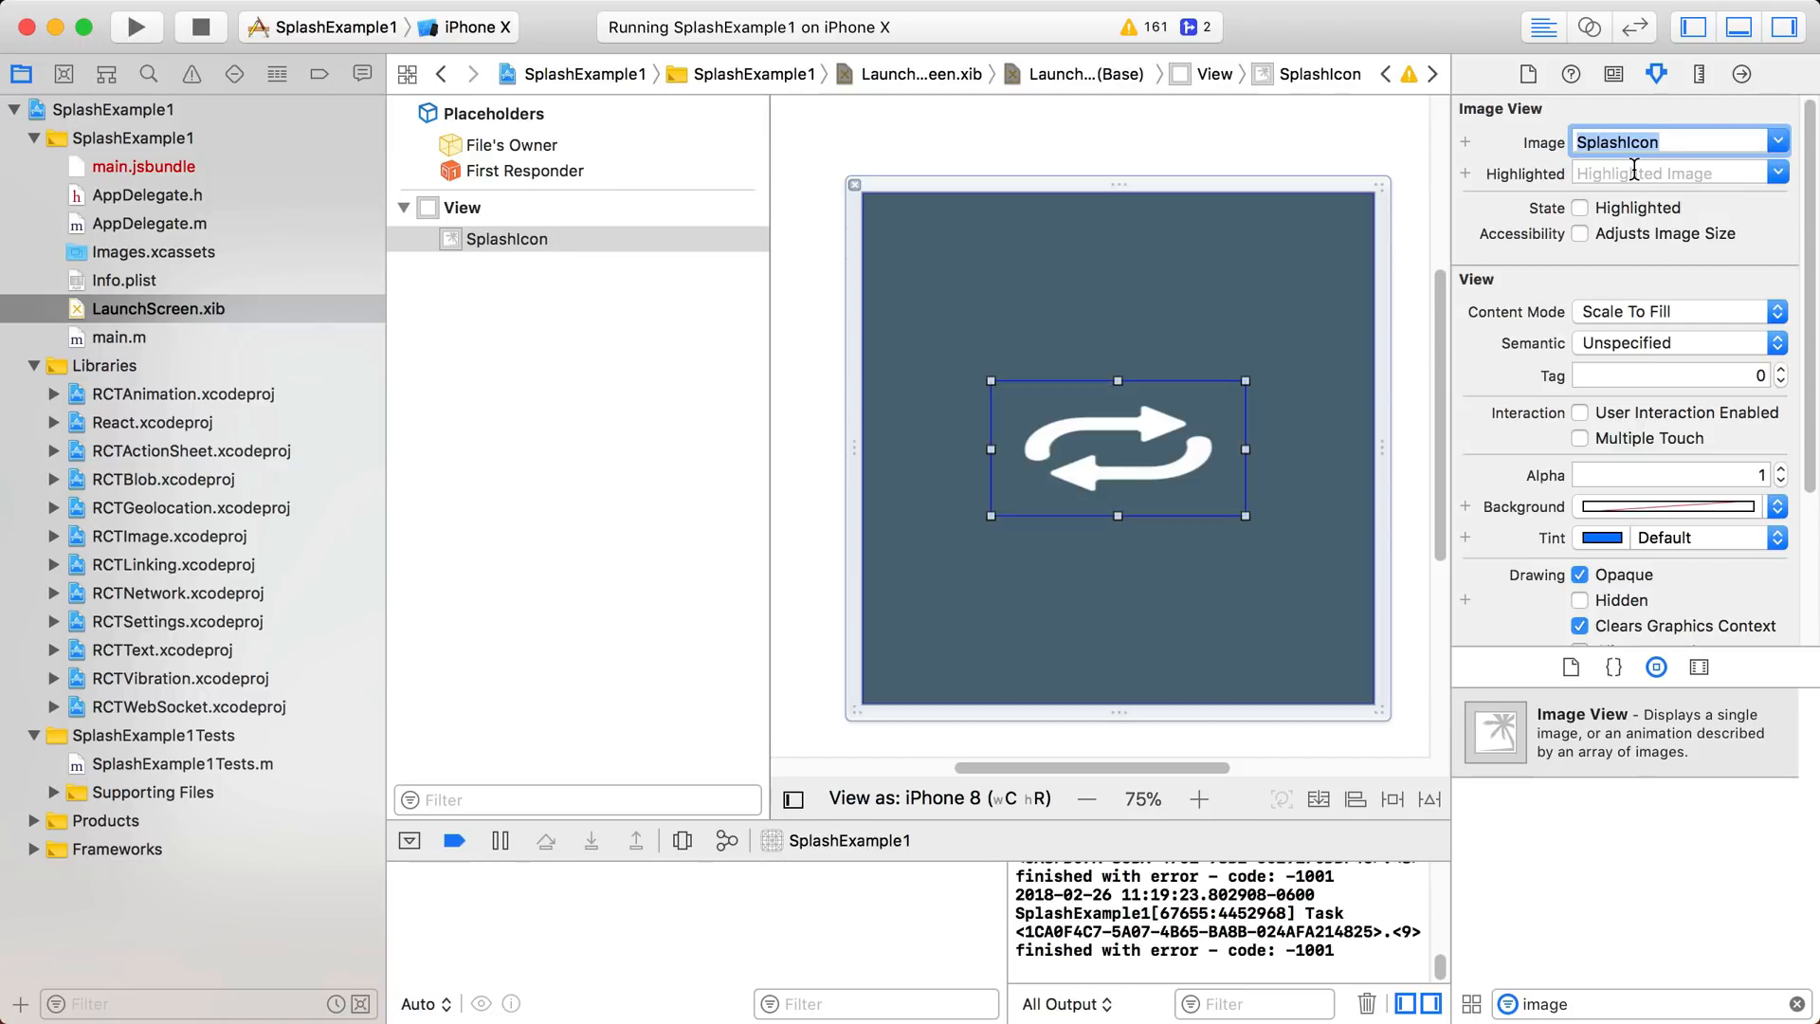
mouse_move(1213, 481)
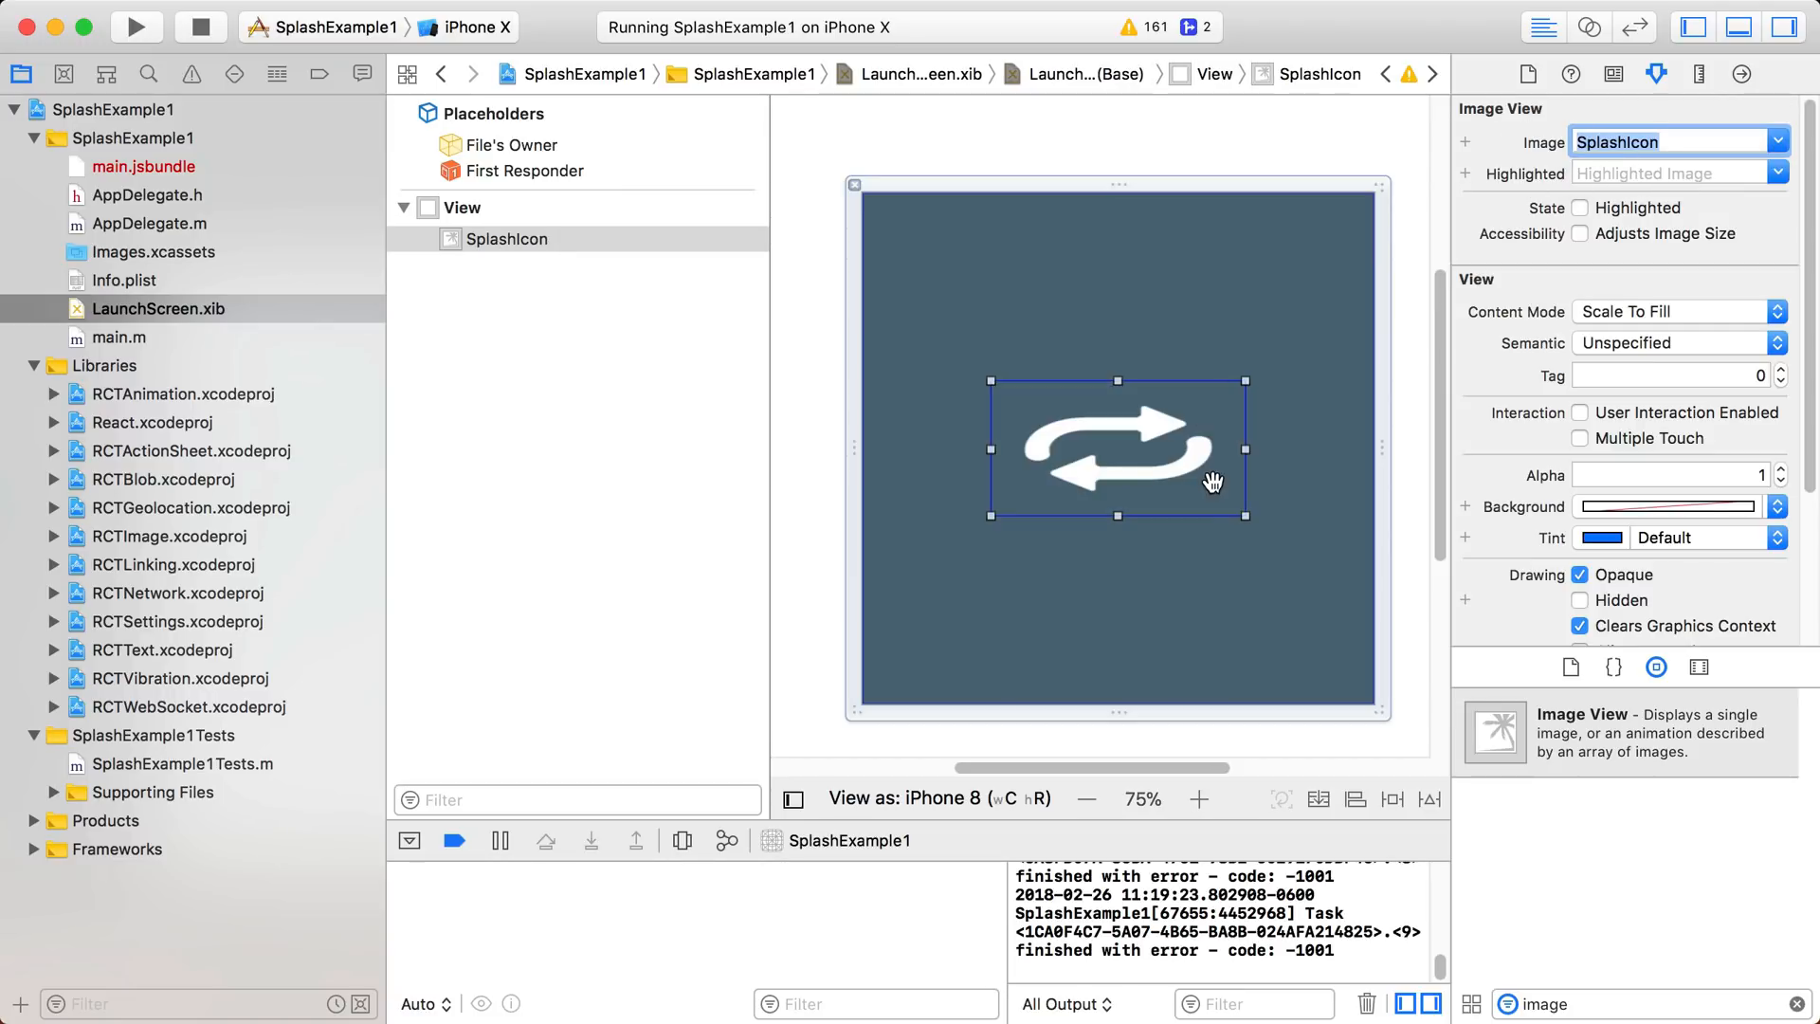
mouse_move(1073, 453)
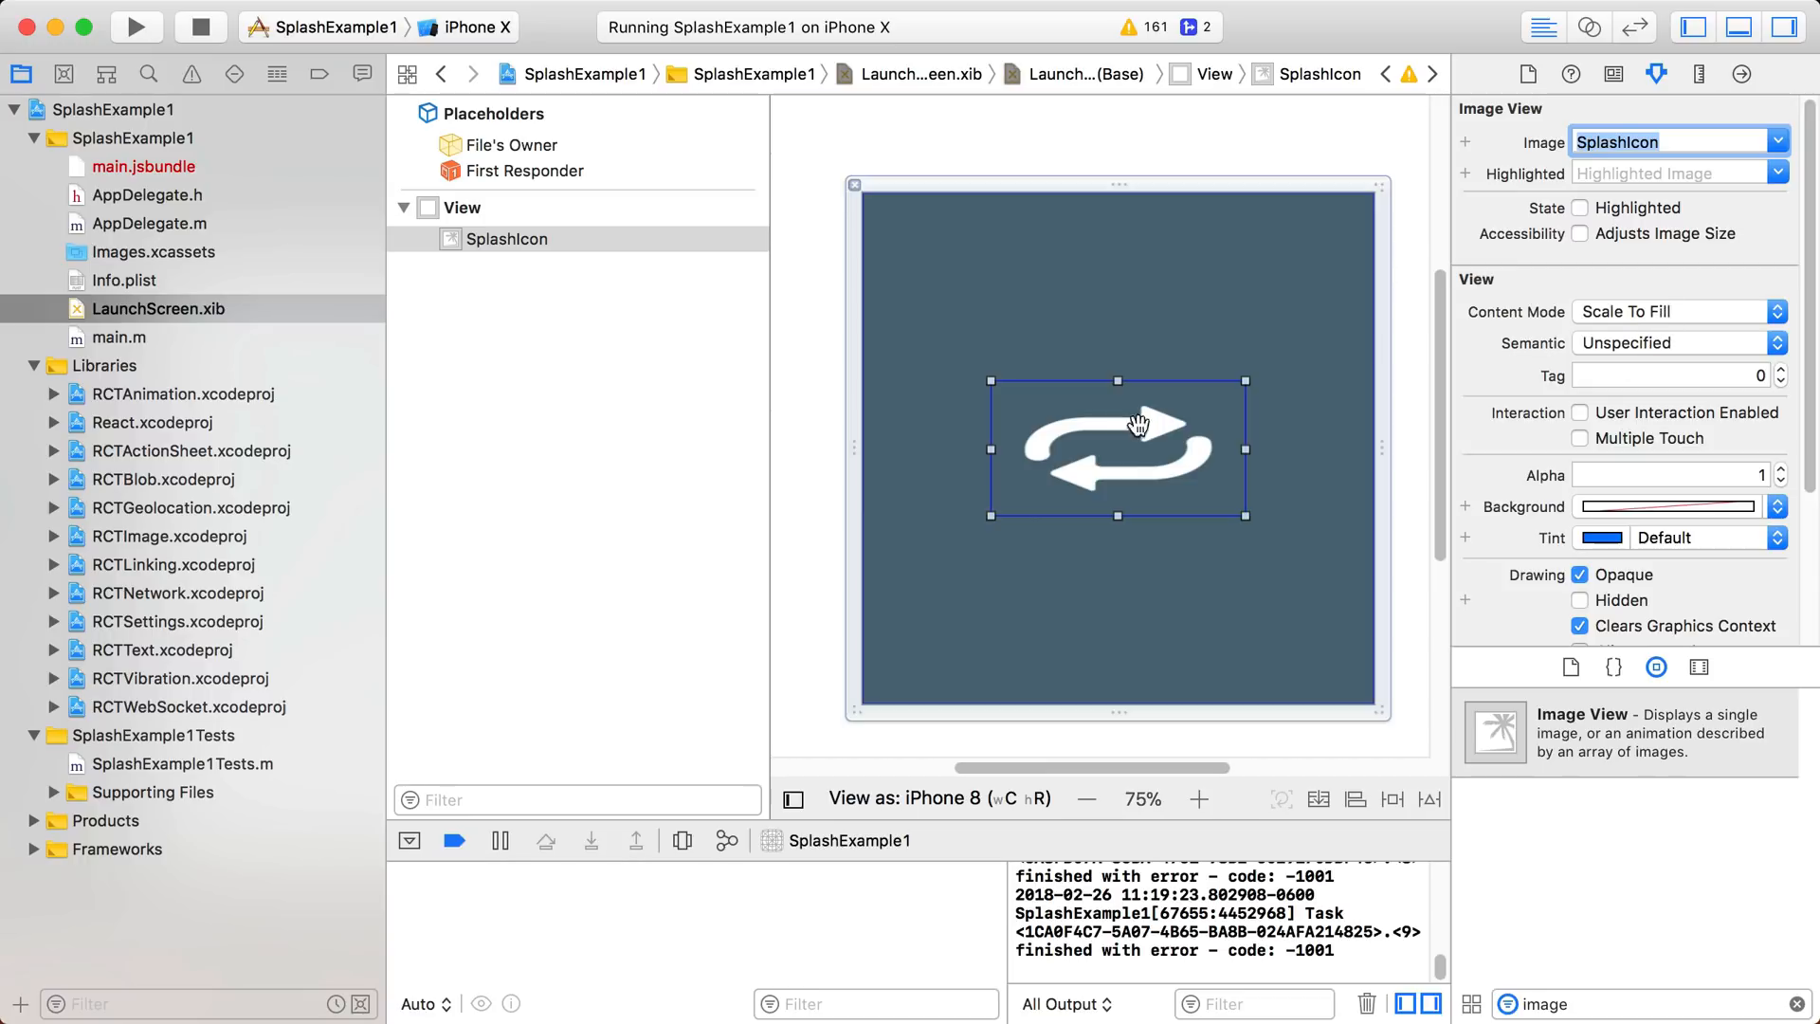
mouse_move(1465, 328)
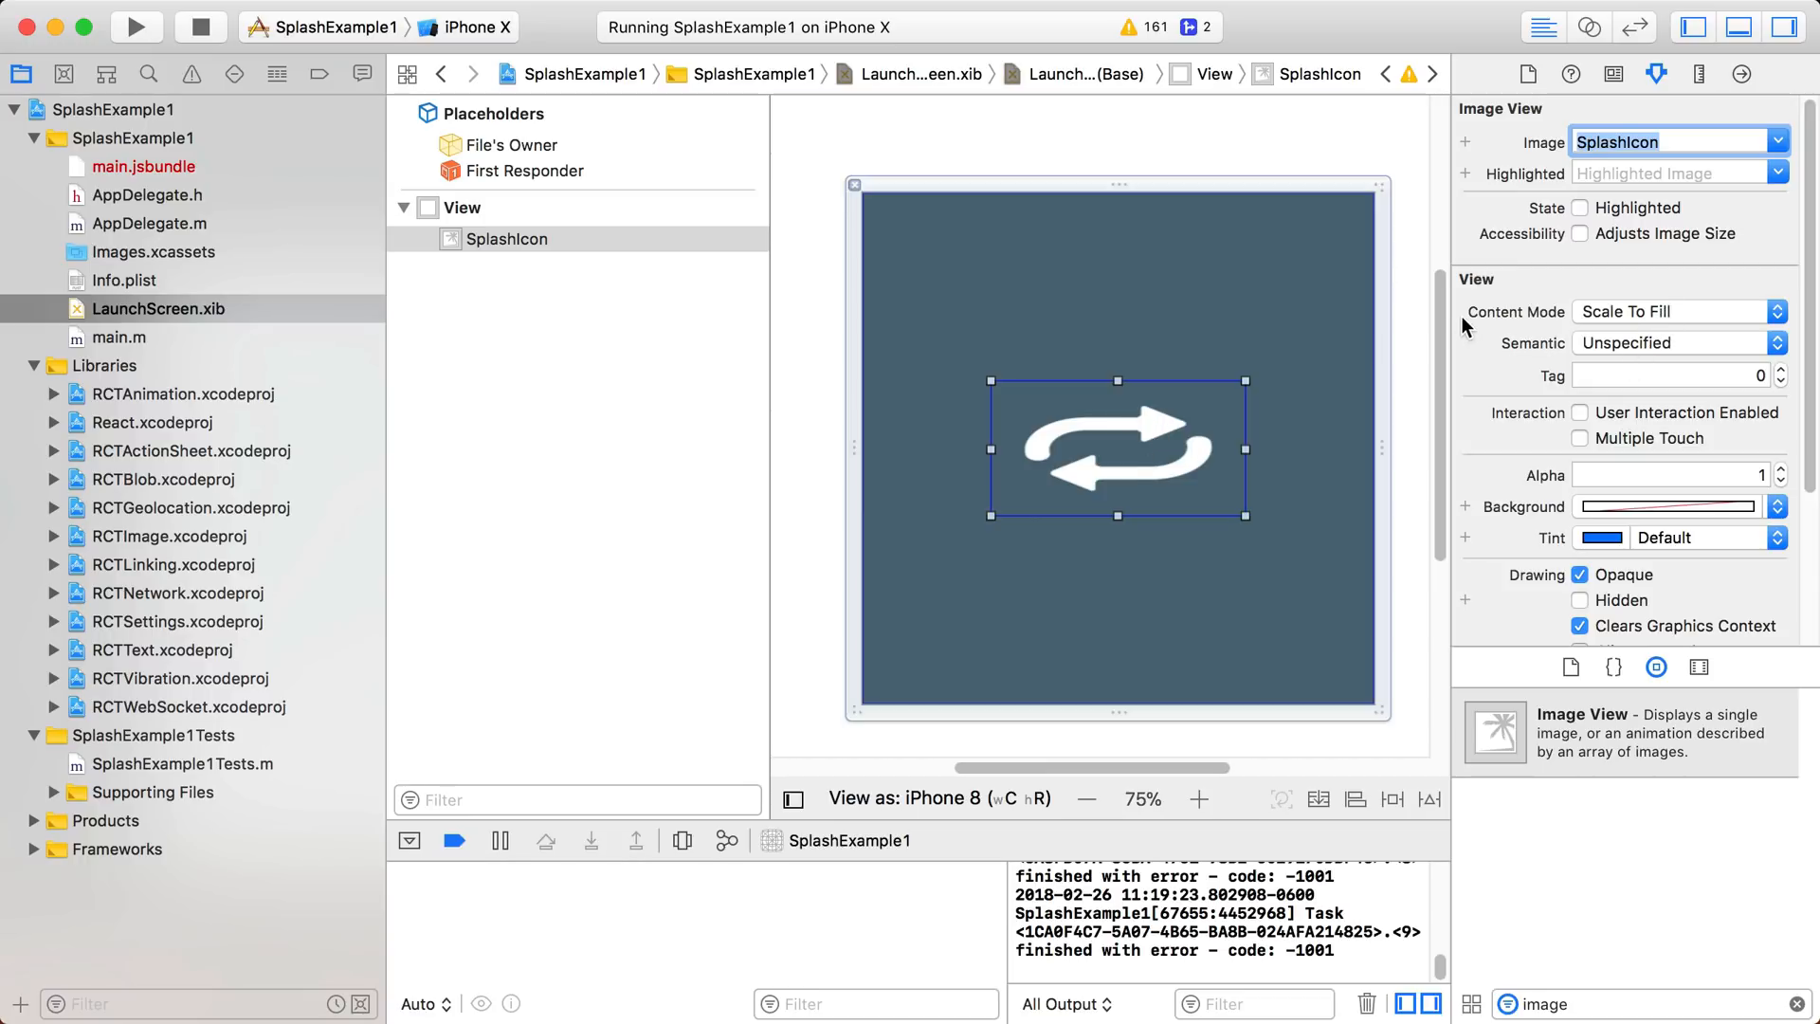
click(1674, 311)
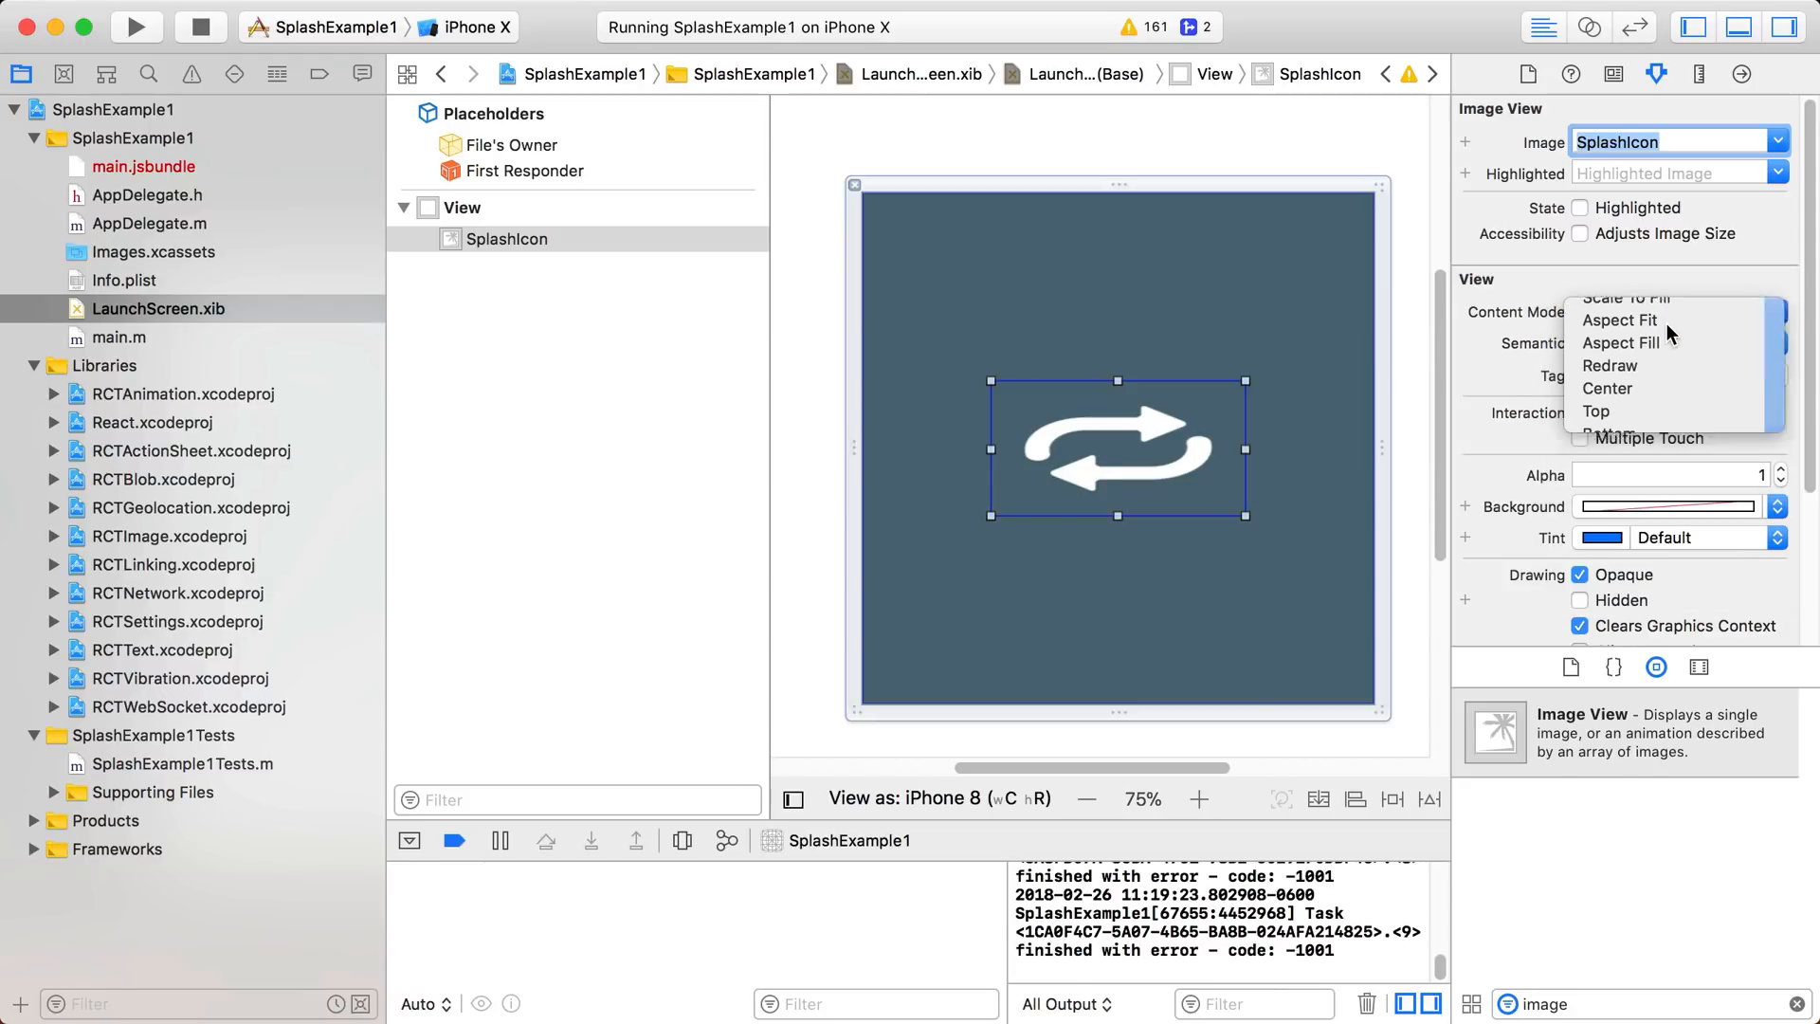
click(1621, 320)
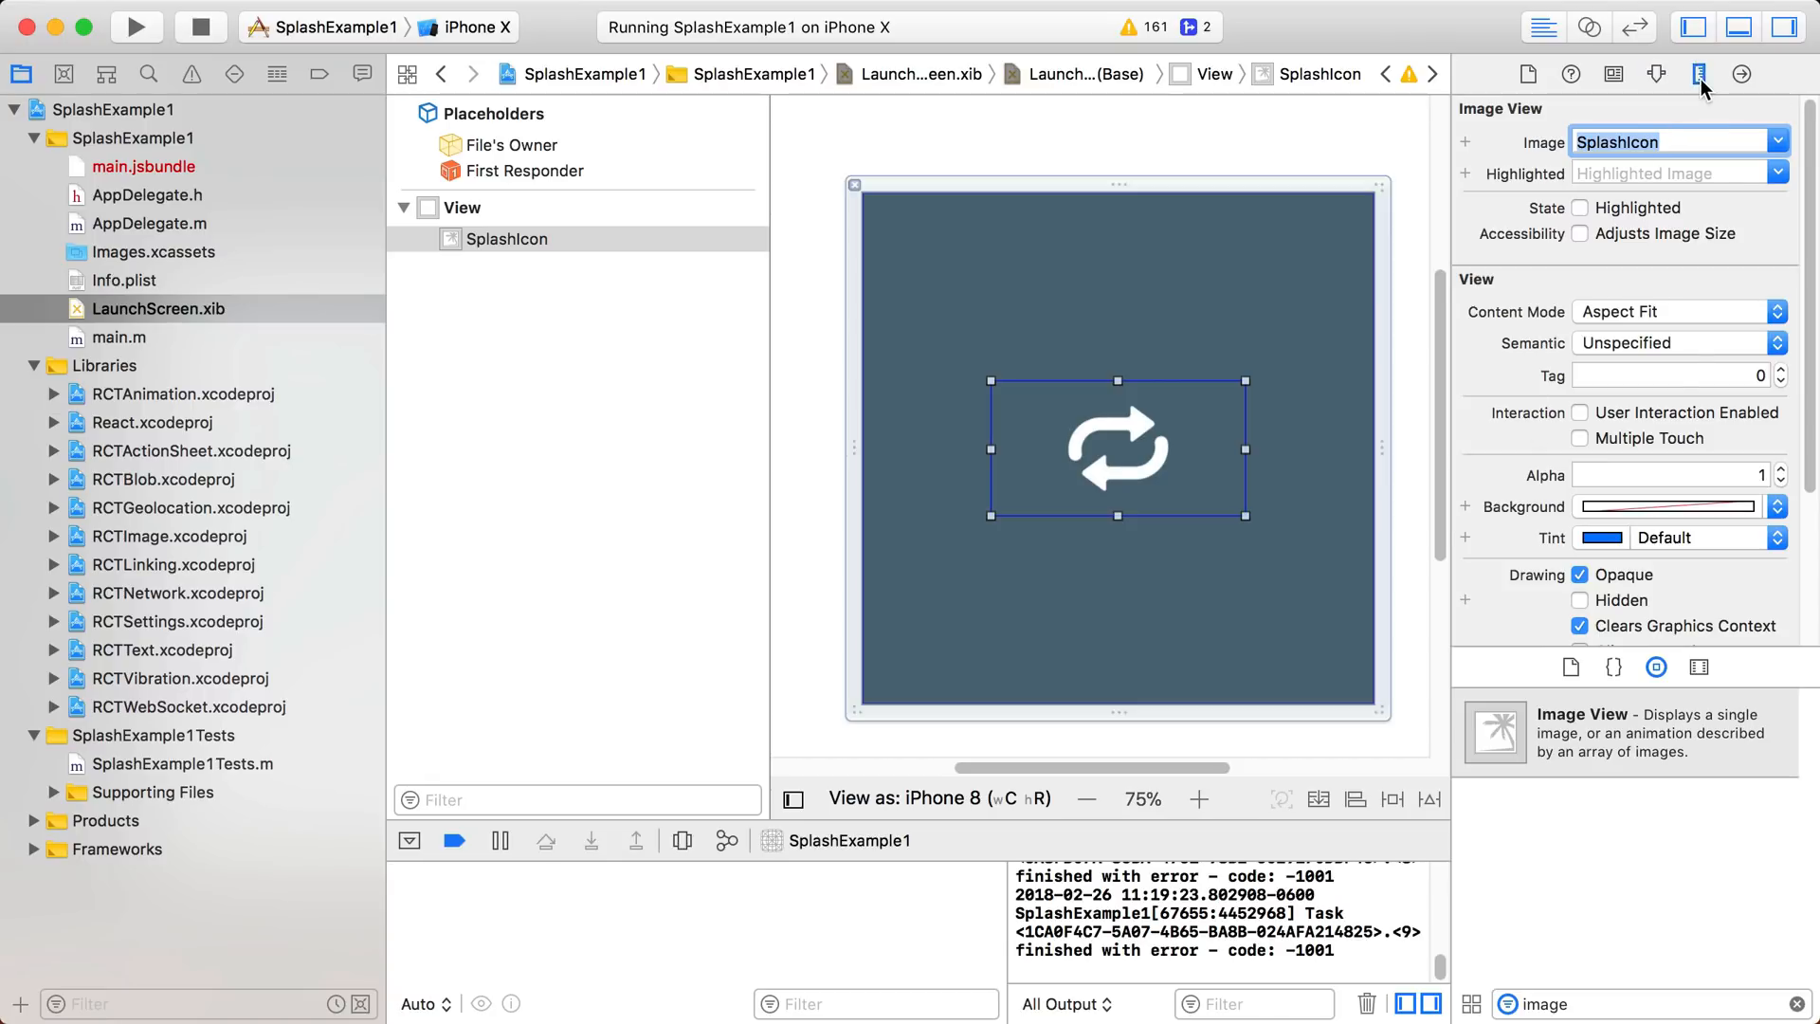
- In the Size inspector, set the image view's autoresizing to flexible size so it stays centred
click(1698, 74)
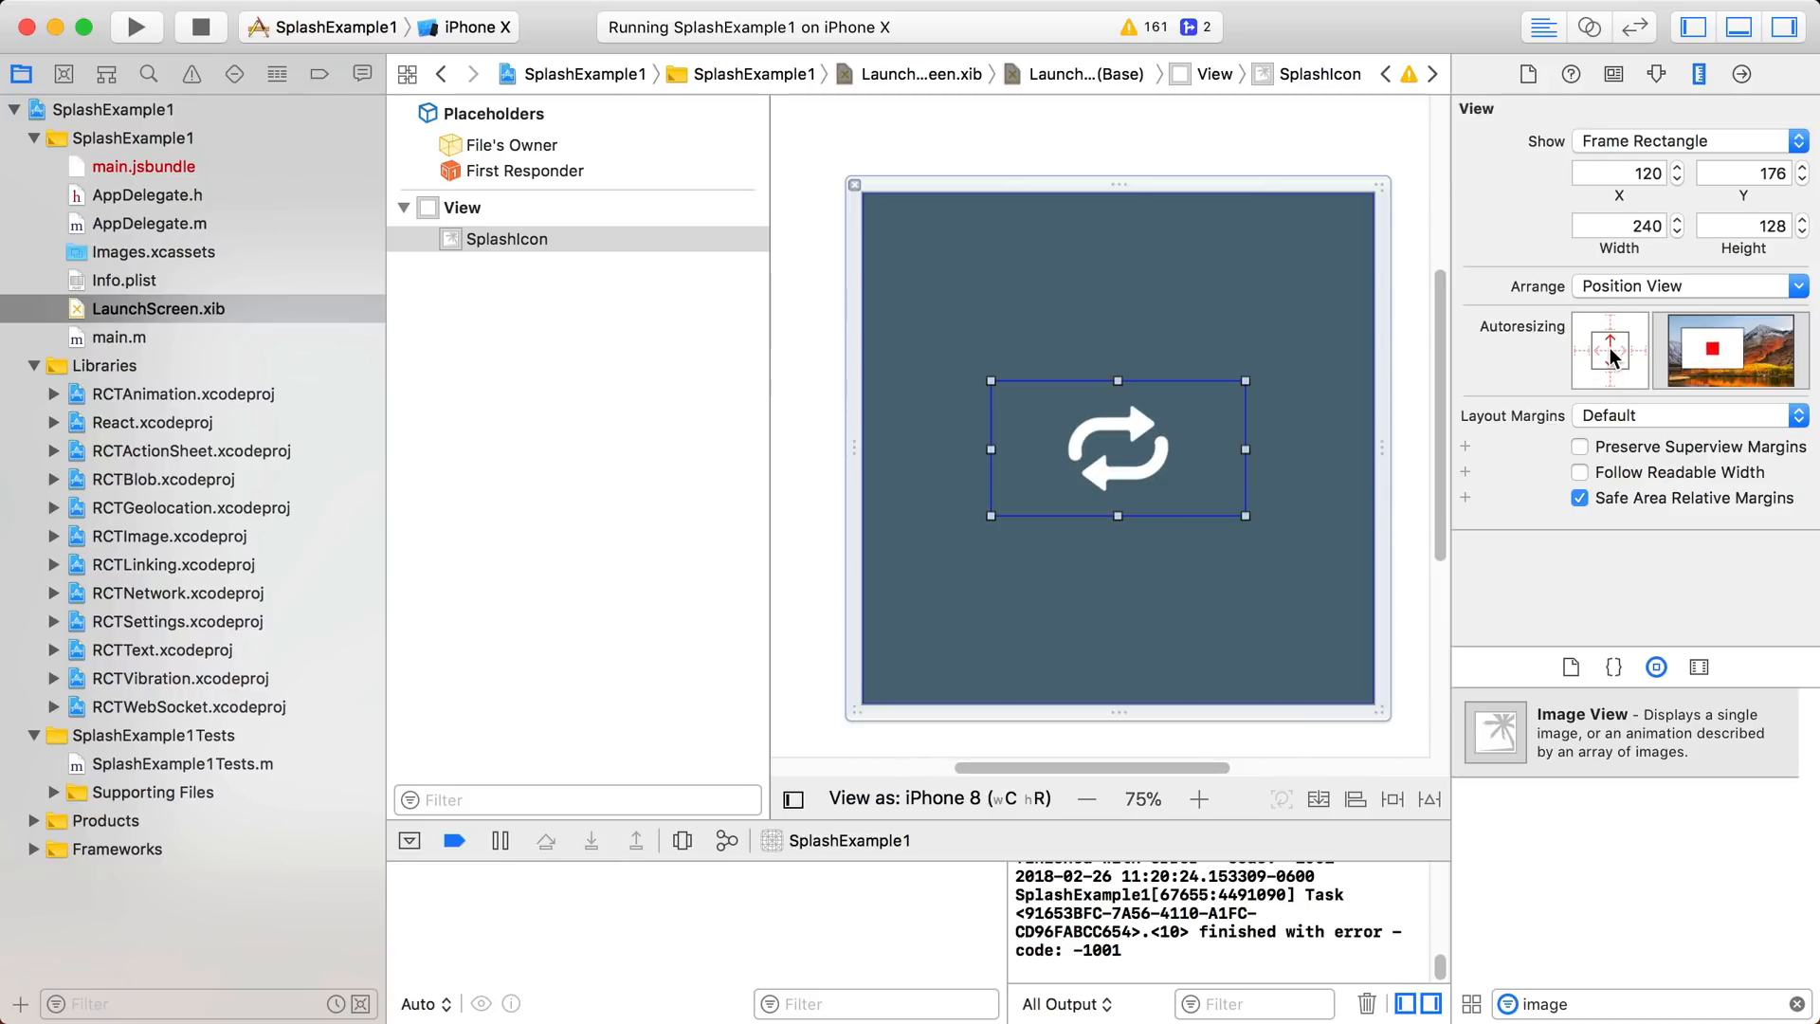
click(1607, 348)
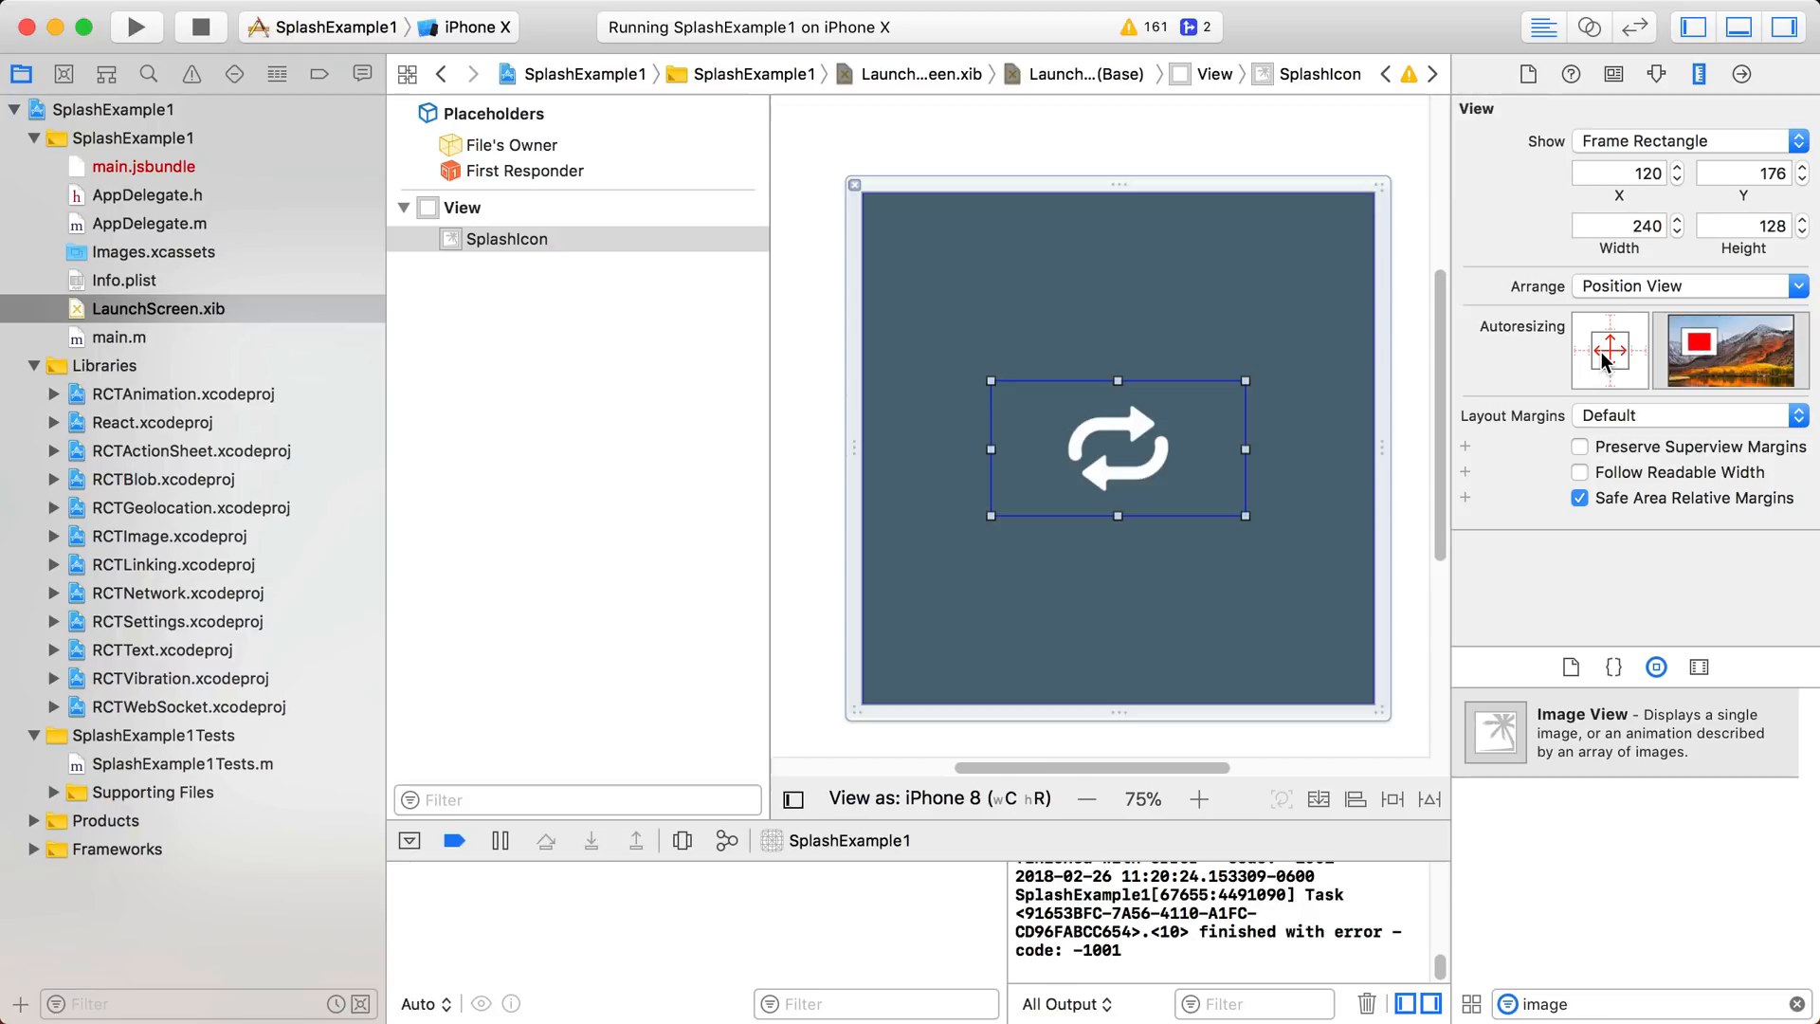
mouse_move(1617, 364)
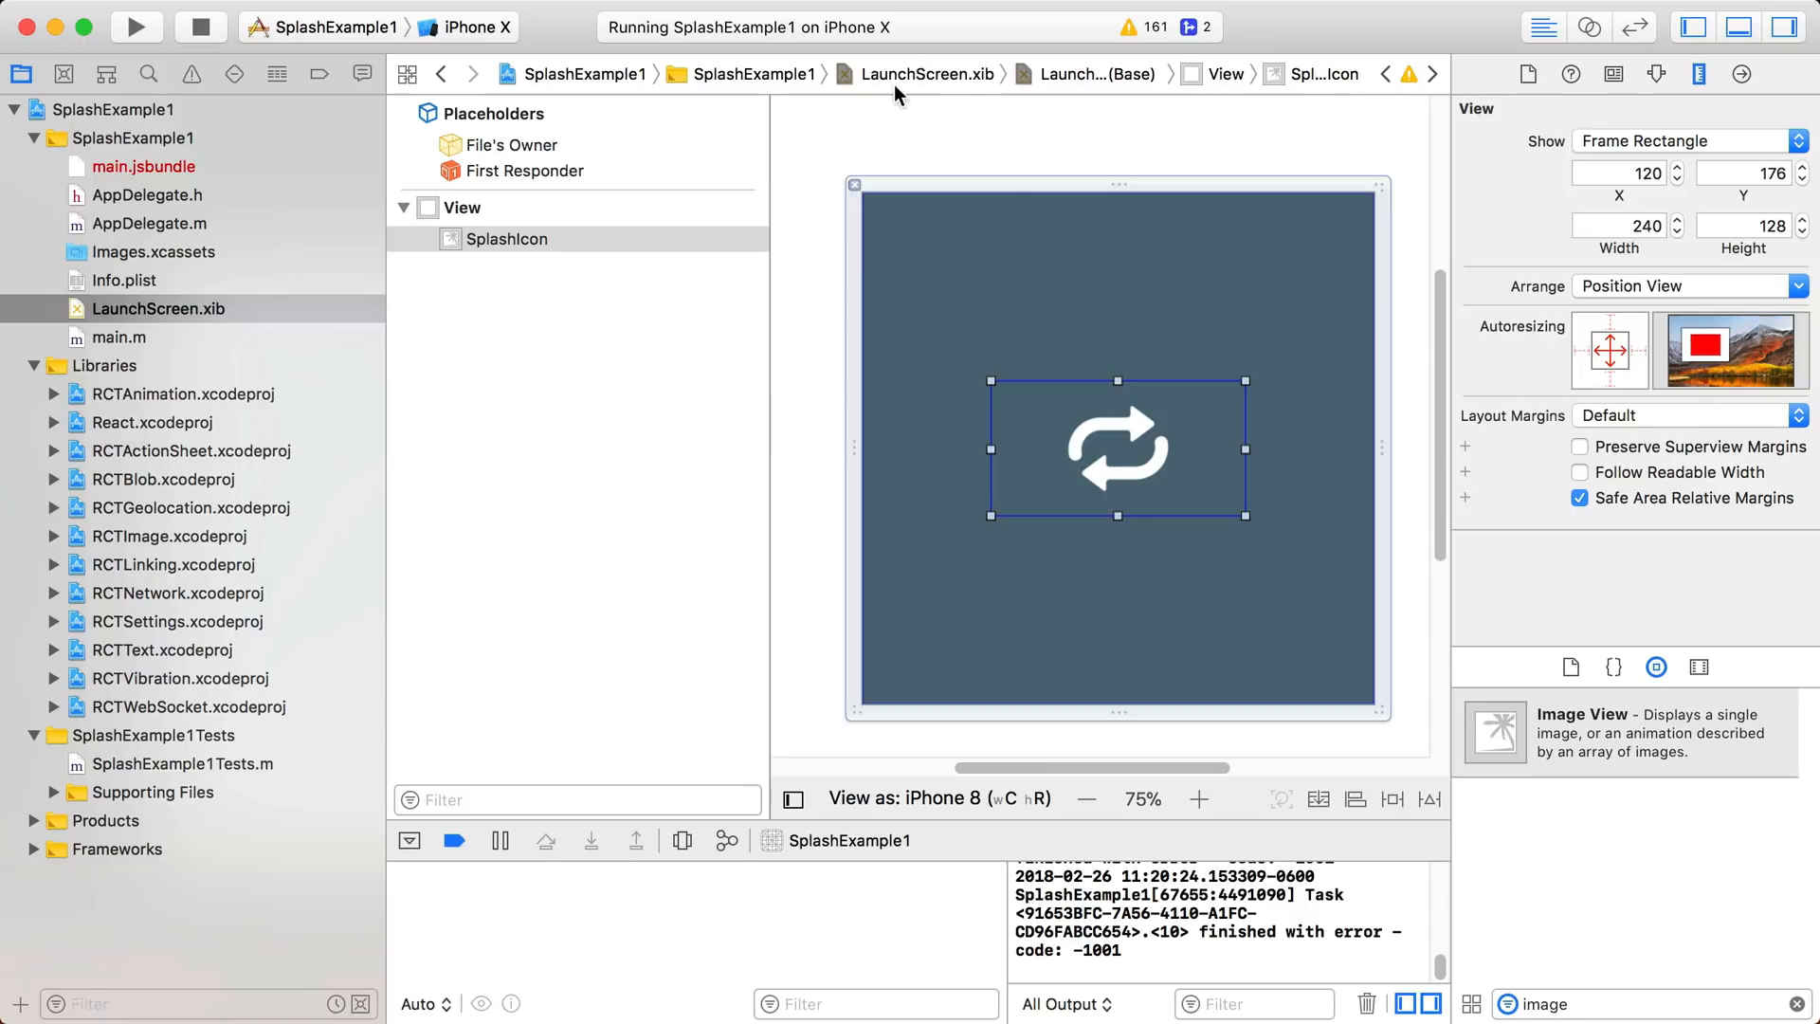
- Stop the running instance and relaunch the app on the iPhone X simulator
click(136, 27)
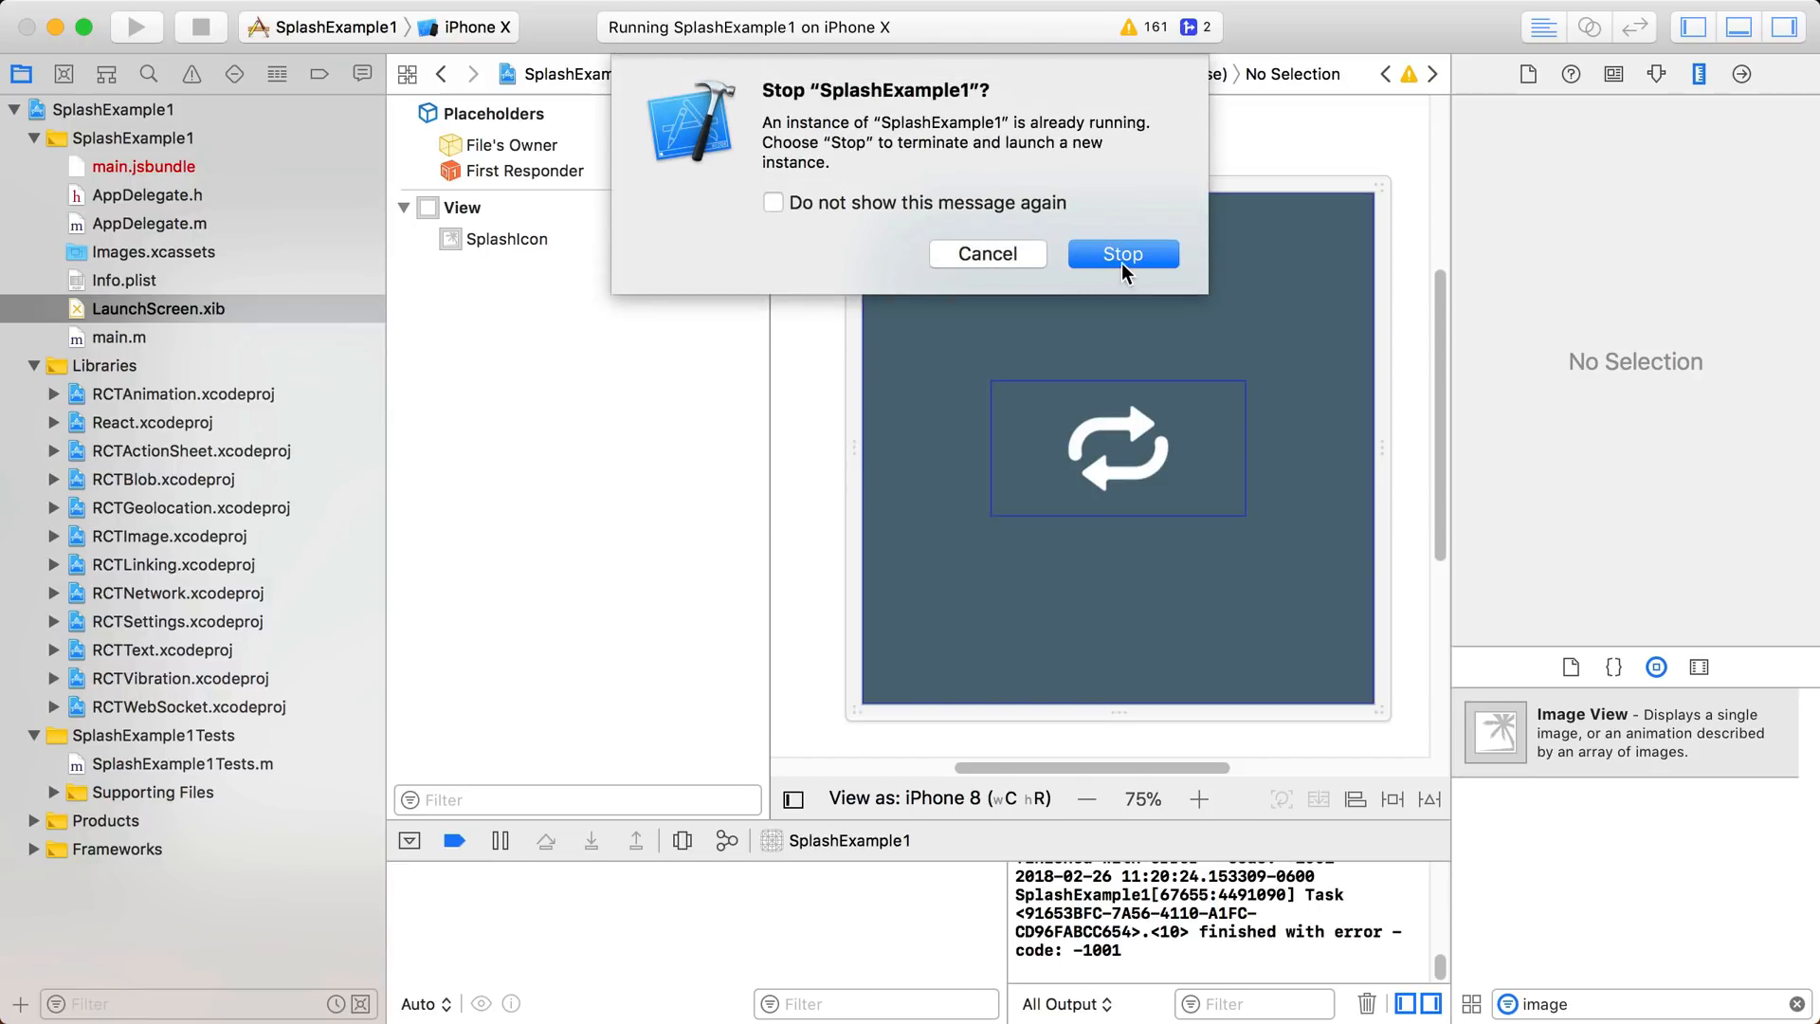
click(1120, 252)
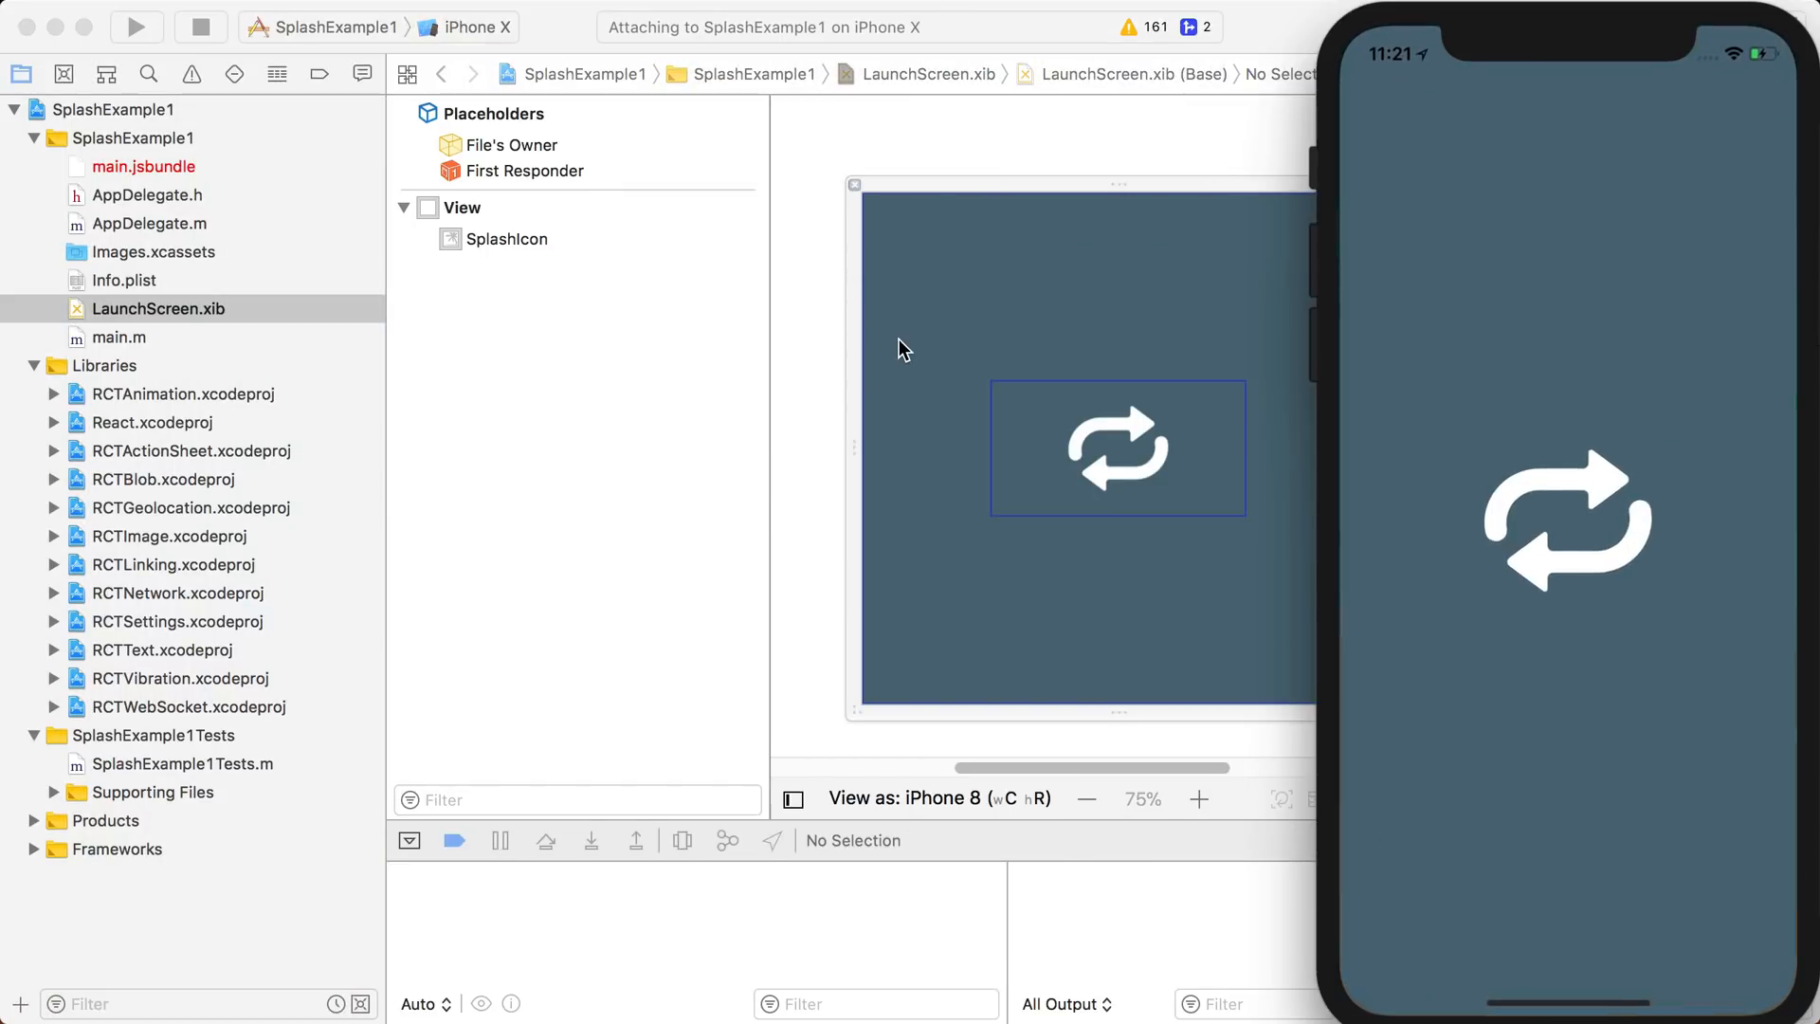
click(137, 27)
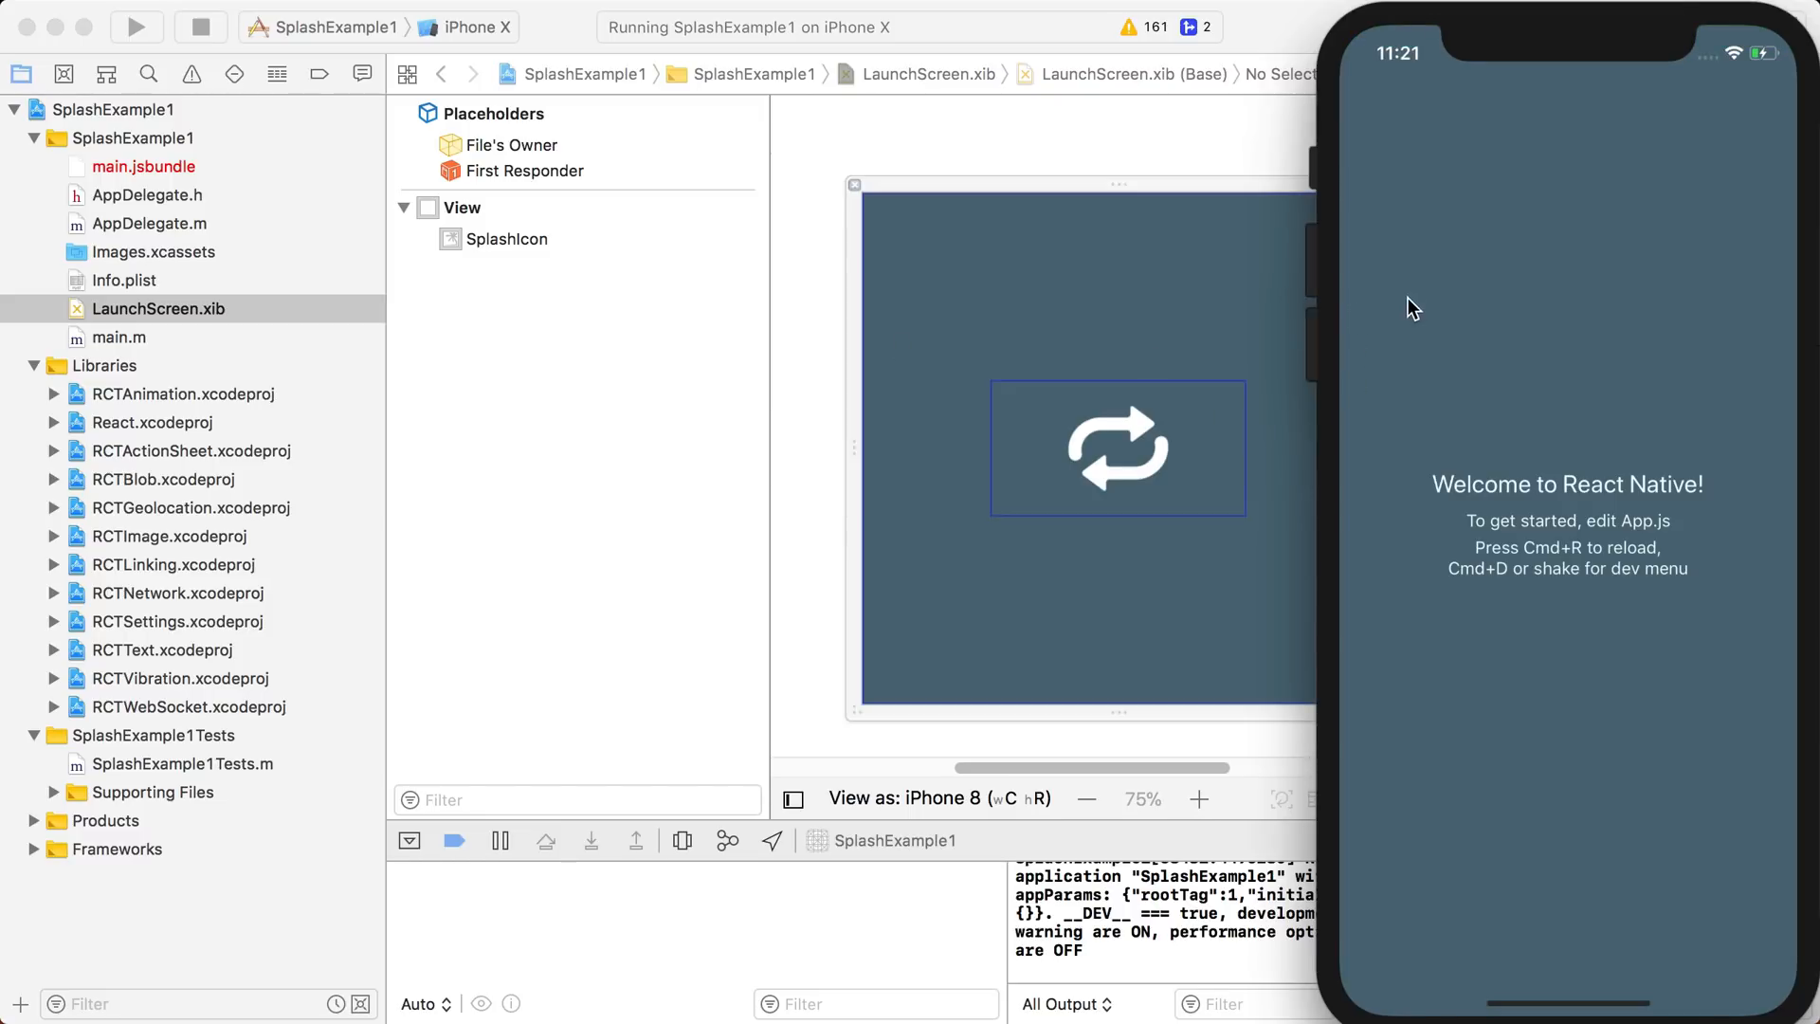
mouse_move(1511, 394)
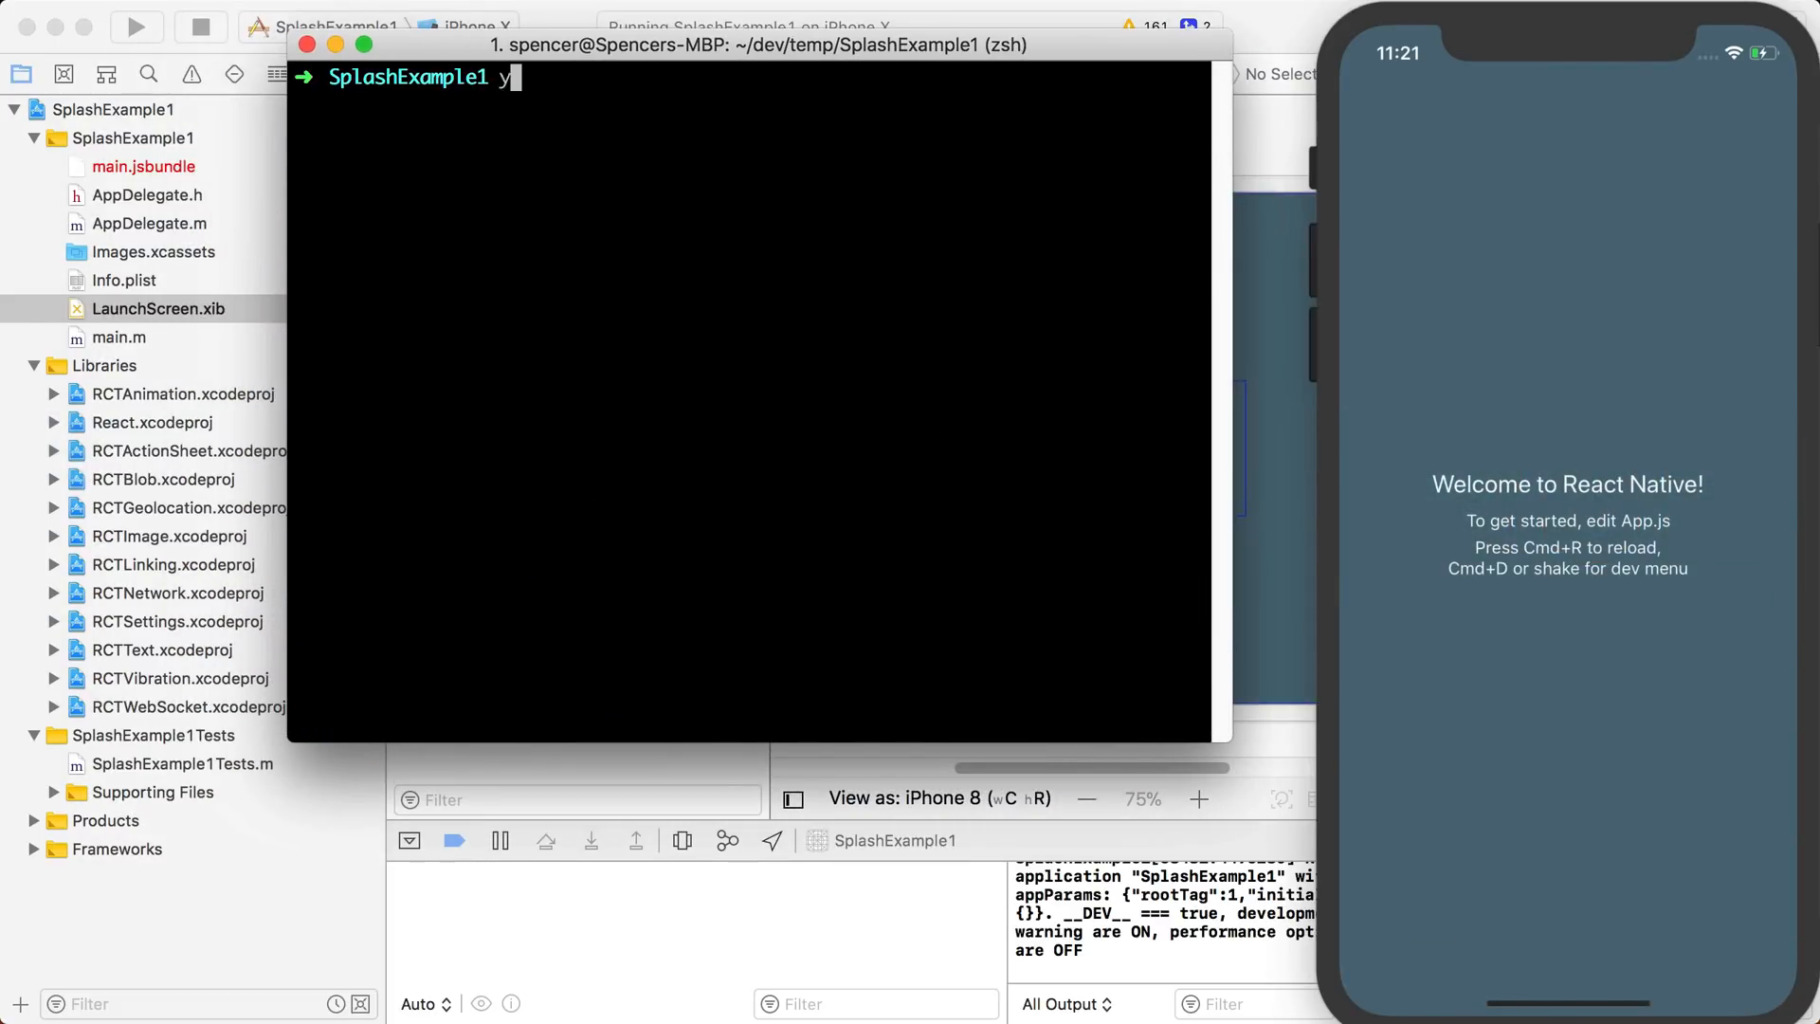
text(arn add)
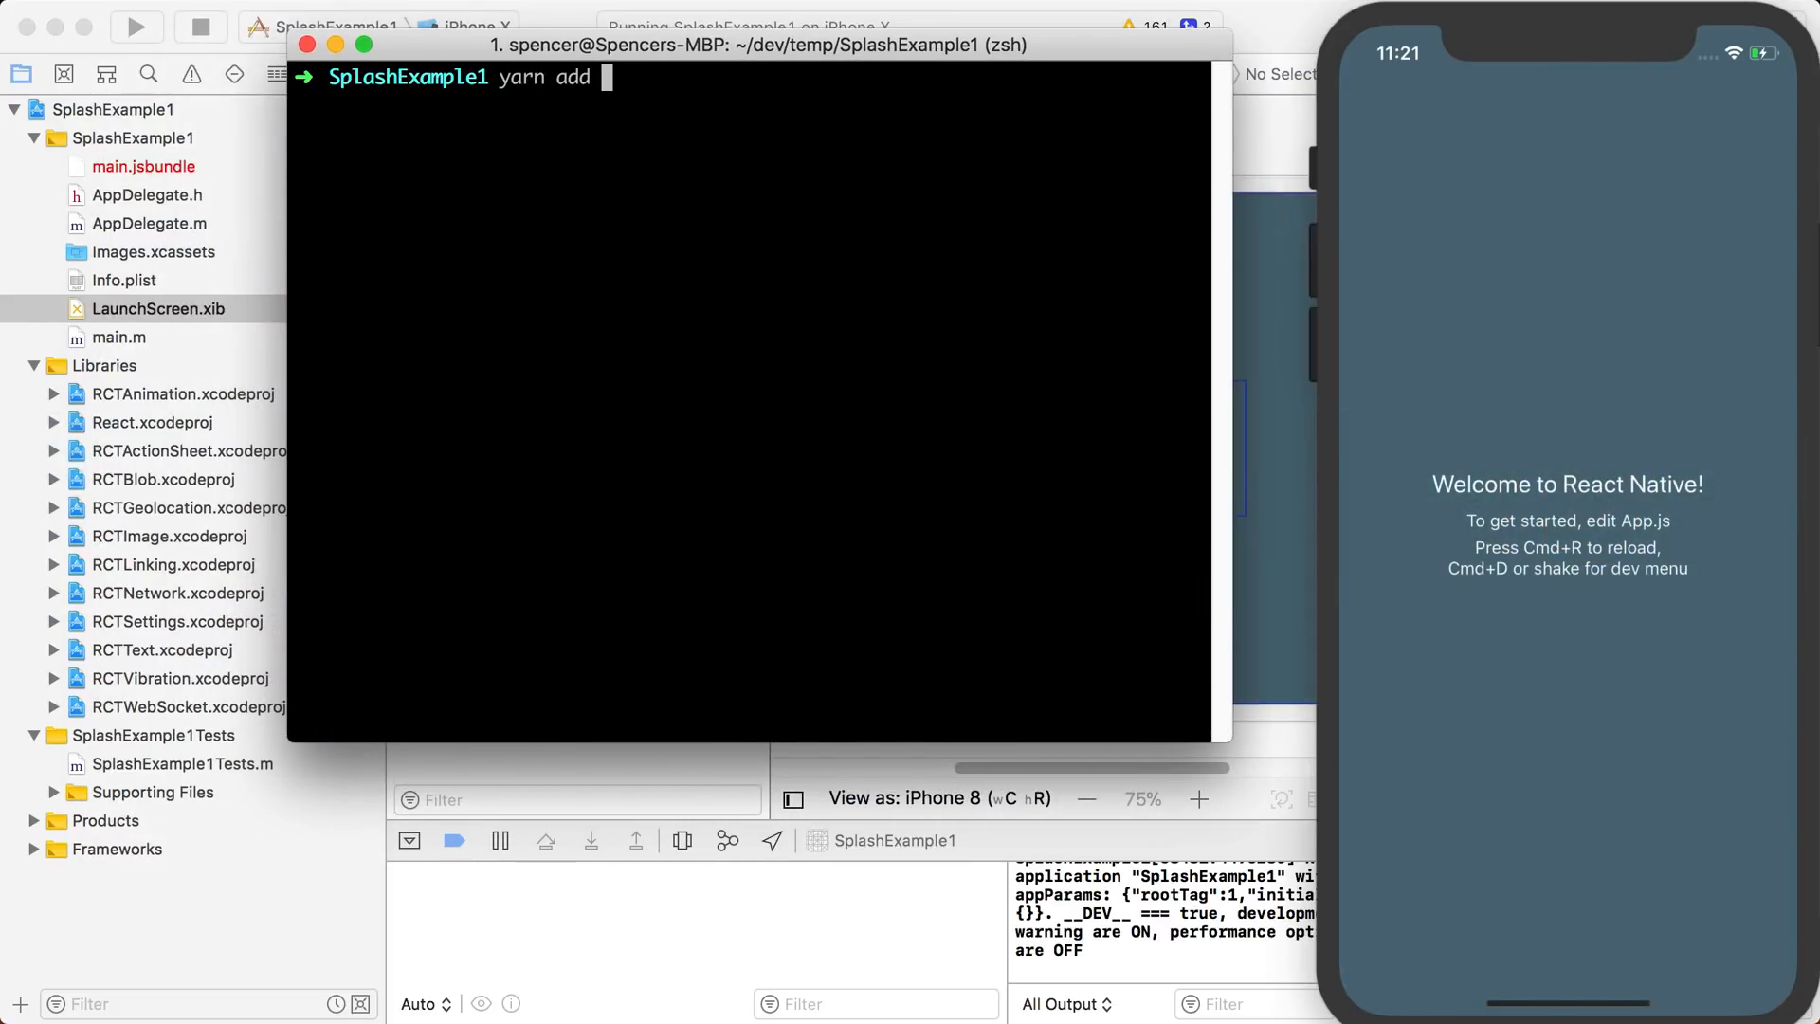
text(react-native-sp)
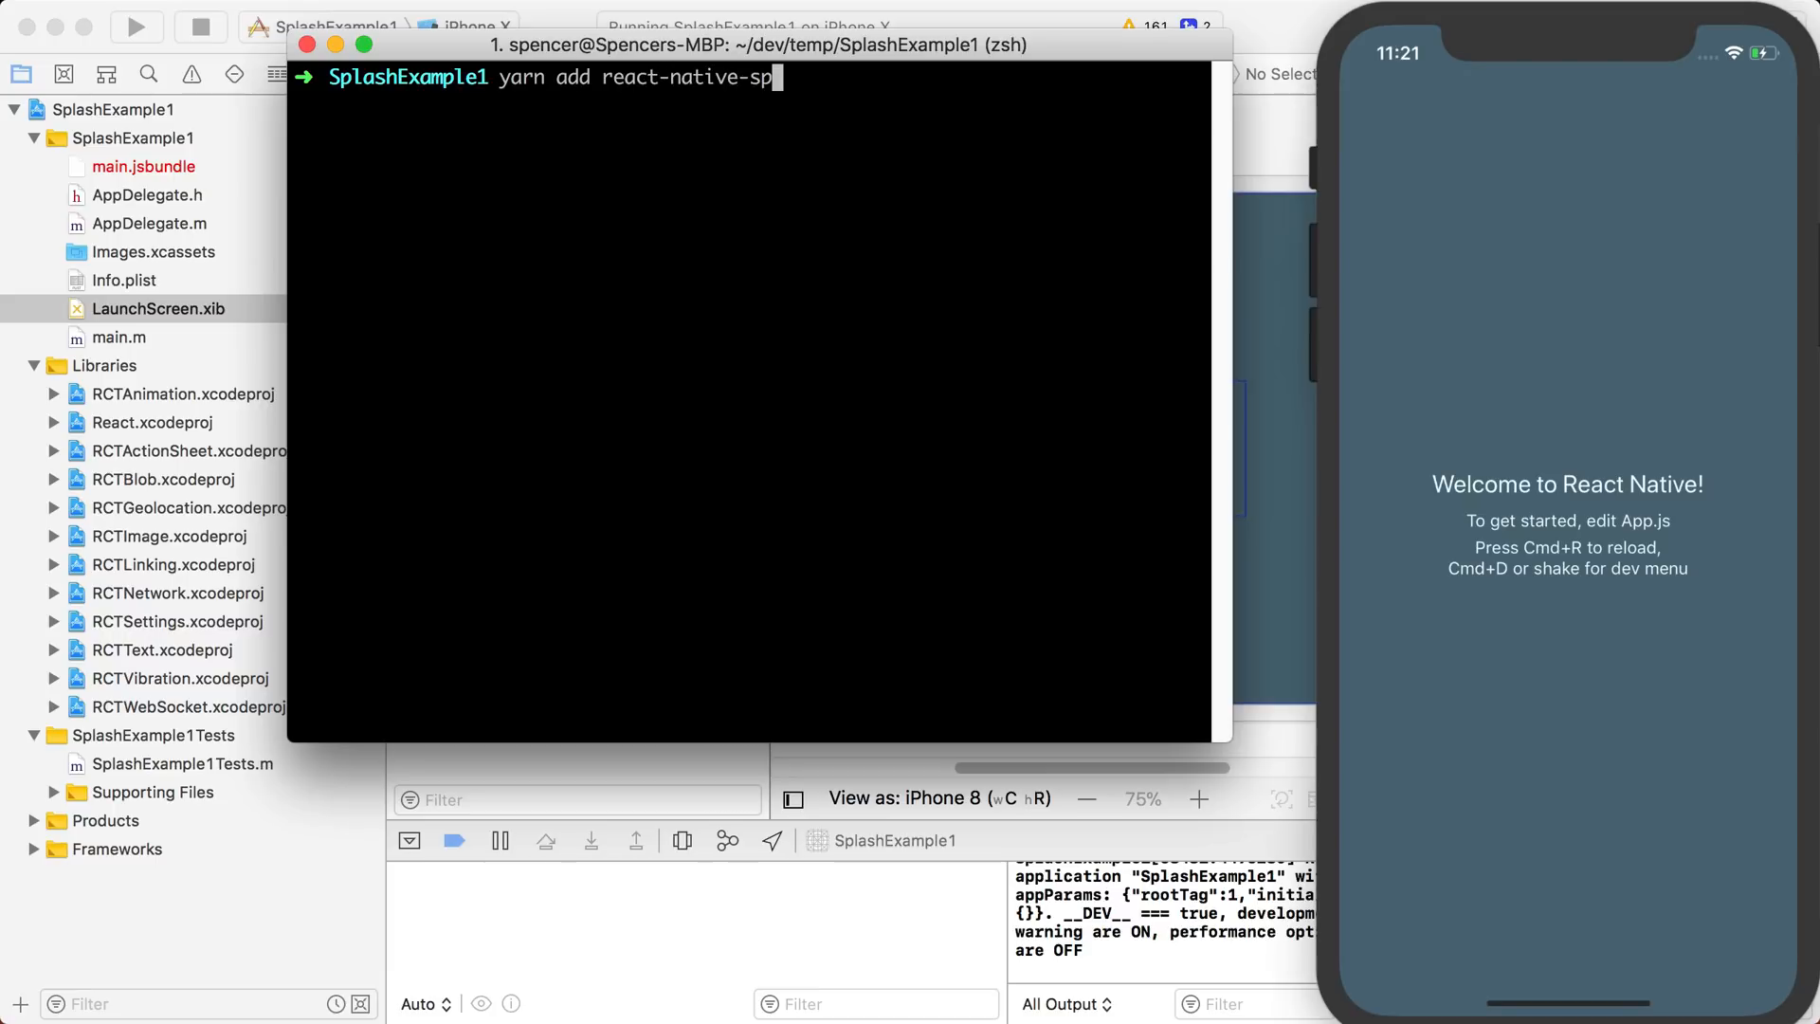
text(lash-screen@)
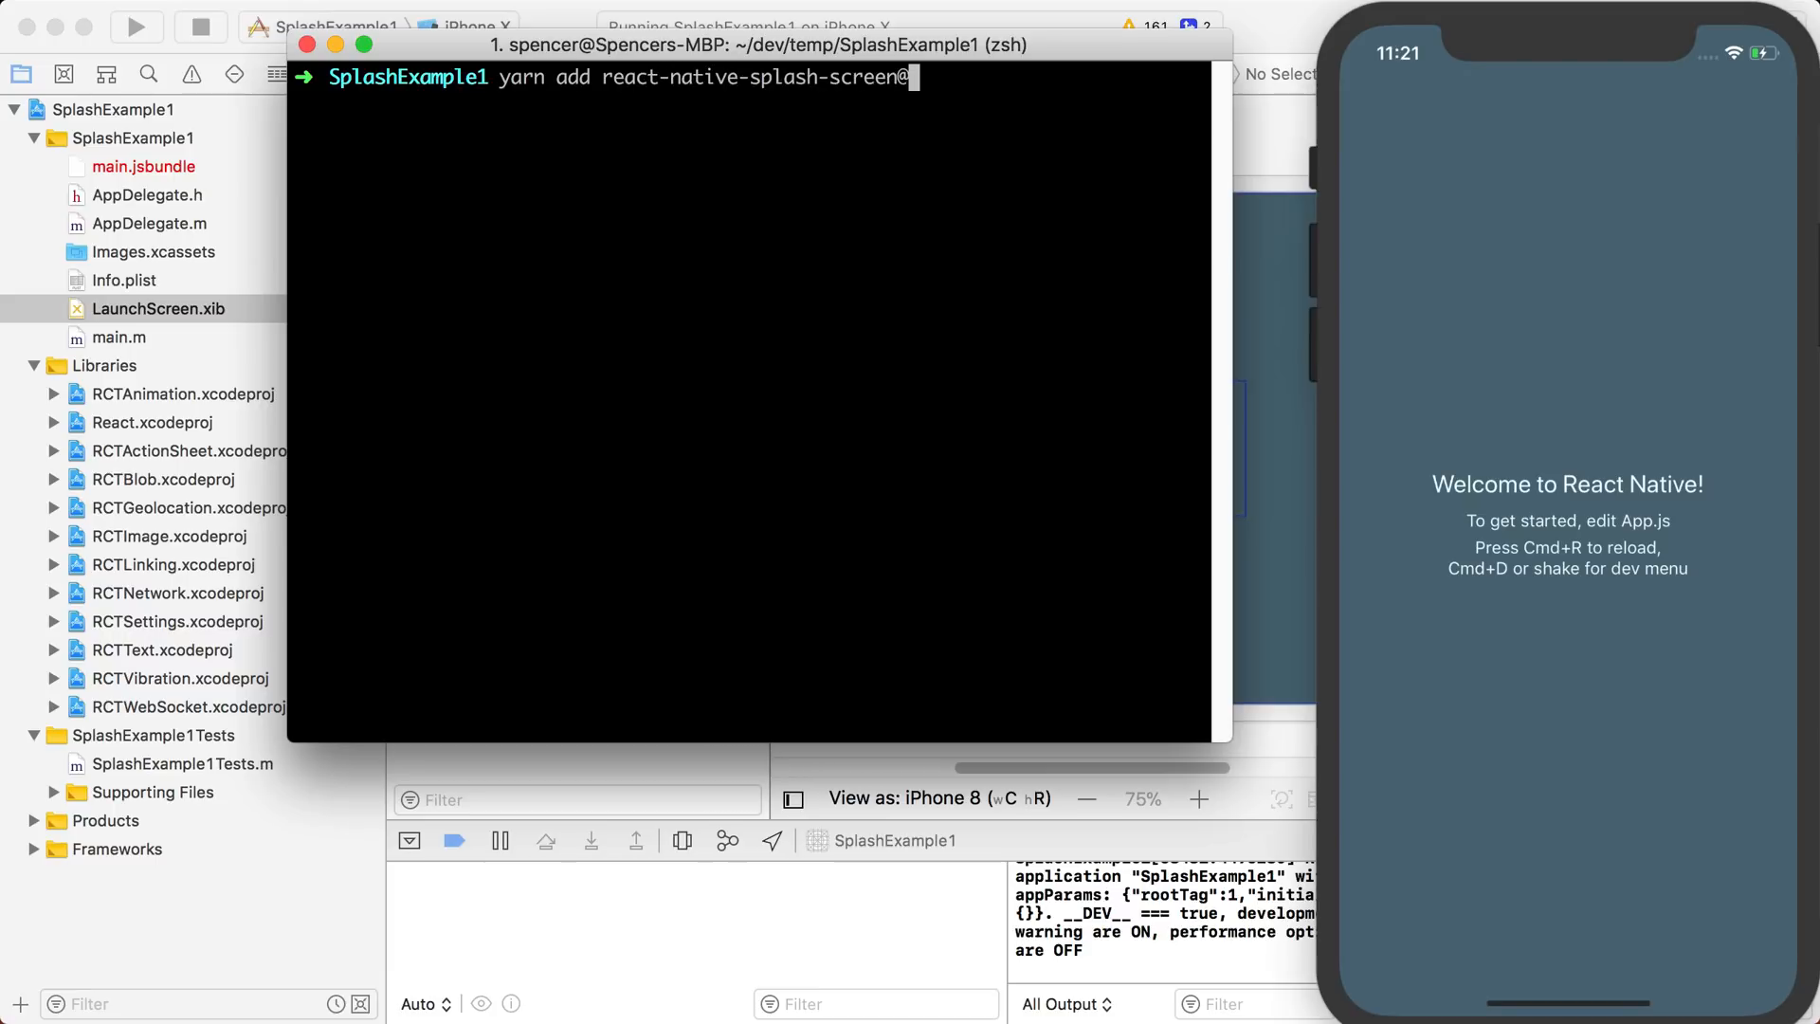
text(3.0)
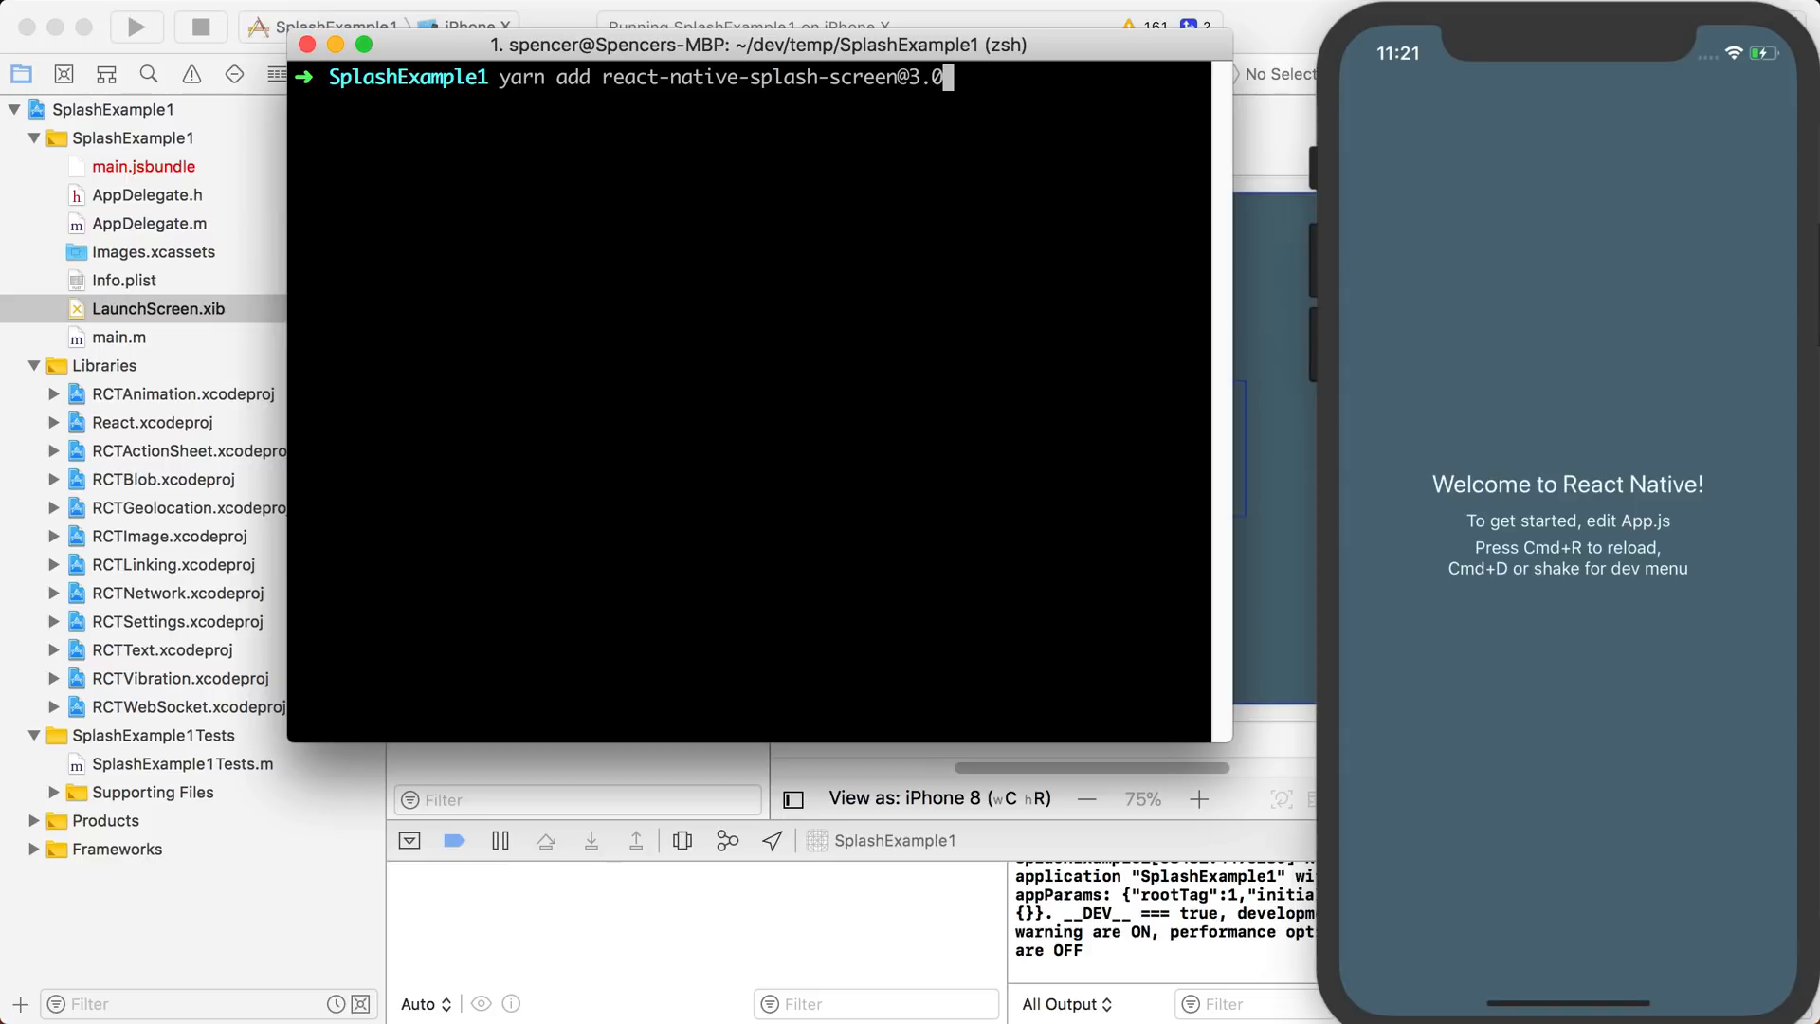
text(6)
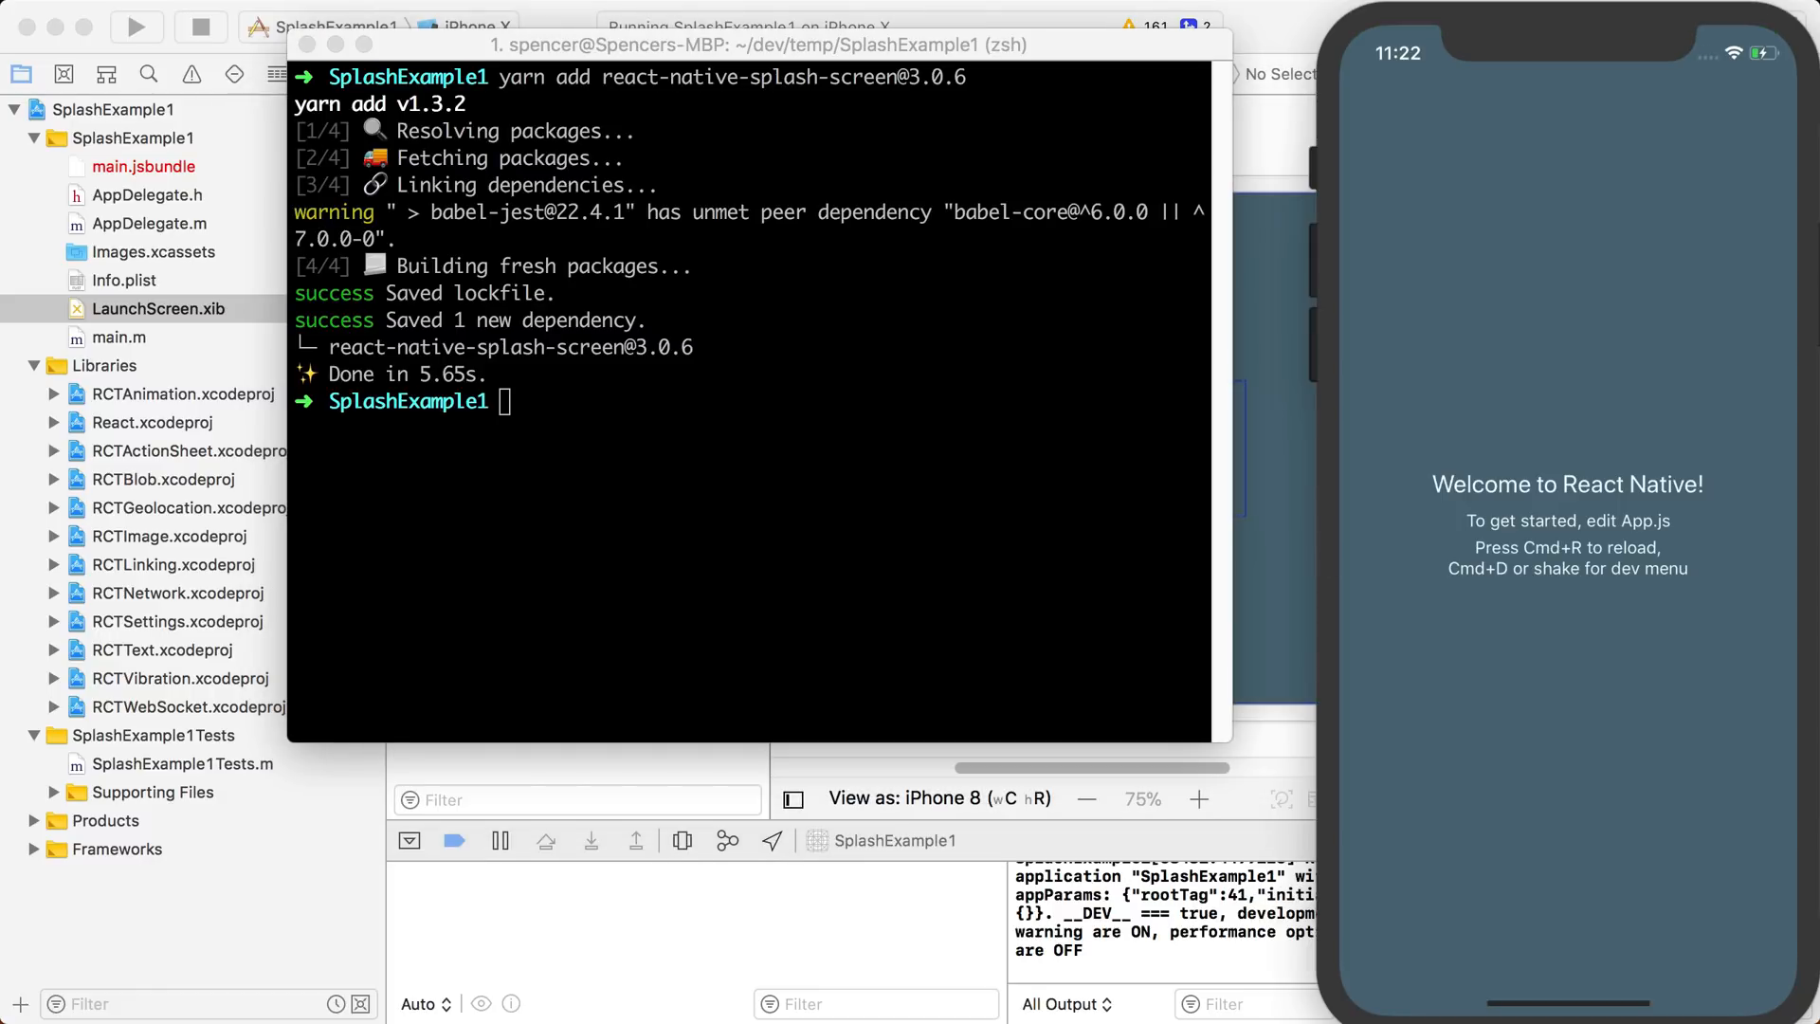
text(react-na)
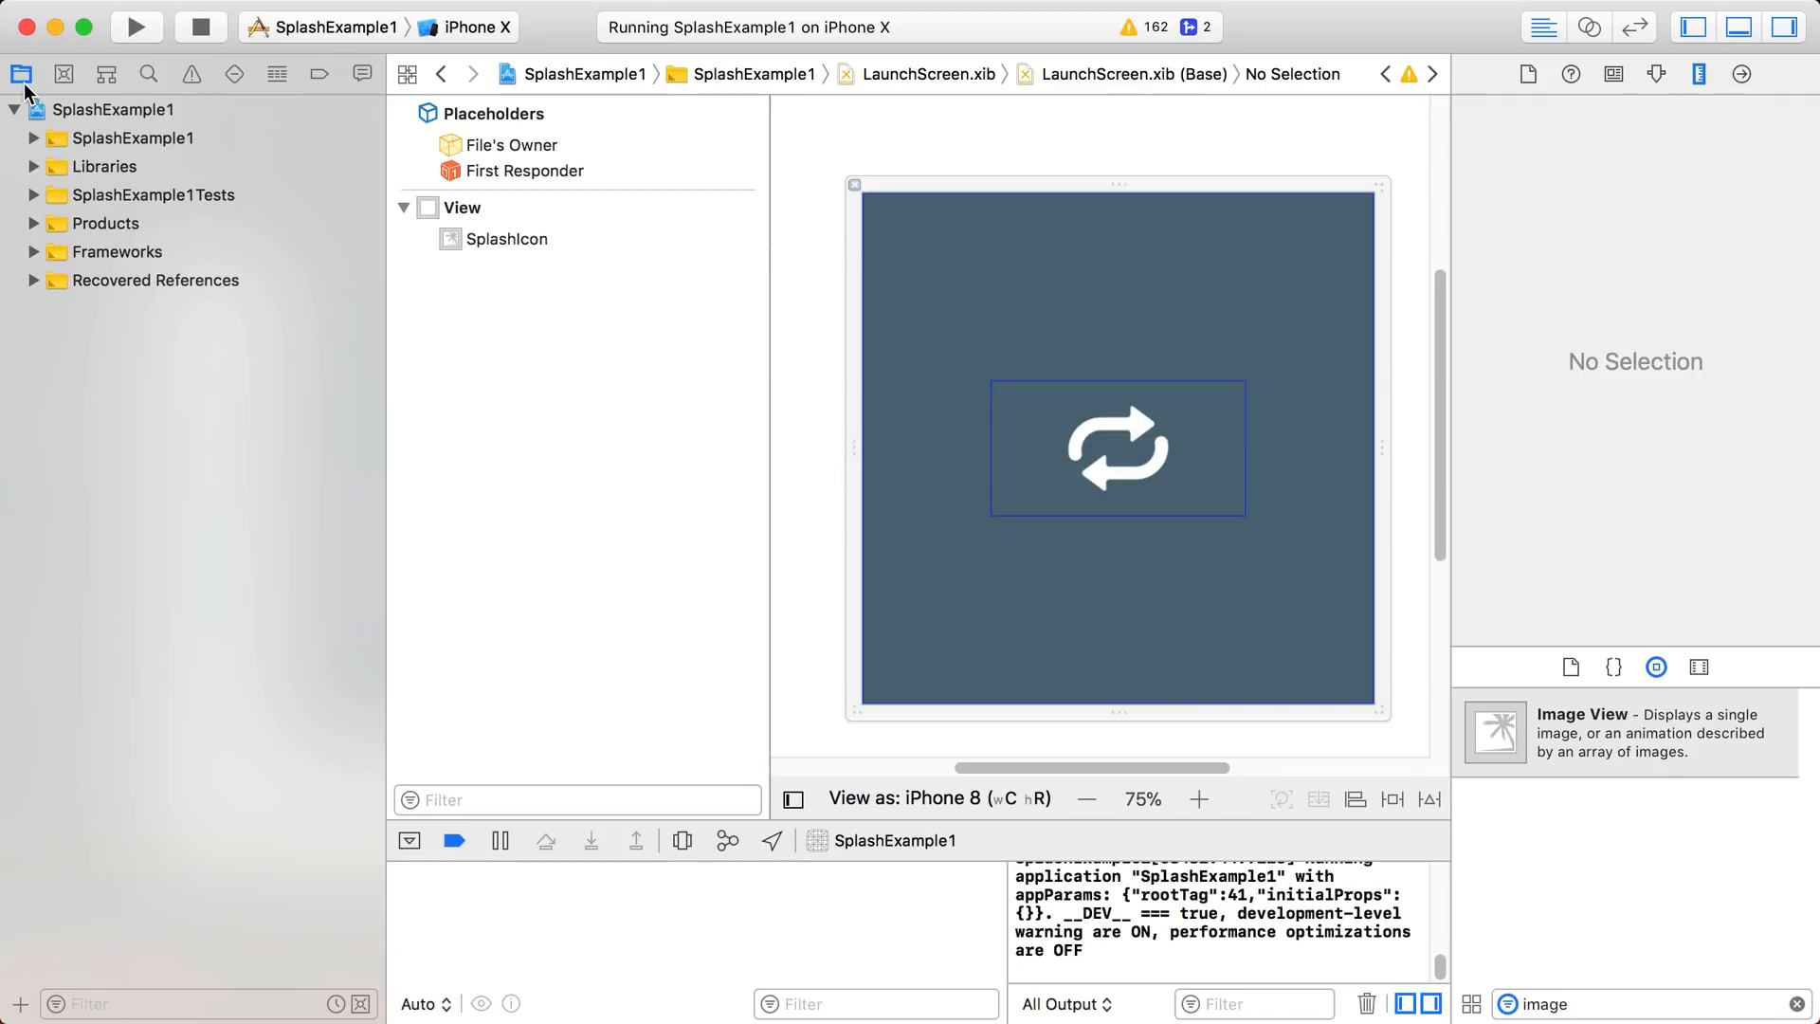
- In AppDelegate.m, add the #import "SplashScreen.h" line near the top
click(114, 110)
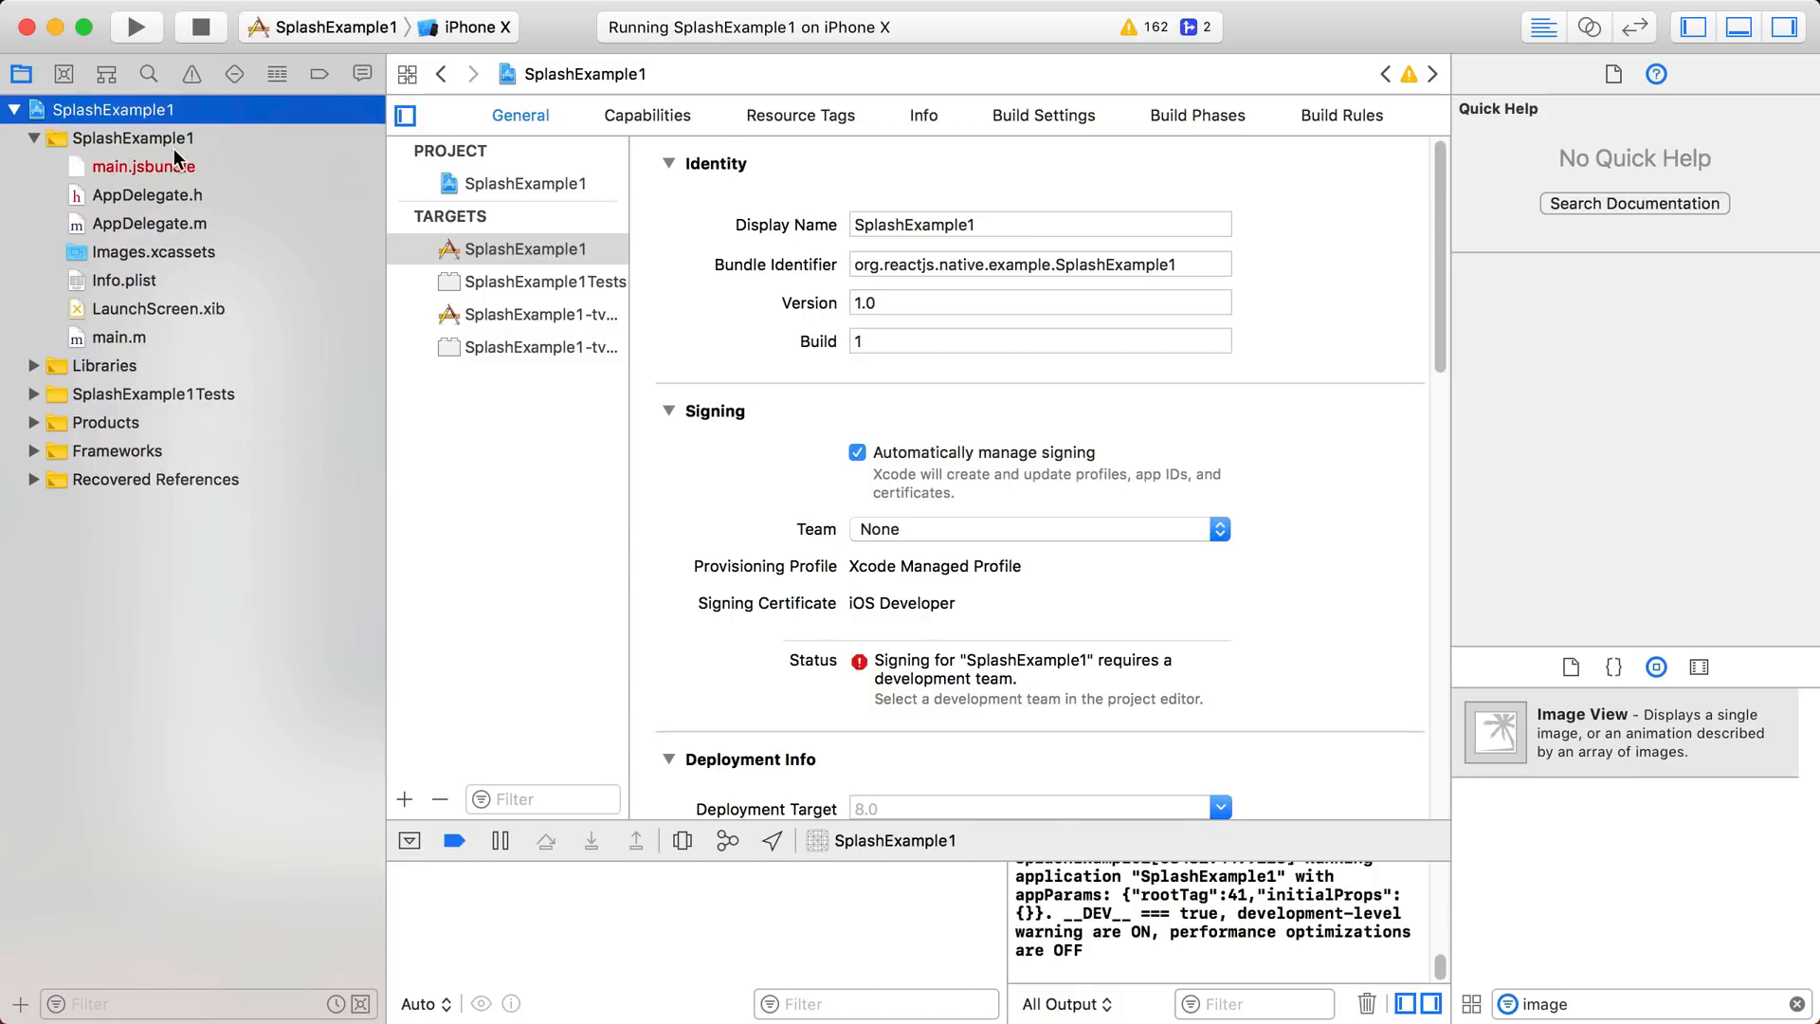
click(153, 223)
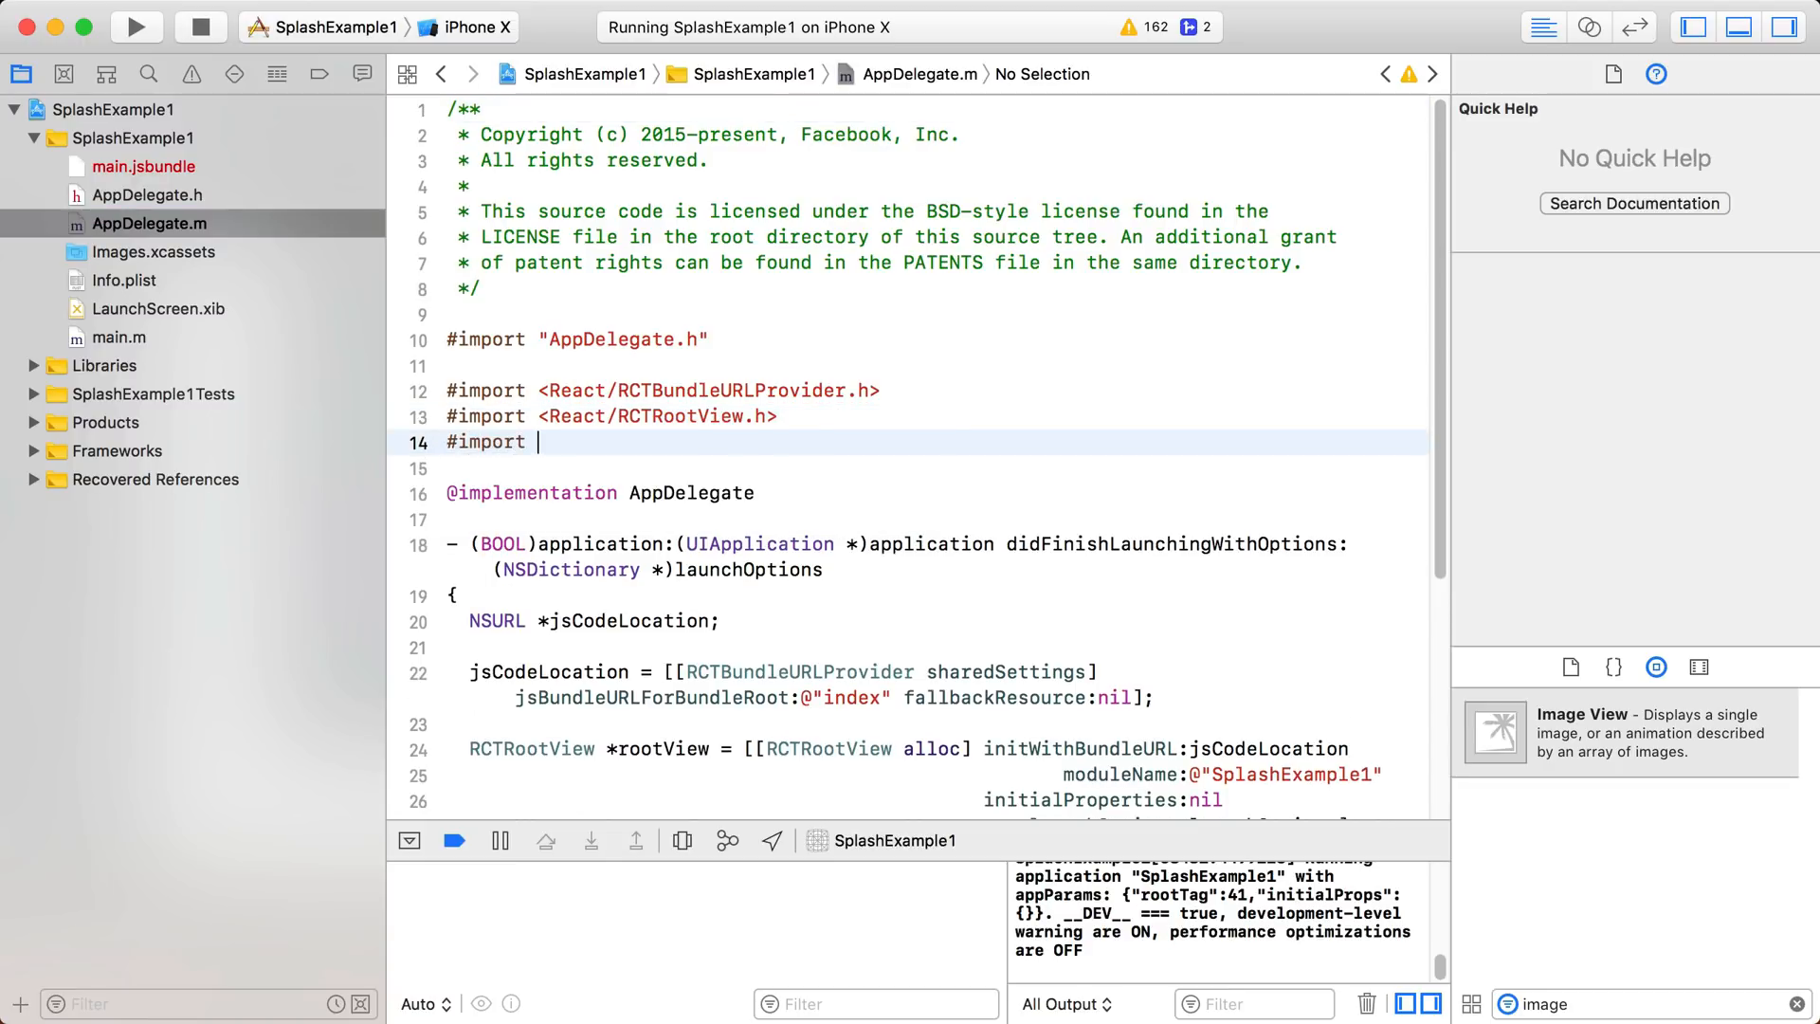
text("SplashScreen")
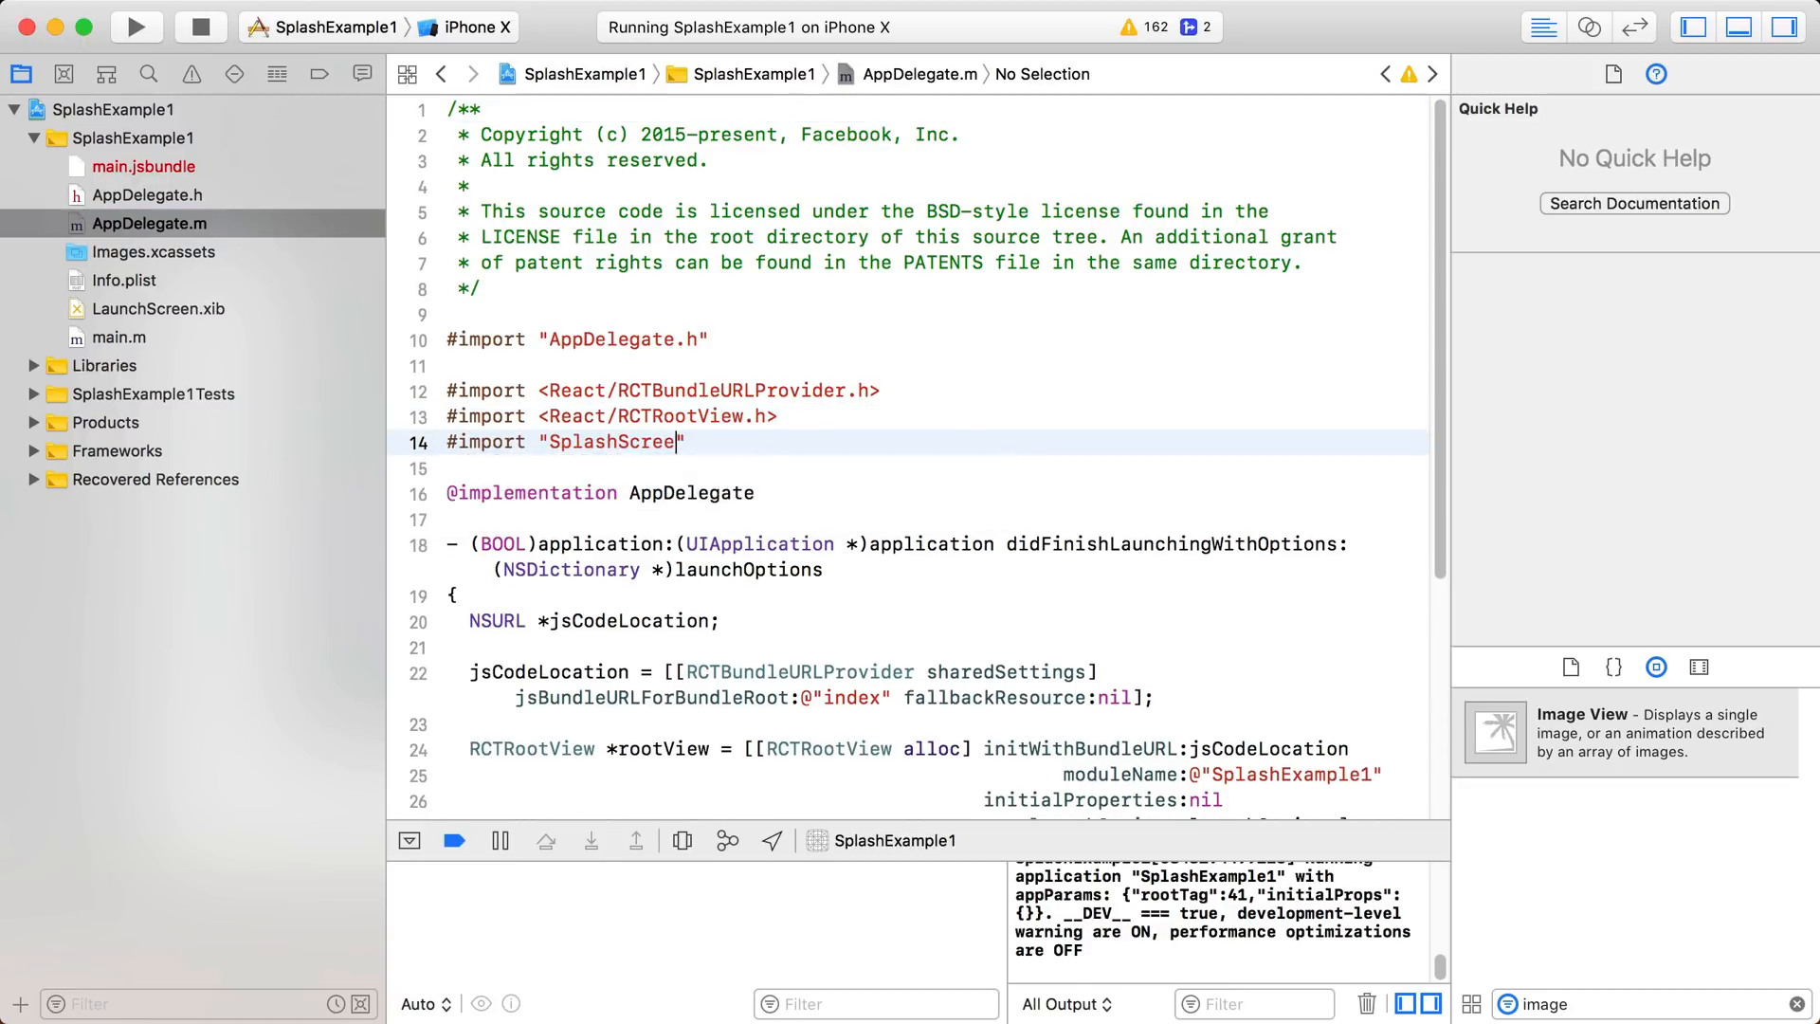
text(n.h")
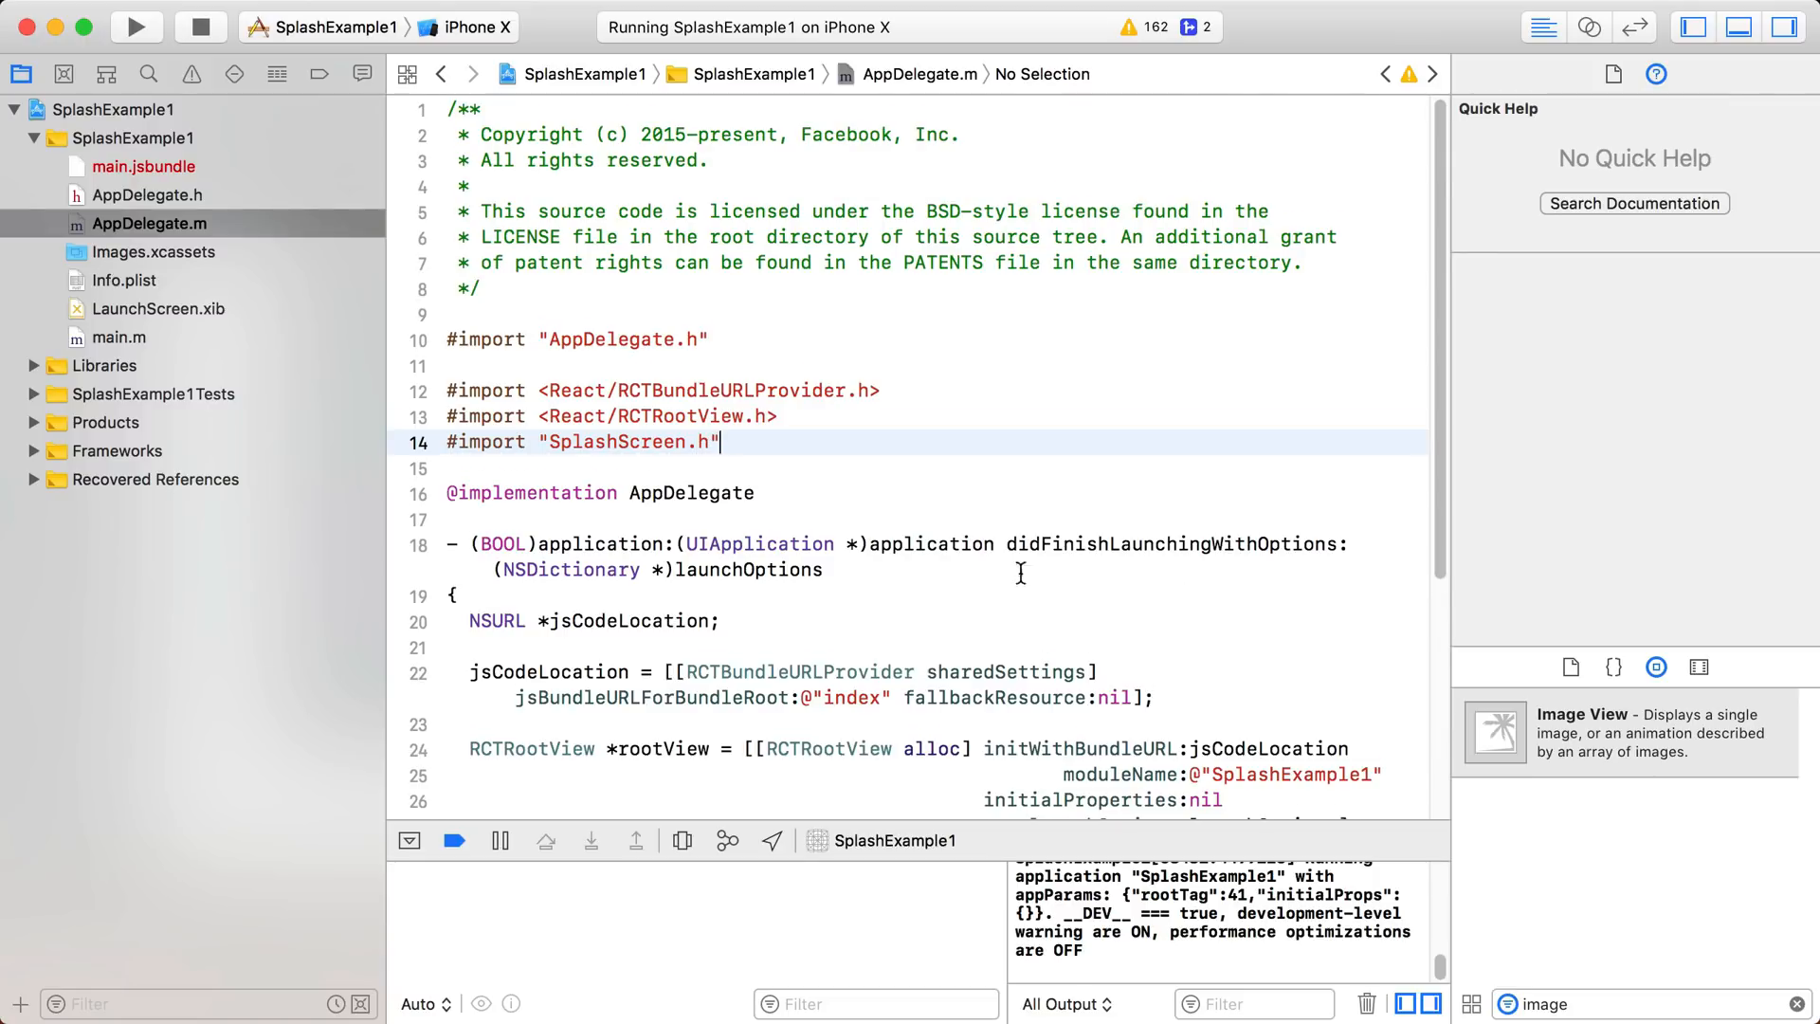
- Add [SplashScreen show]; just before return YES in didFinishLaunchingWithOptions
scroll(down, 3)
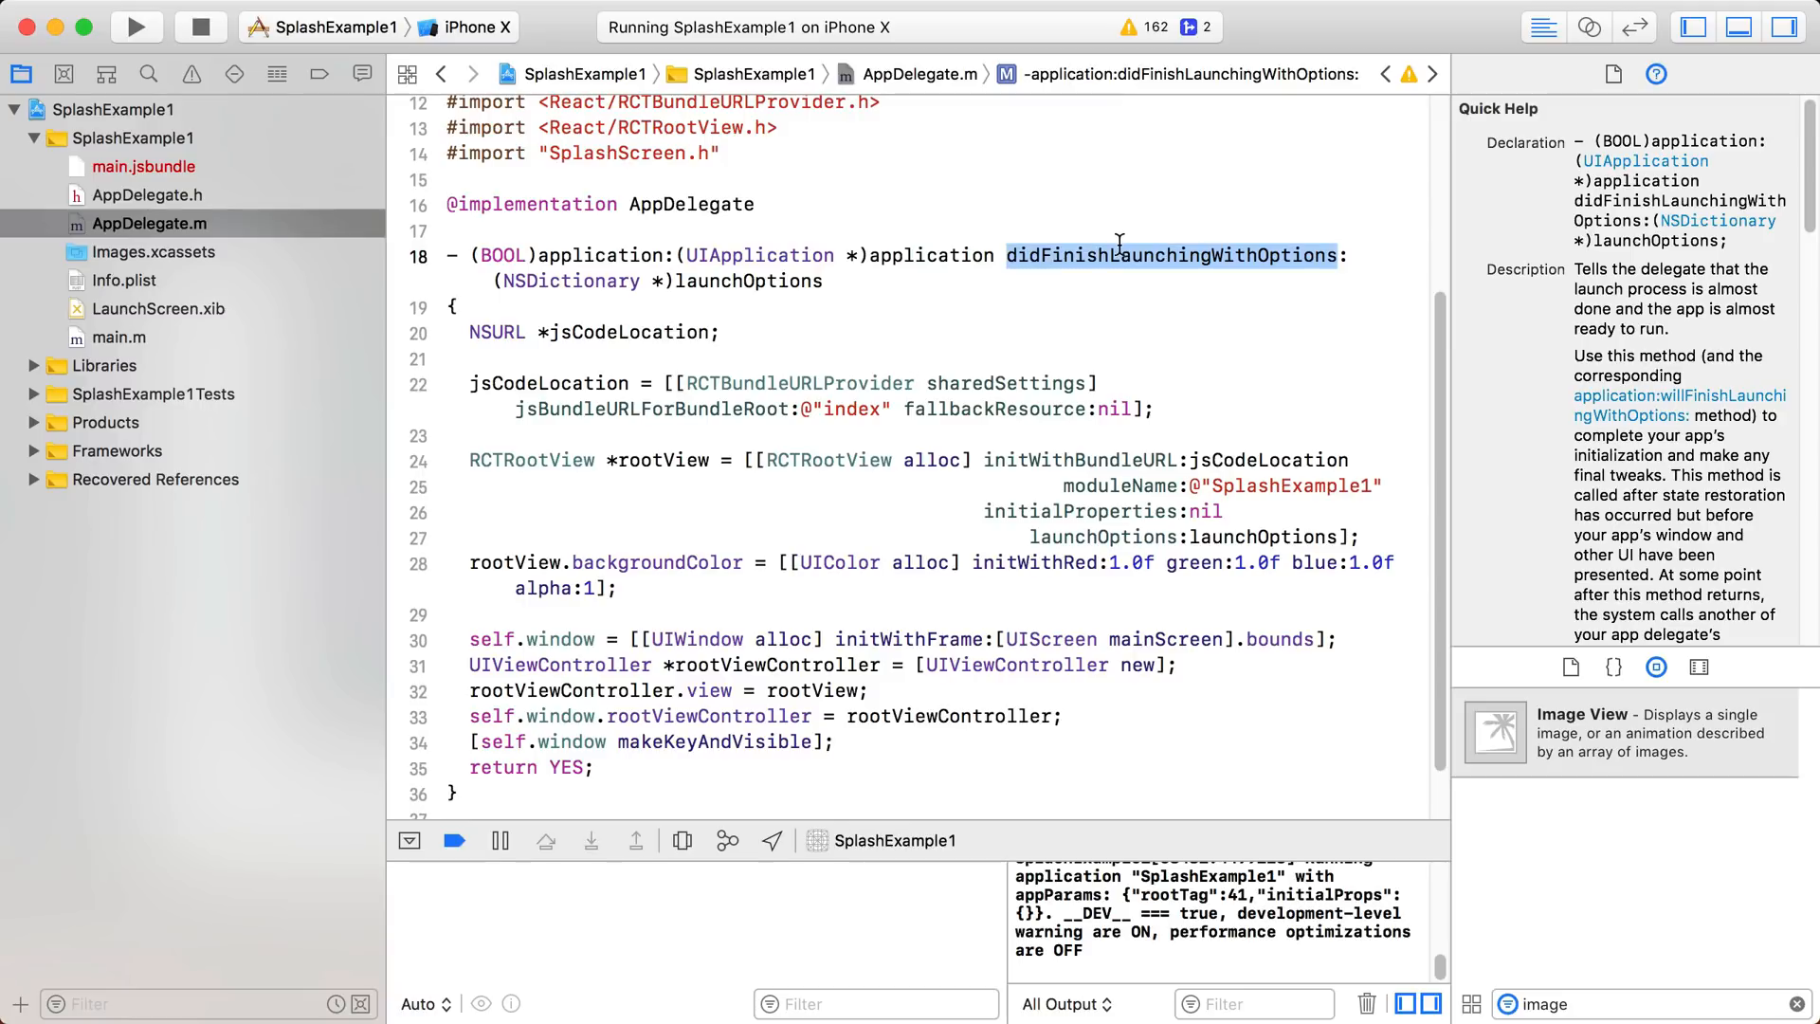
scroll(down, 3)
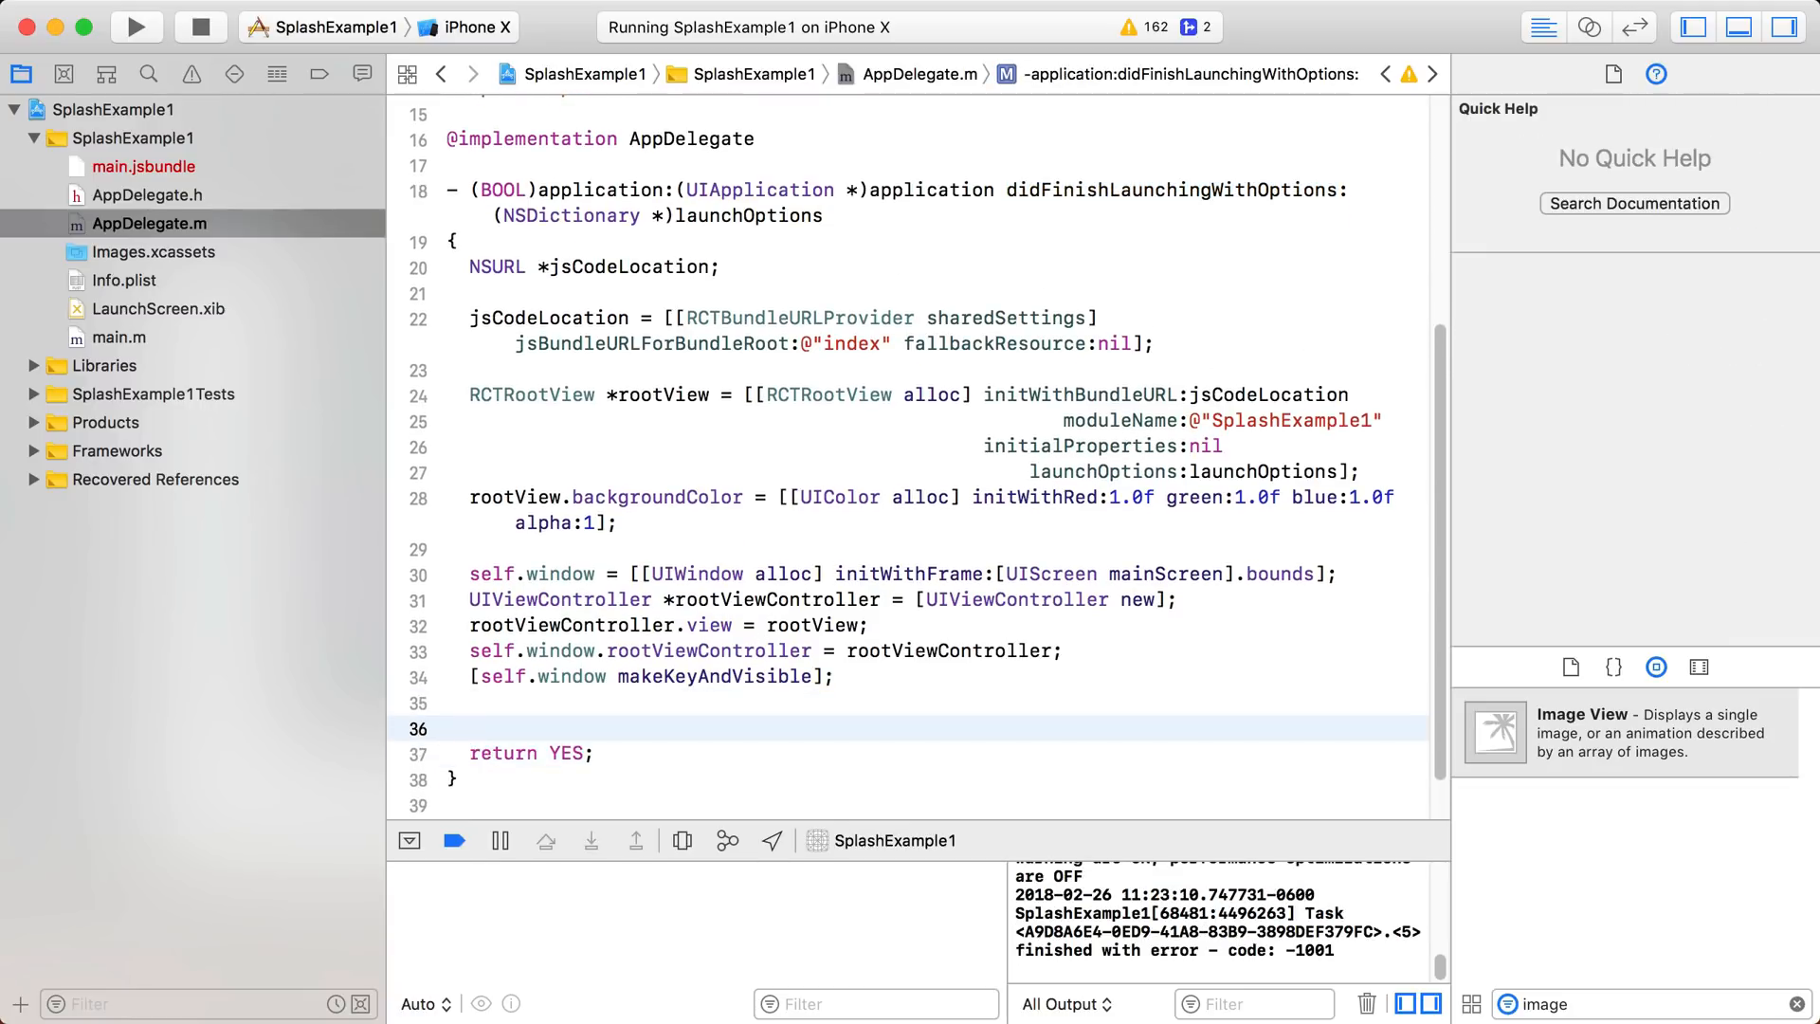
text([SplashScreen show];)
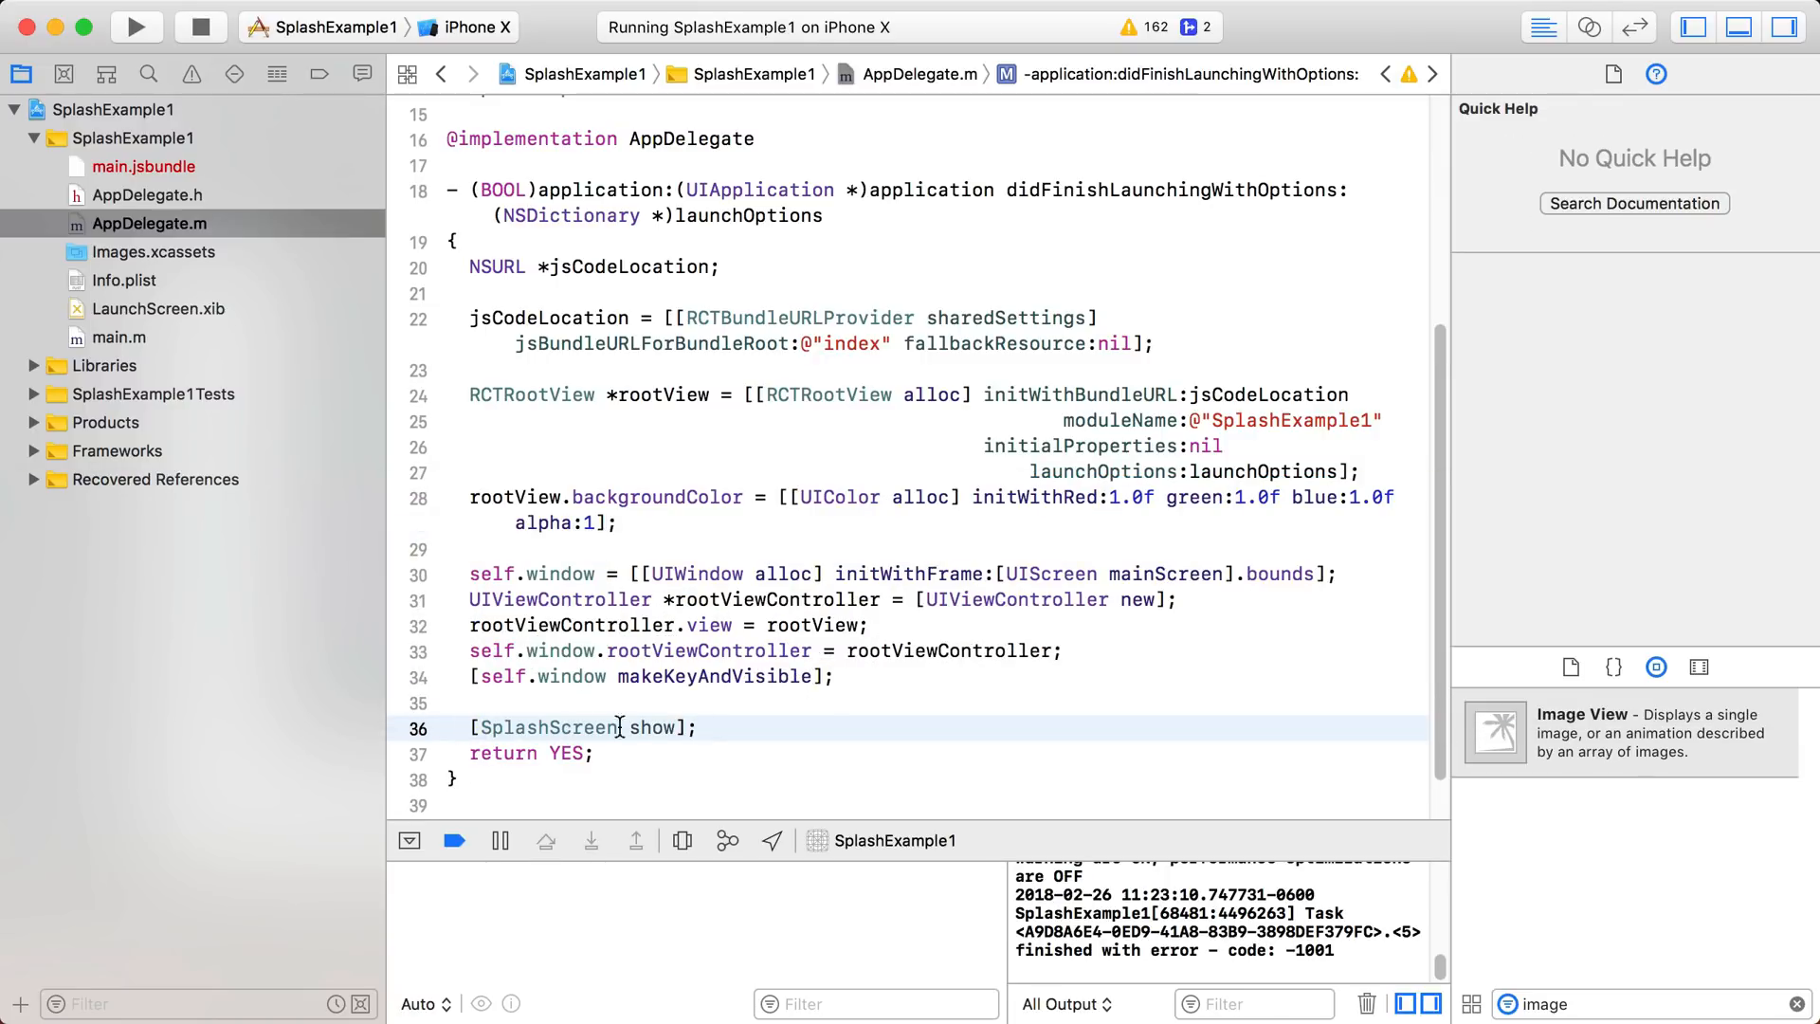
double_click(546, 726)
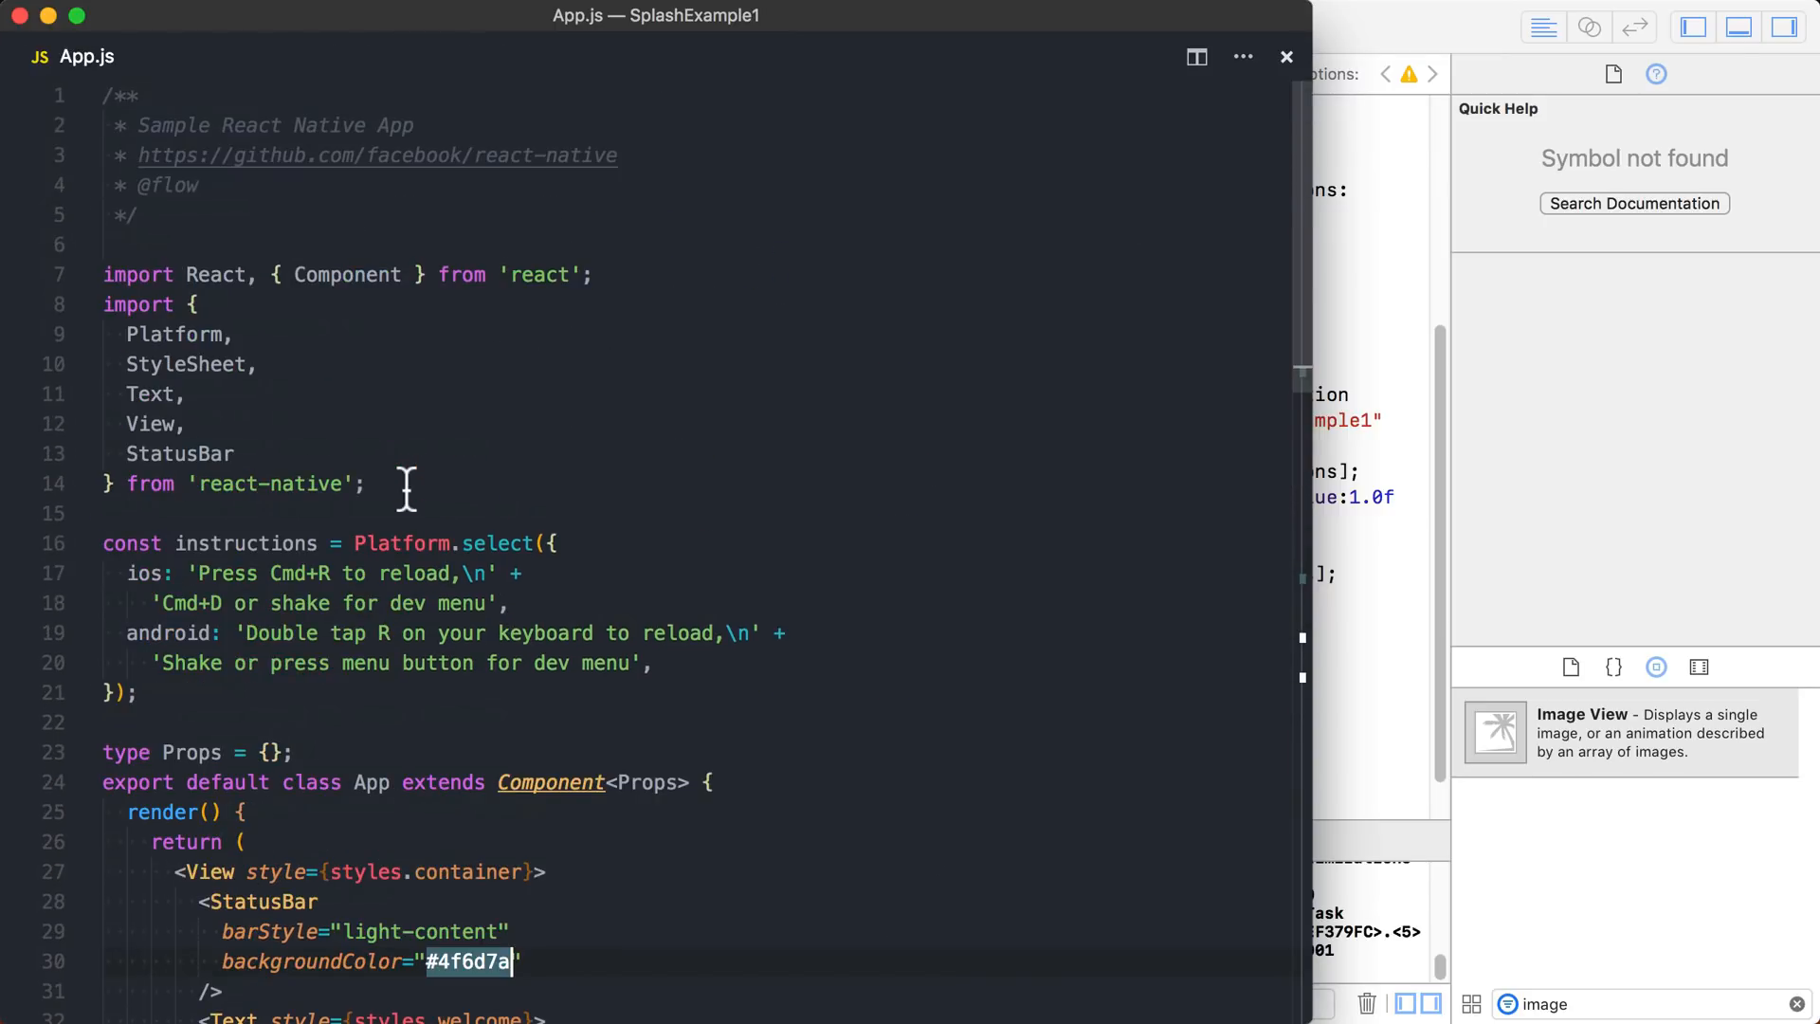
- Add import SplashScreen from 'react-native-splash-screen' below the react-native import
key(enter)
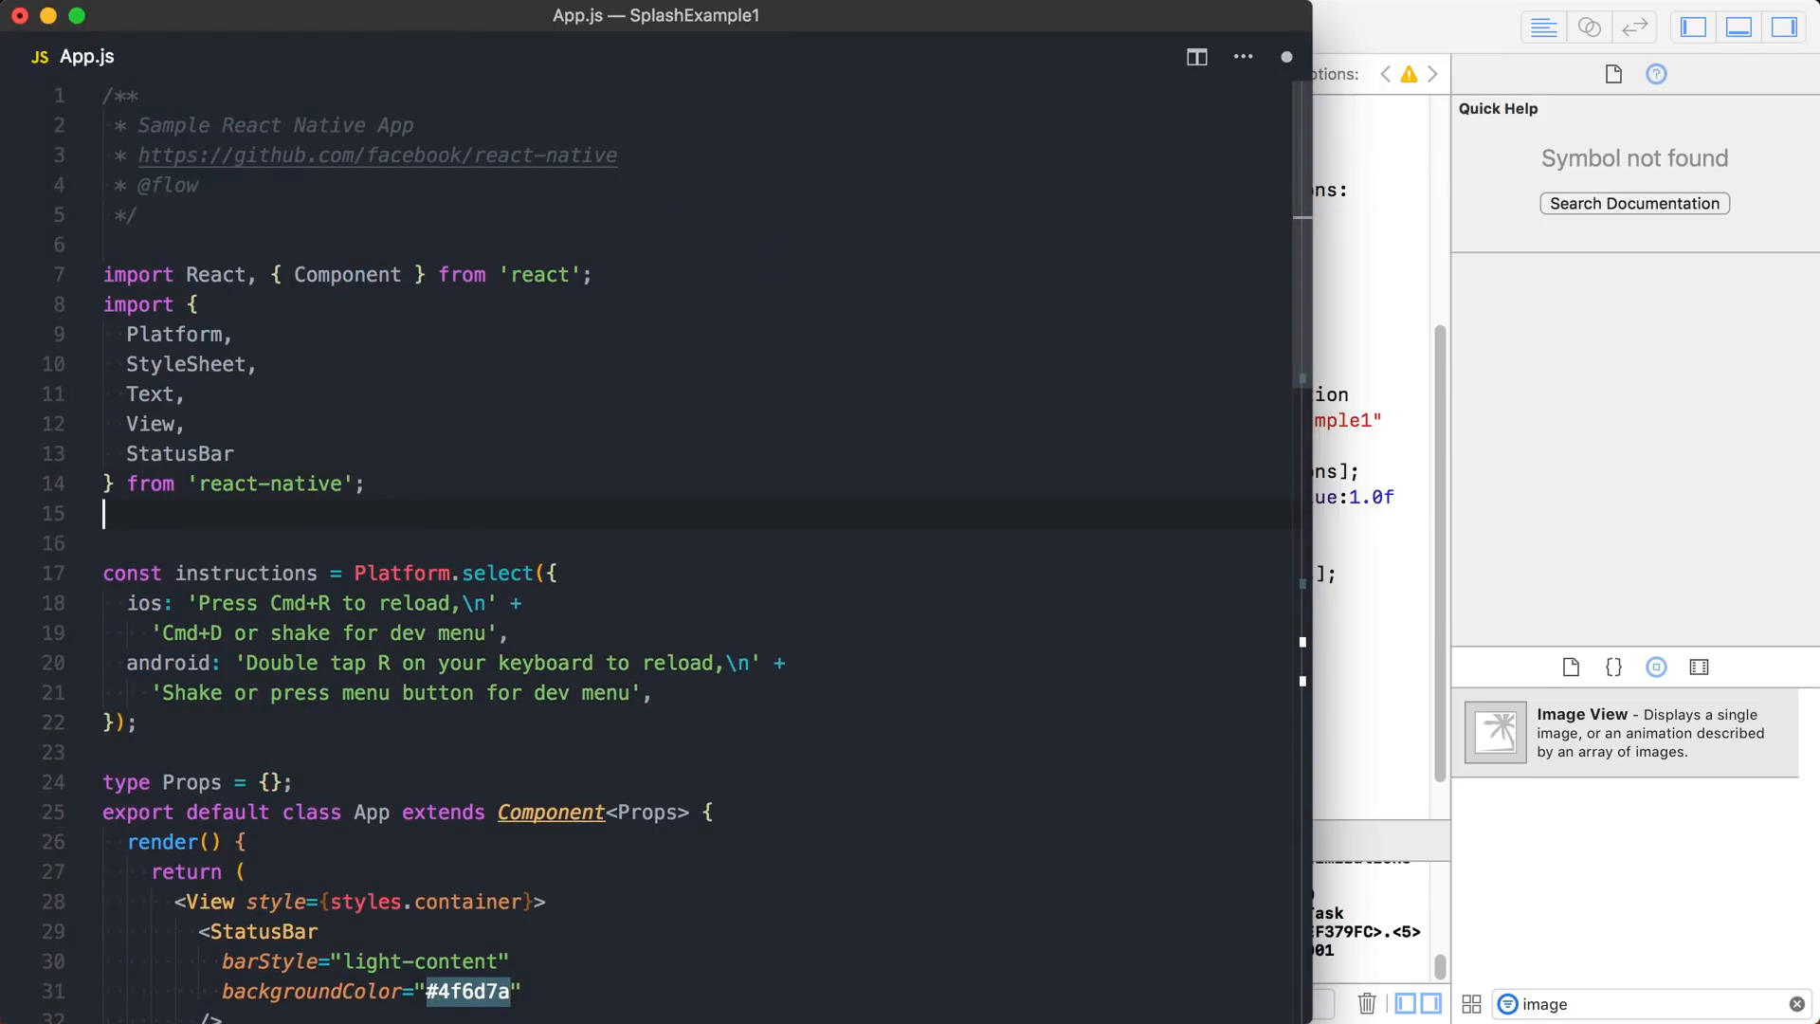
text(import SplashSc)
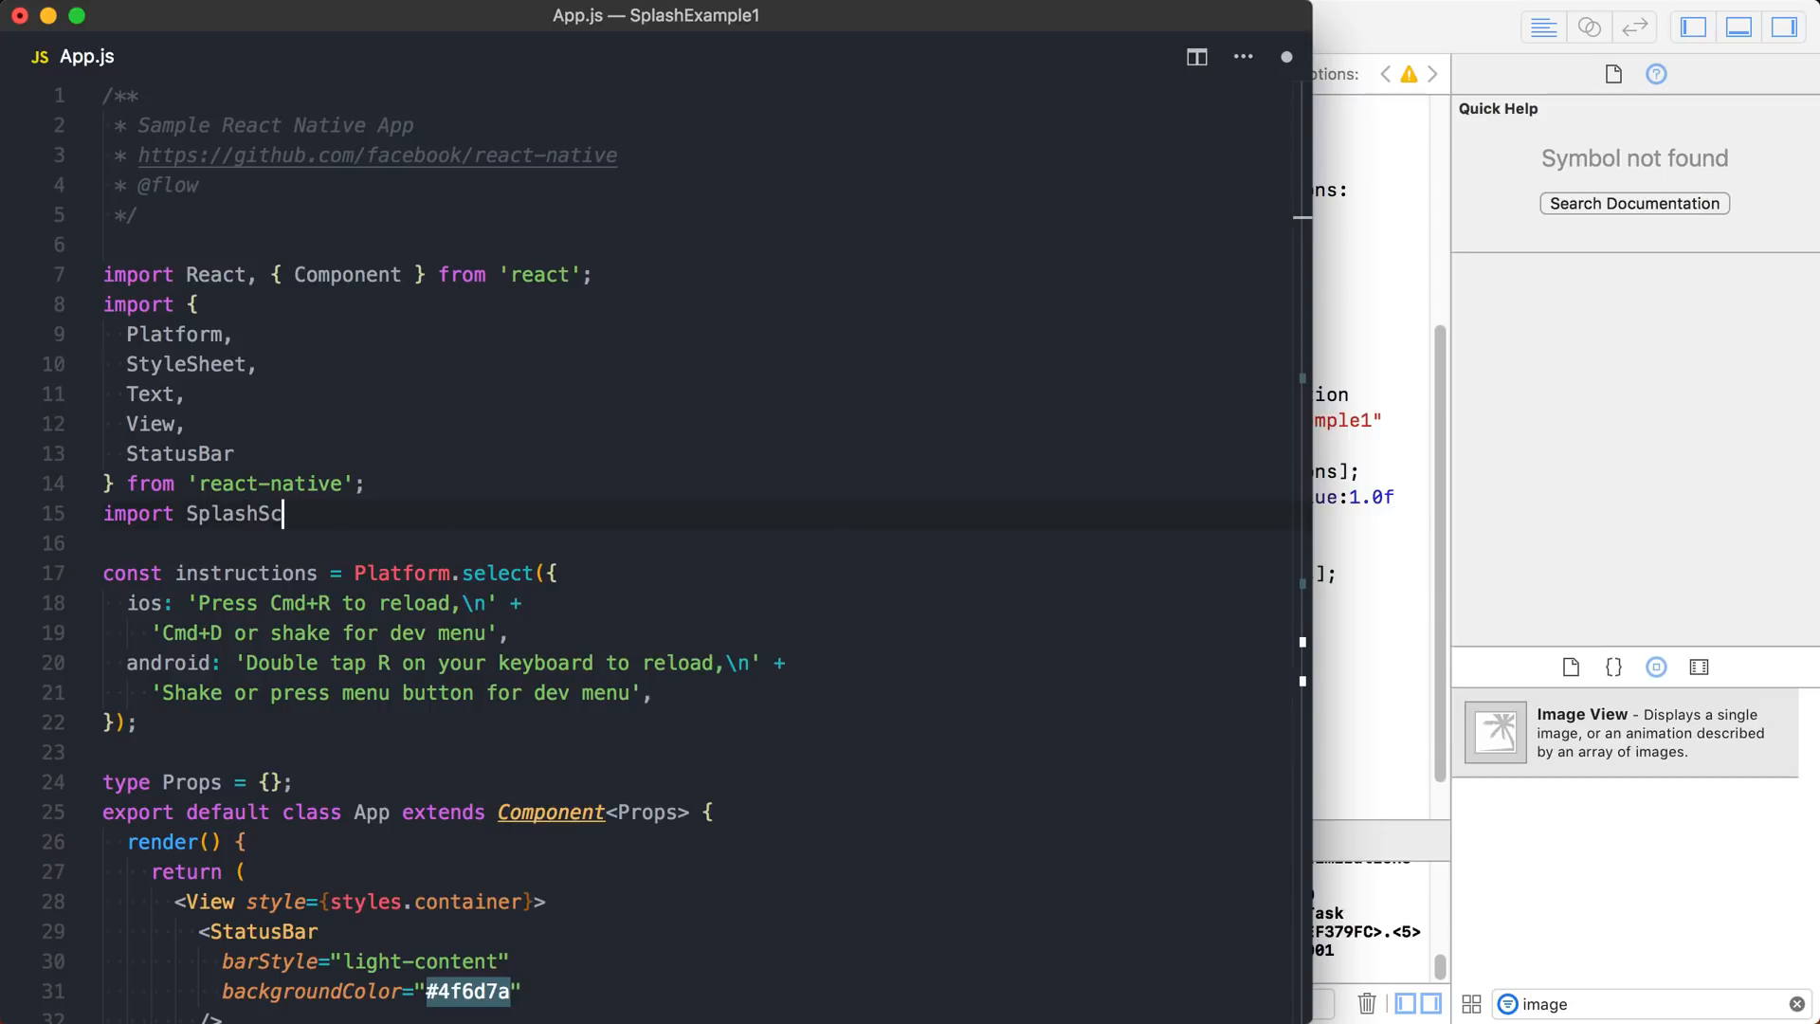
text(reen from ')
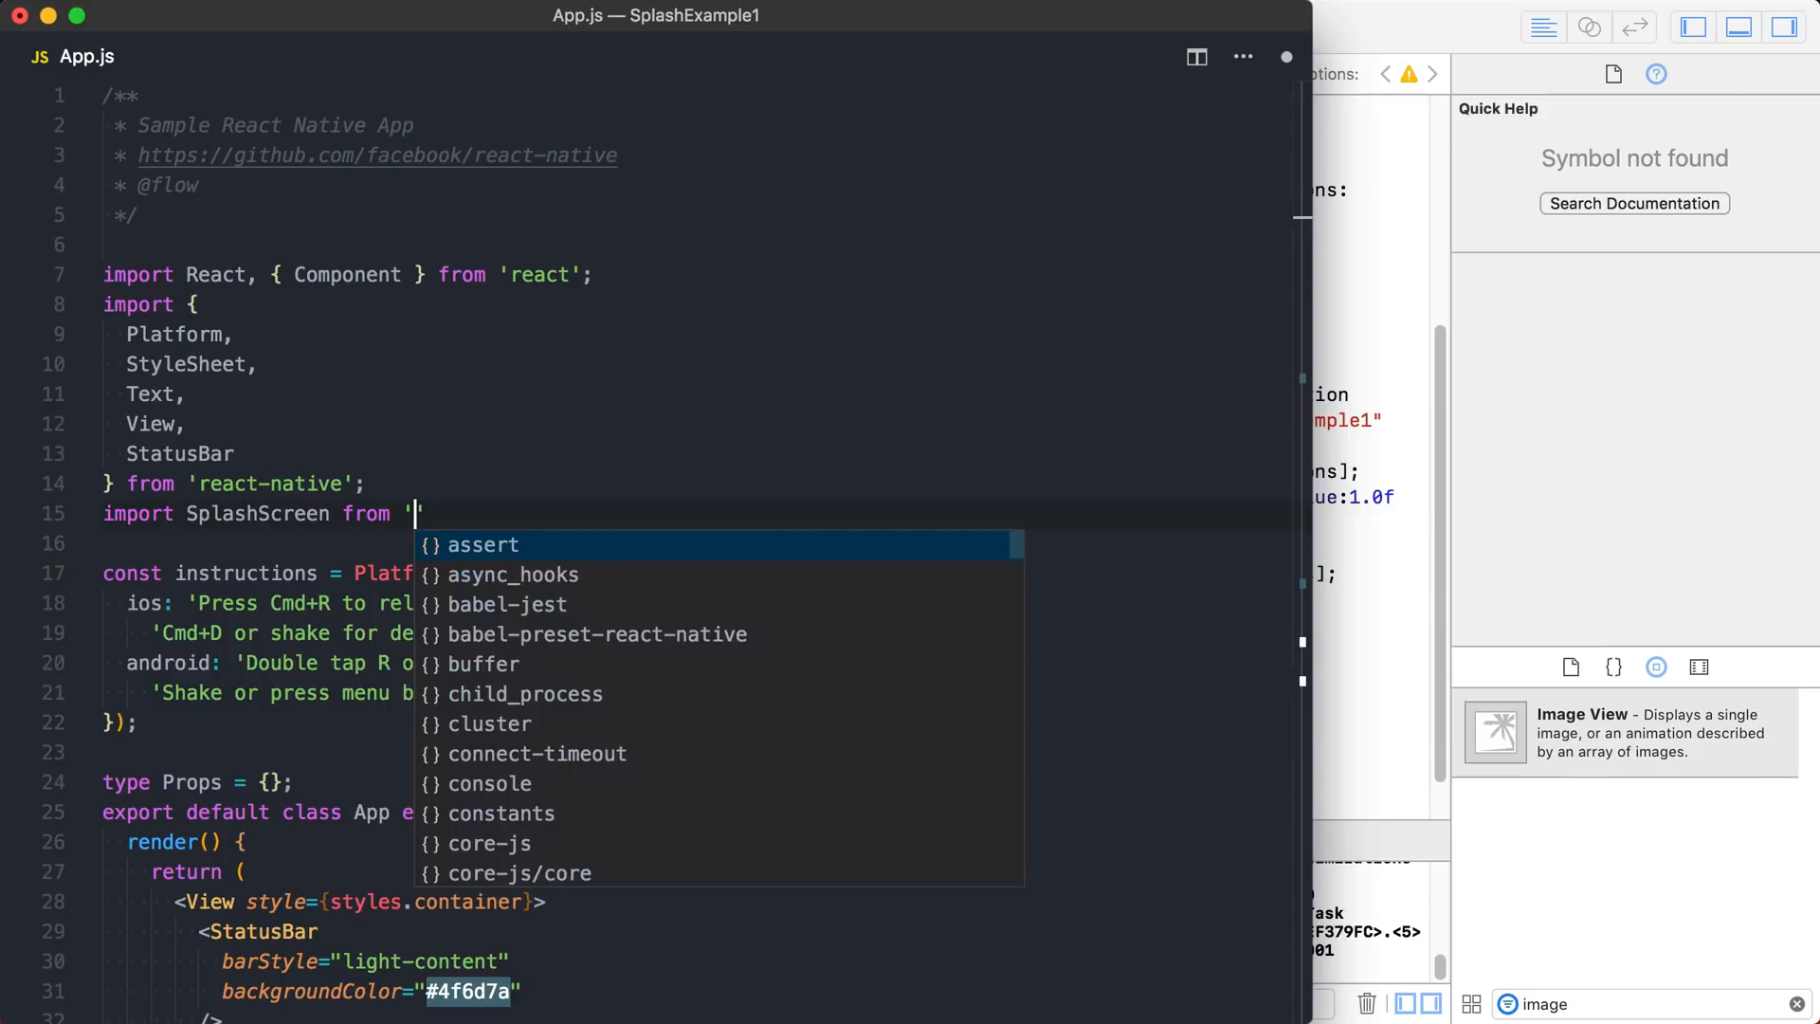
text(reactn)
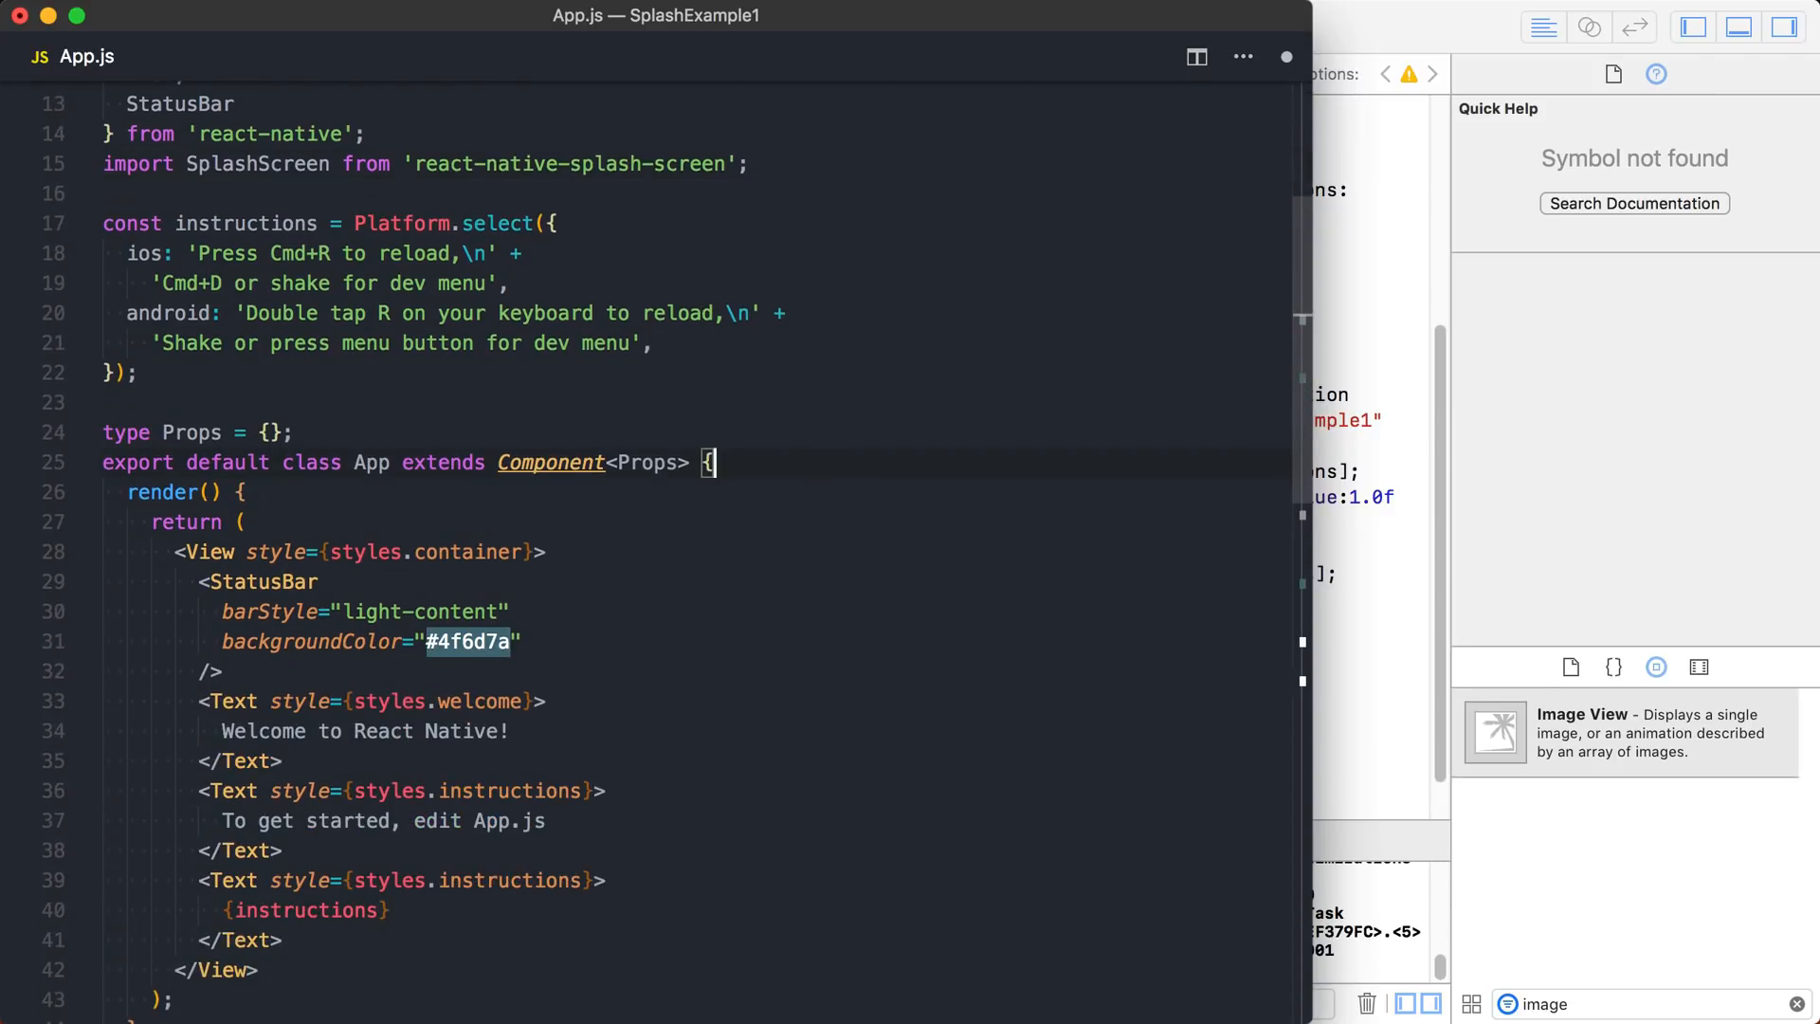
- Add a componentDidMount() method that calls SplashScreen.hide()
text(componentDidMount() {)
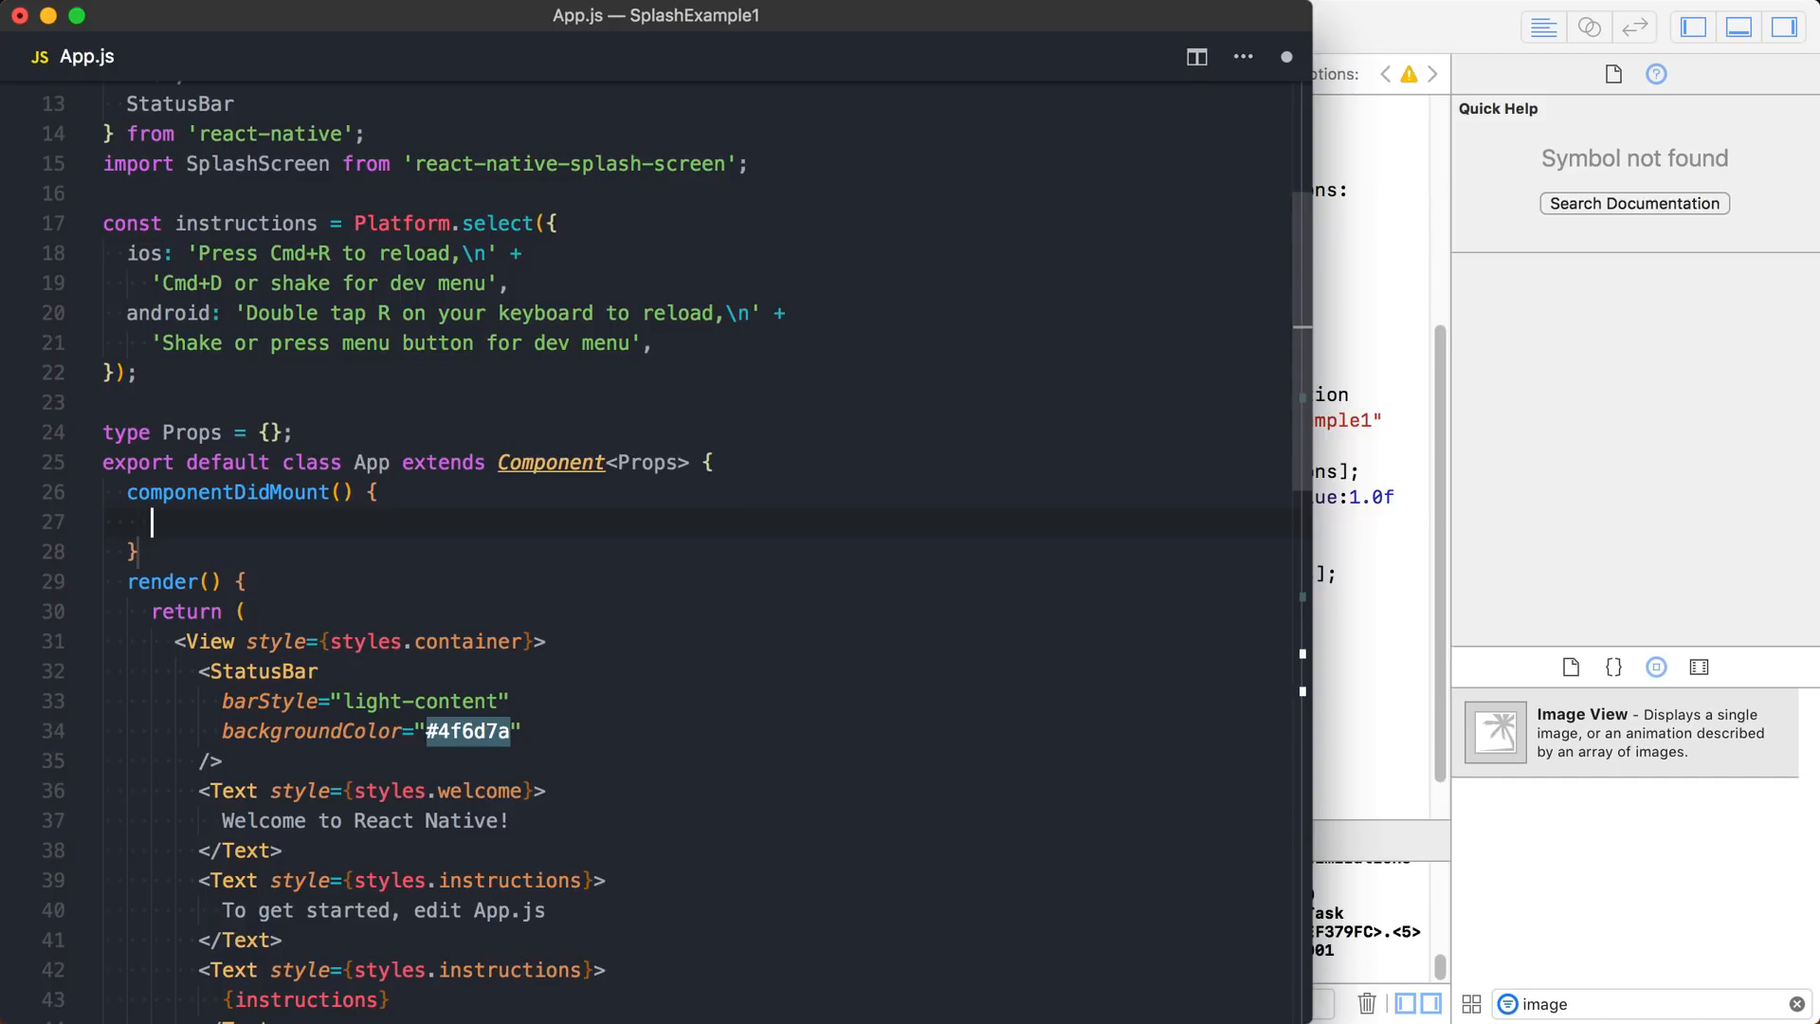
text(SplashScreen.hide();)
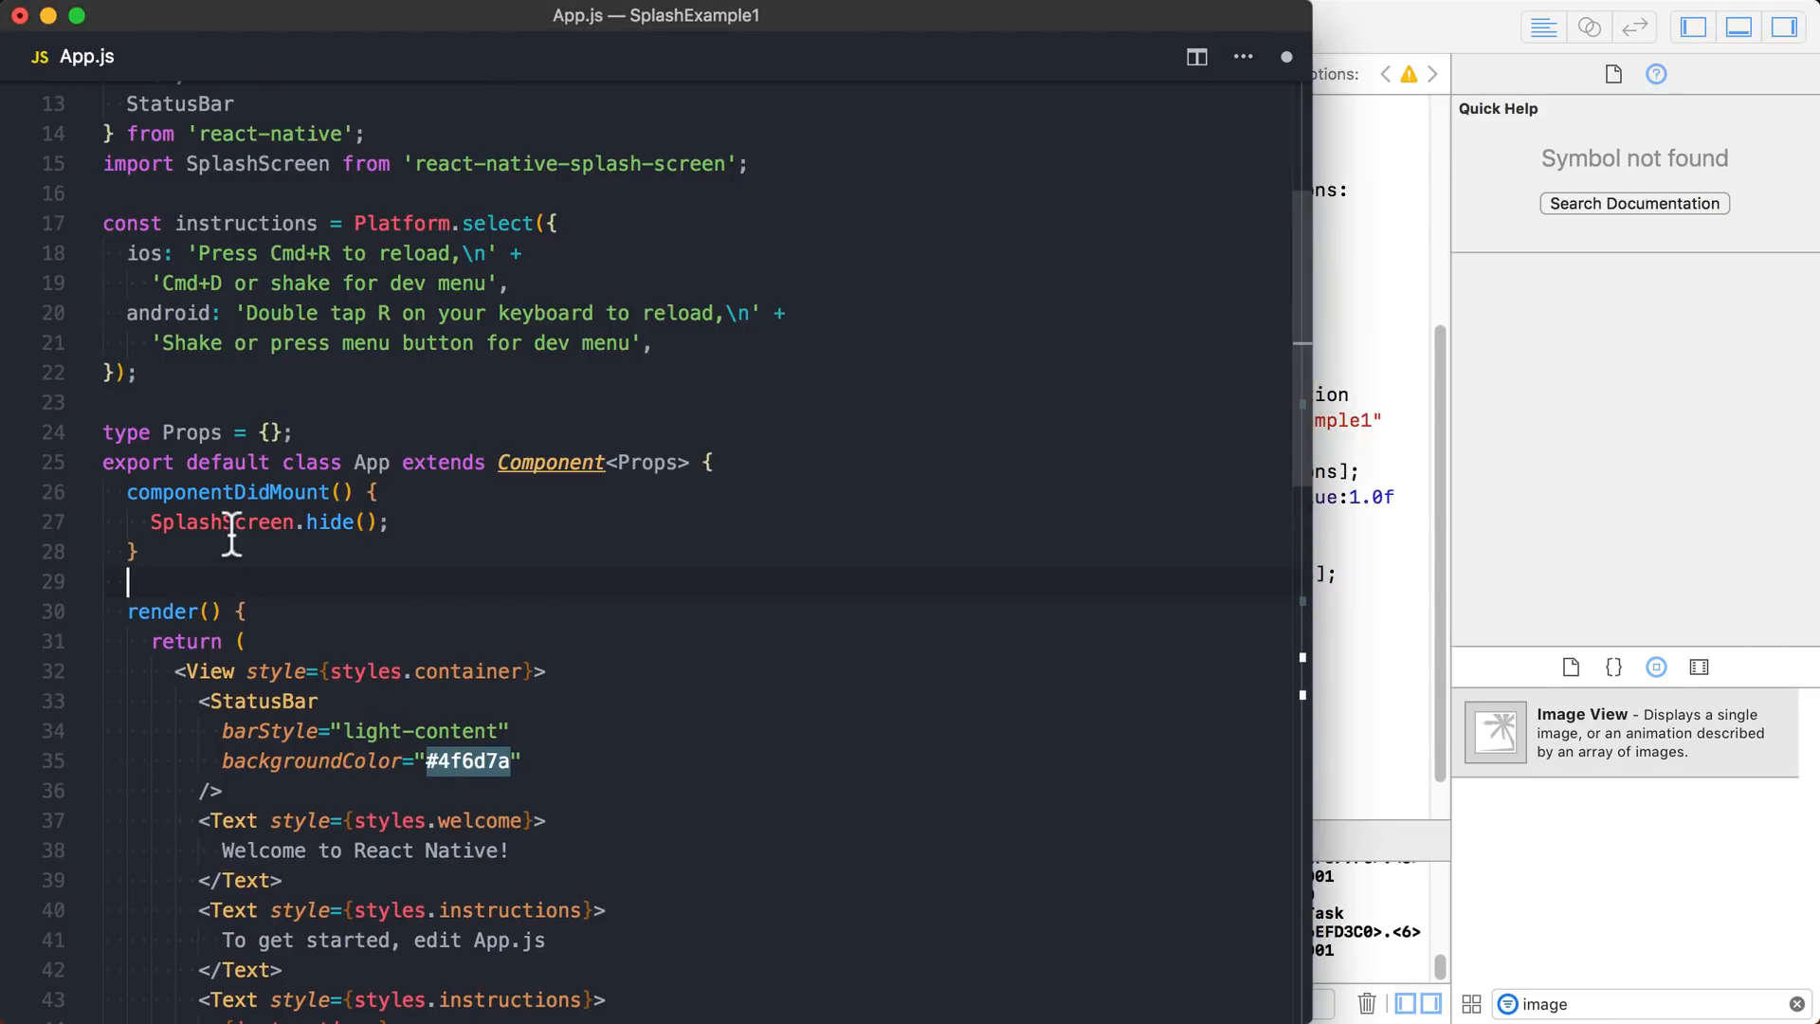
double_click(230, 493)
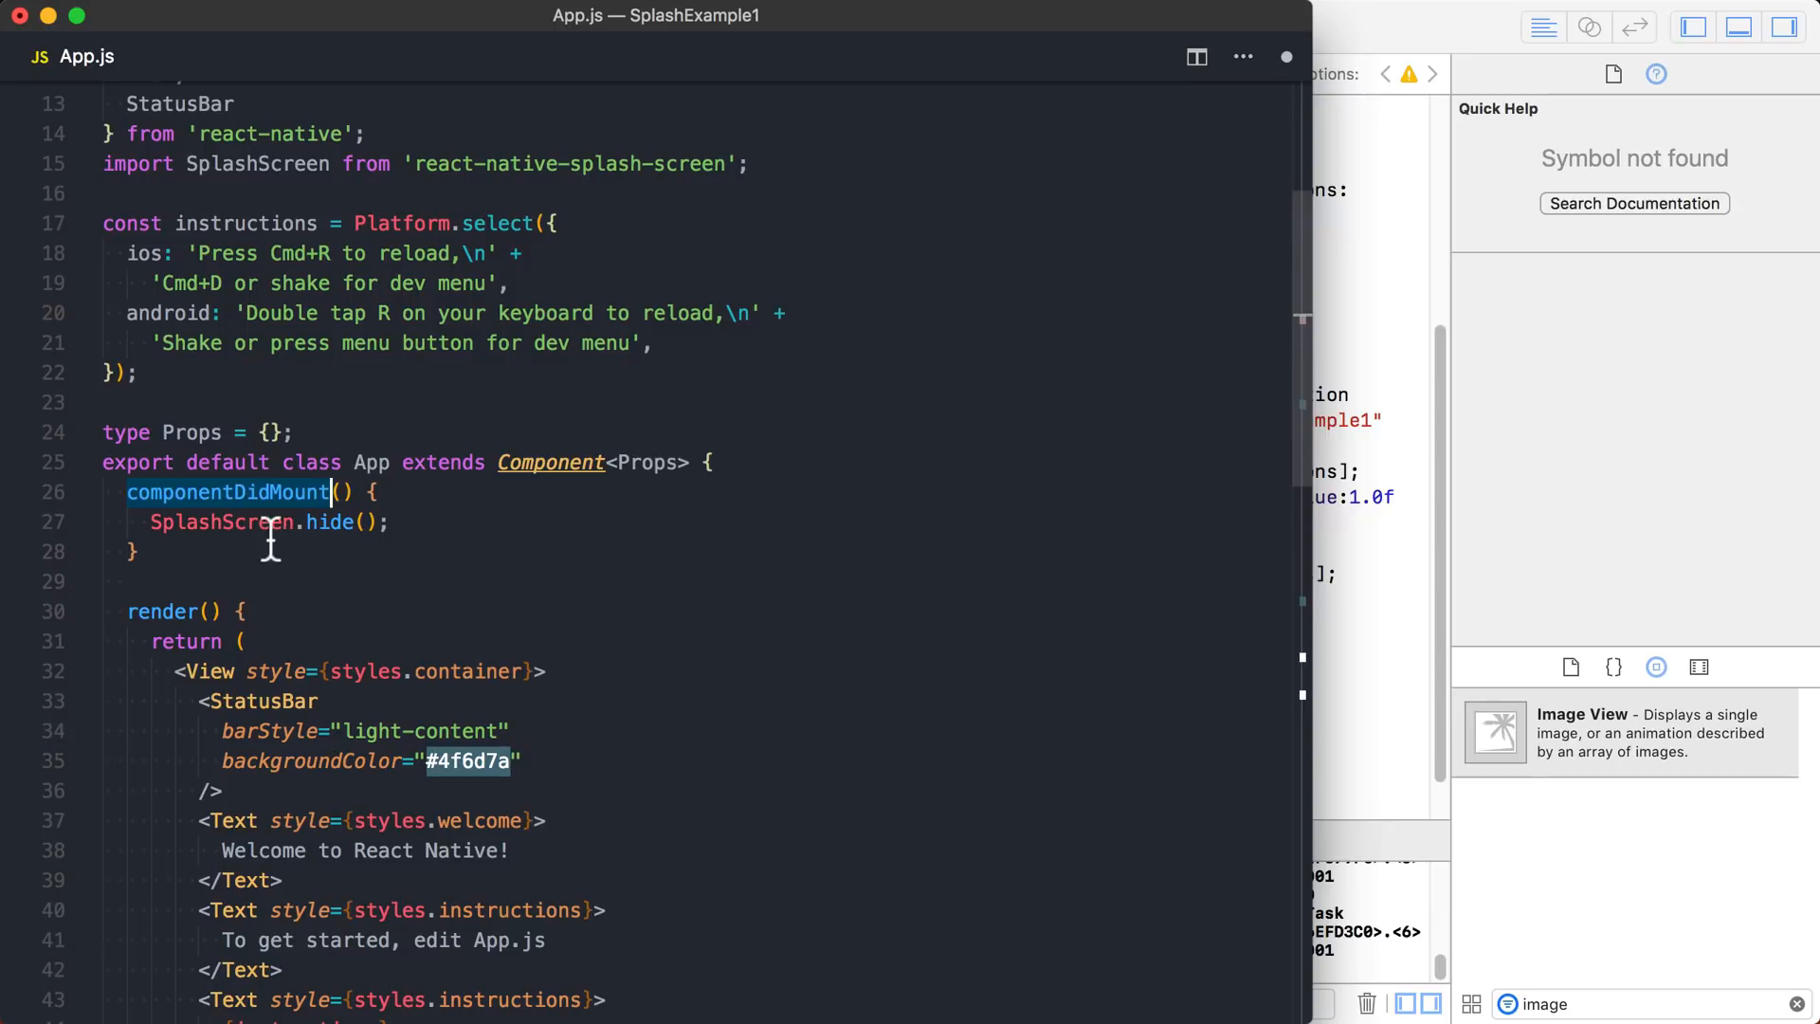
mouse_move(552, 548)
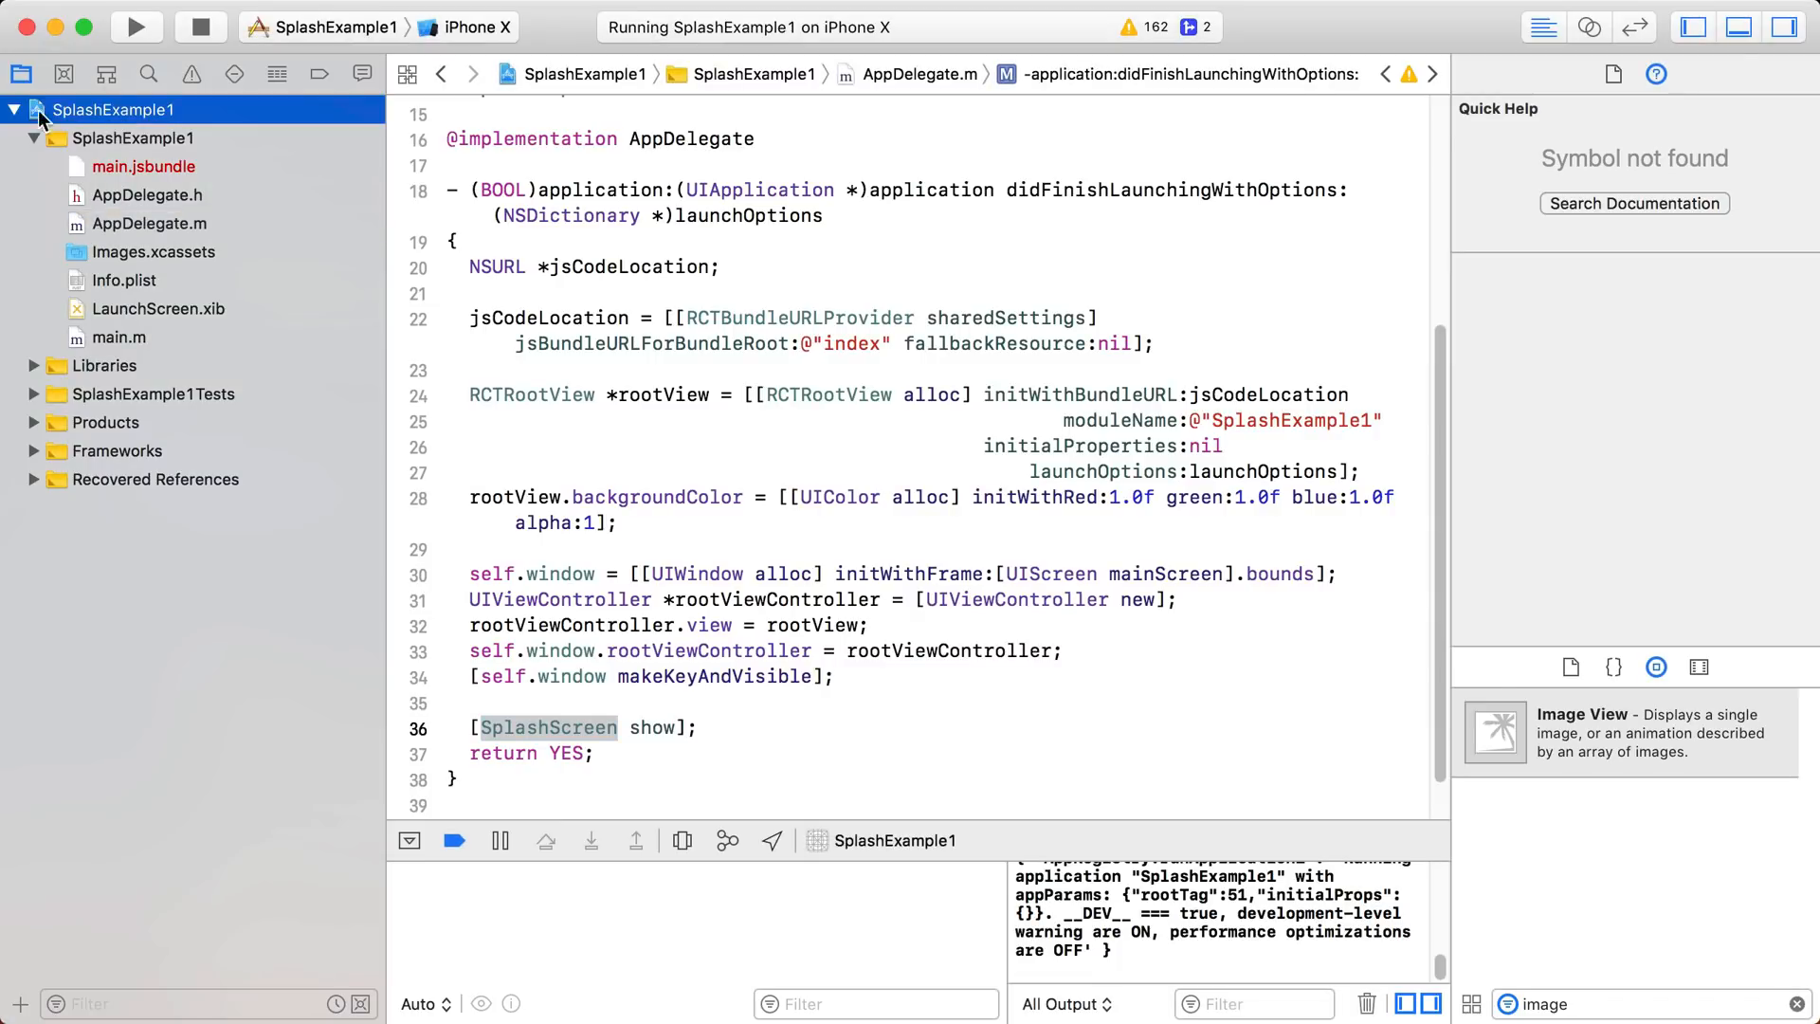
- In the target's Info properties, add a Status bar style row set to UIStatusBarStyleLightContent
click(112, 110)
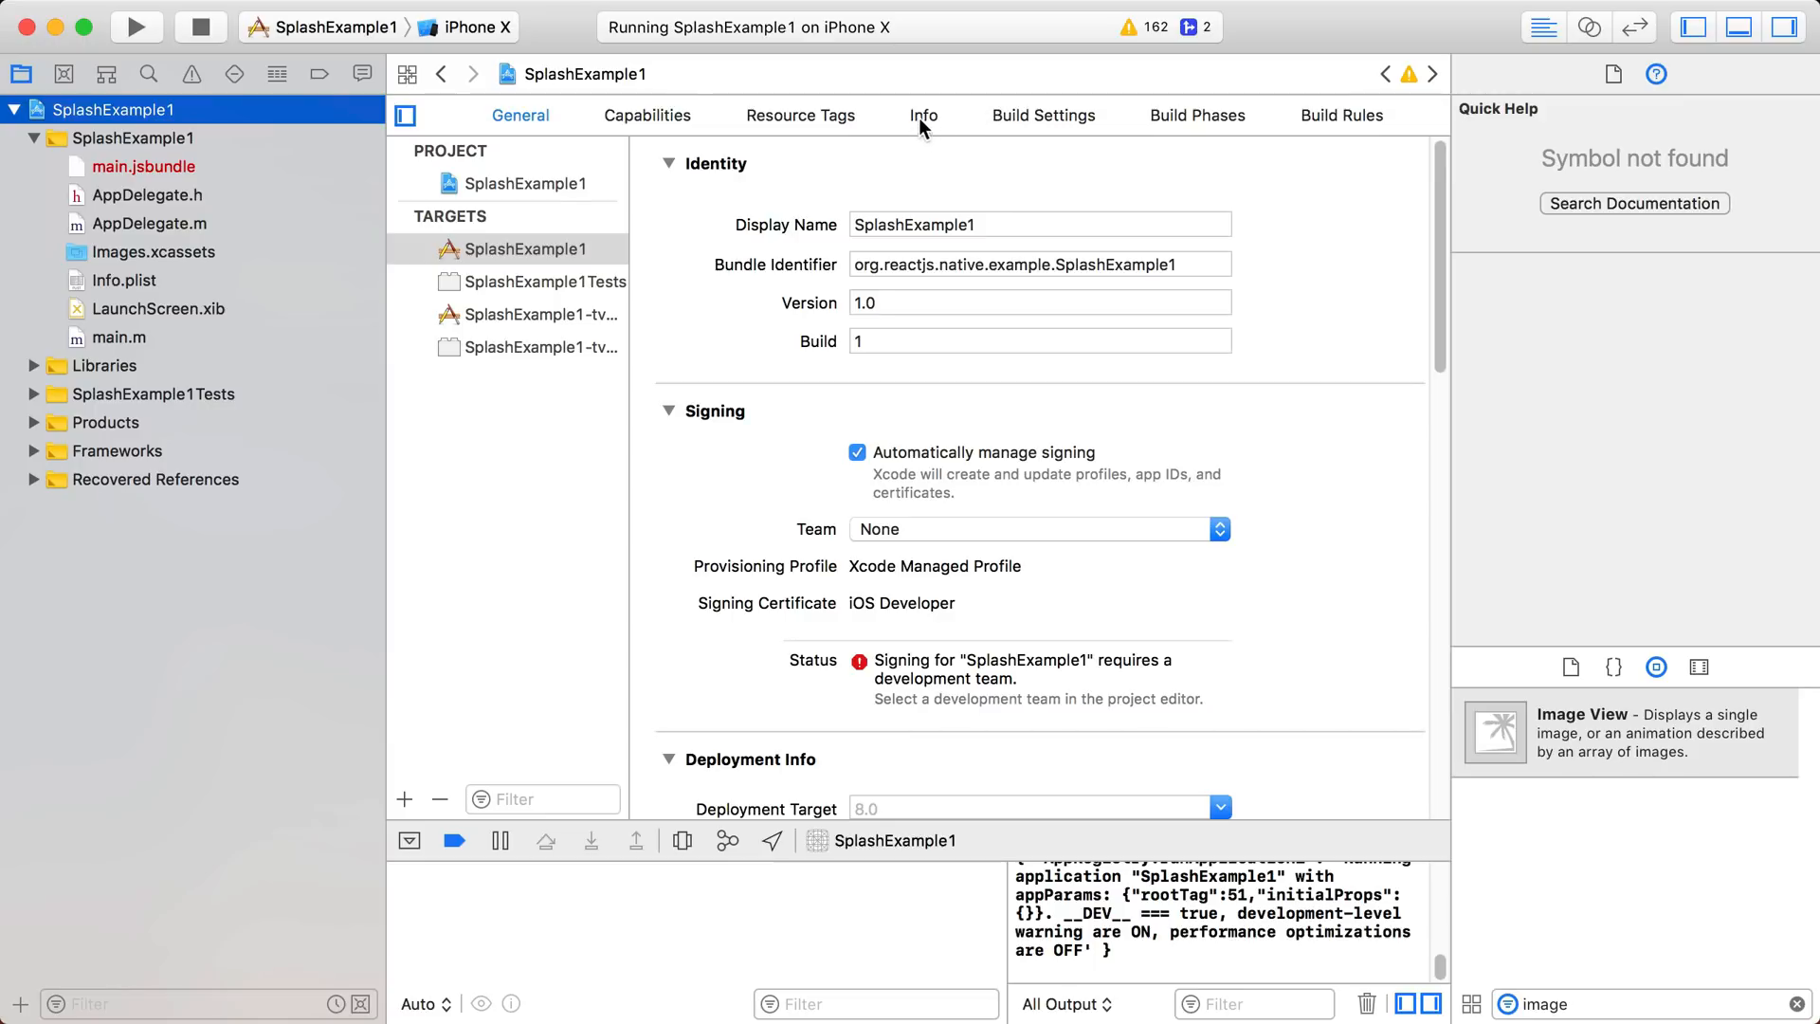
click(923, 116)
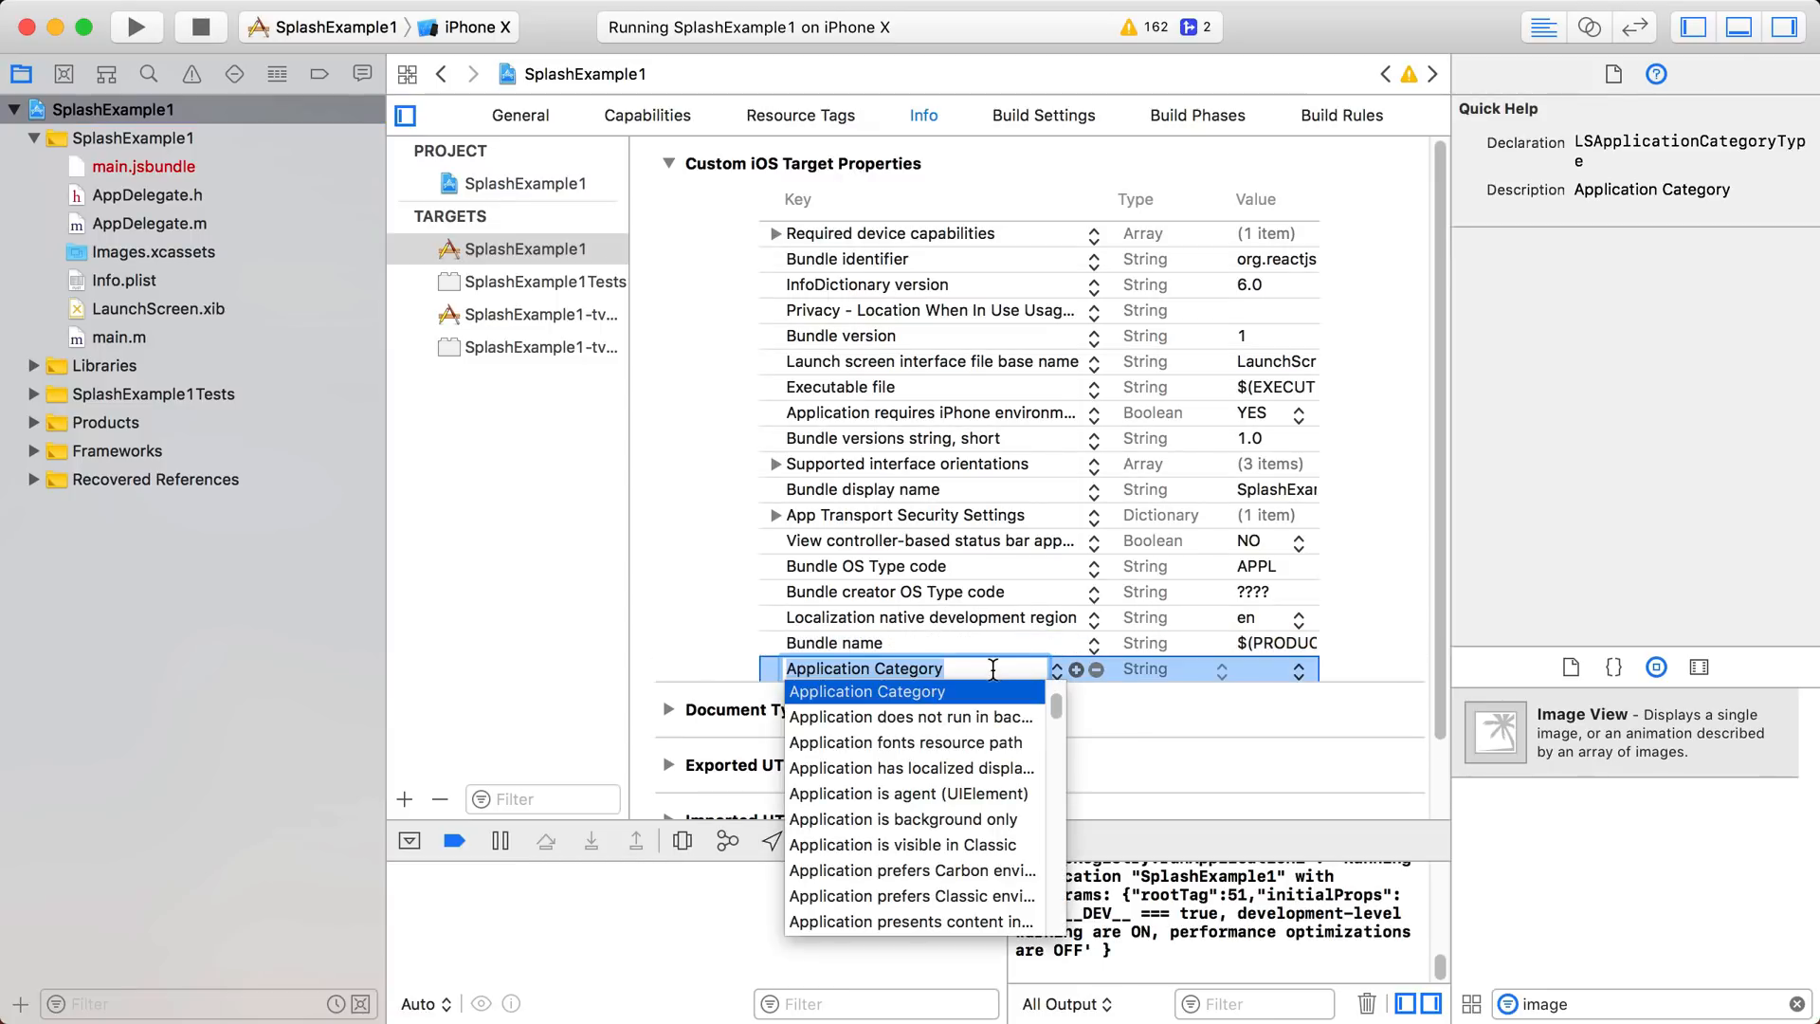
text(UIStatus)
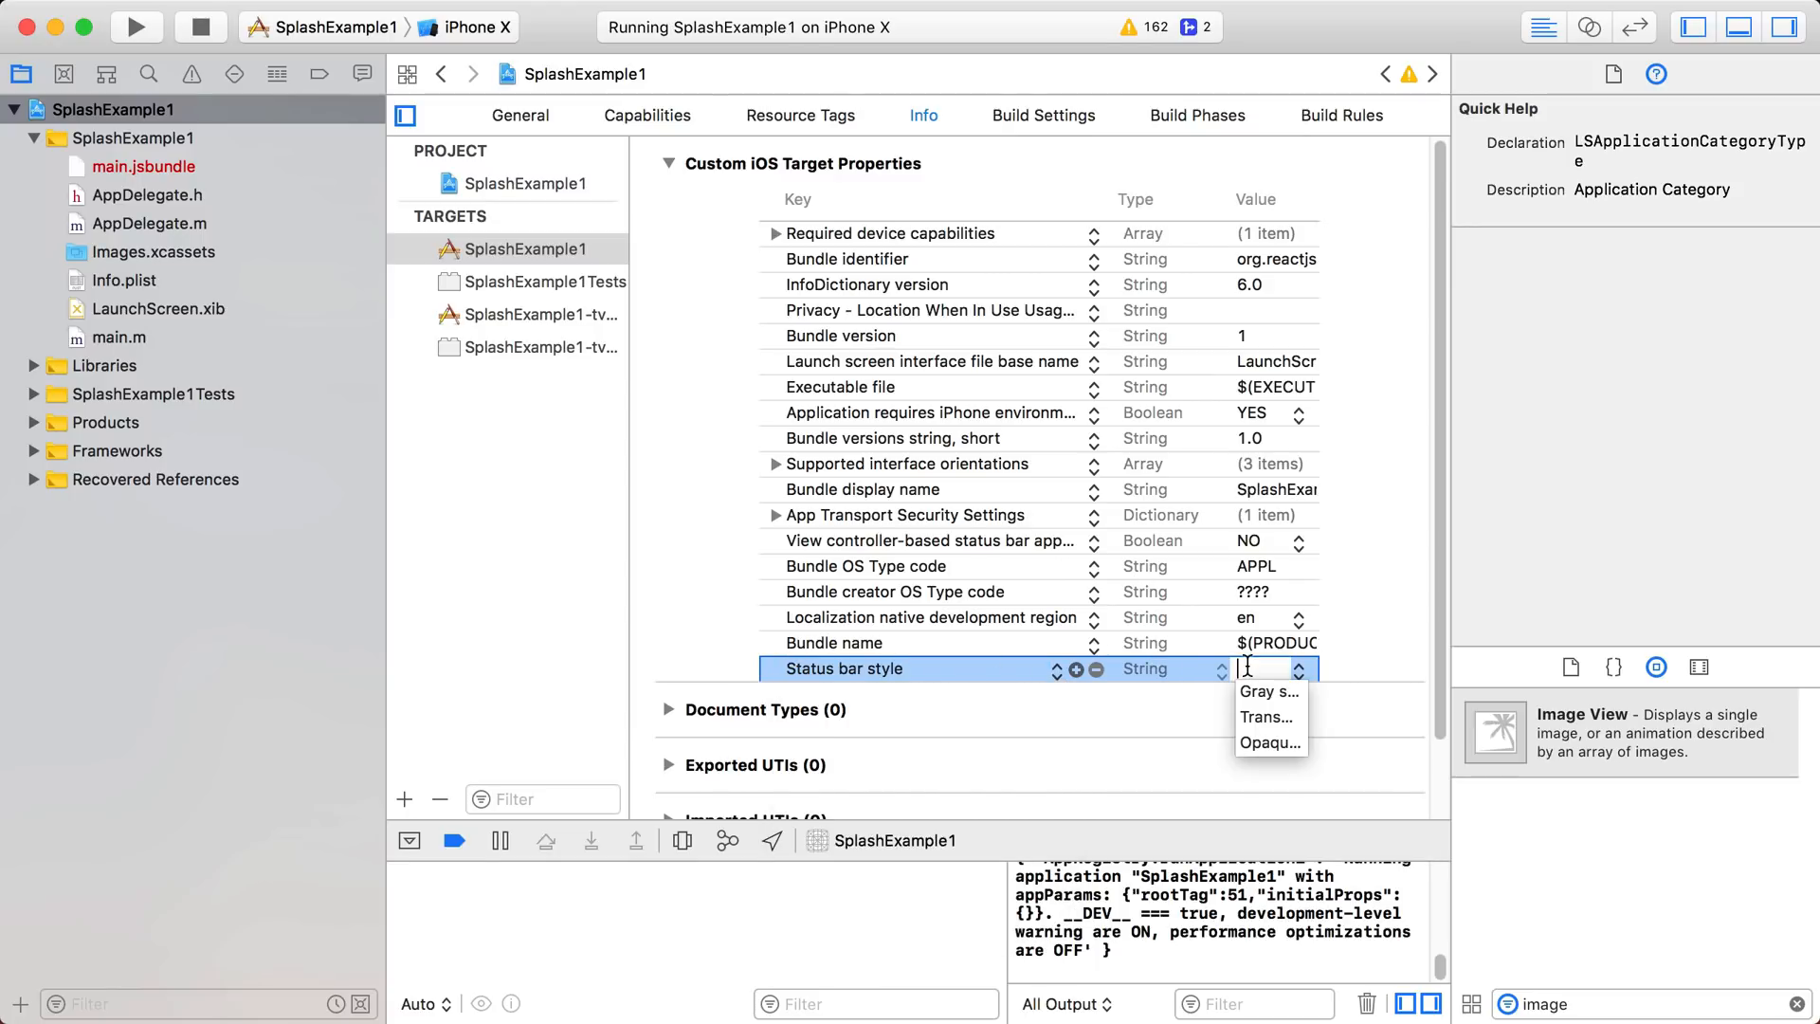
text(UIST)
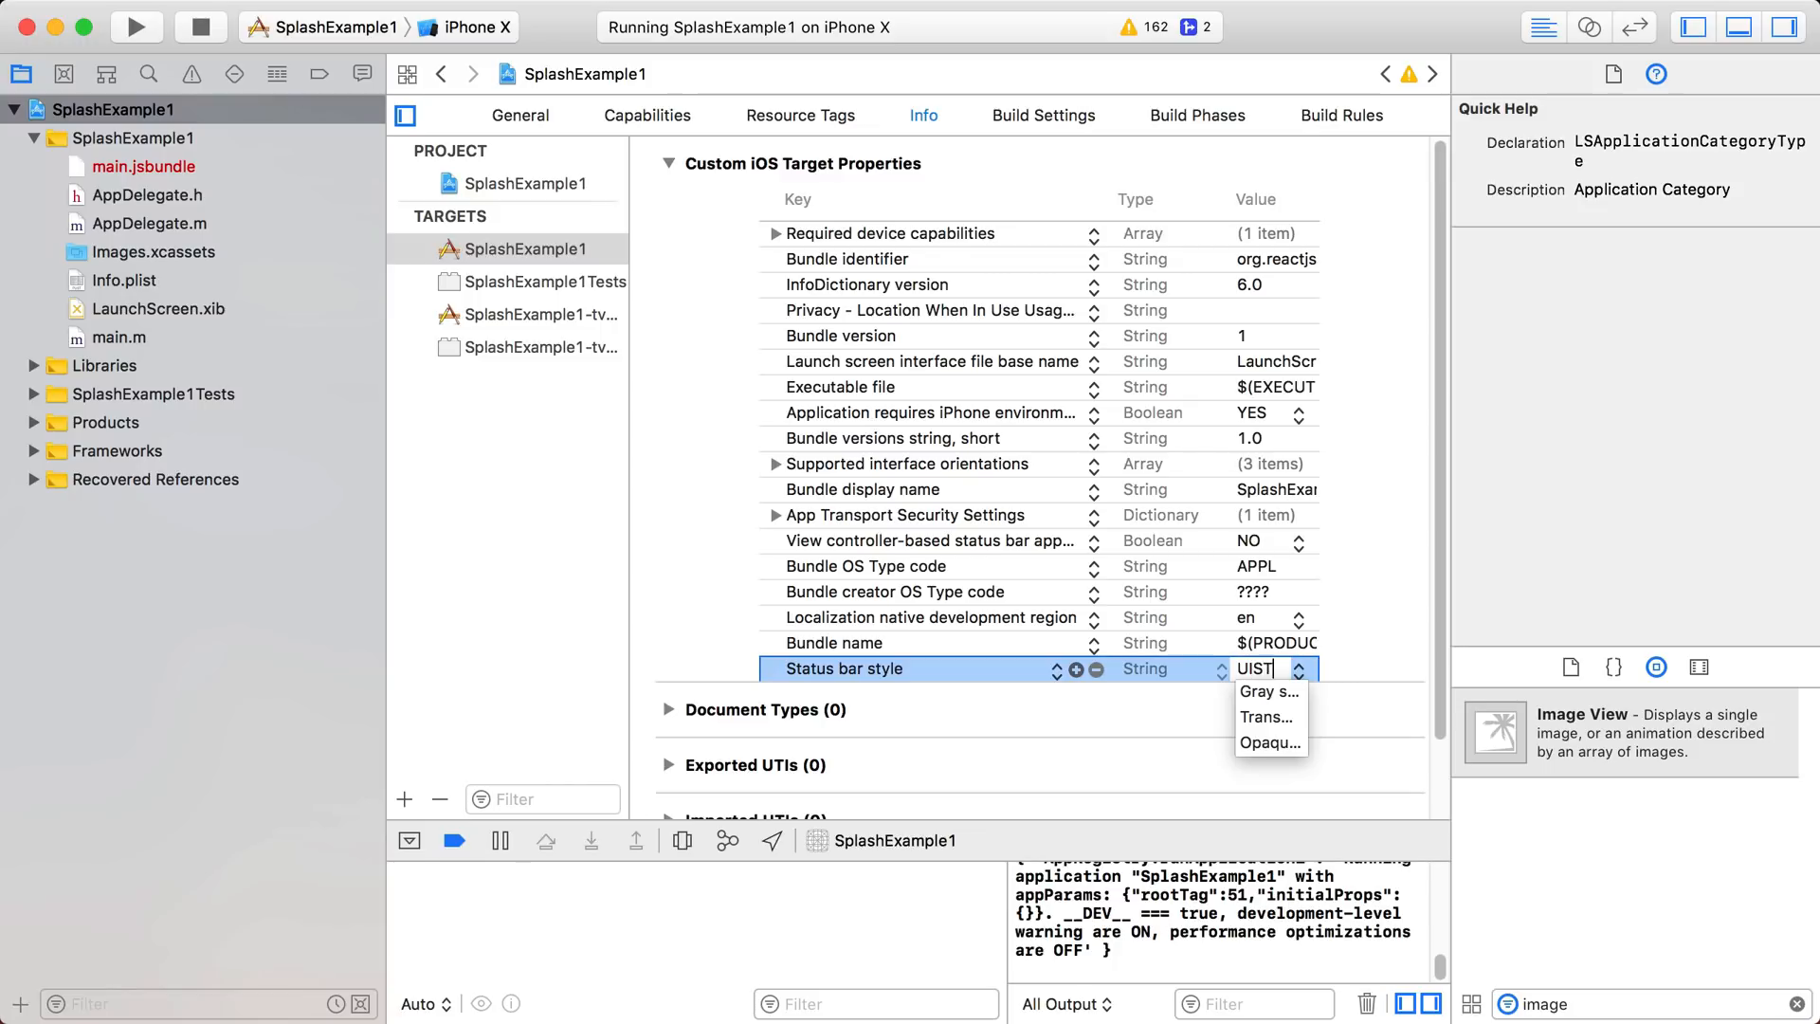
text(atusBar)
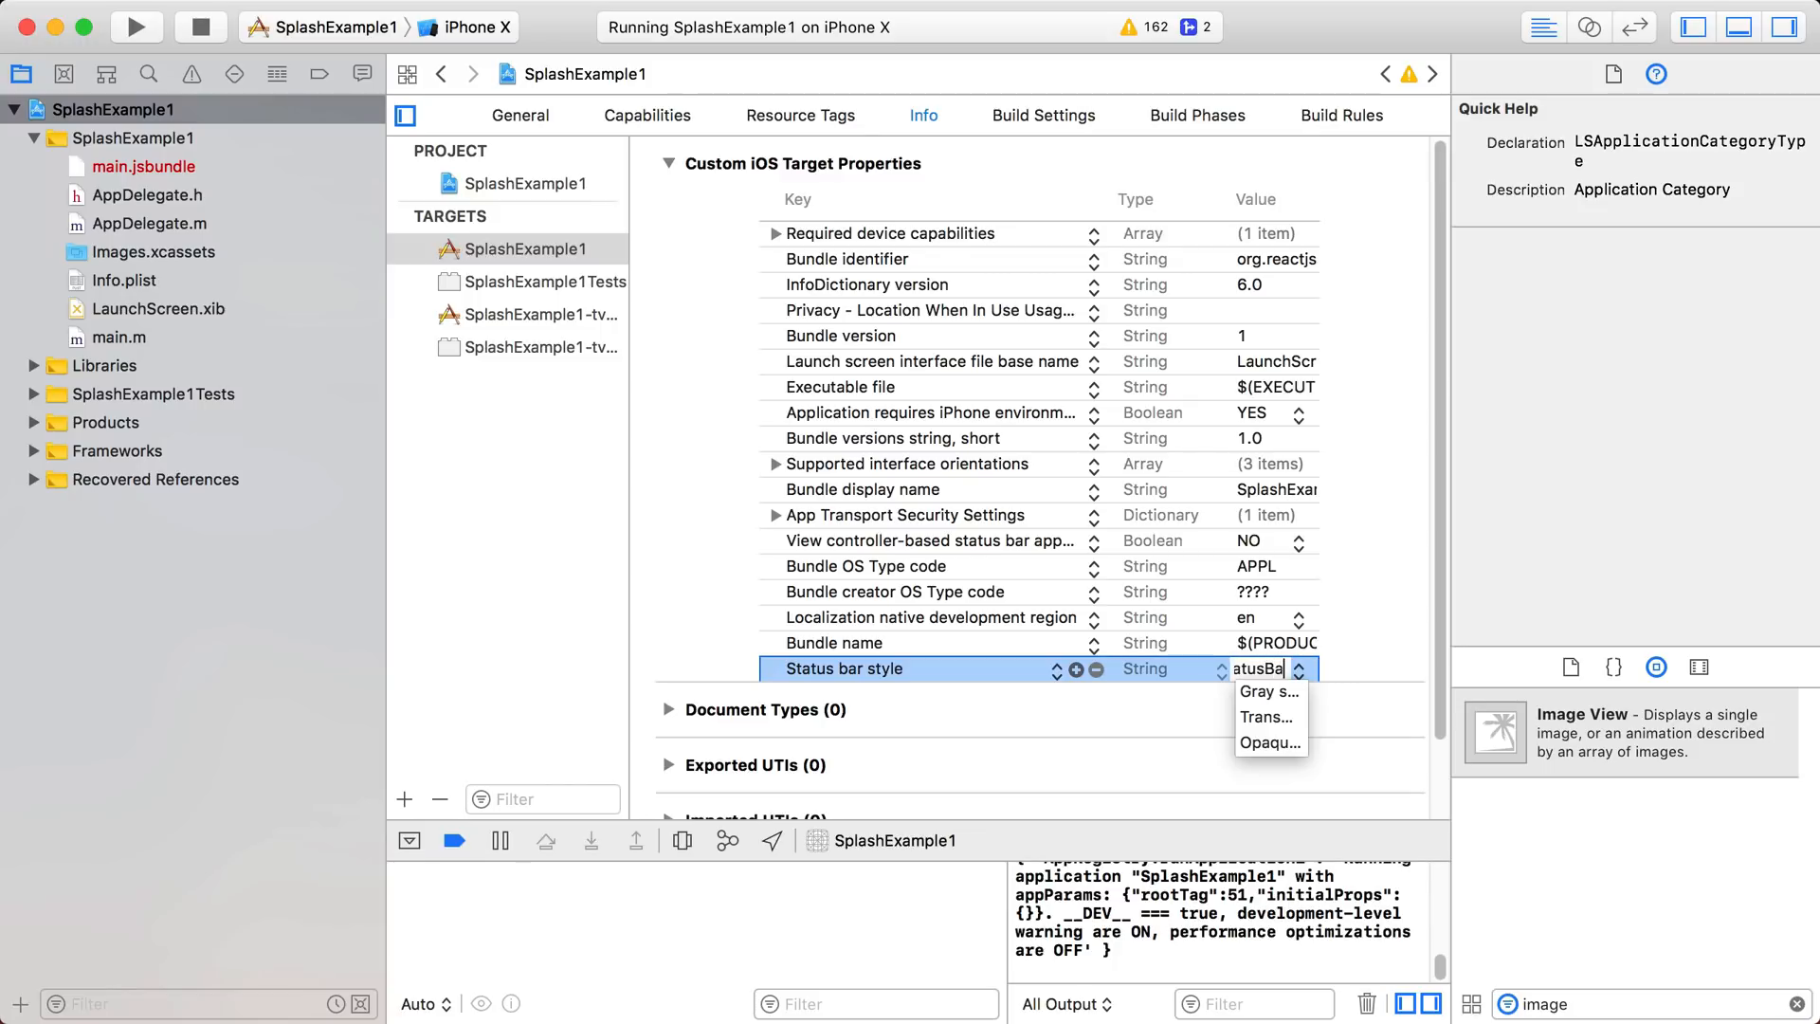
text(StyleL)
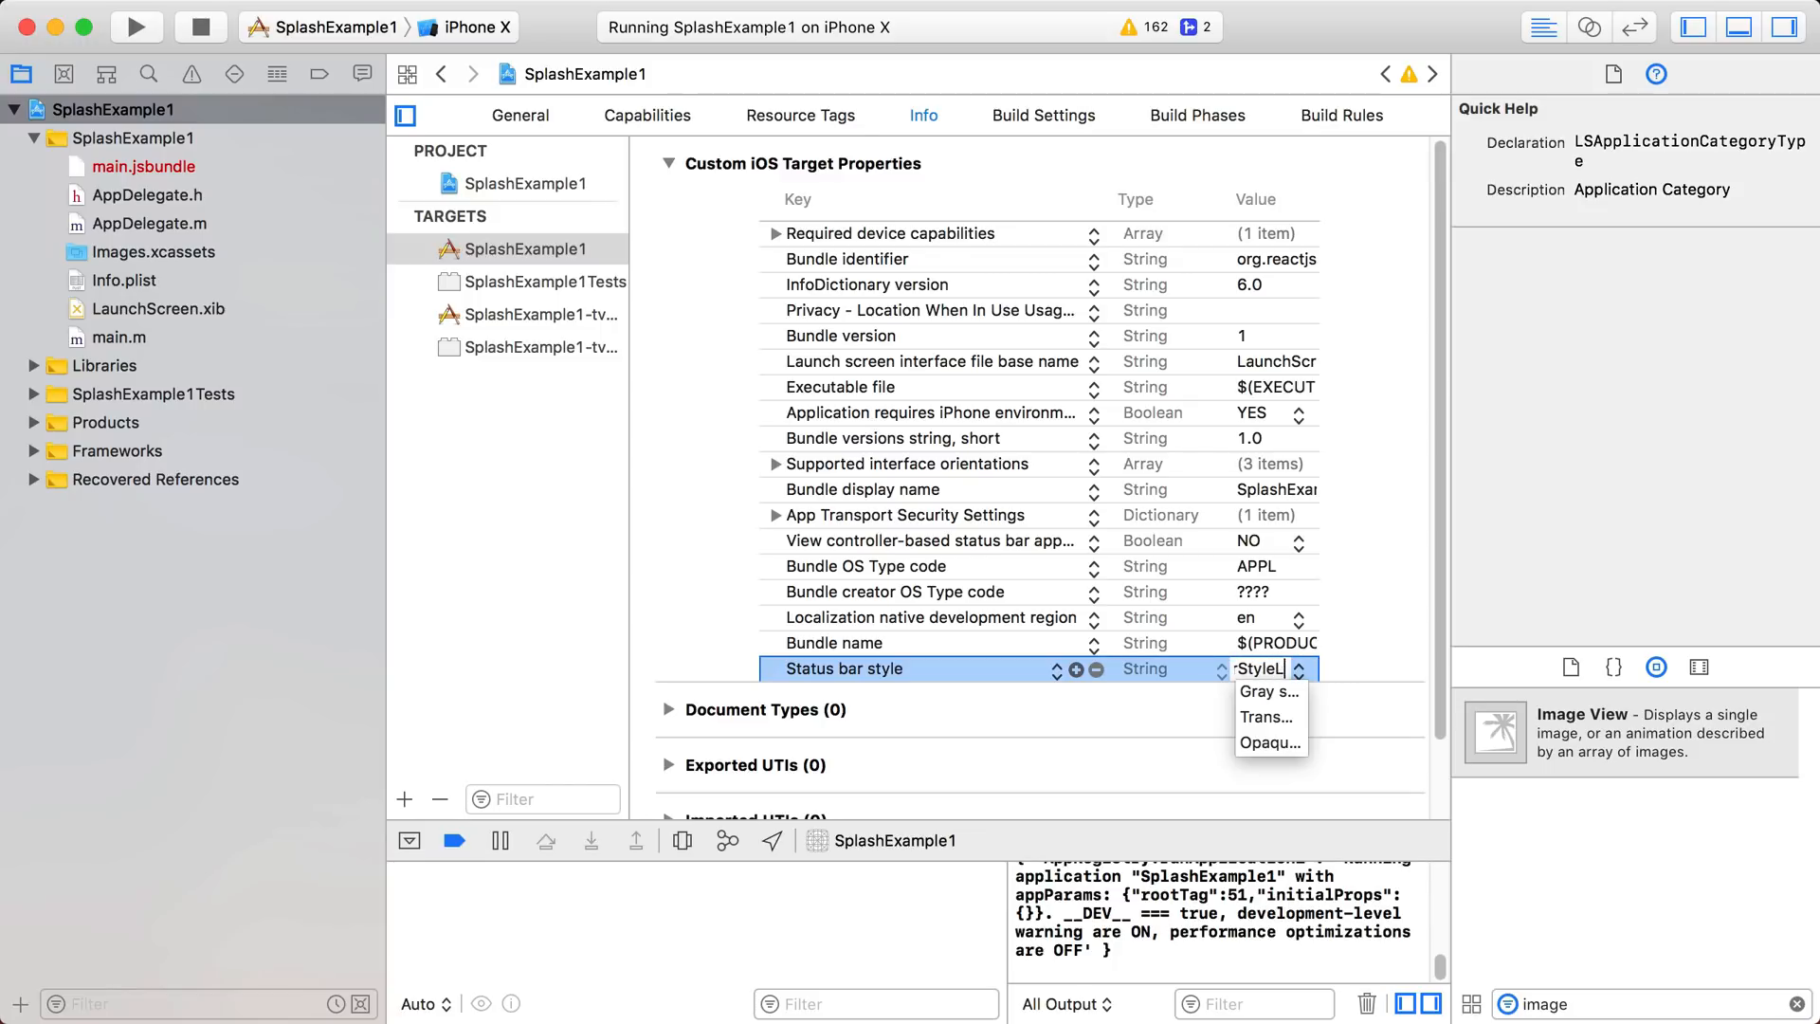
text(ontent)
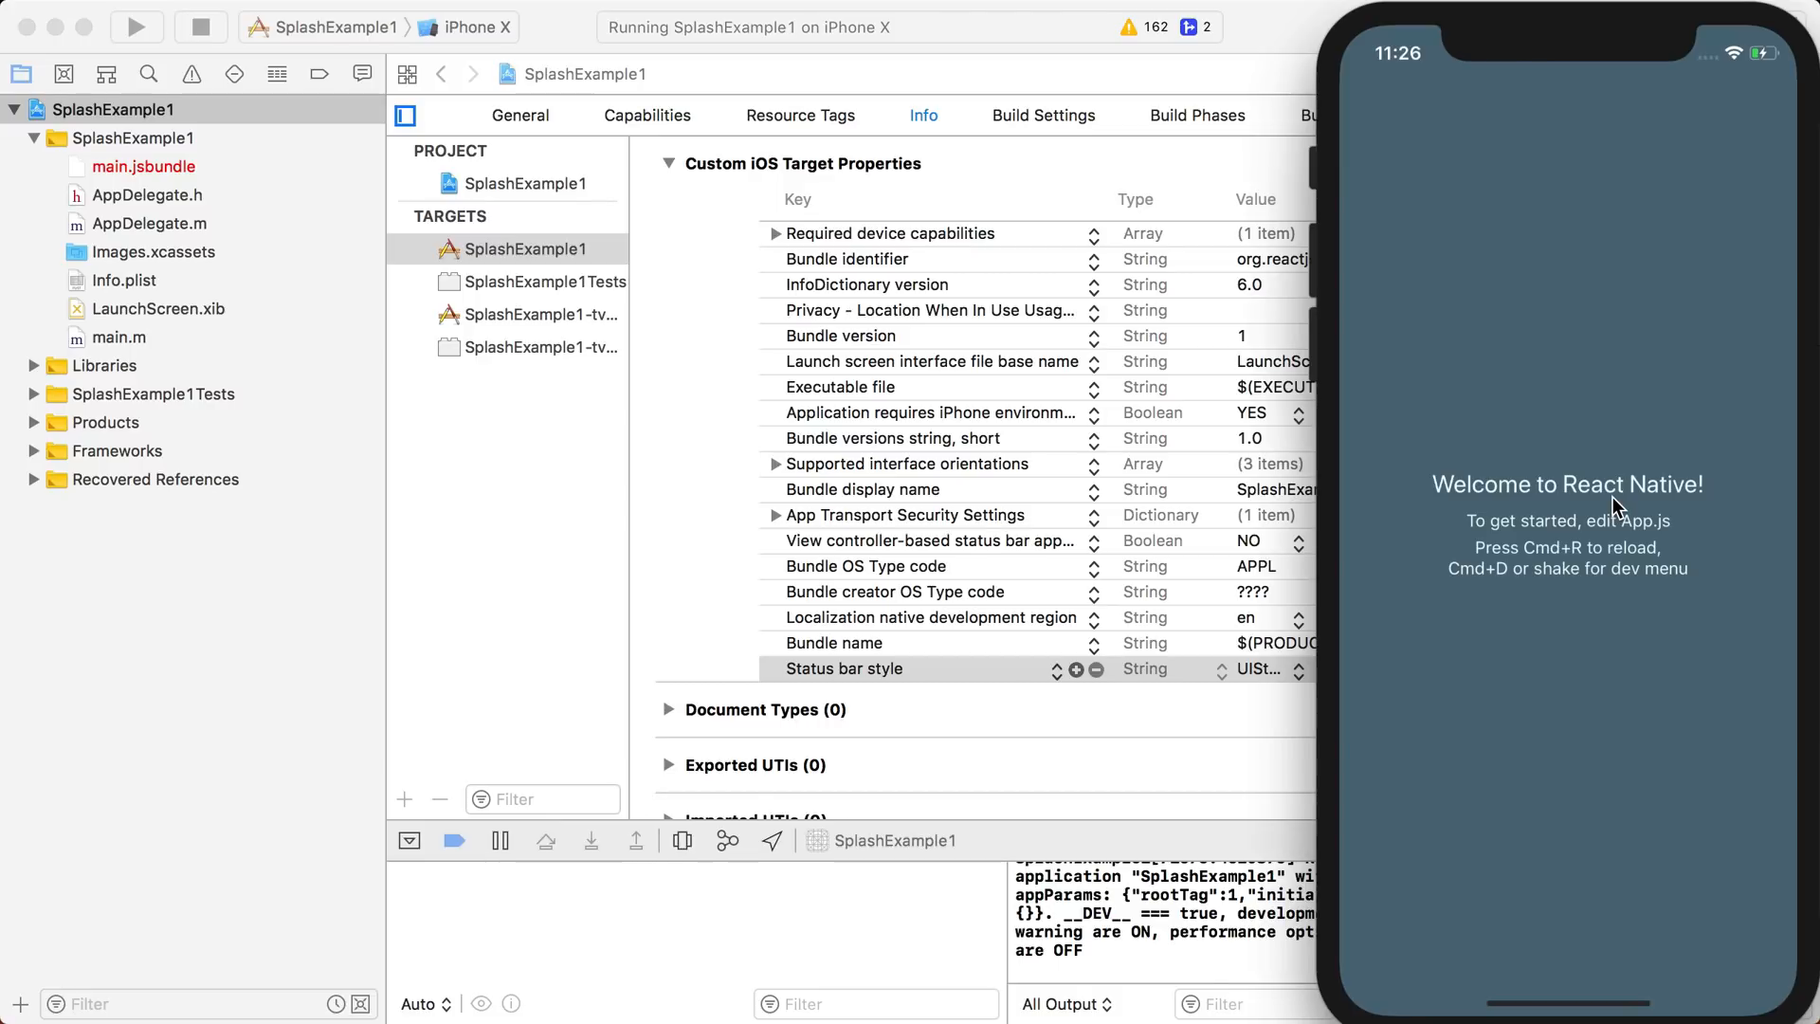
mouse_move(692, 500)
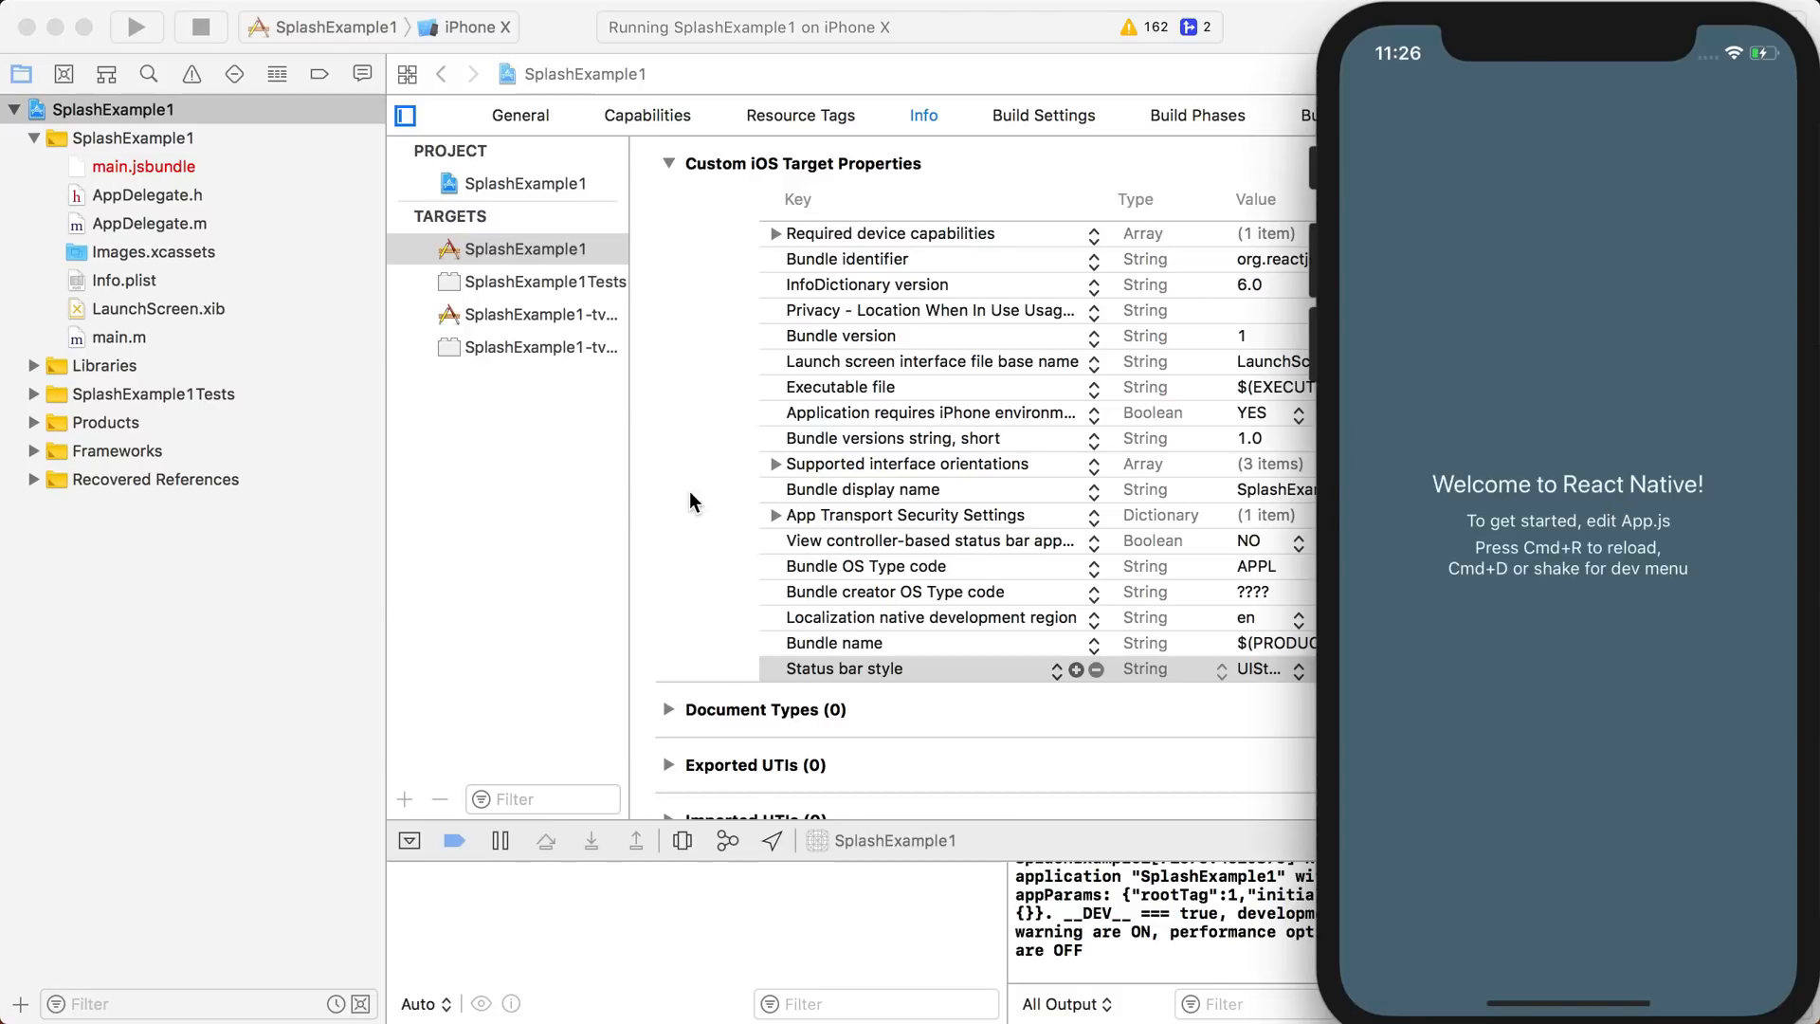
mouse_move(227, 510)
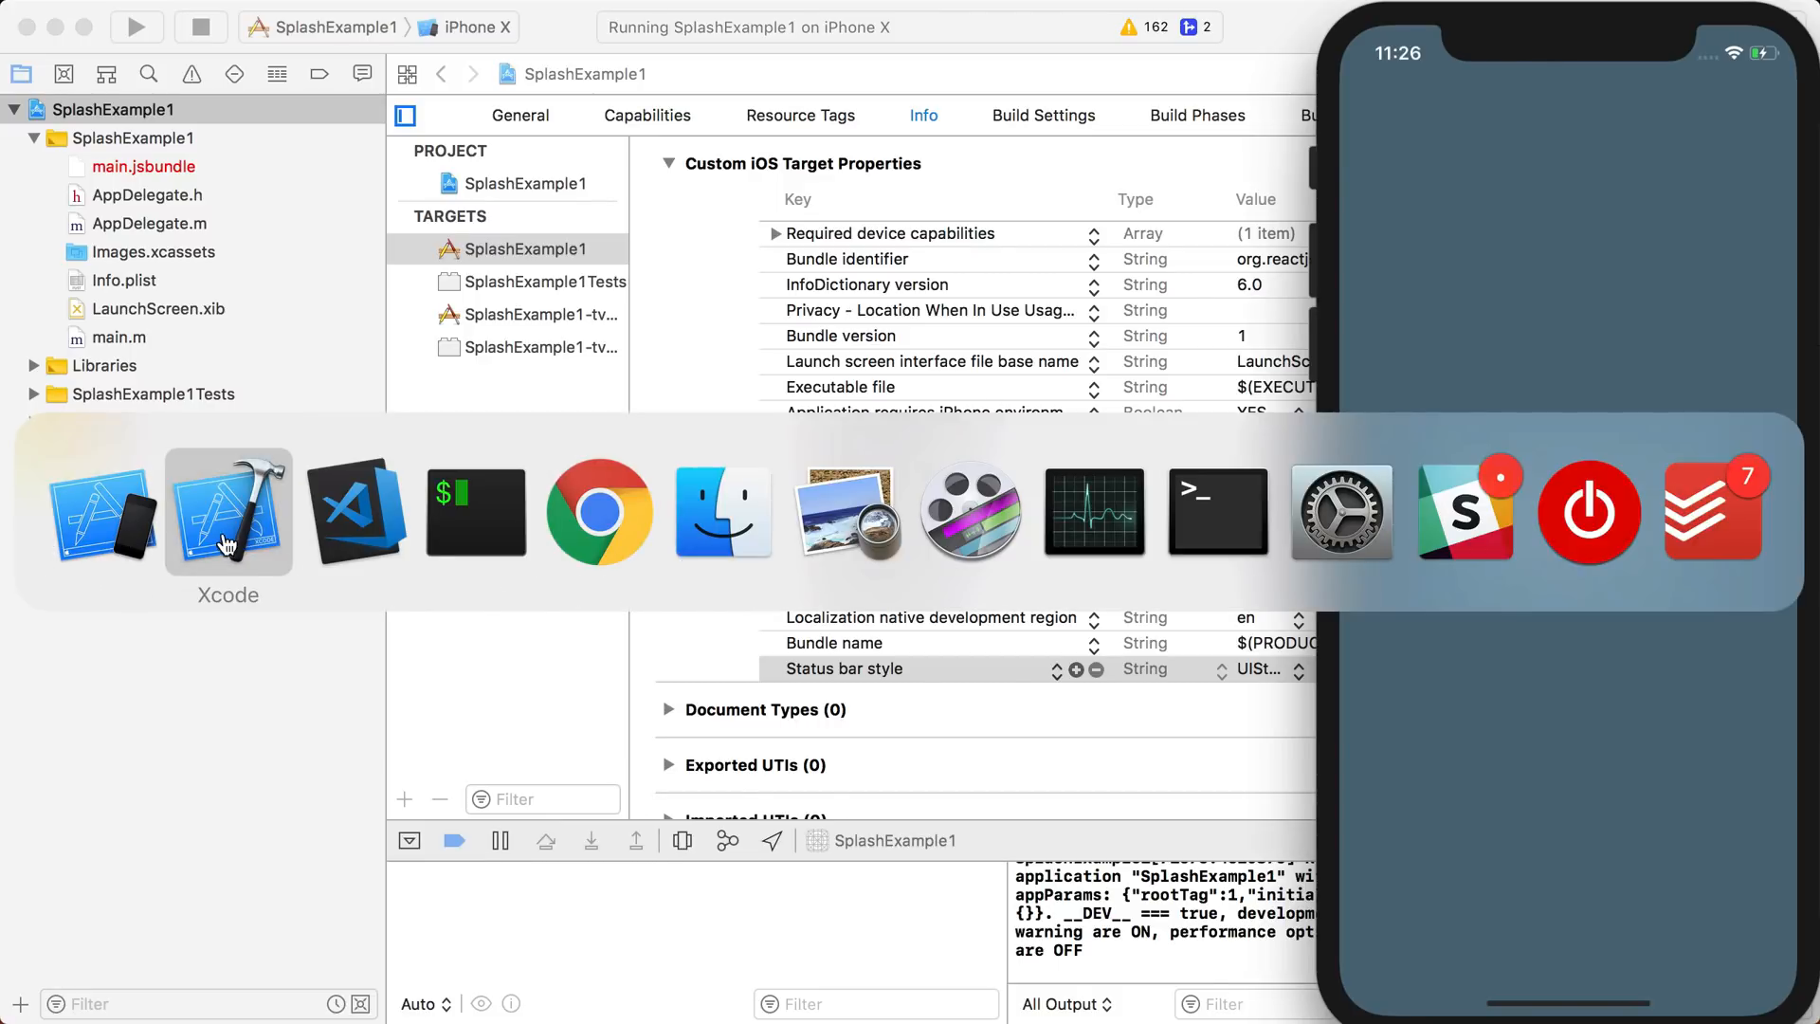
- Review the SplashIcon image set in Images.xcassets, then the LaunchScreen.xib layout
click(152, 252)
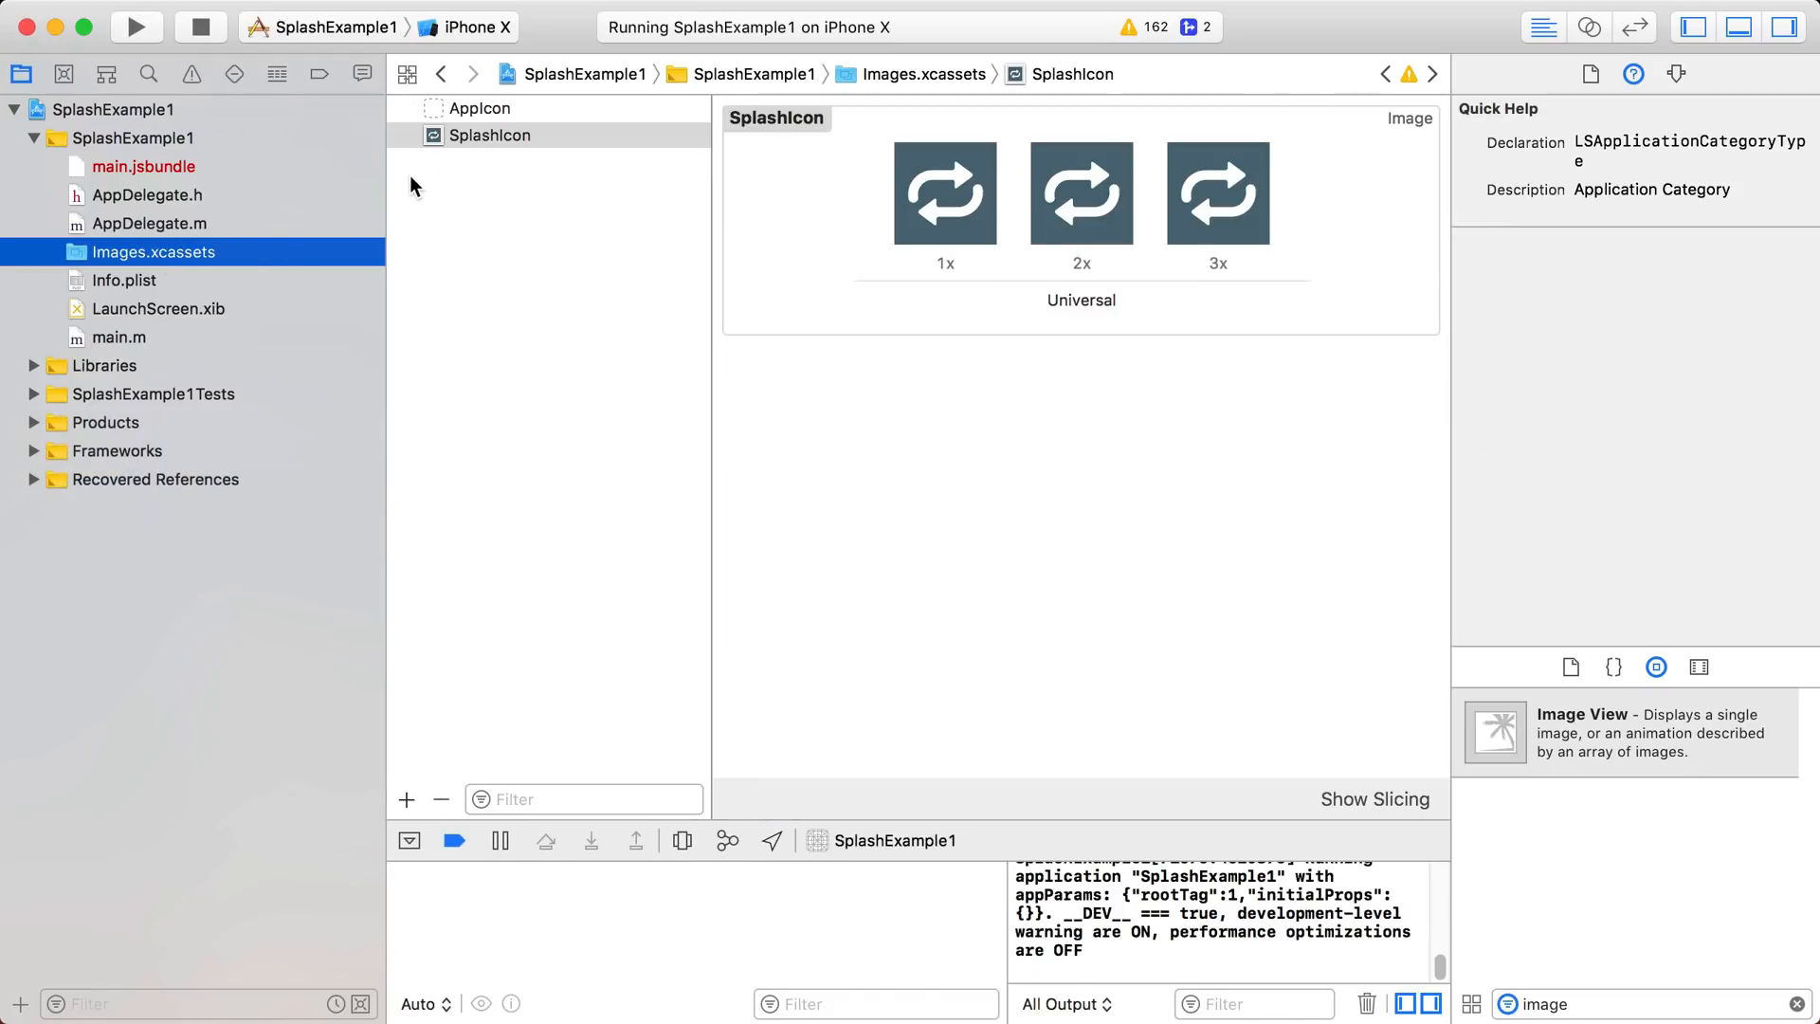
click(159, 309)
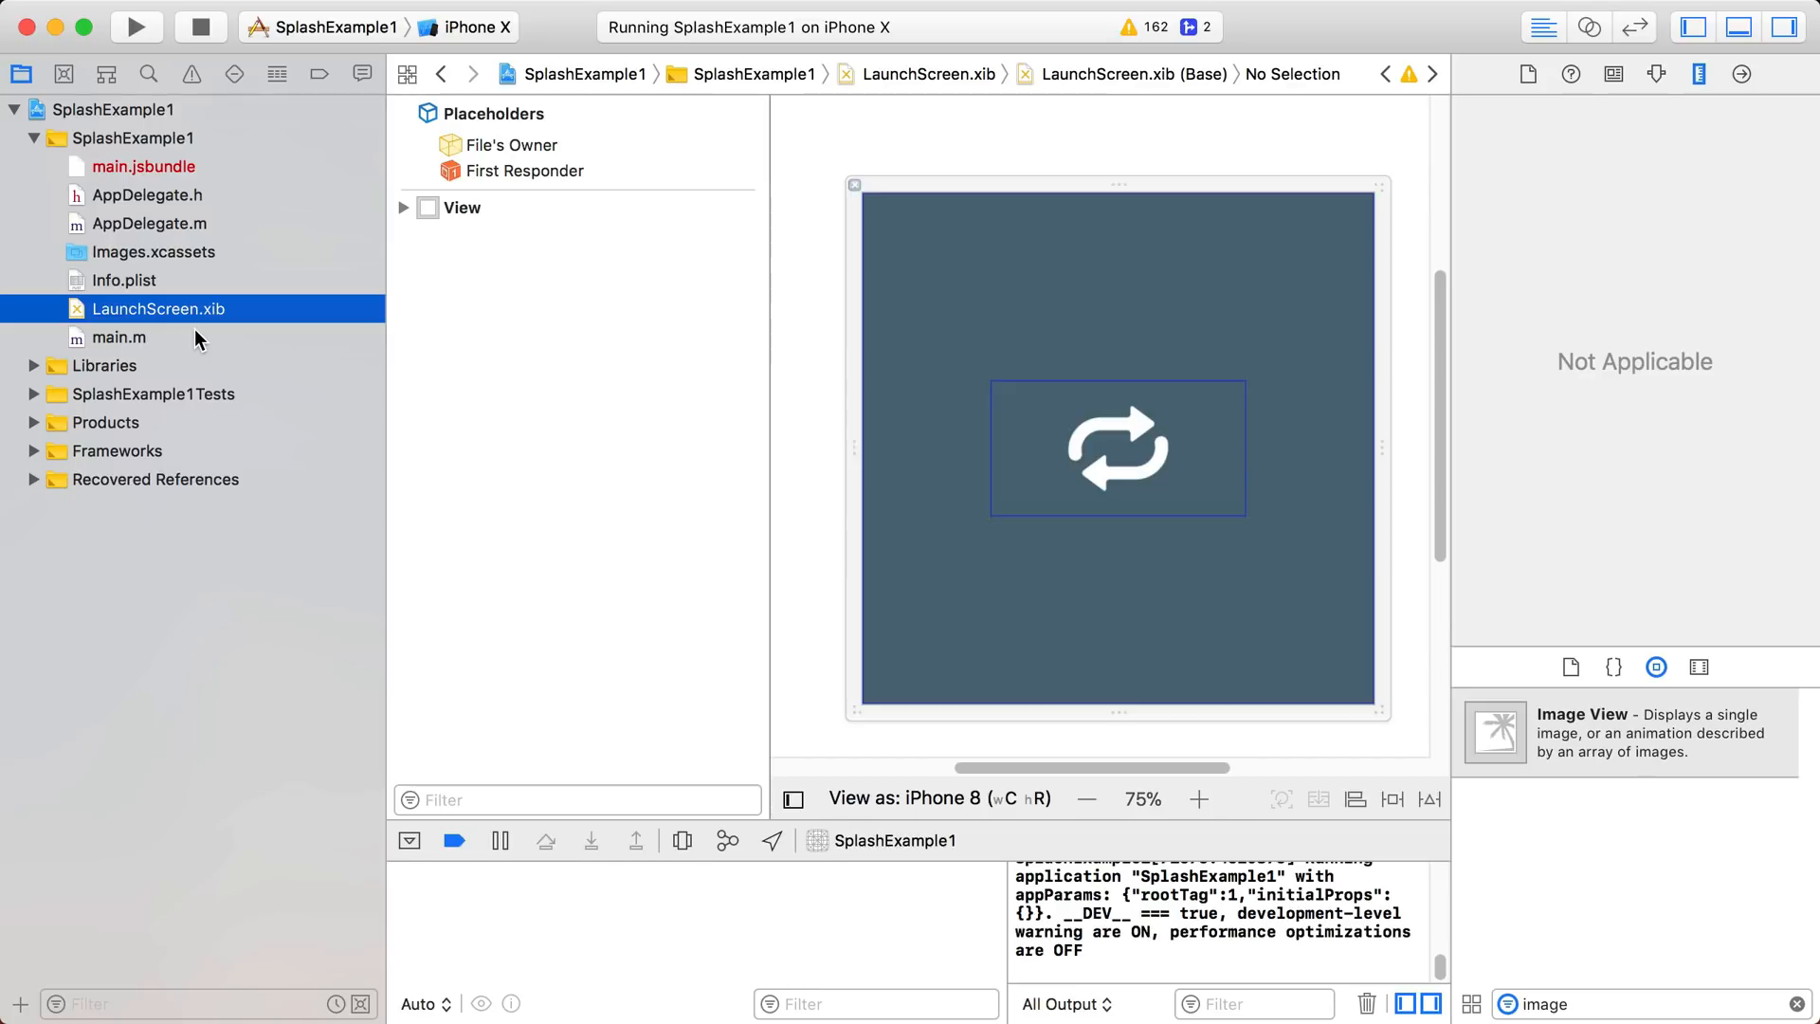
click(148, 224)
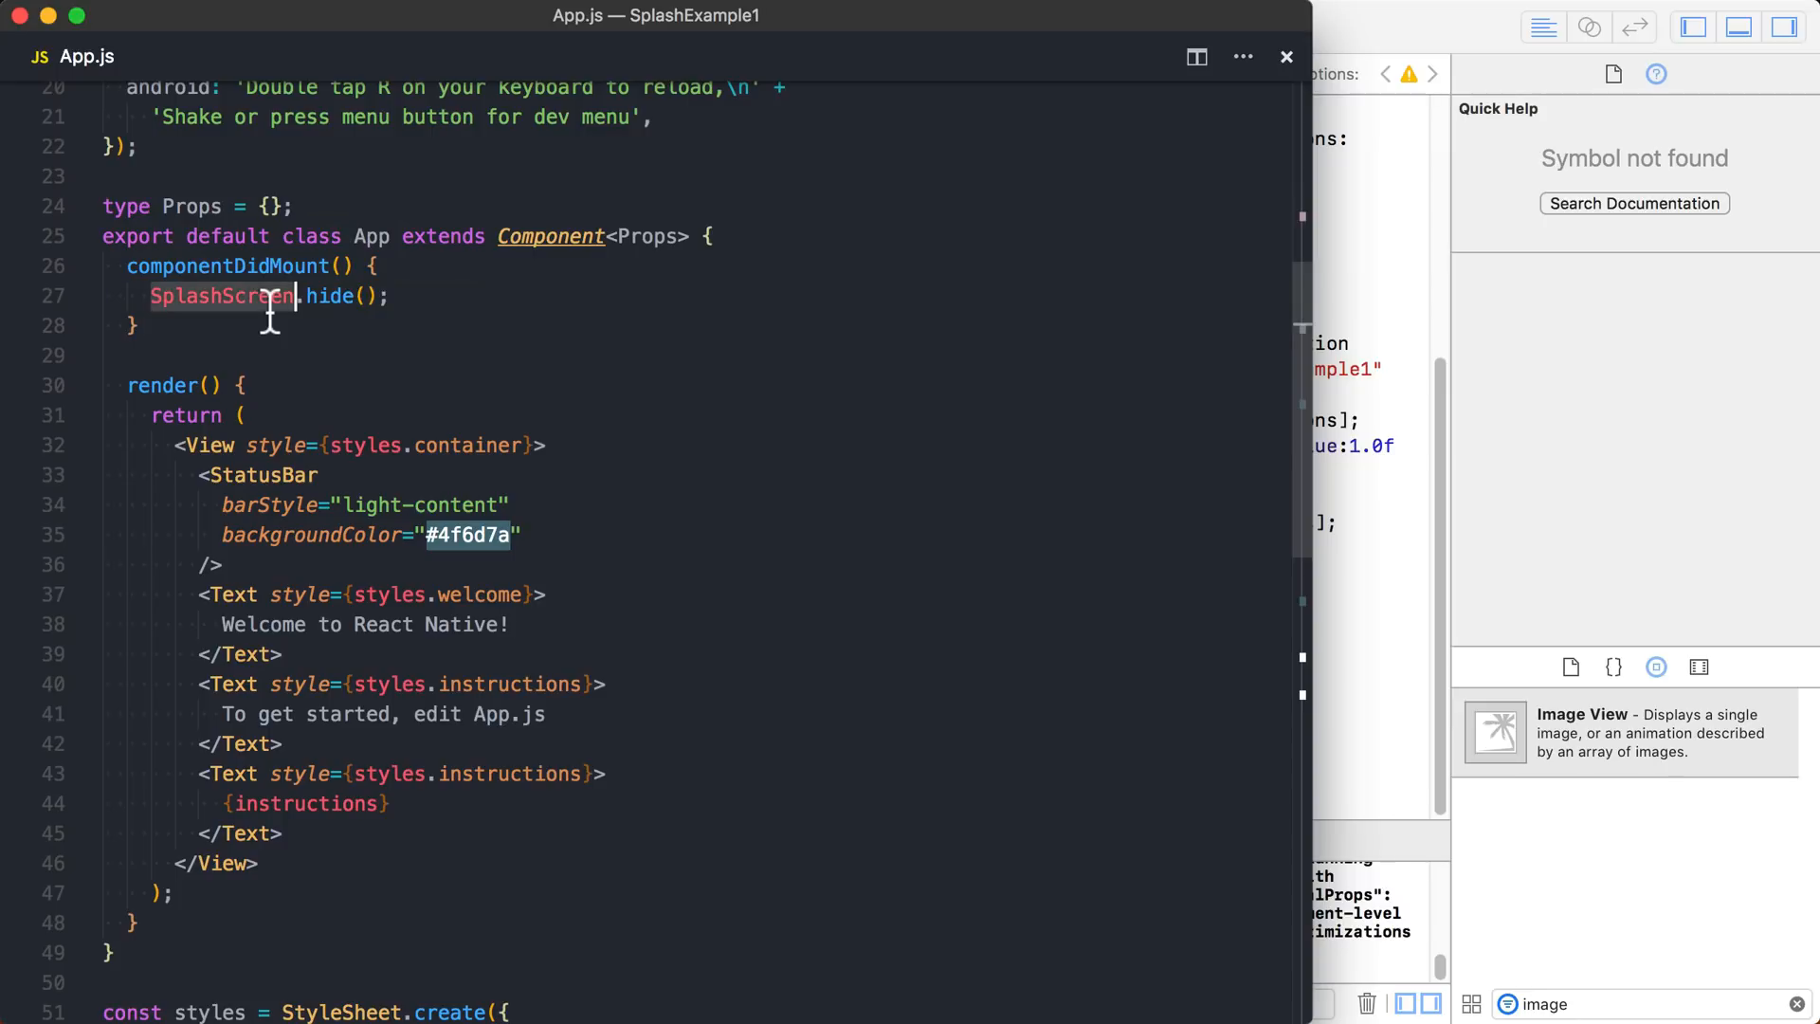
double_click(220, 296)
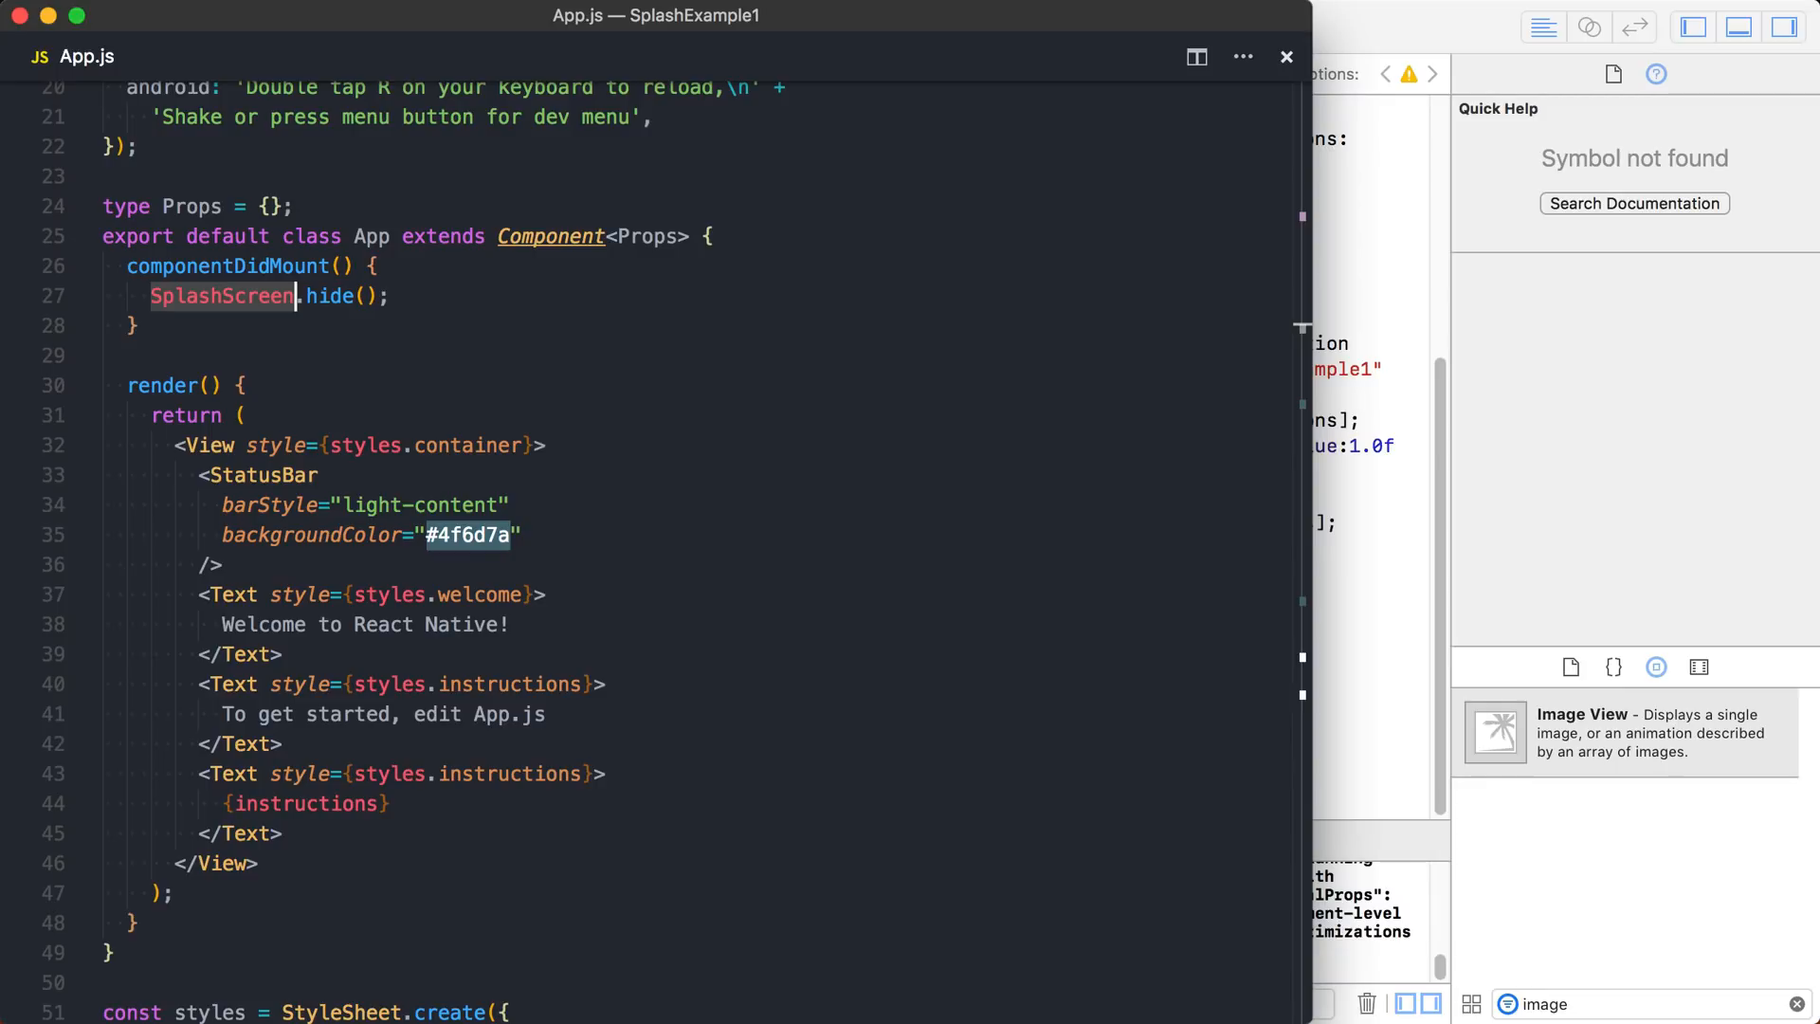